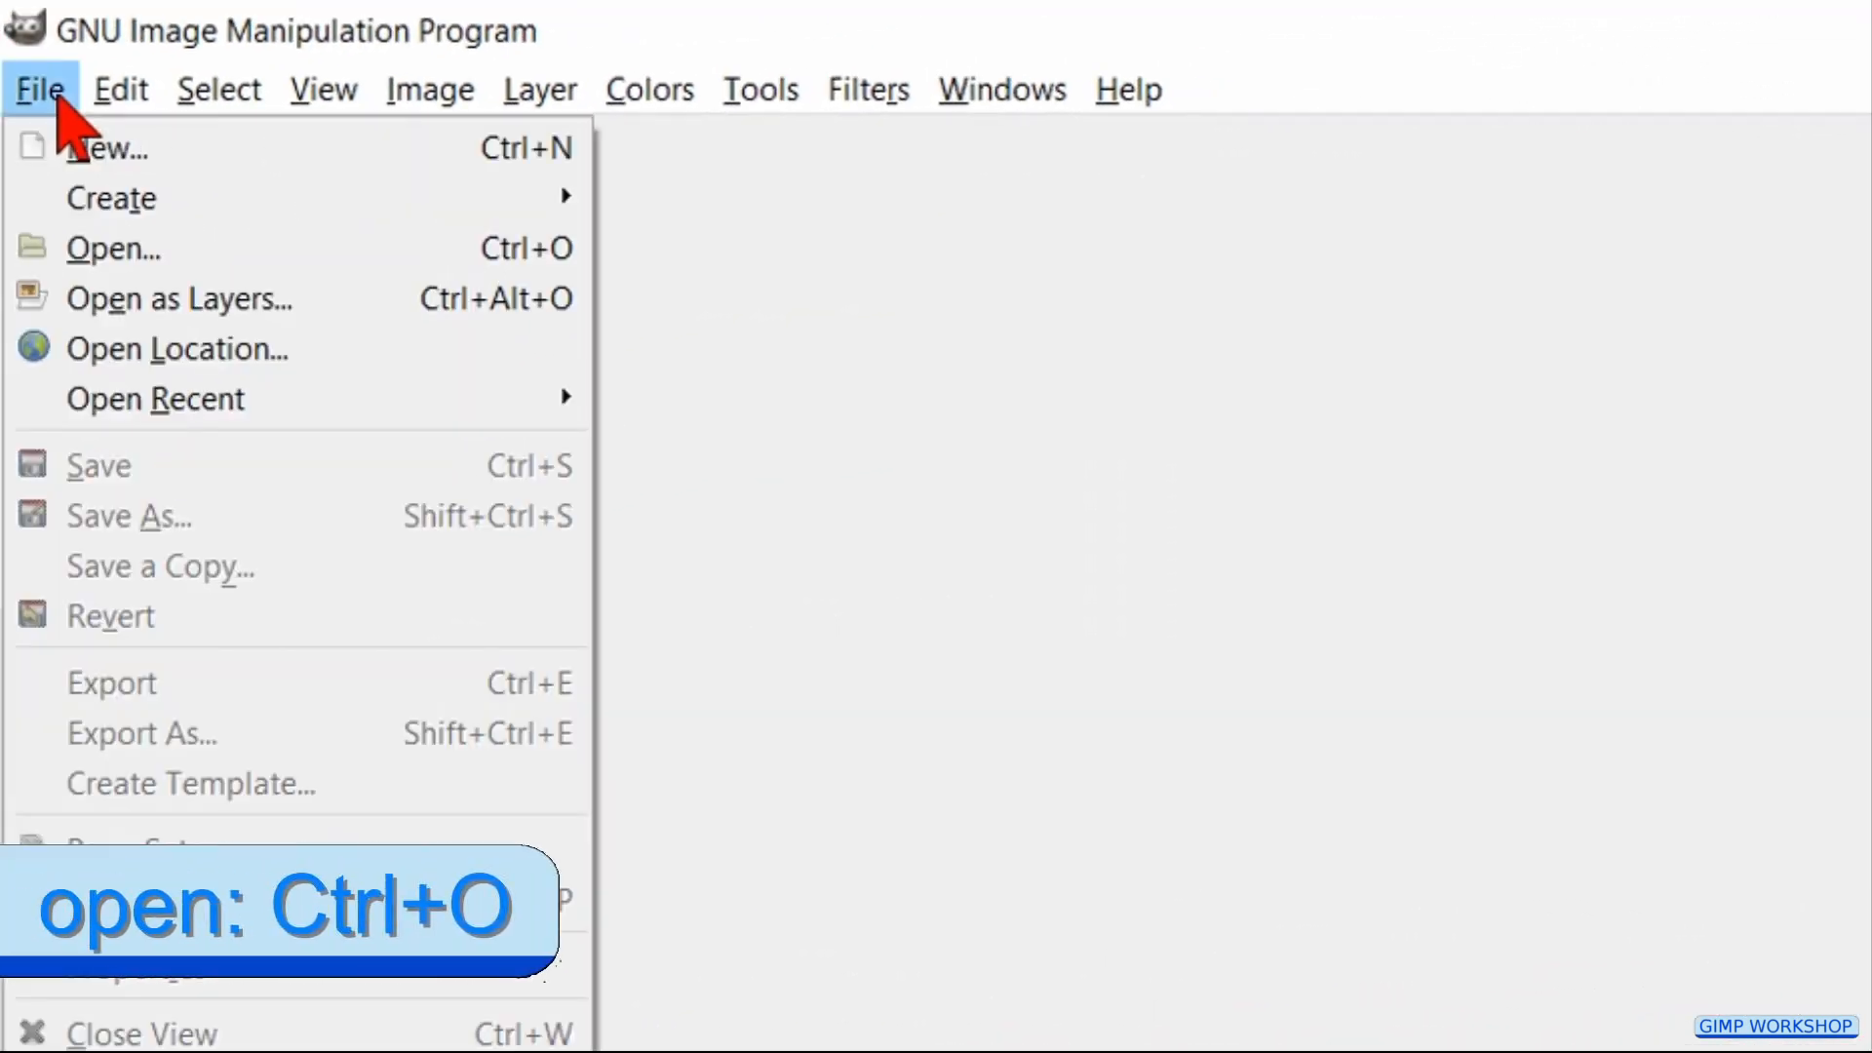
Step: Open '1 girl-511880_1920.jpg' from the collage folder as the background image
click(113, 247)
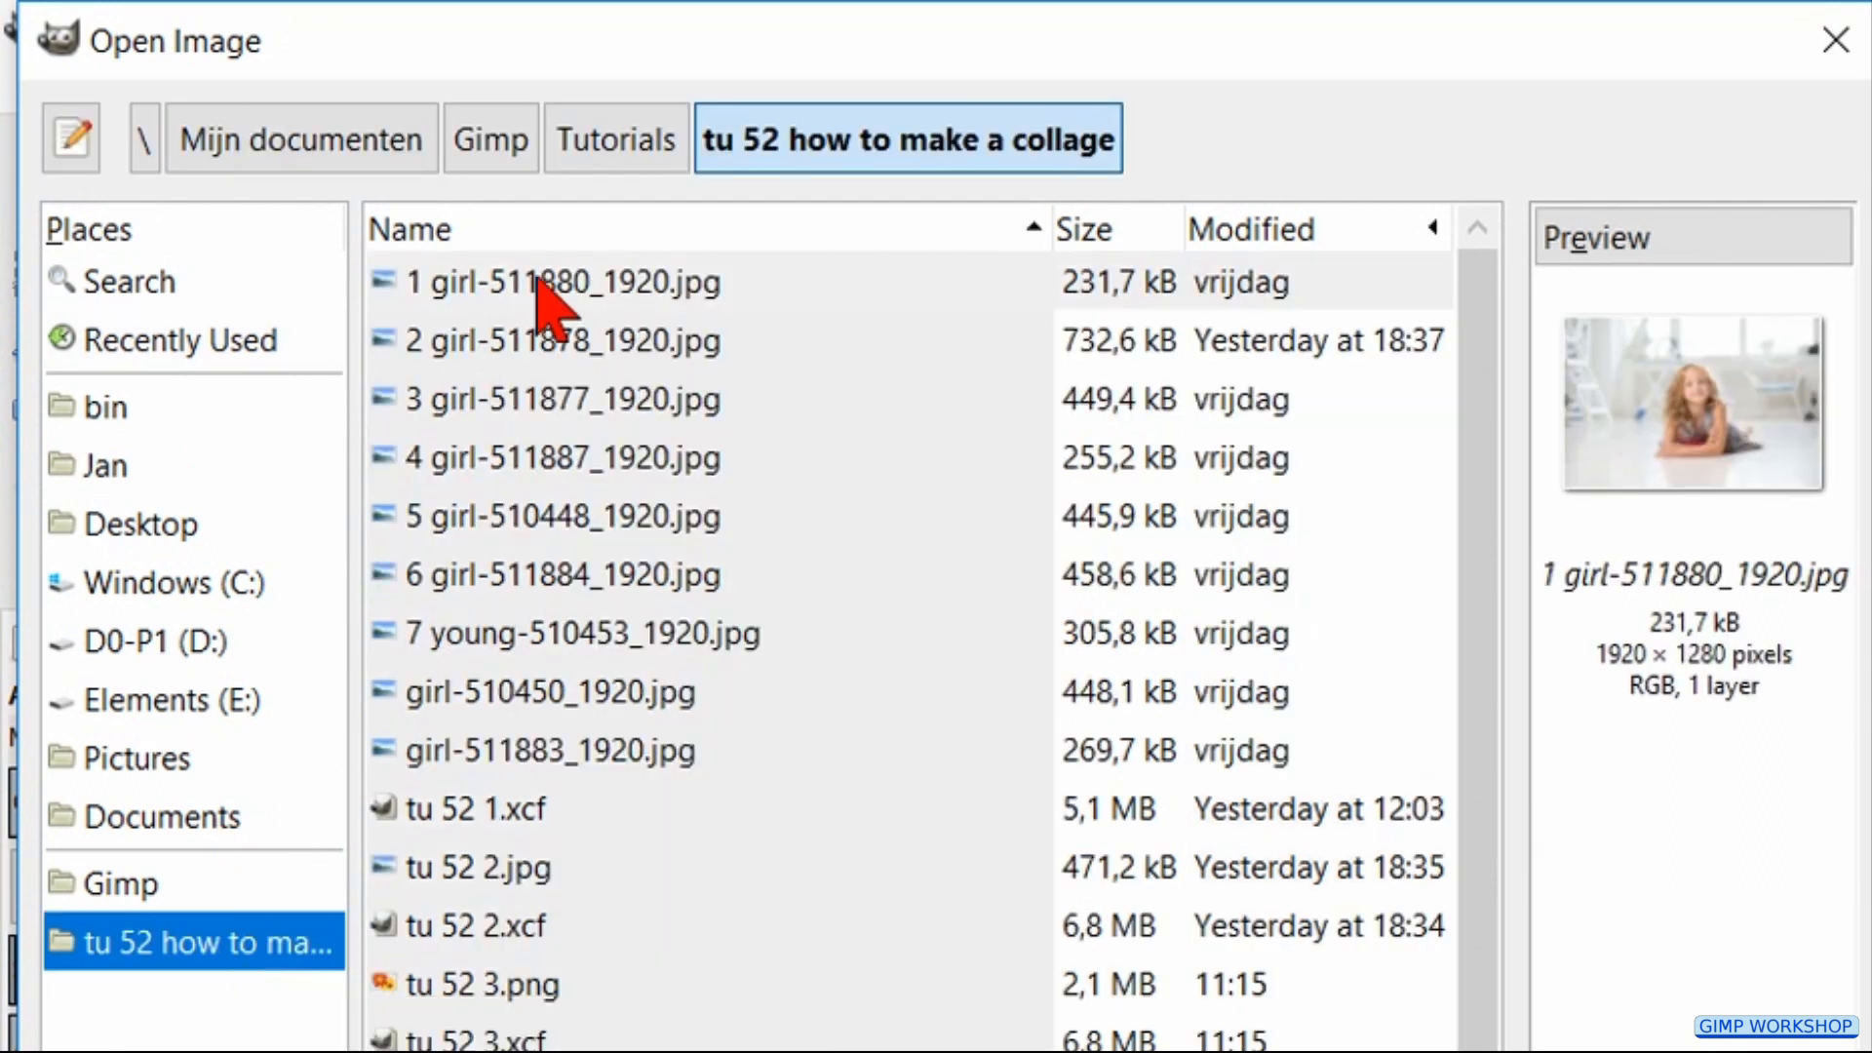
double_click(556, 281)
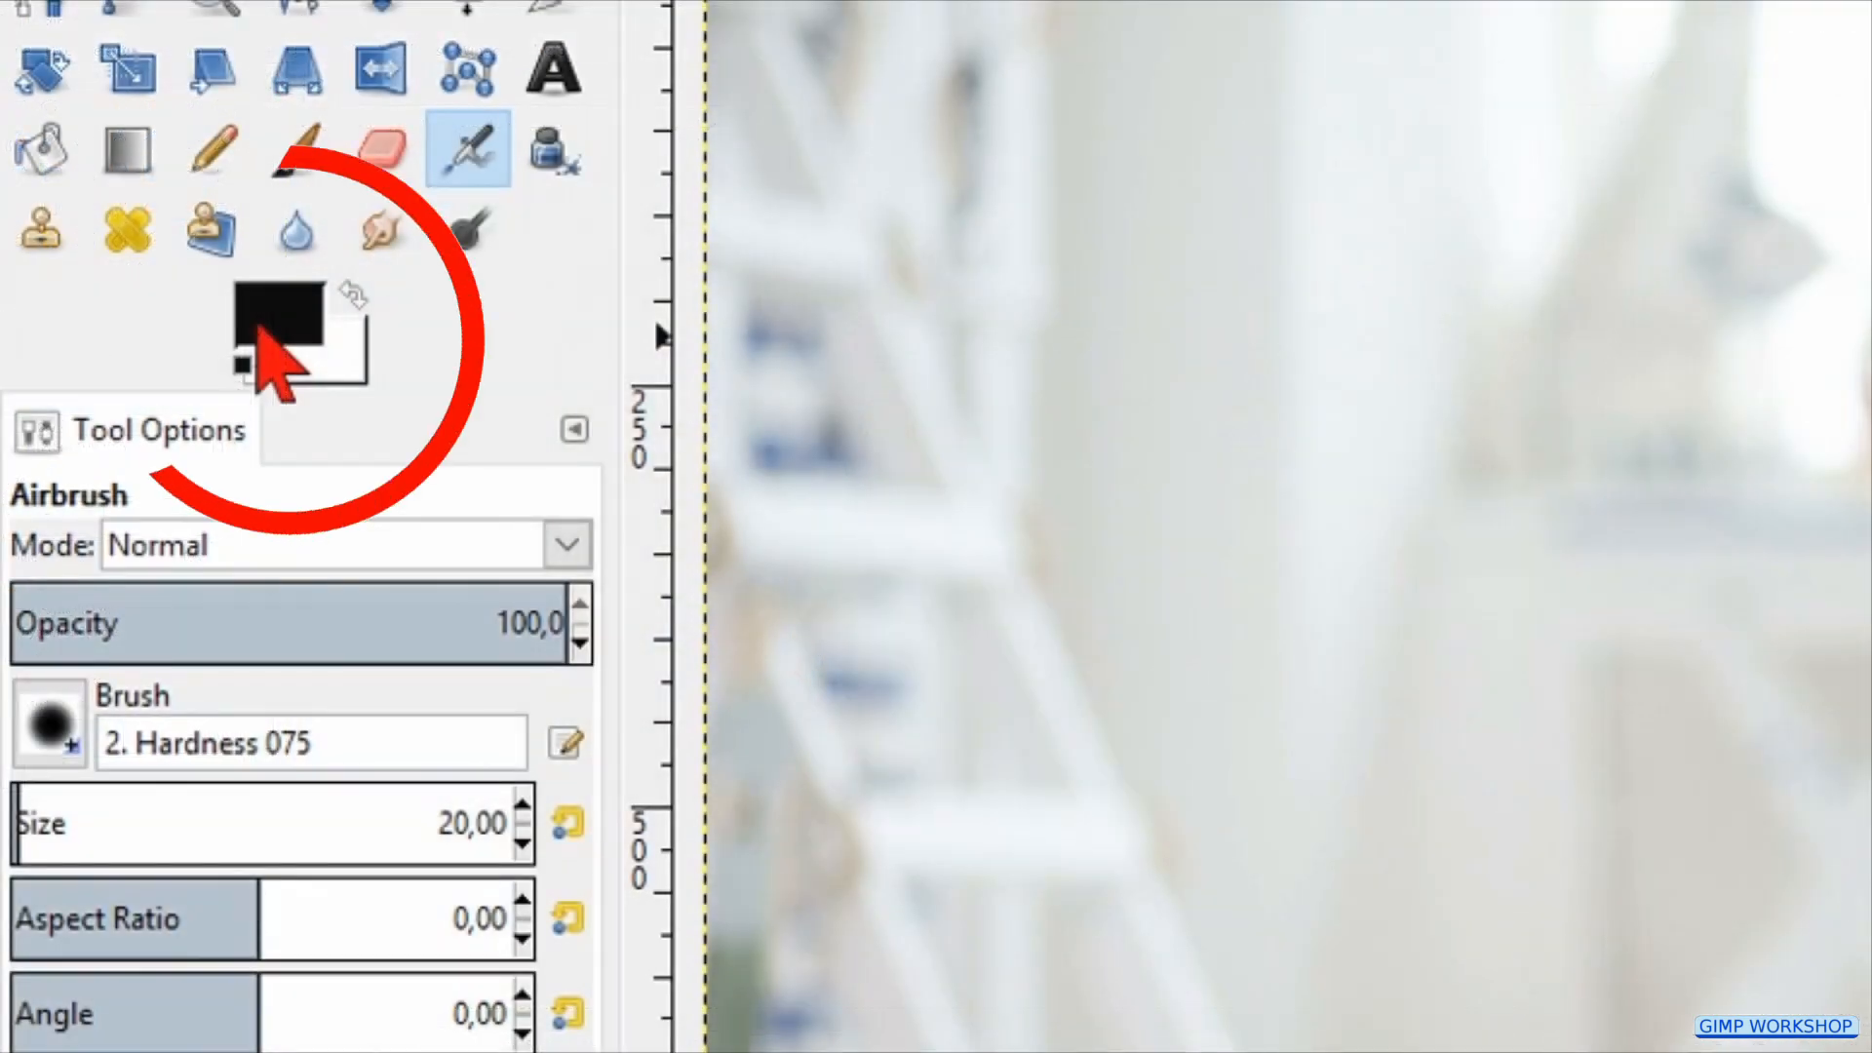
Step: Set the foreground colour to pink fc8cb0 via HTML notation and confirm it
click(277, 326)
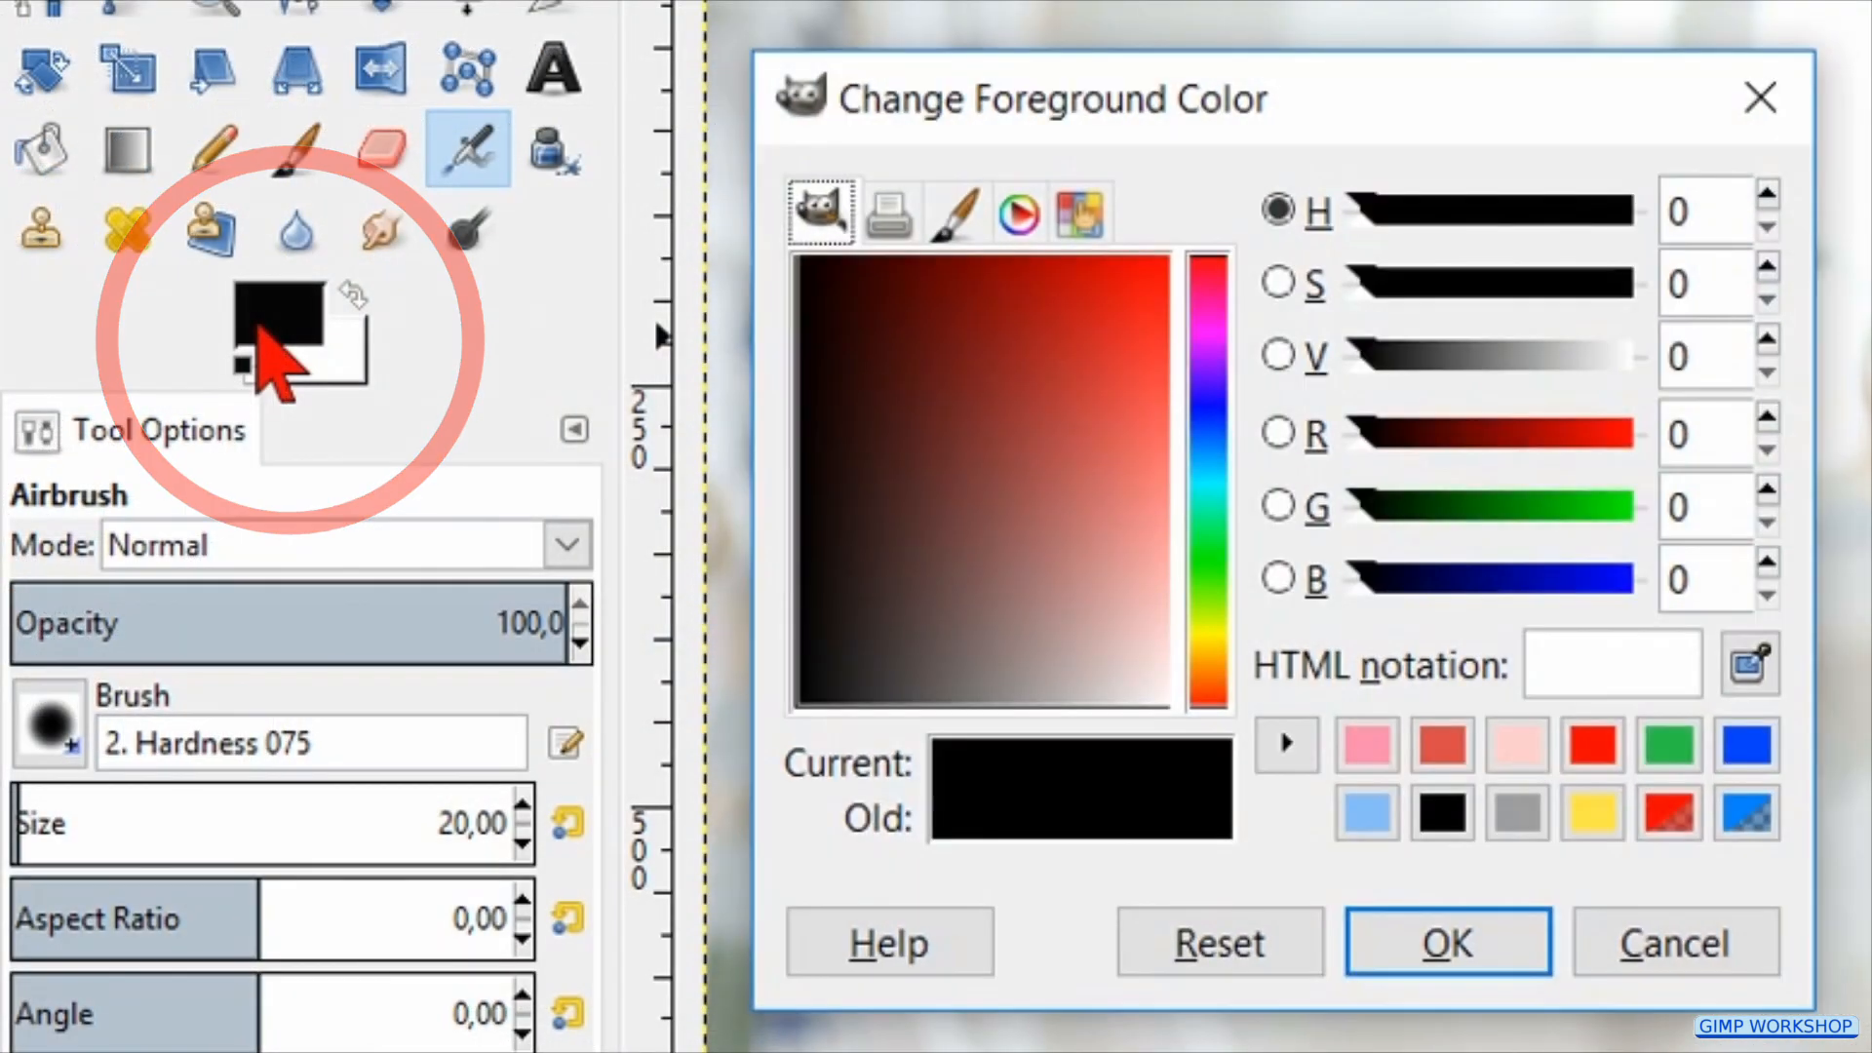
click(1608, 665)
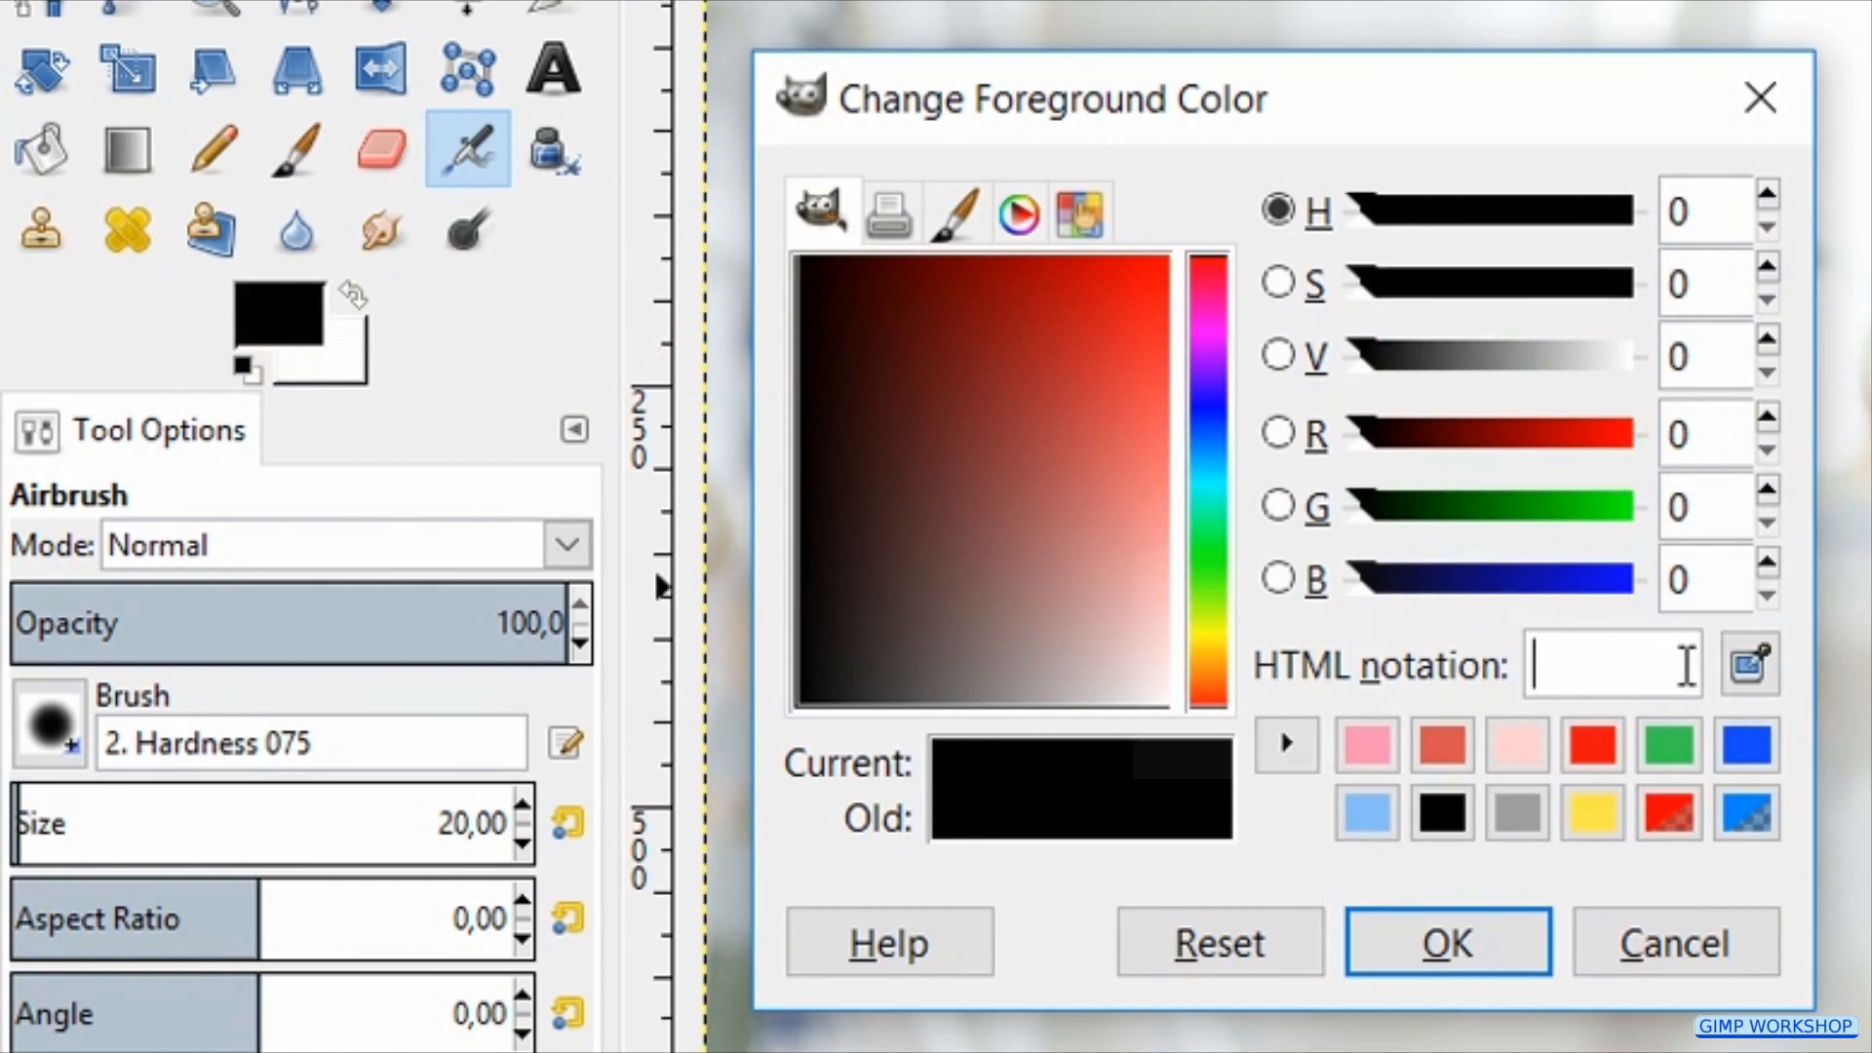
text(f)
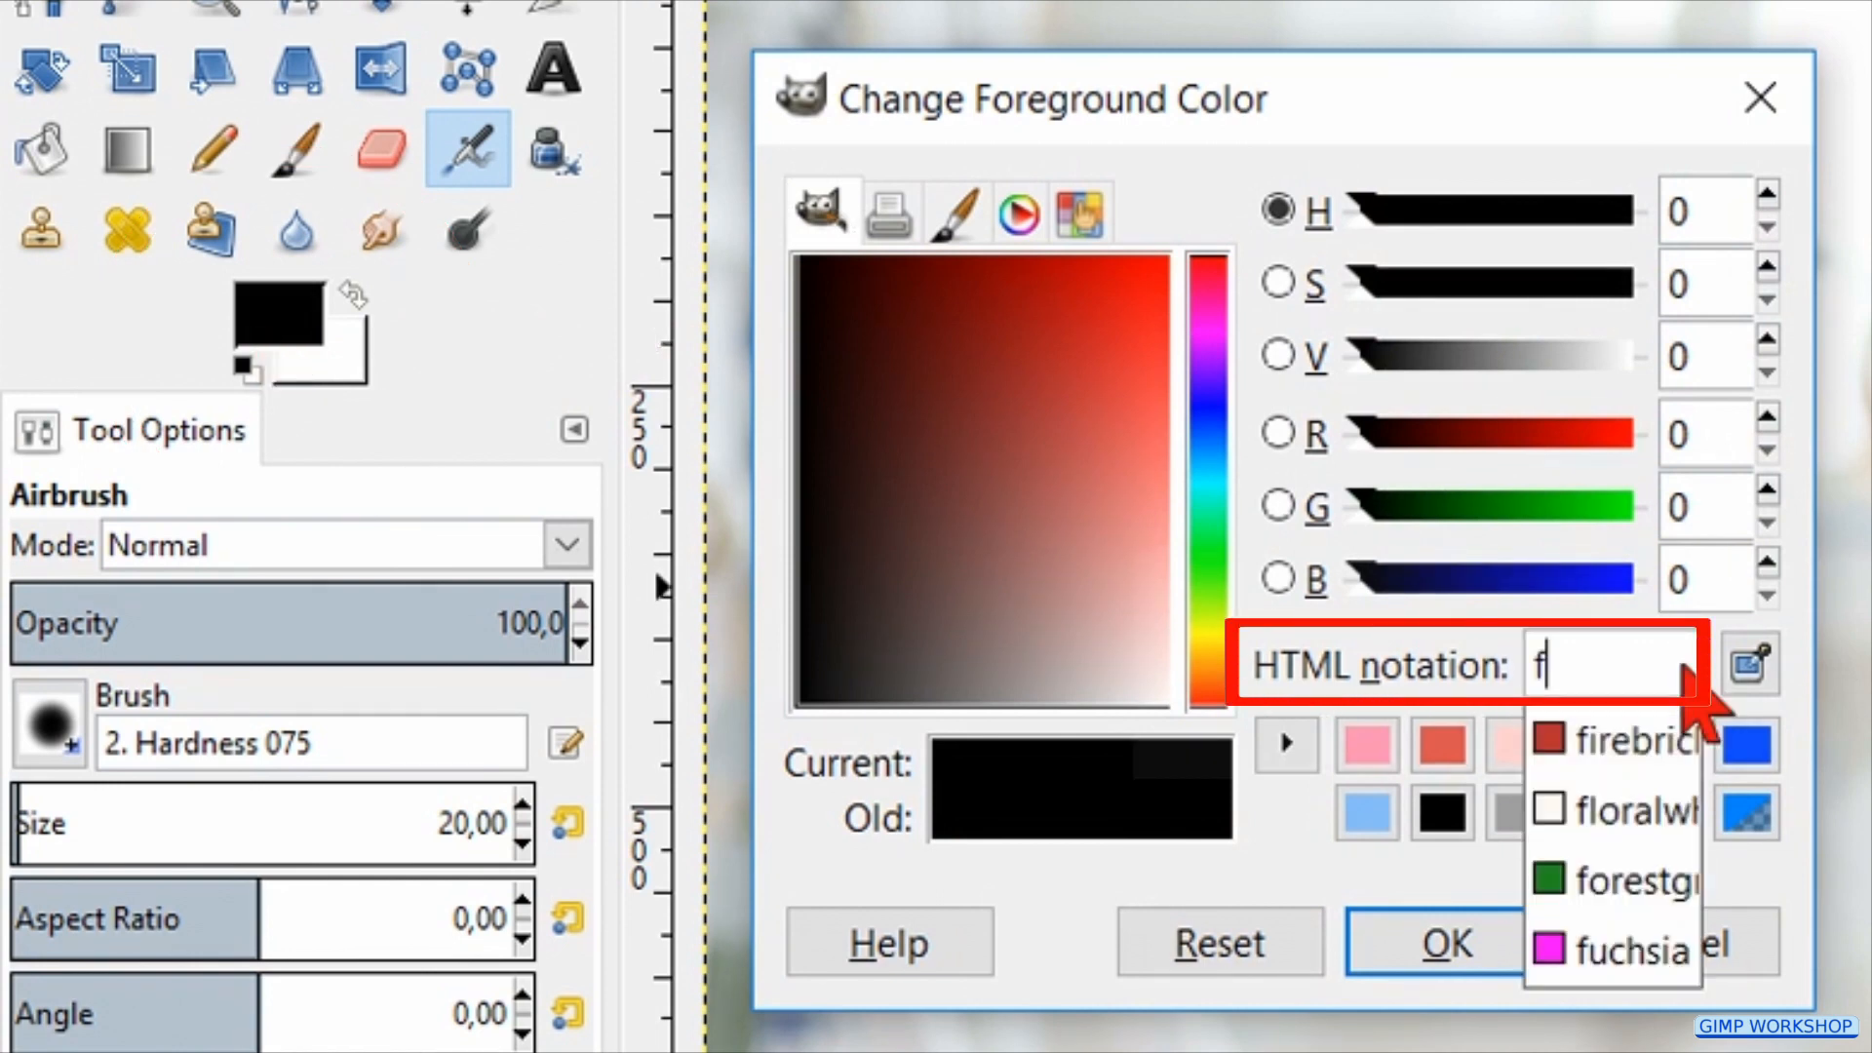
text(c8c)
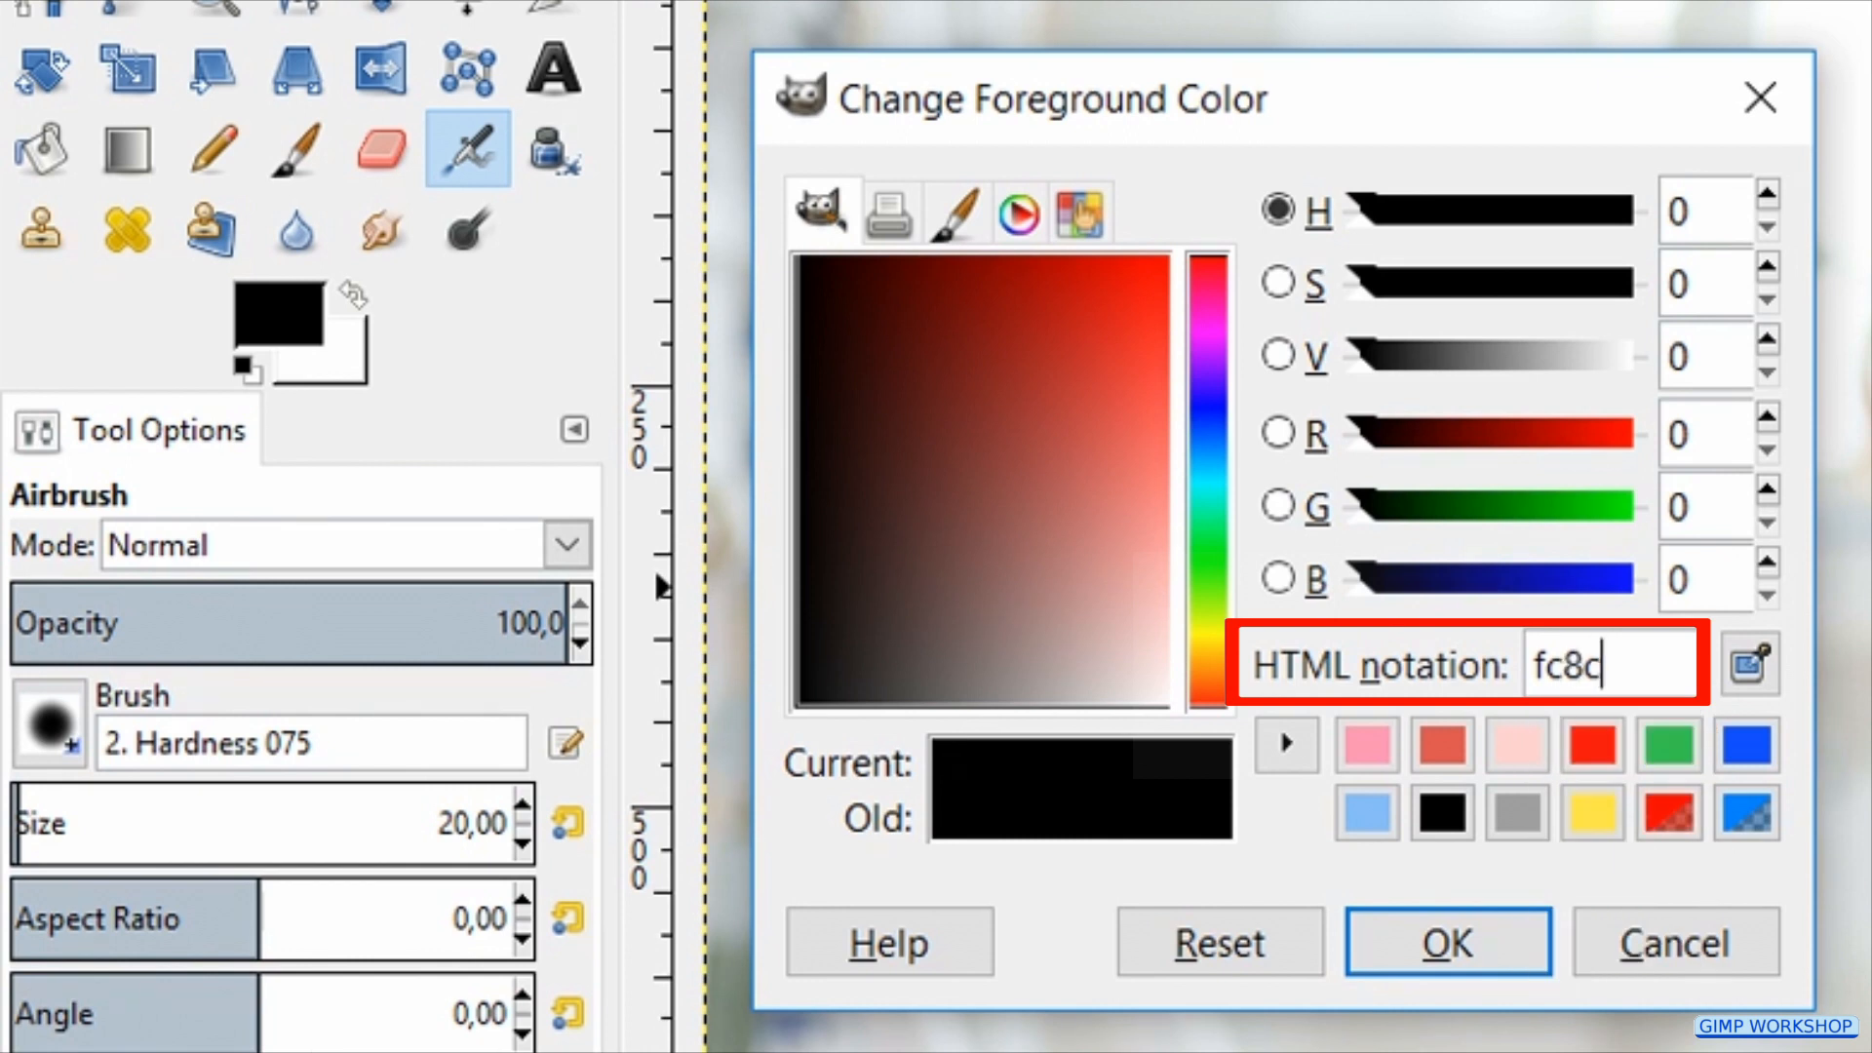
text(b)
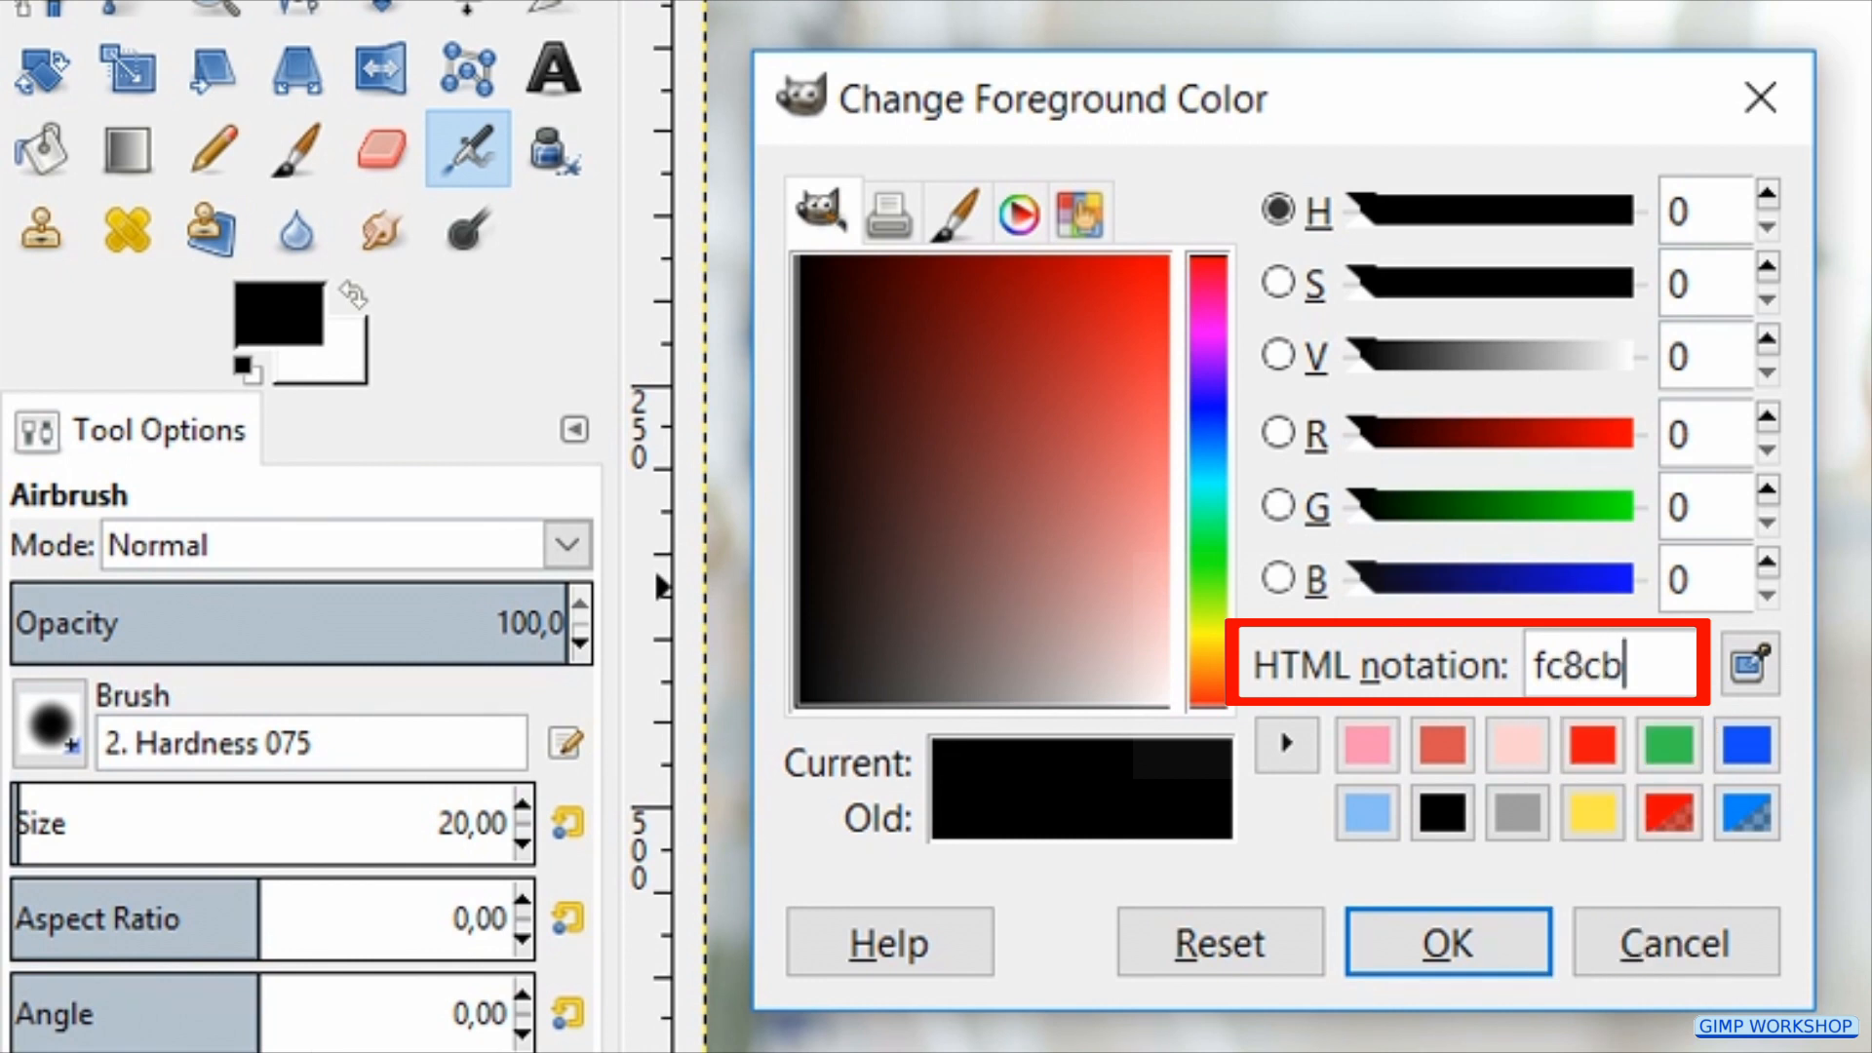
text(0)
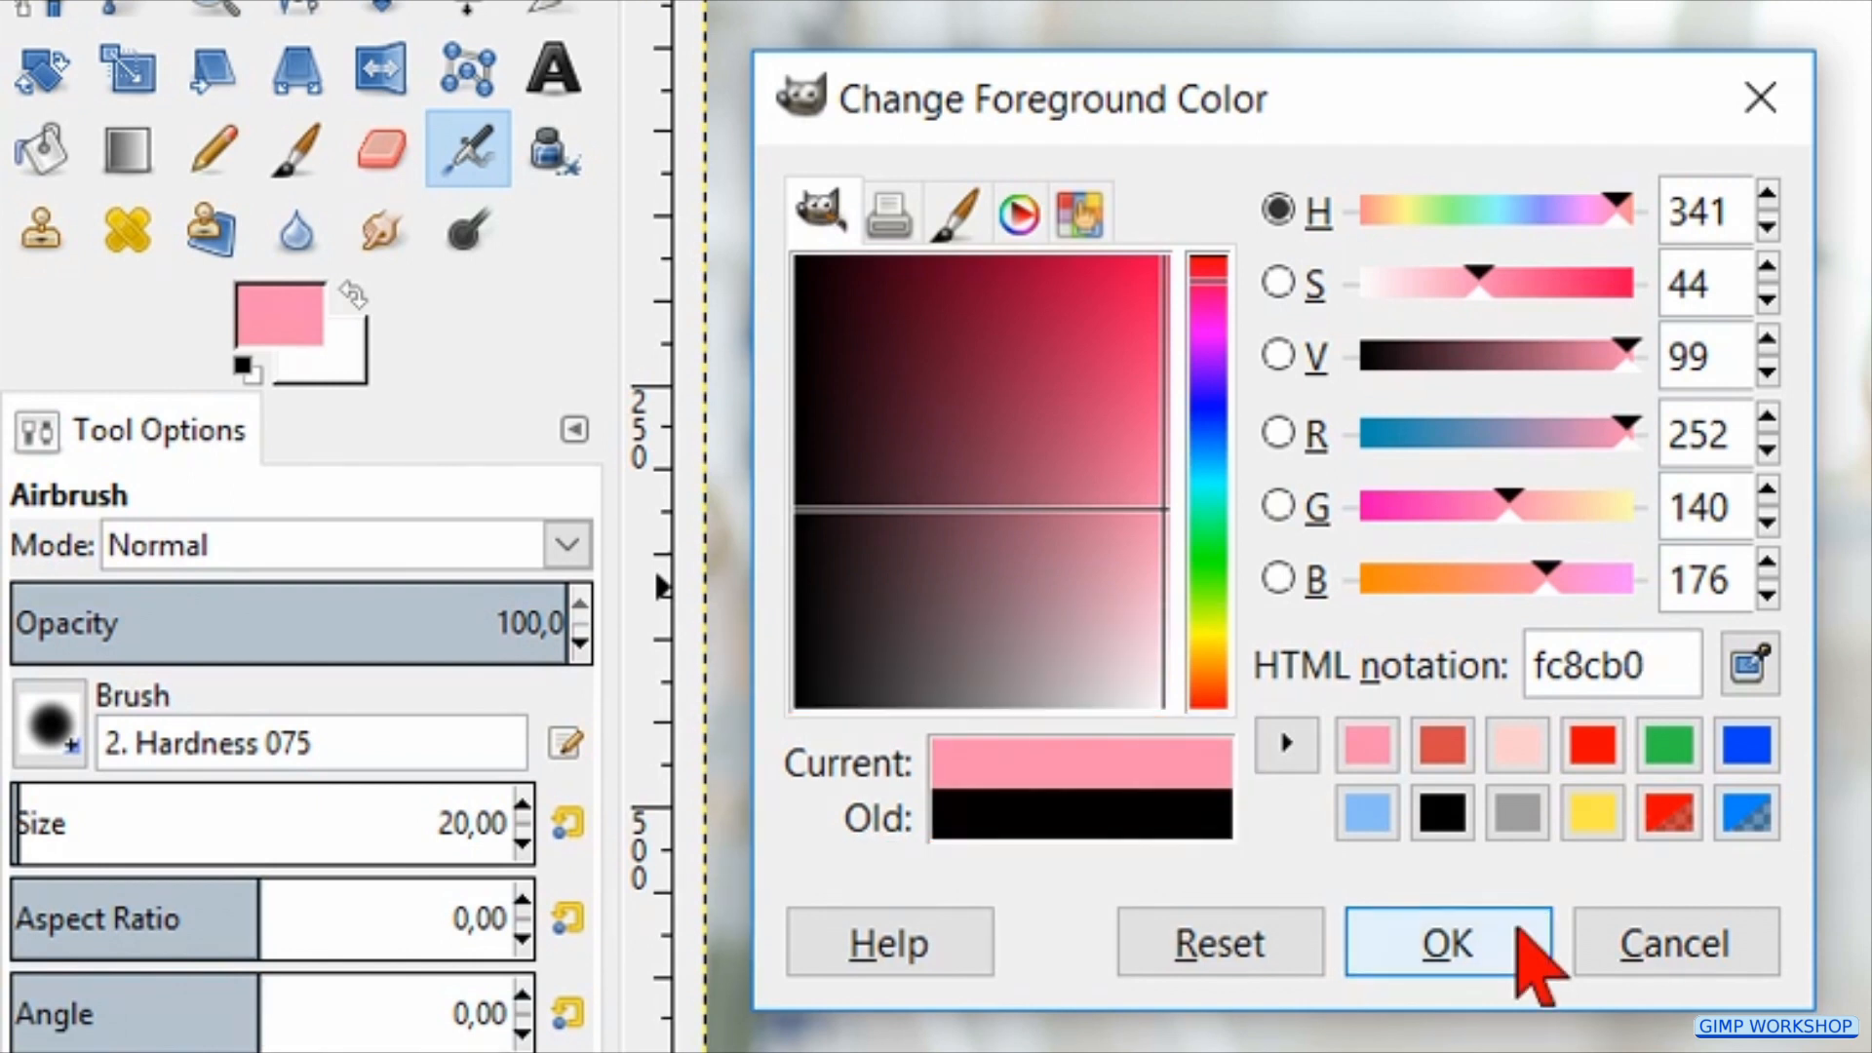
click(1445, 942)
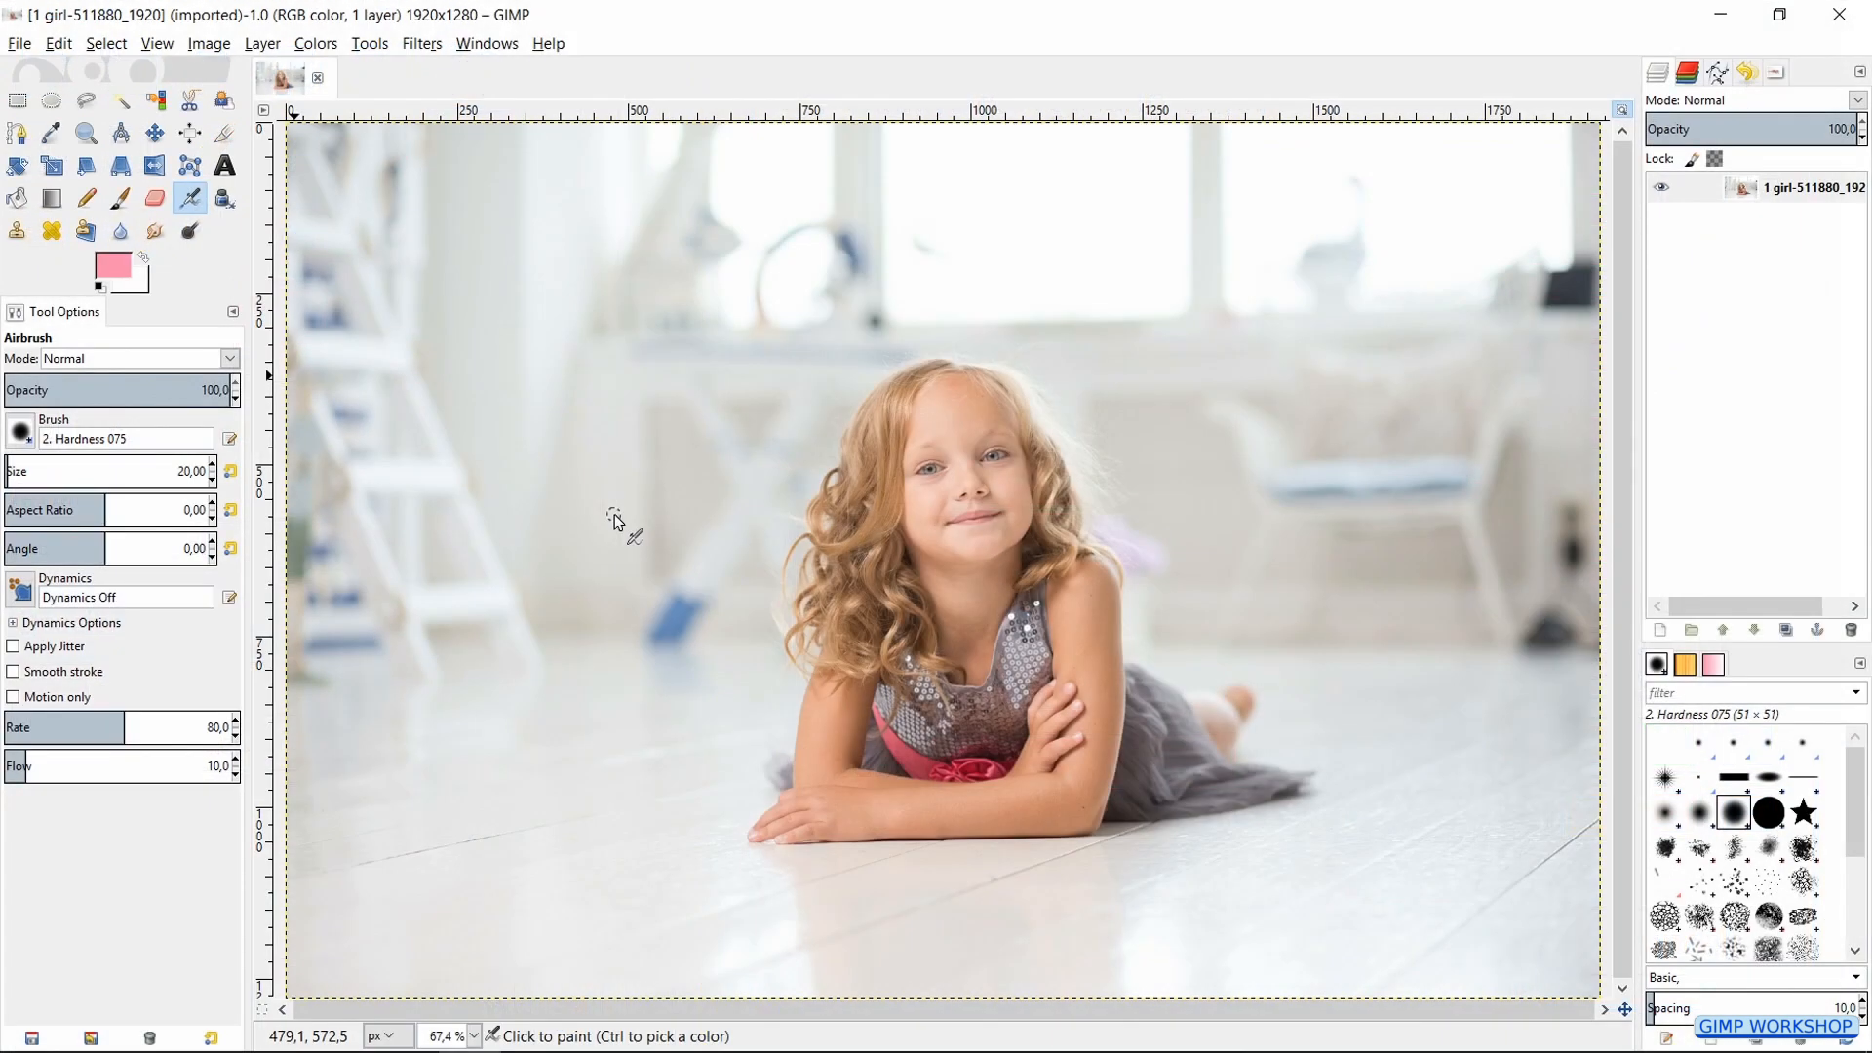
Step: Stroke the whole-image selection with a 50 px pink line, then clear the selection
key(ctrl+a)
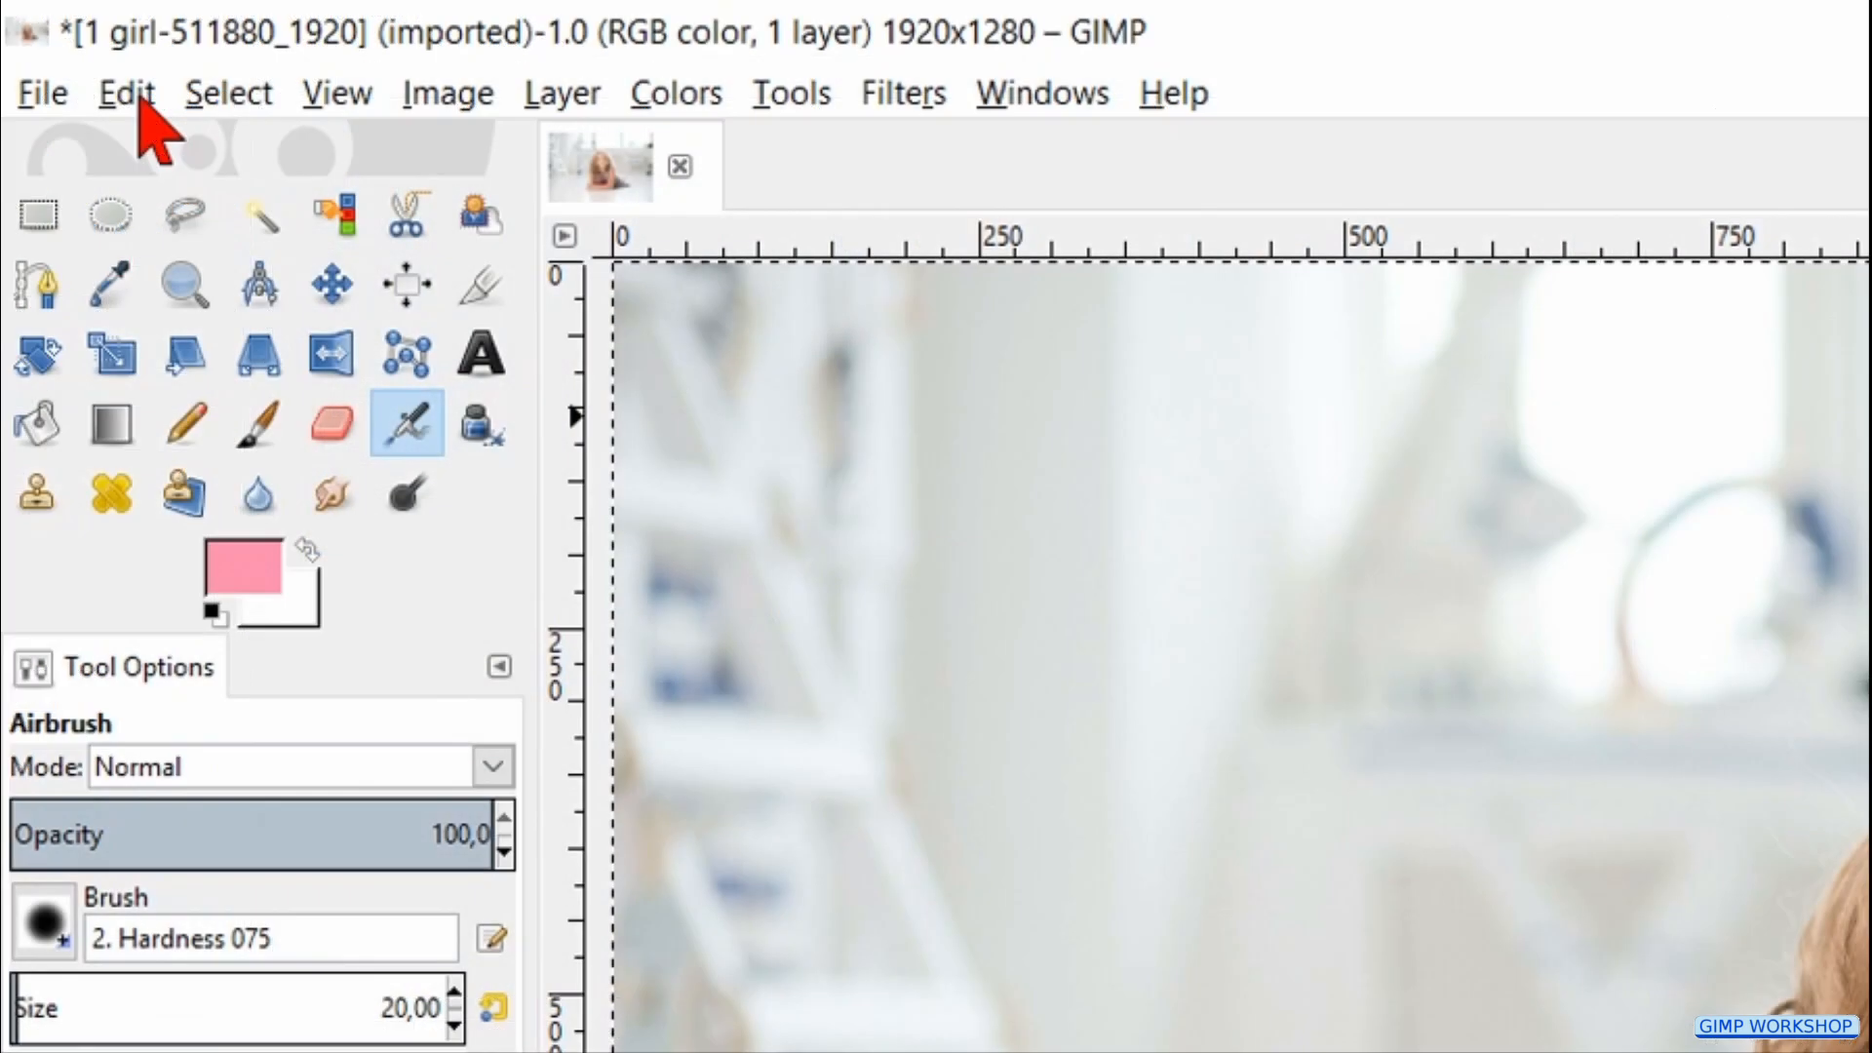
click(125, 92)
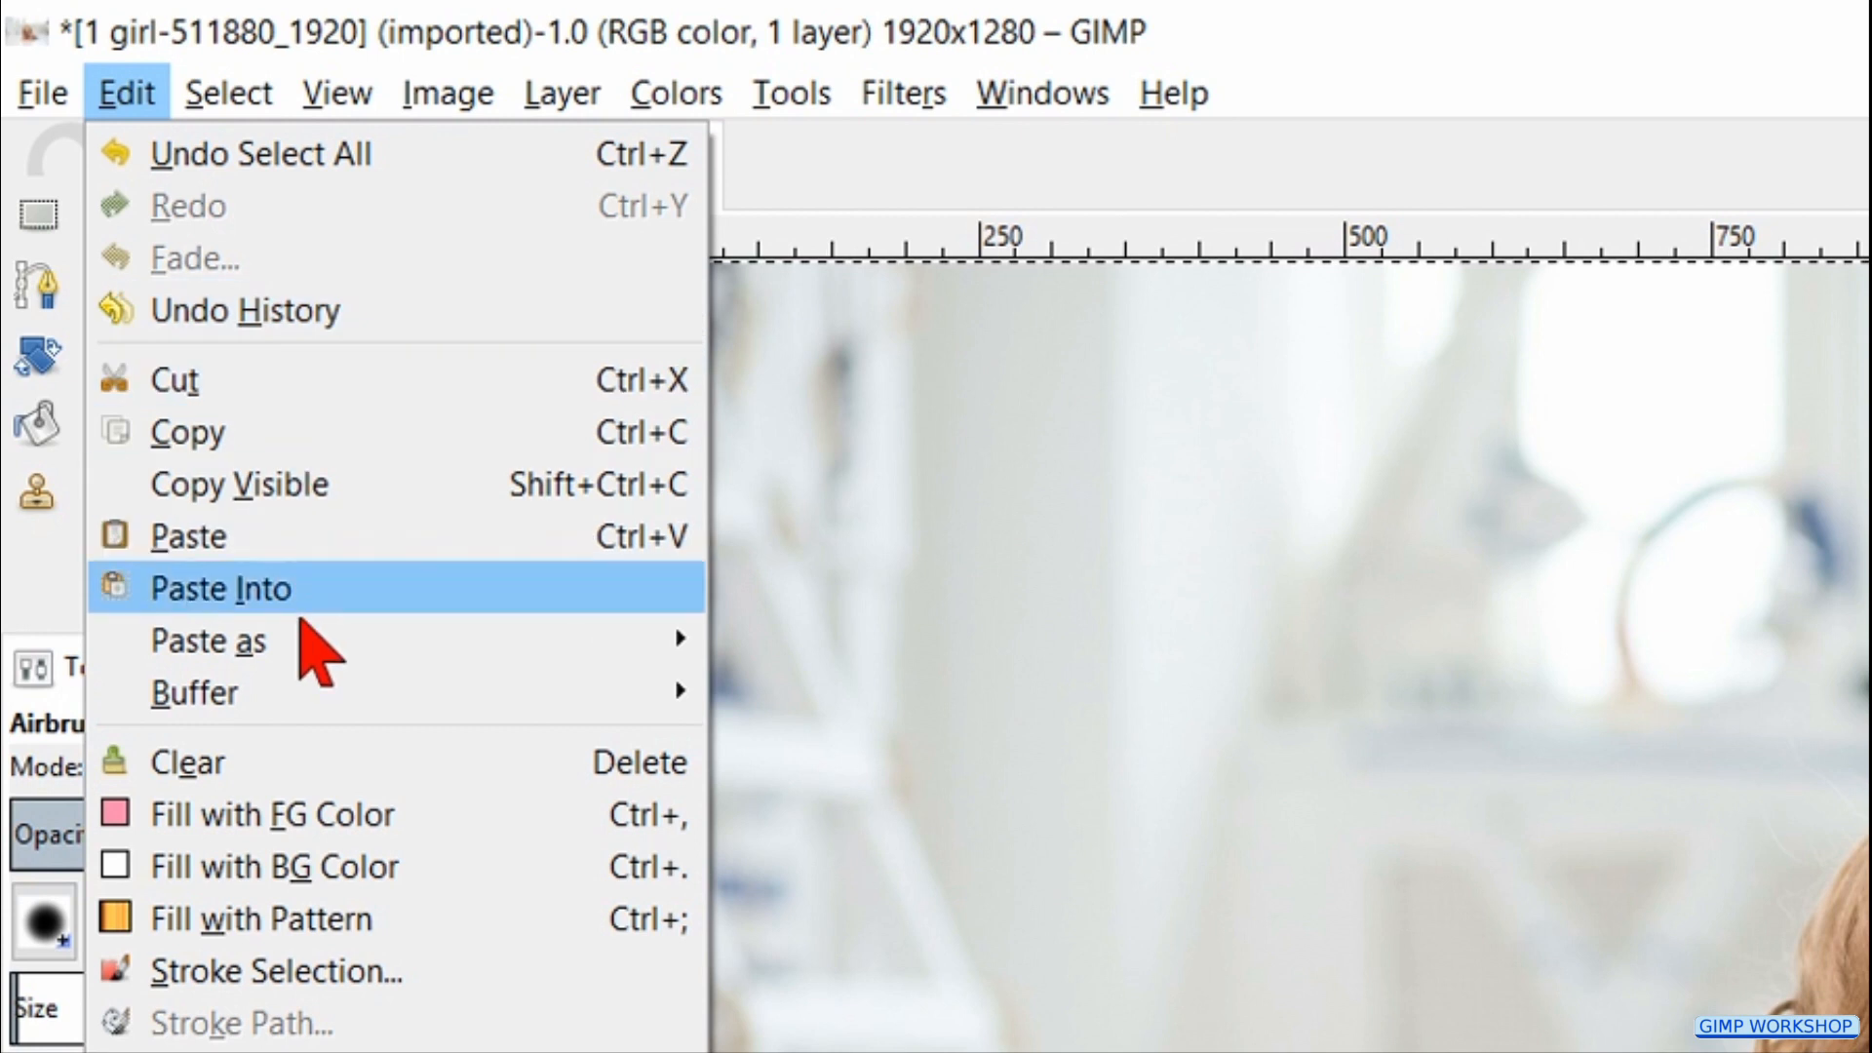
mouse_move(263, 971)
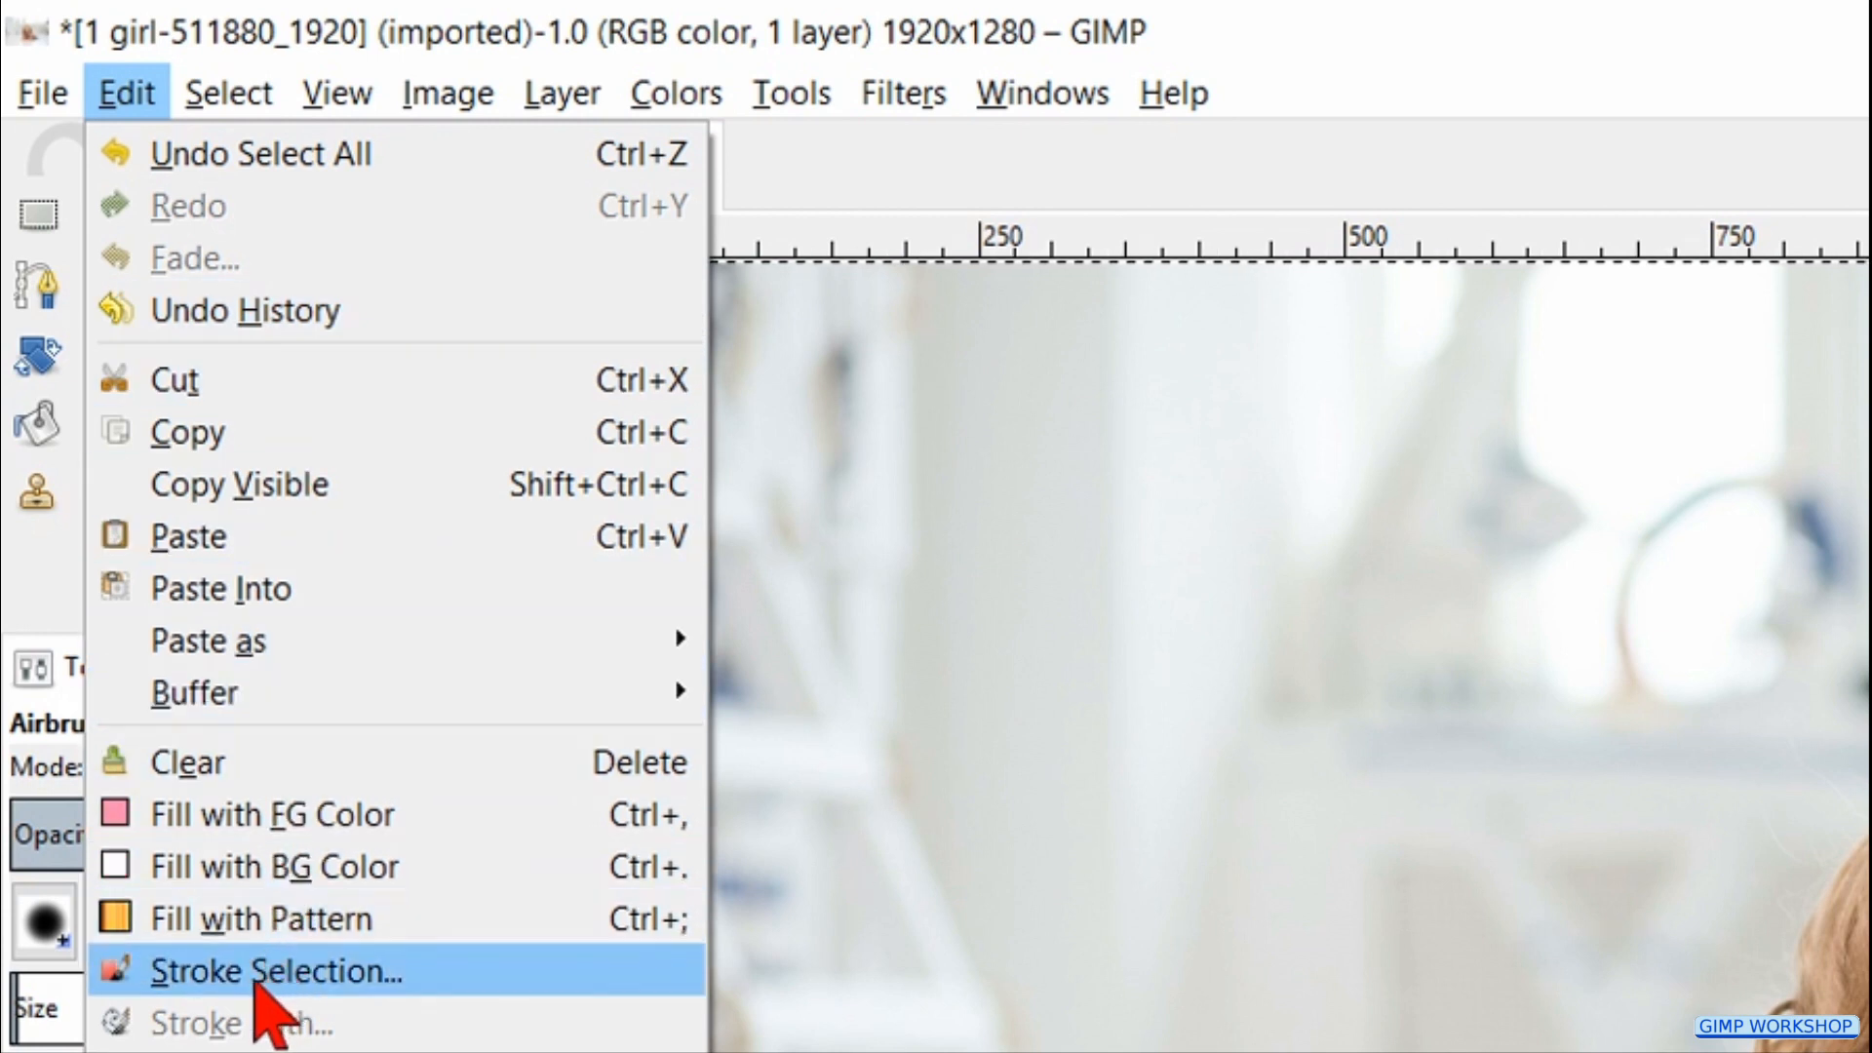
click(273, 971)
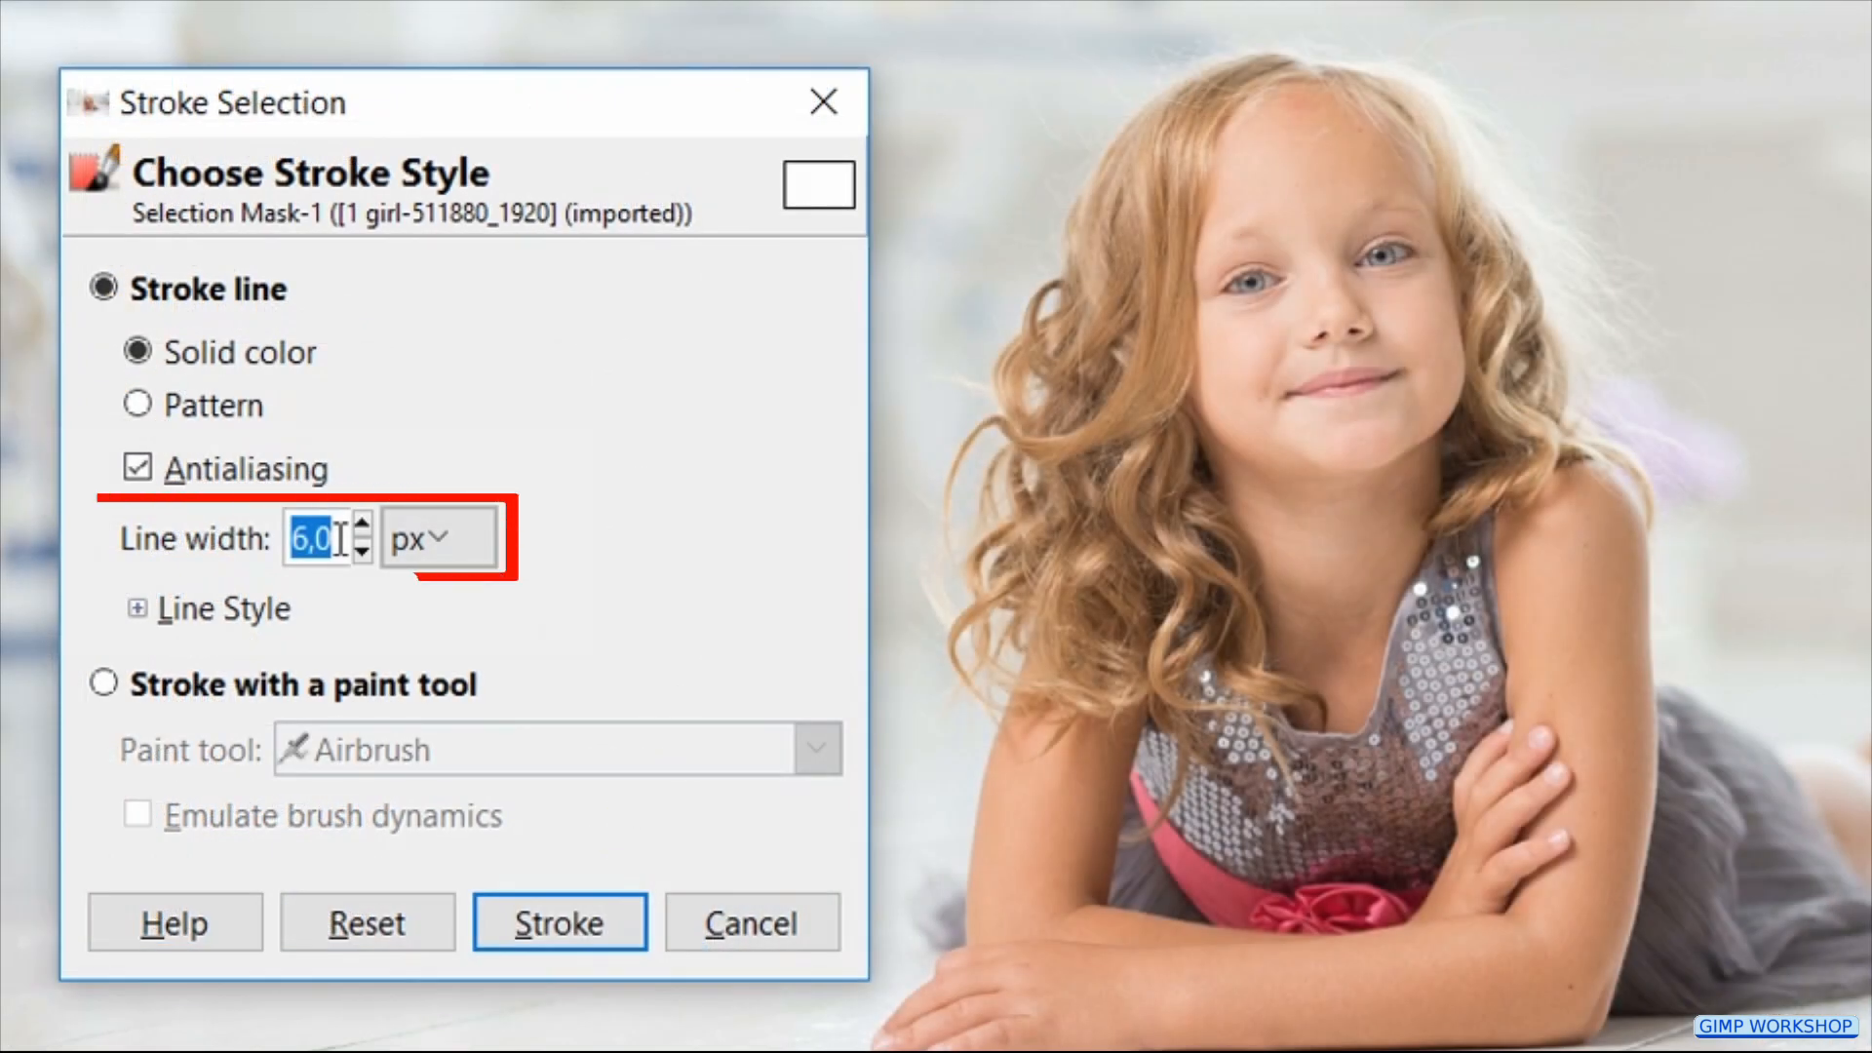
text(50)
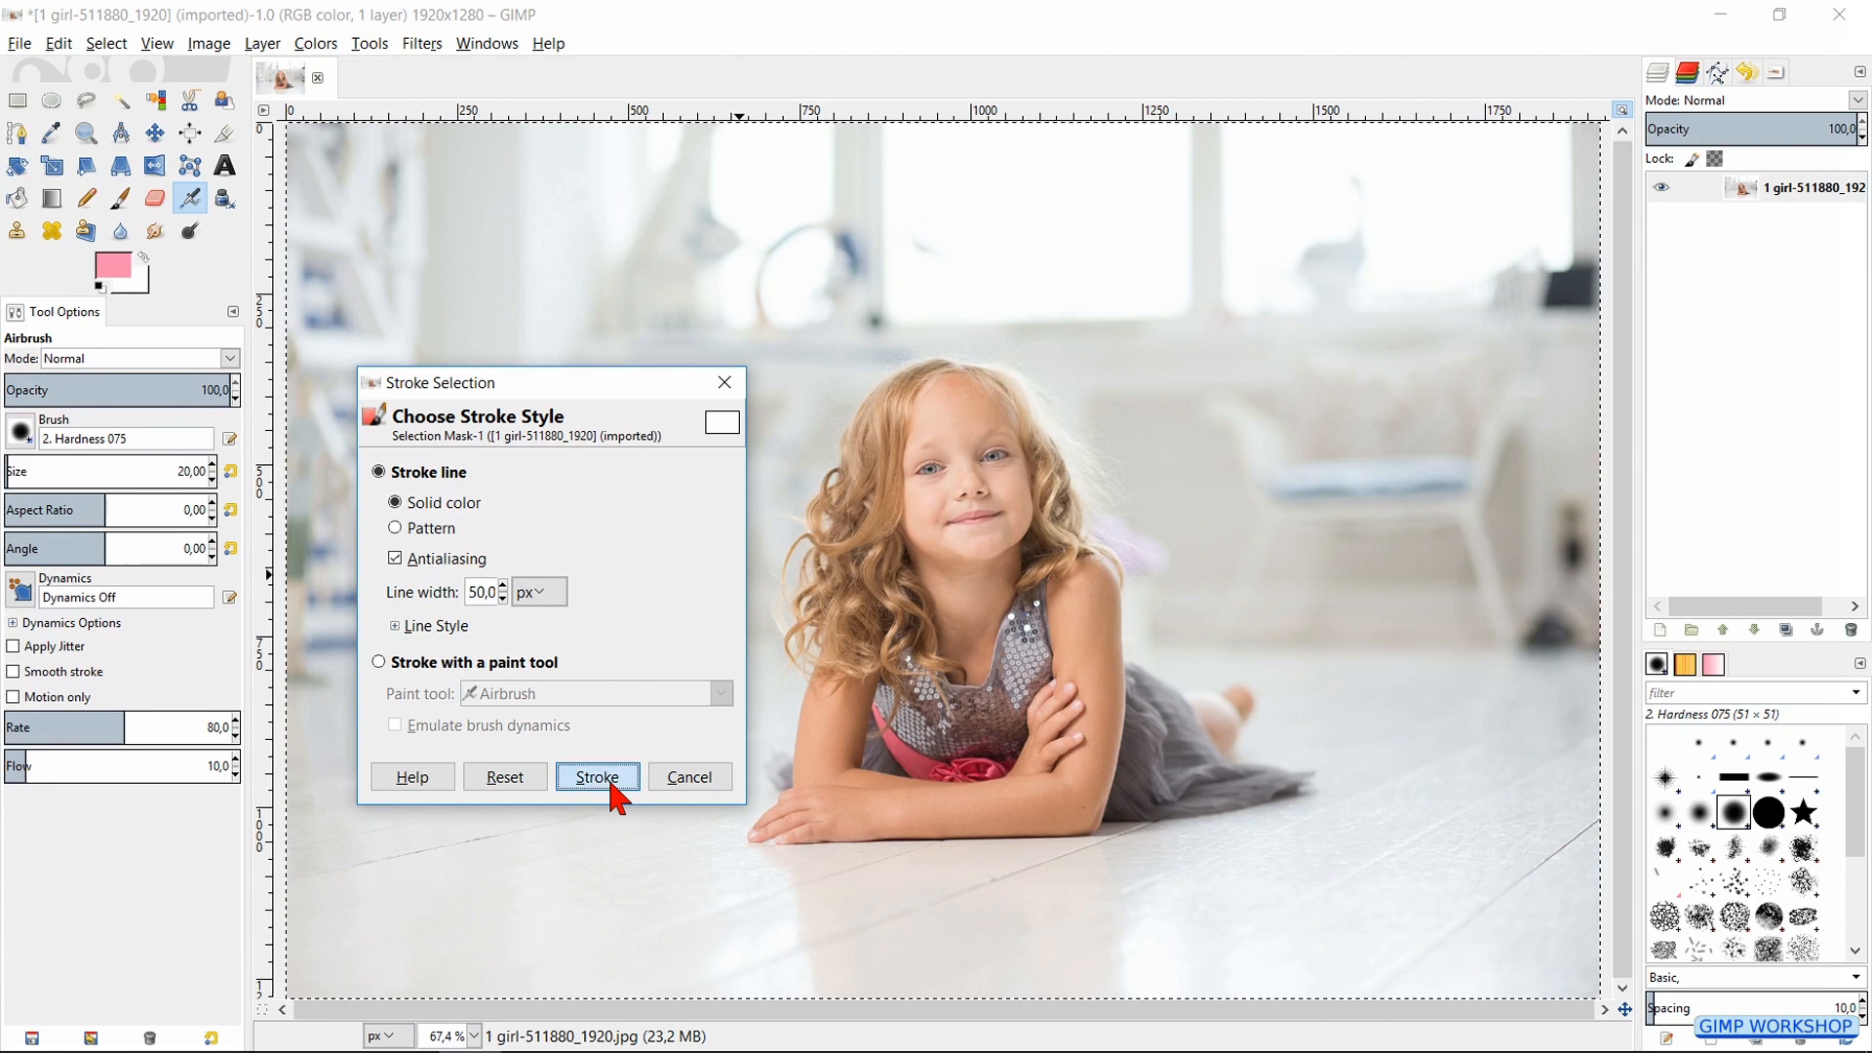
click(597, 778)
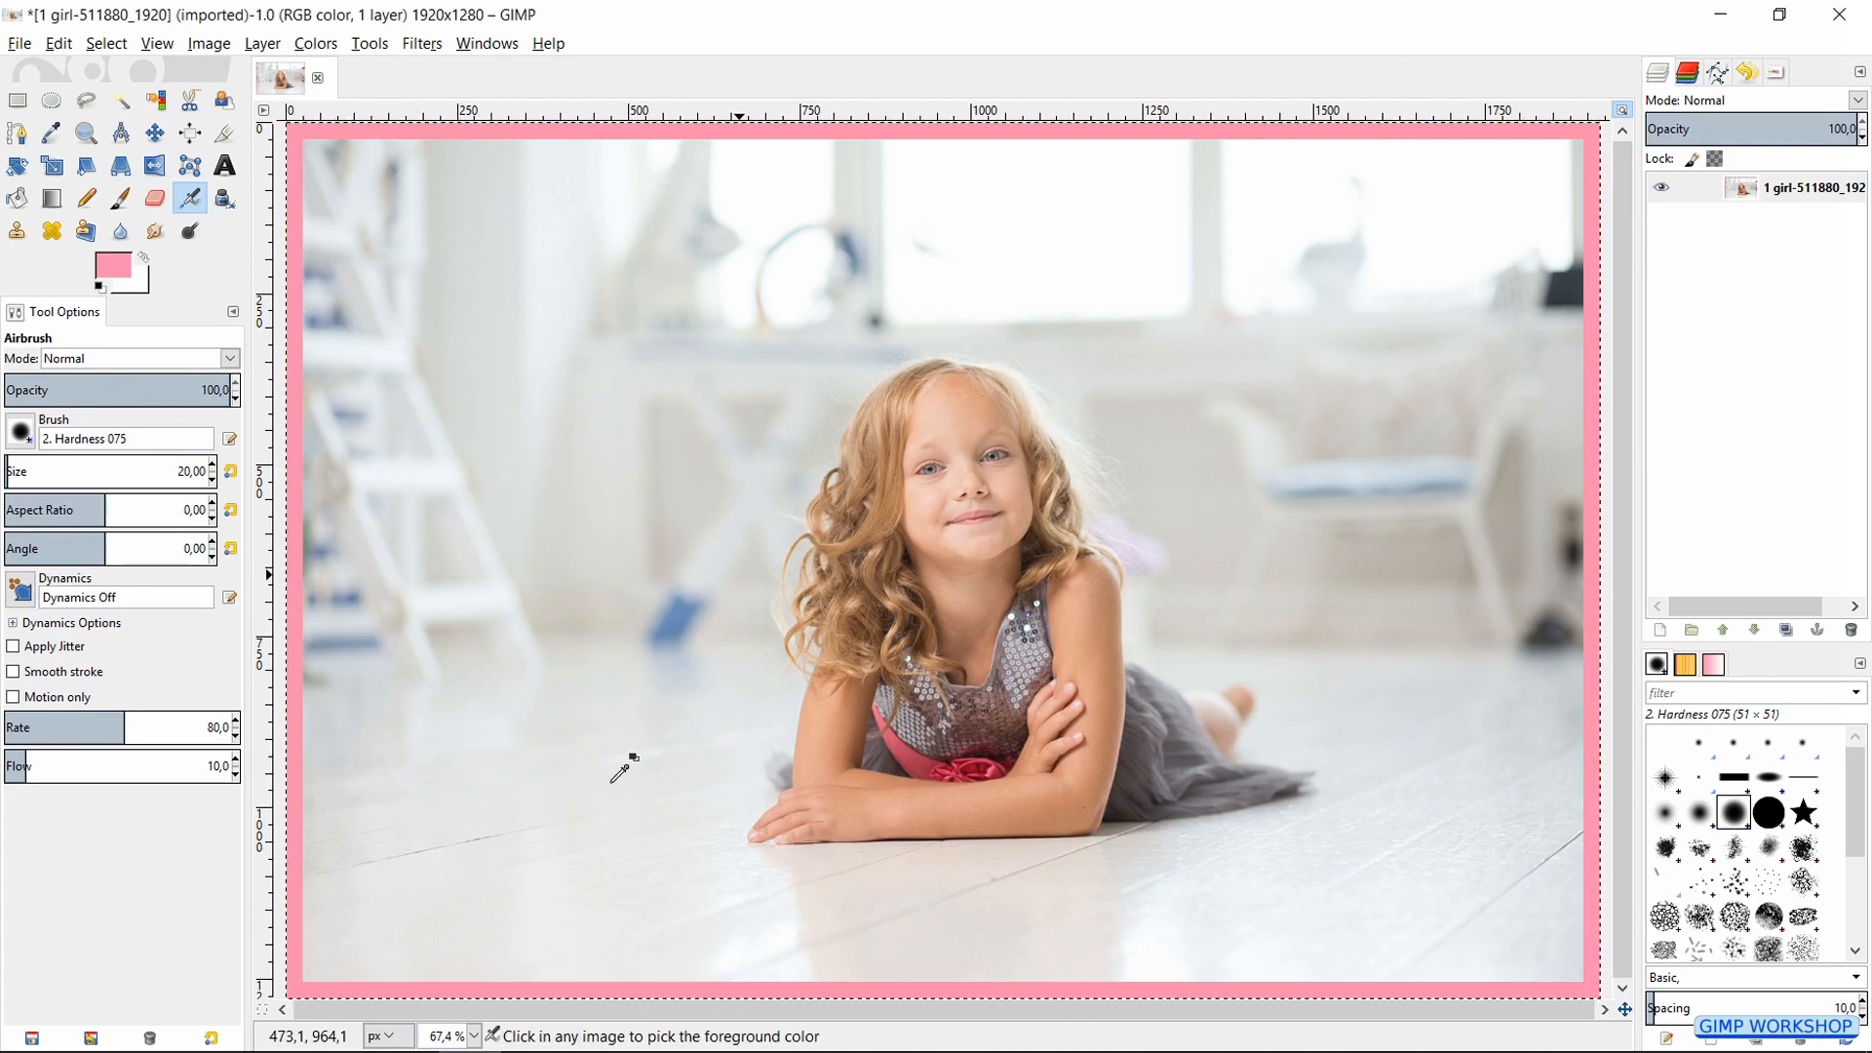
key(shift+ctrl+a)
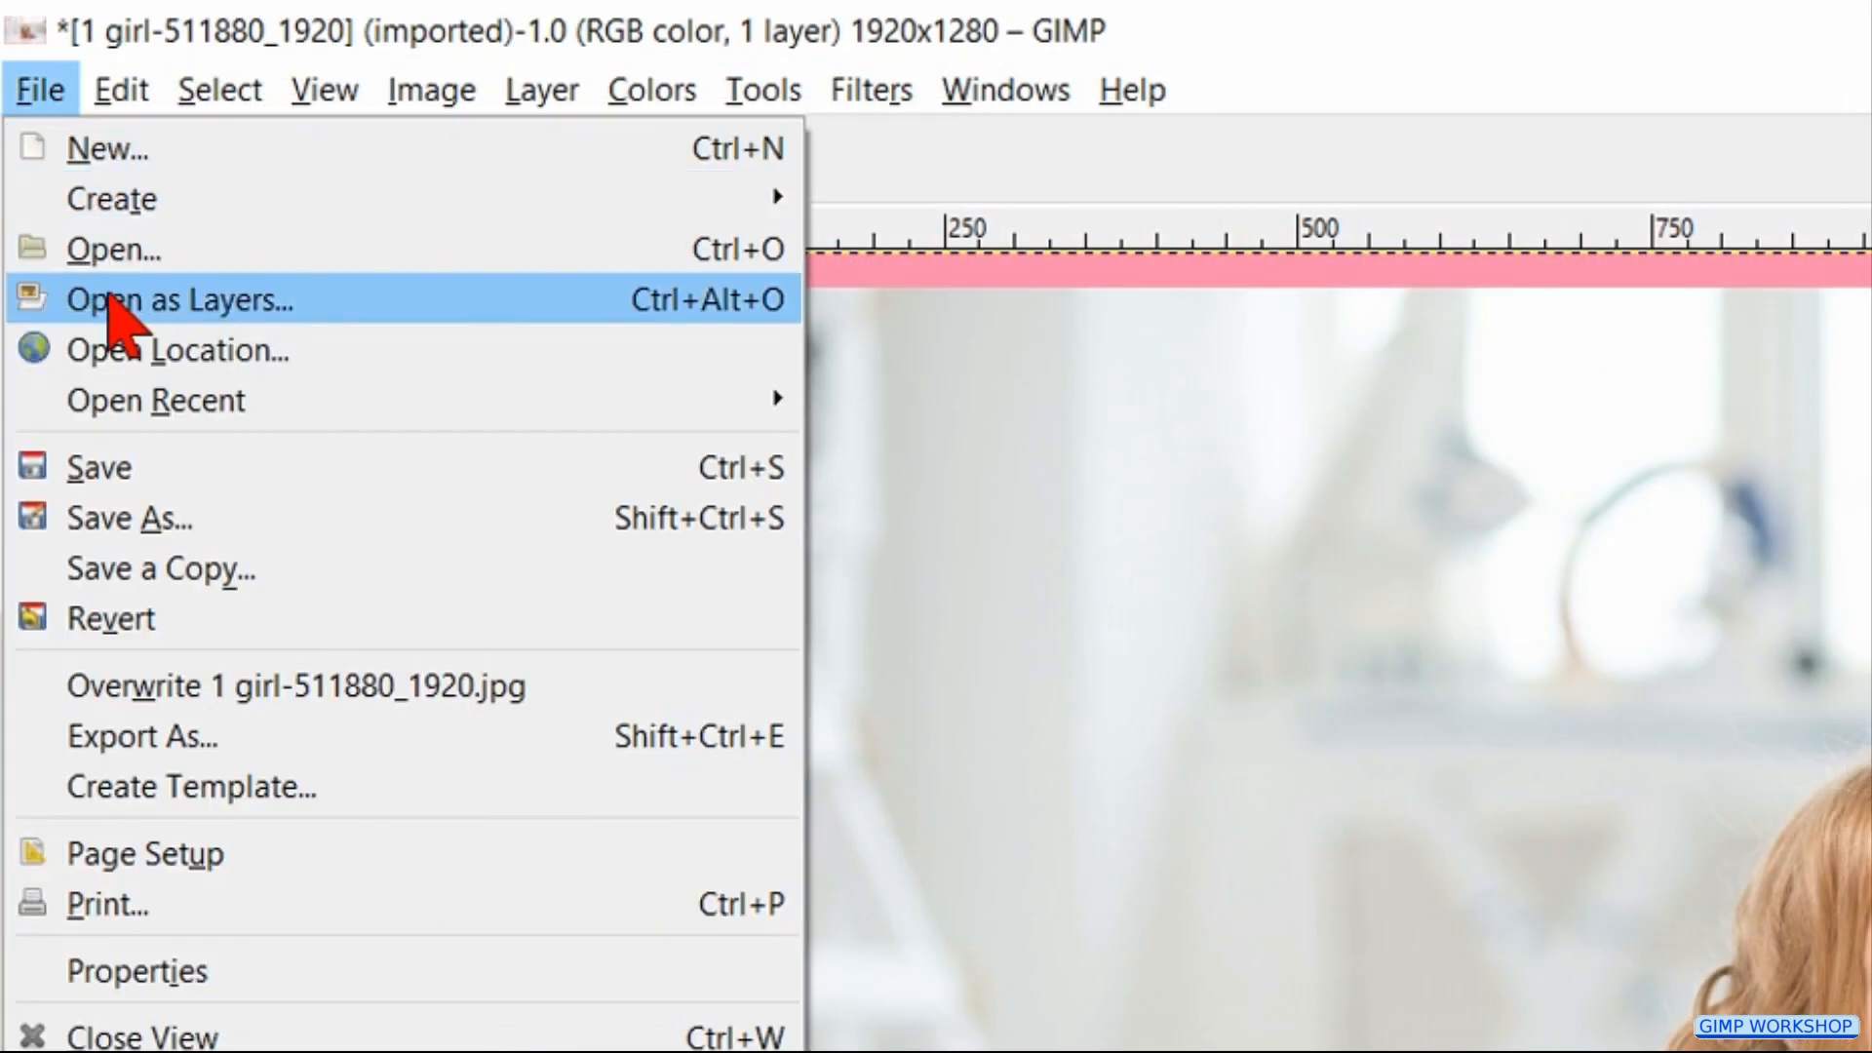
Step: Open the second girl photo as a new layer and restrict cropping to the current layer only
click(205, 301)
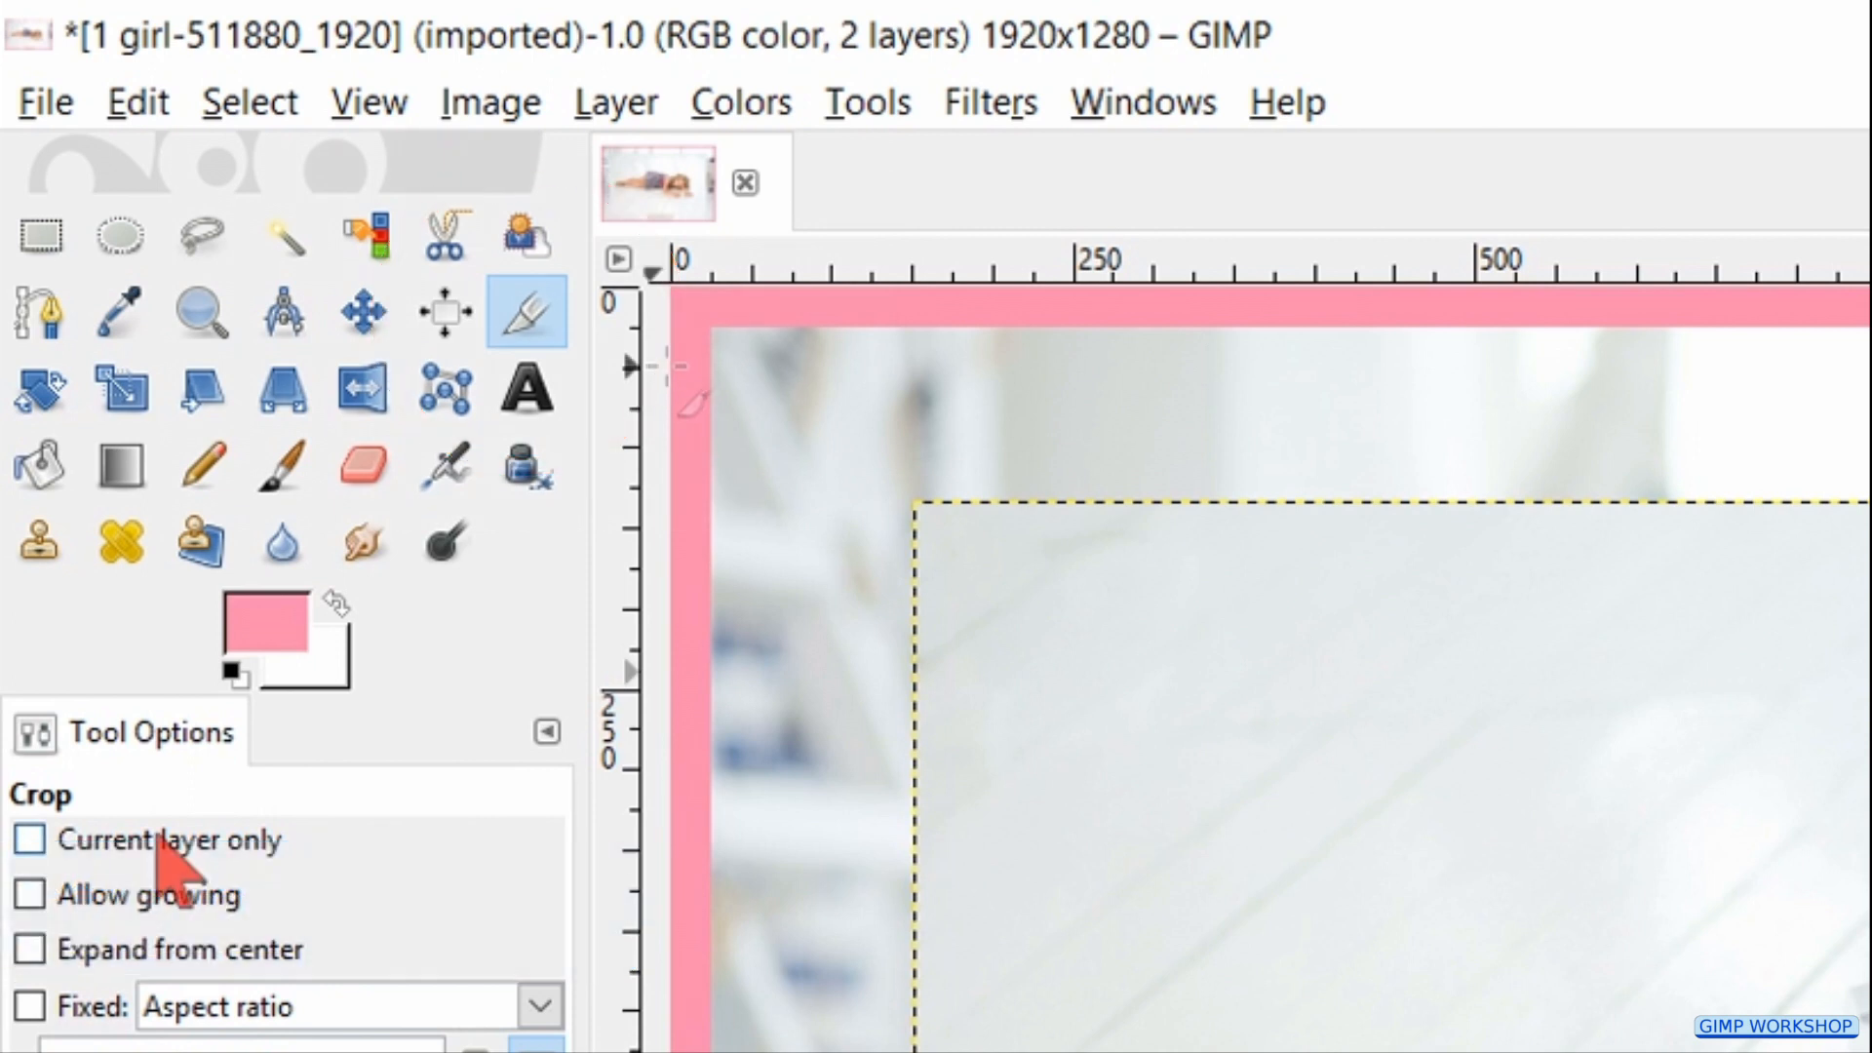
click(29, 838)
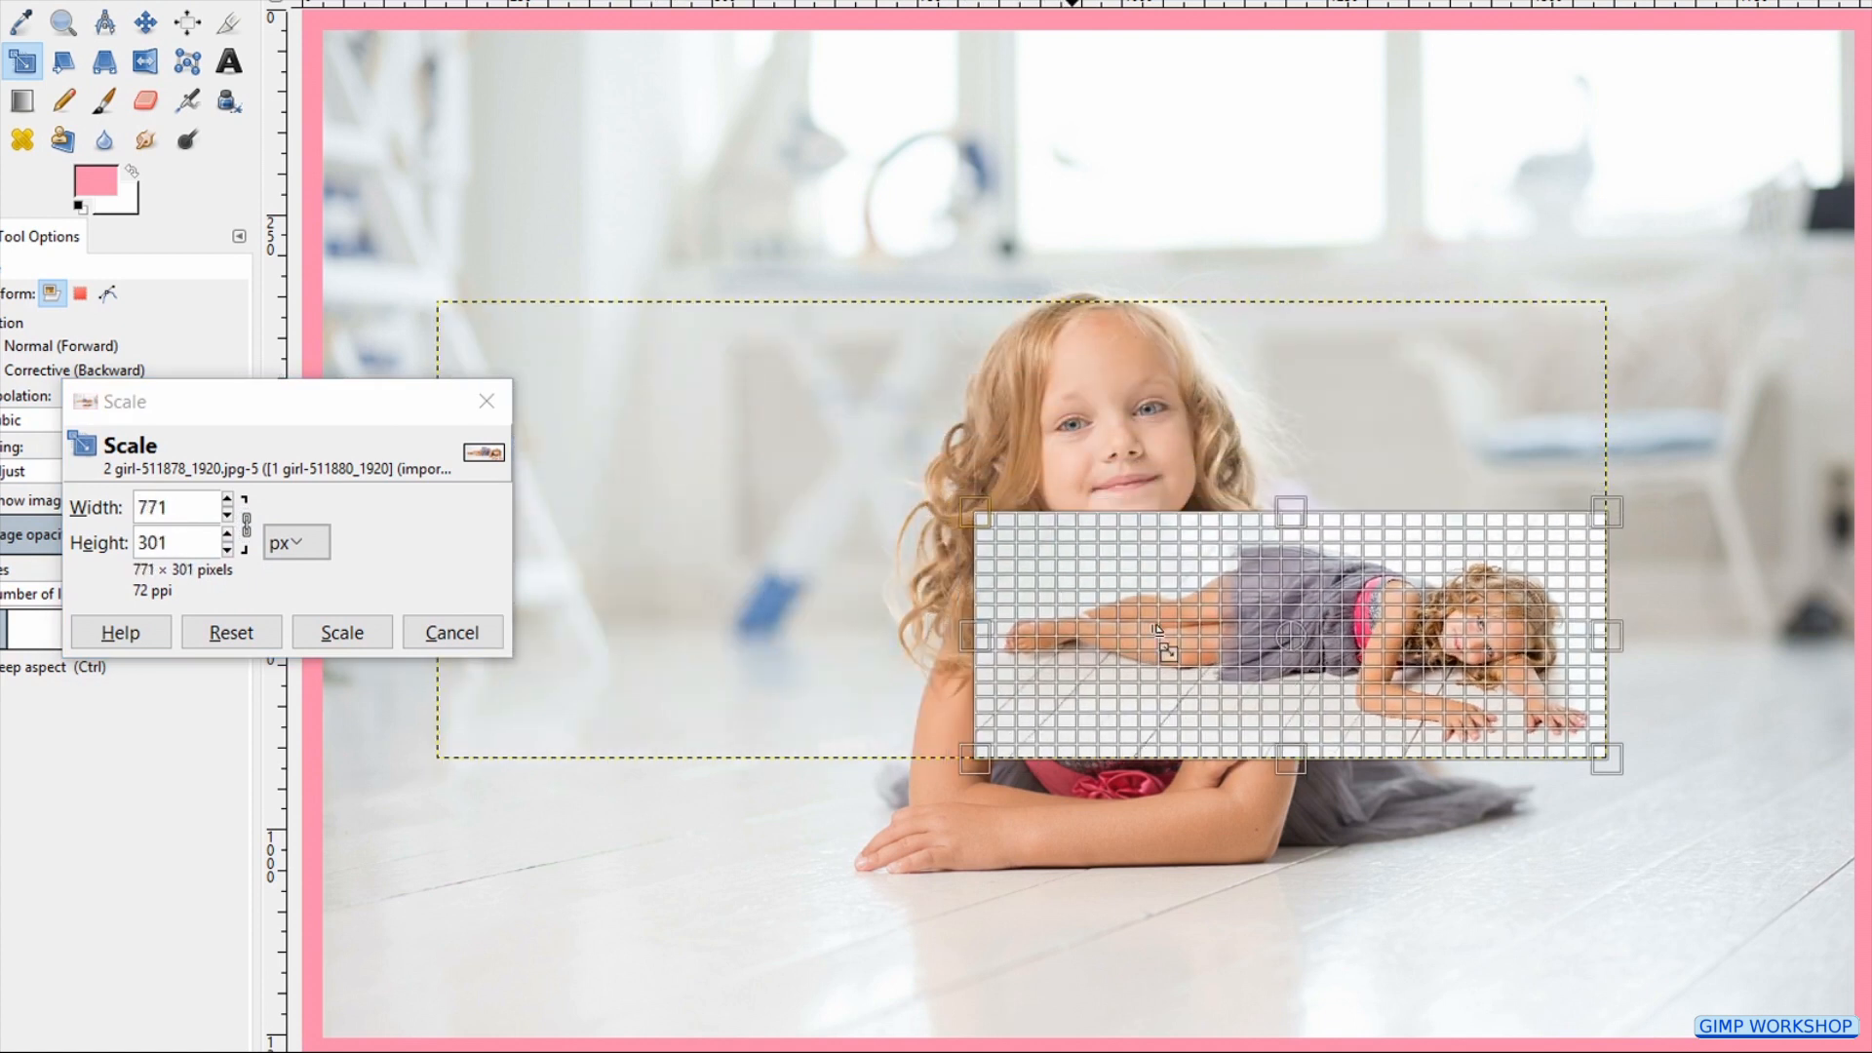
Step: Scale the second photo layer to 604×236 near the top left and make its layer active
drag(1164, 631, 753, 197)
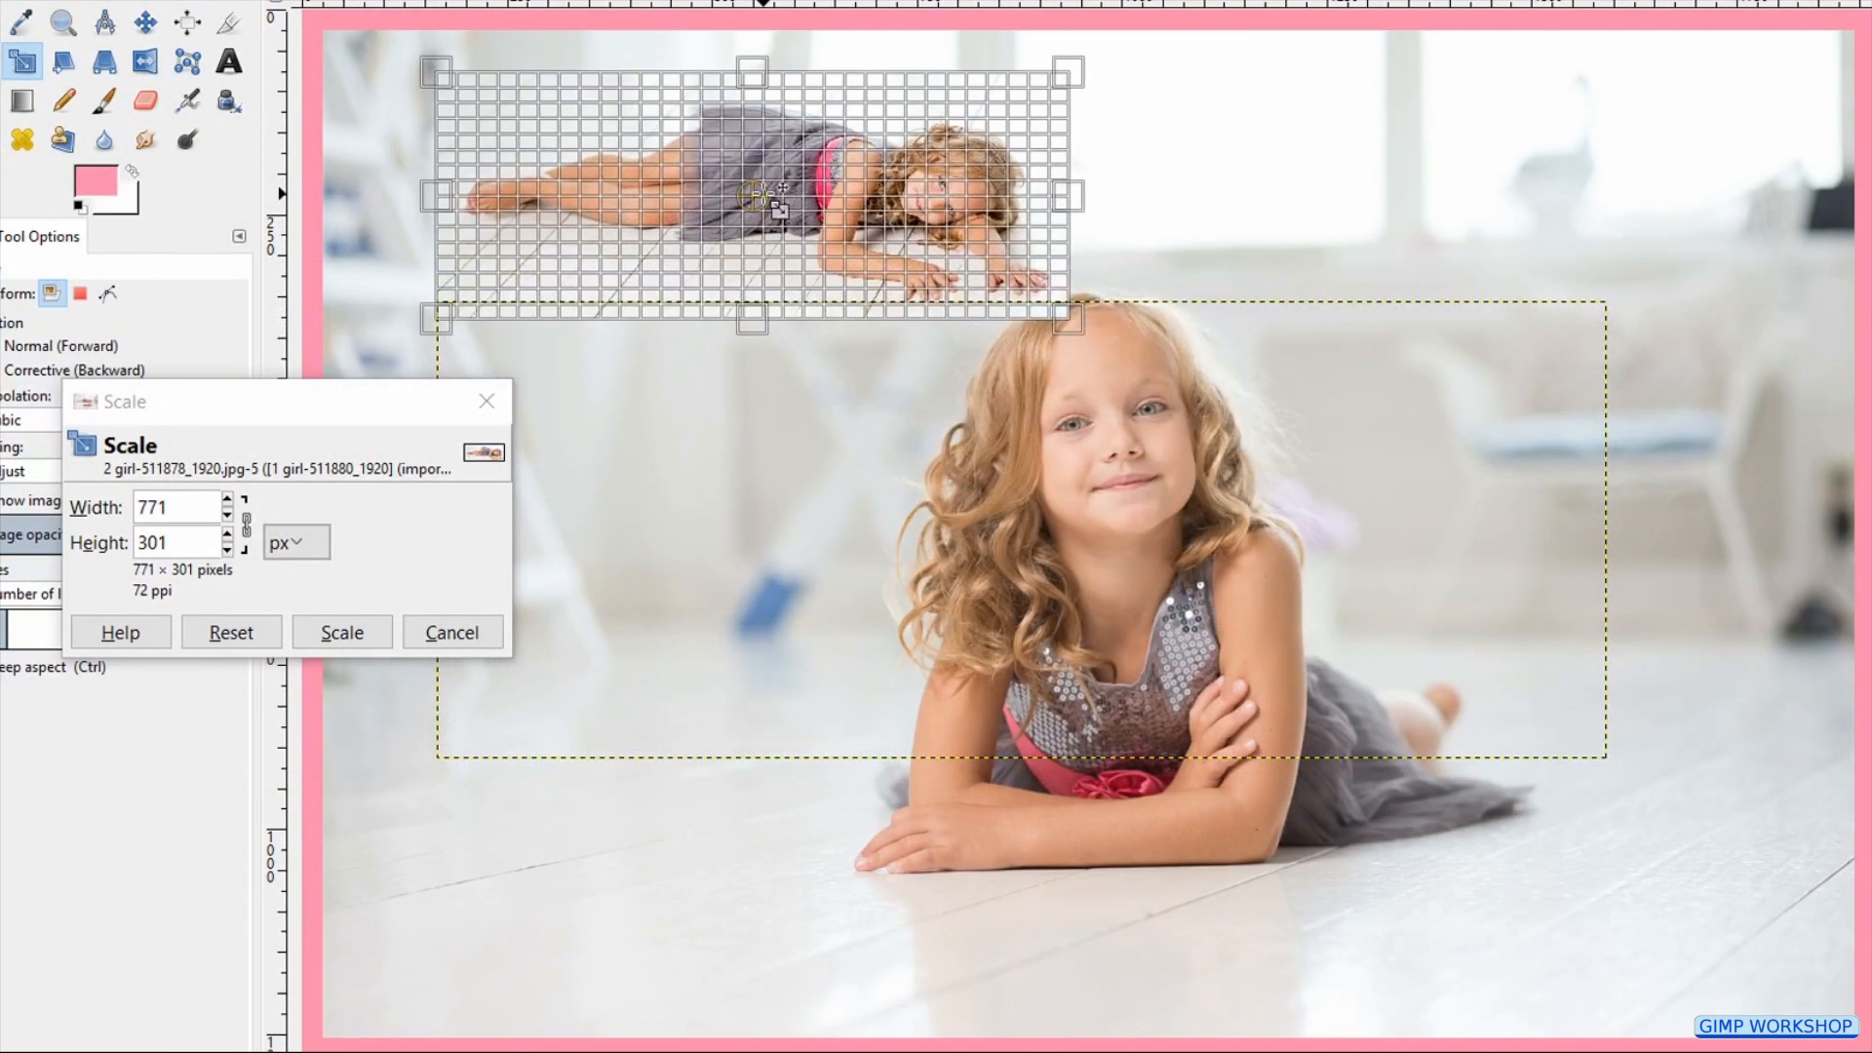
drag(1062, 318, 943, 269)
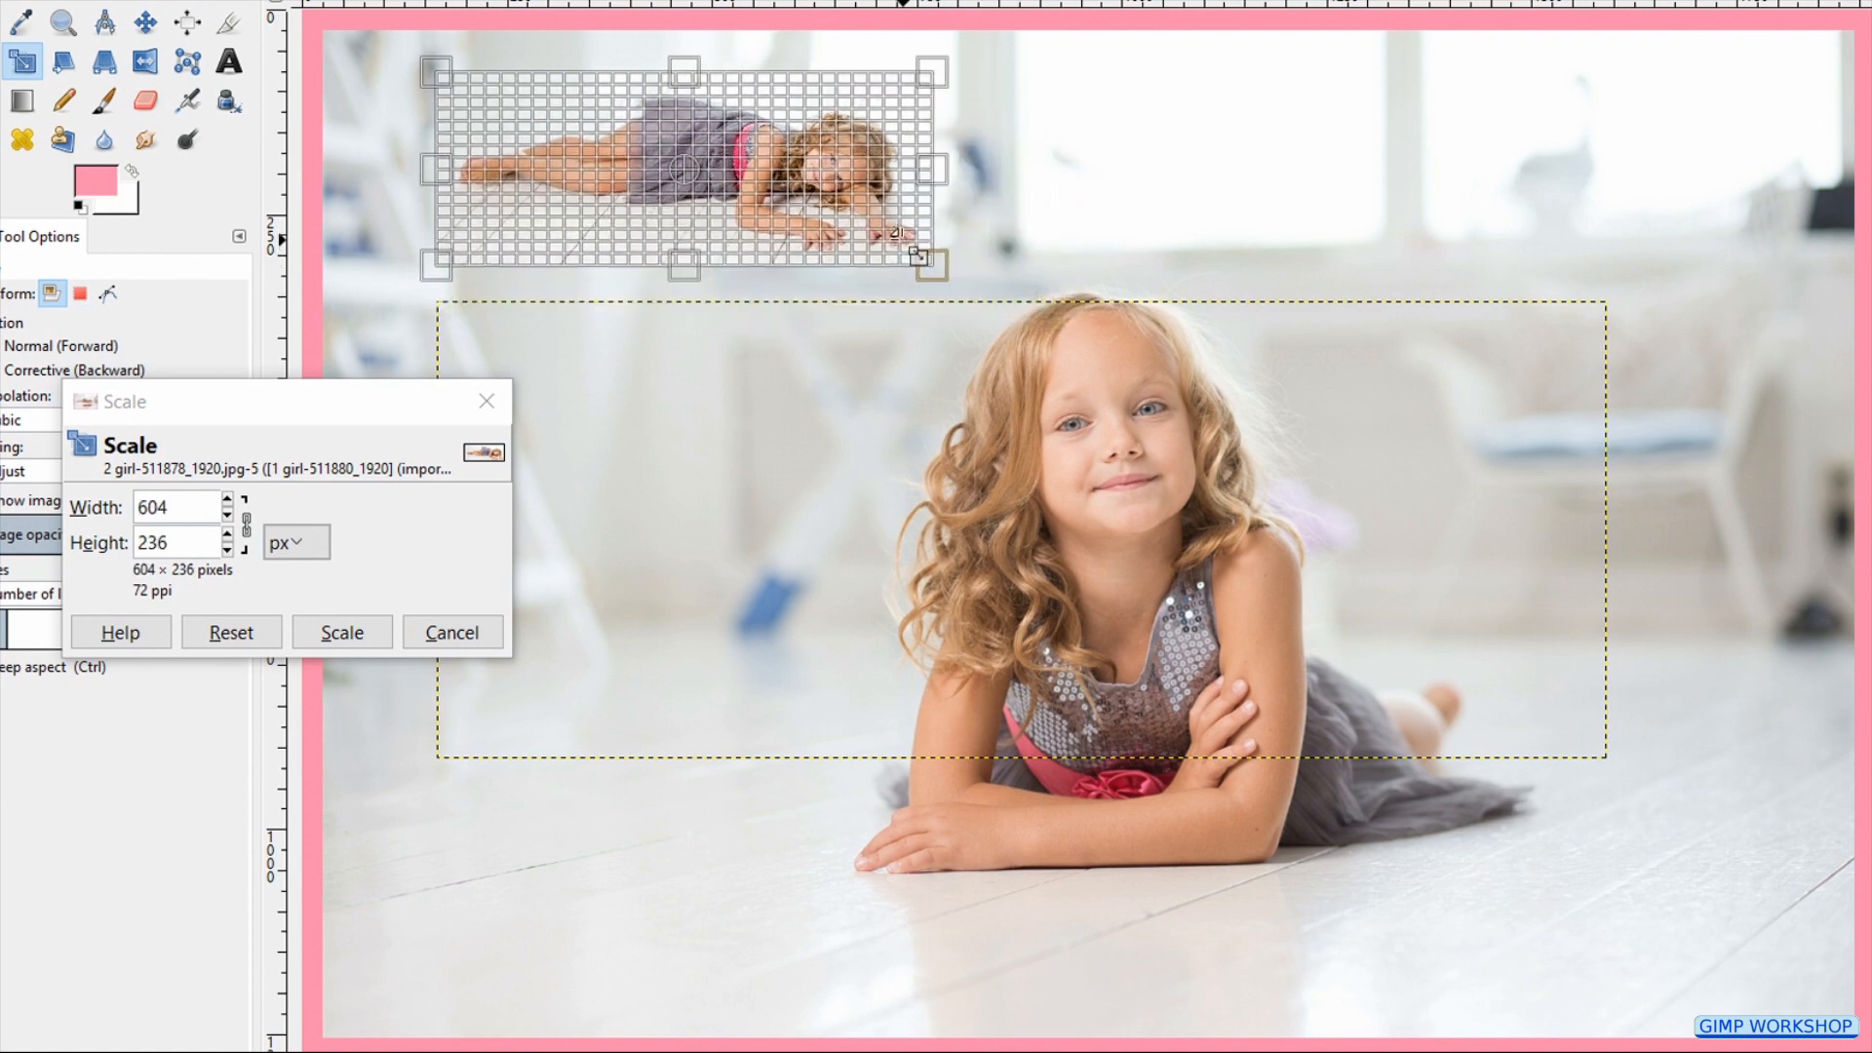
drag(686, 168, 736, 203)
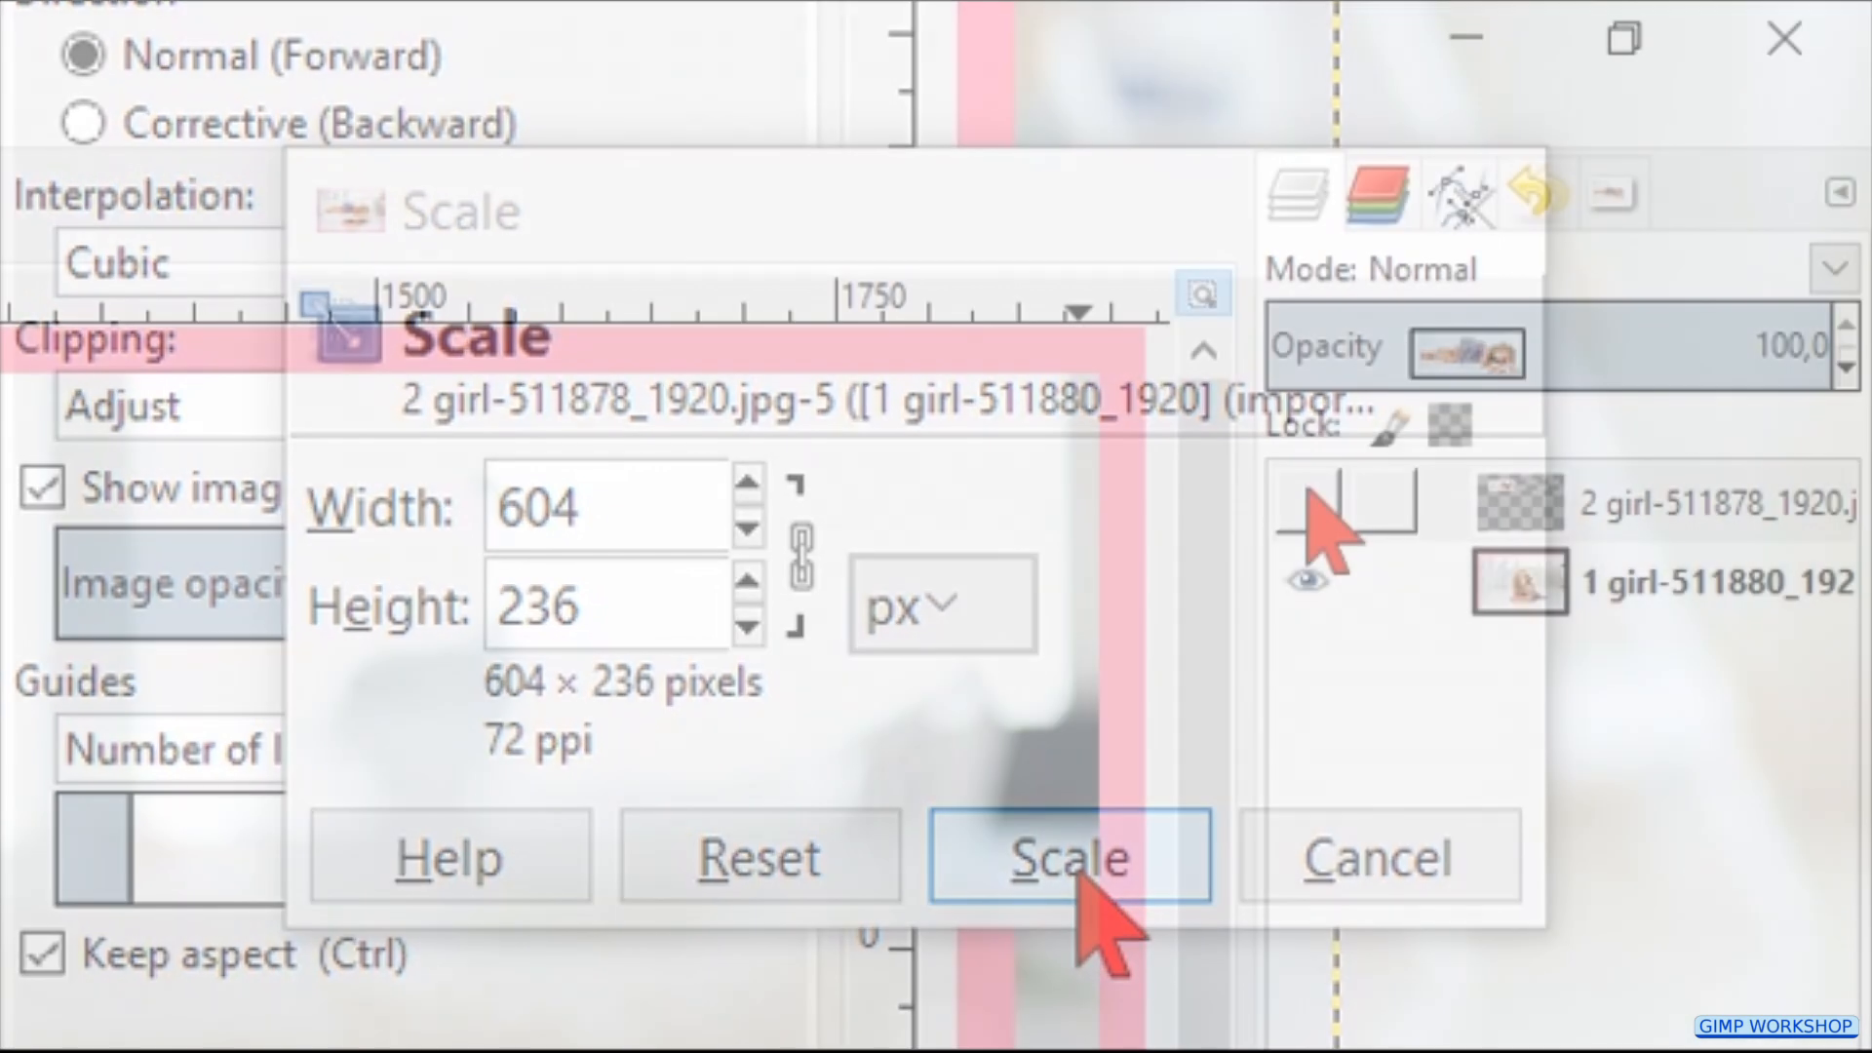
click(1066, 856)
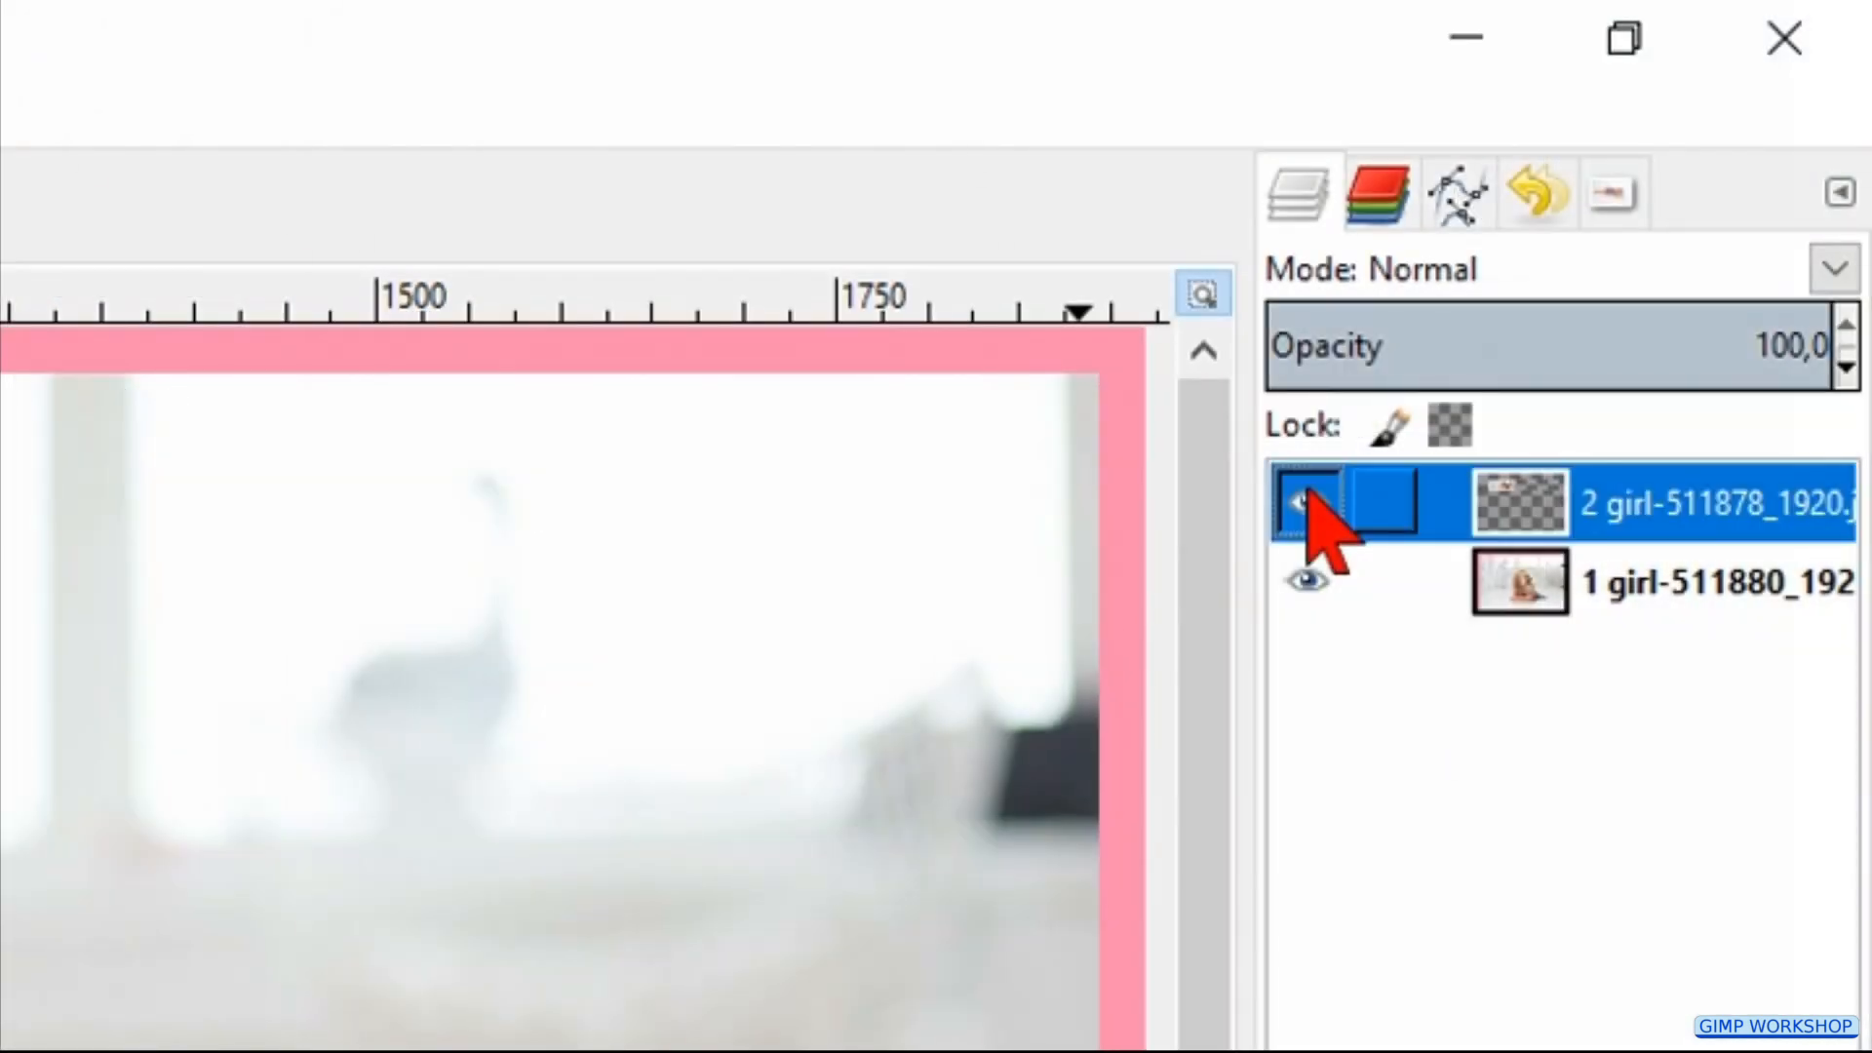
click(1307, 501)
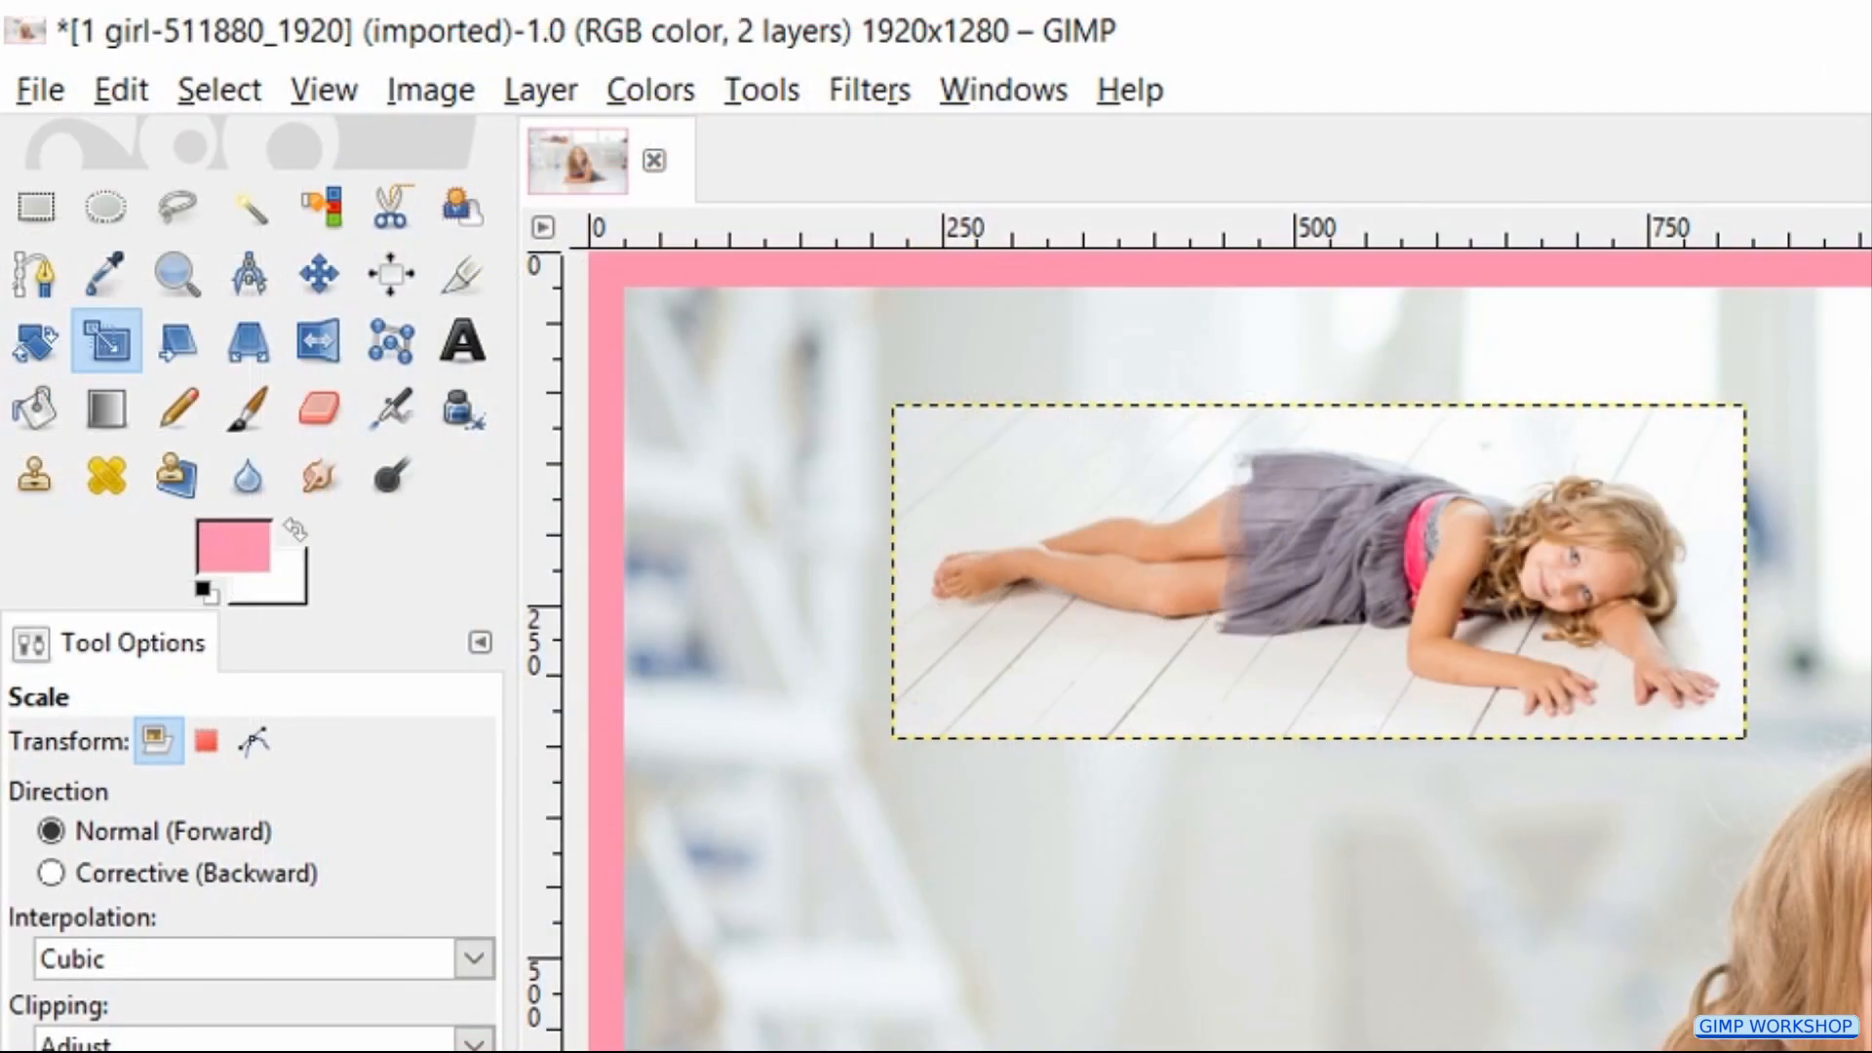
Step: Stroke the small photo's selection with a 25 px pink border, then clear the selection
key(ctrl+a)
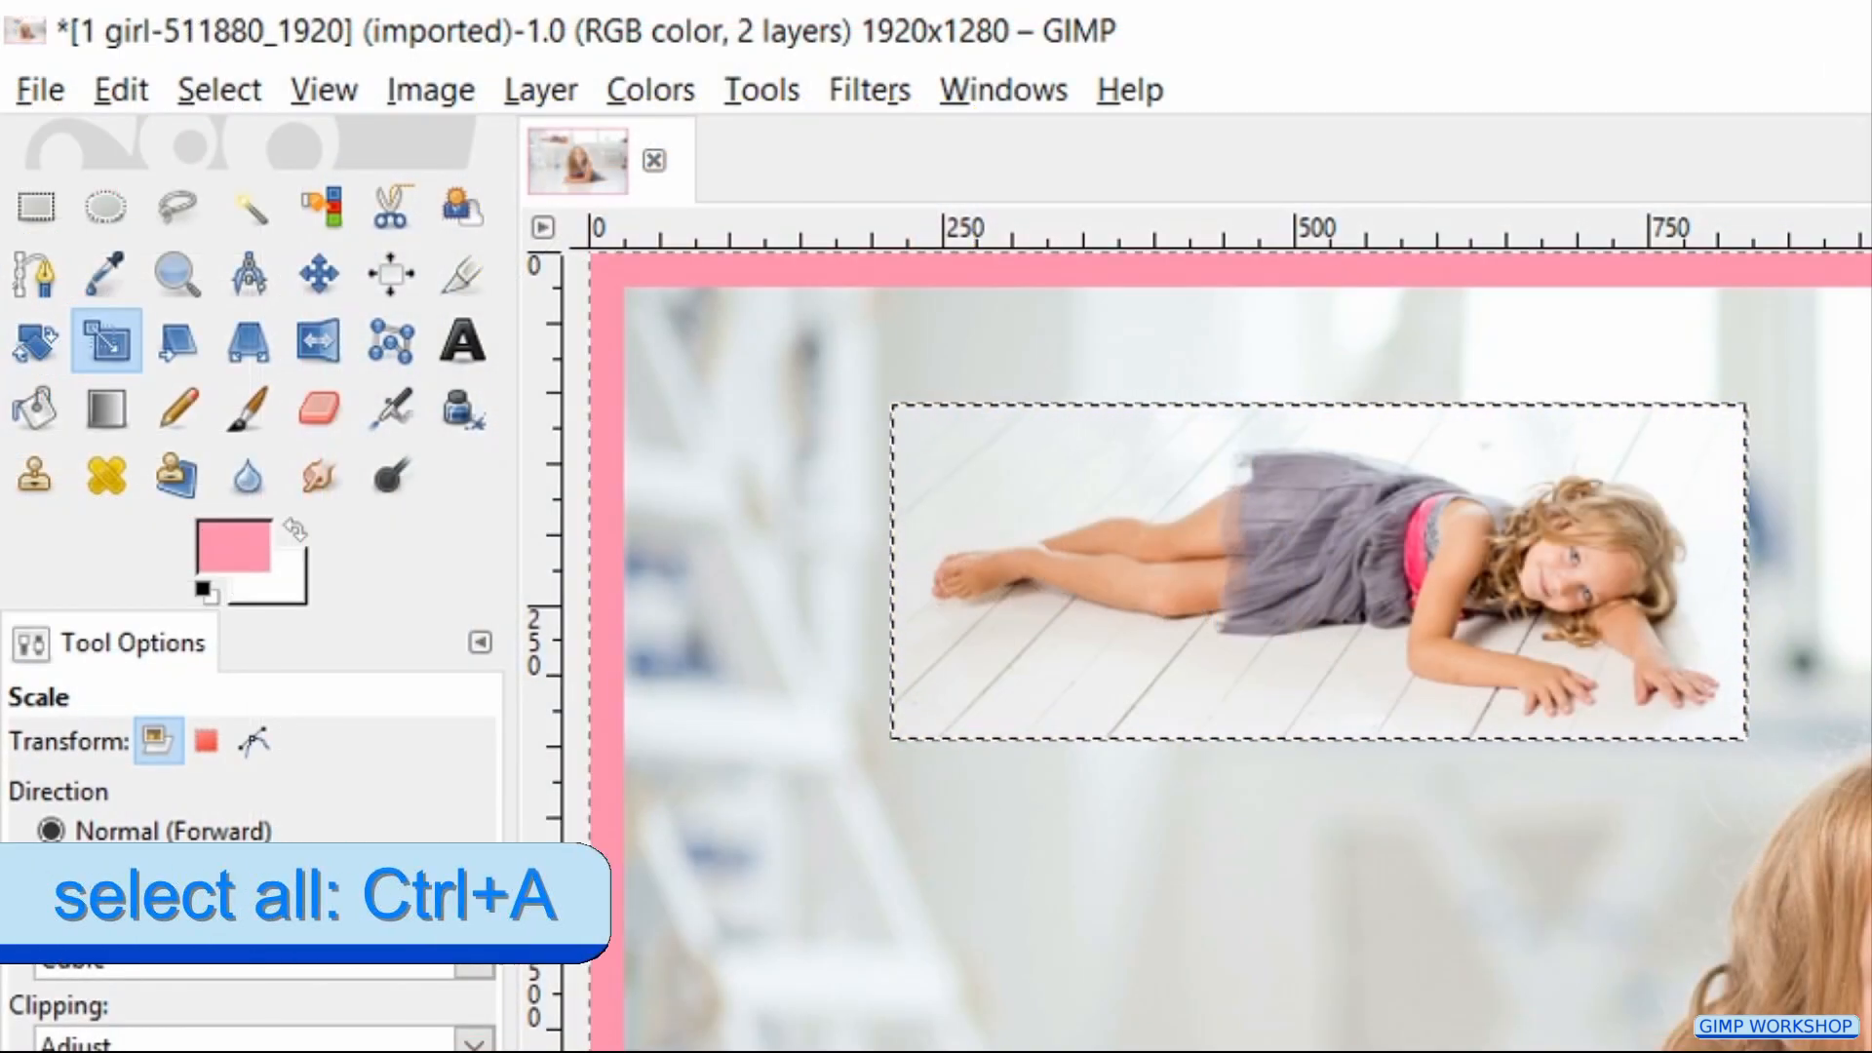
click(119, 88)
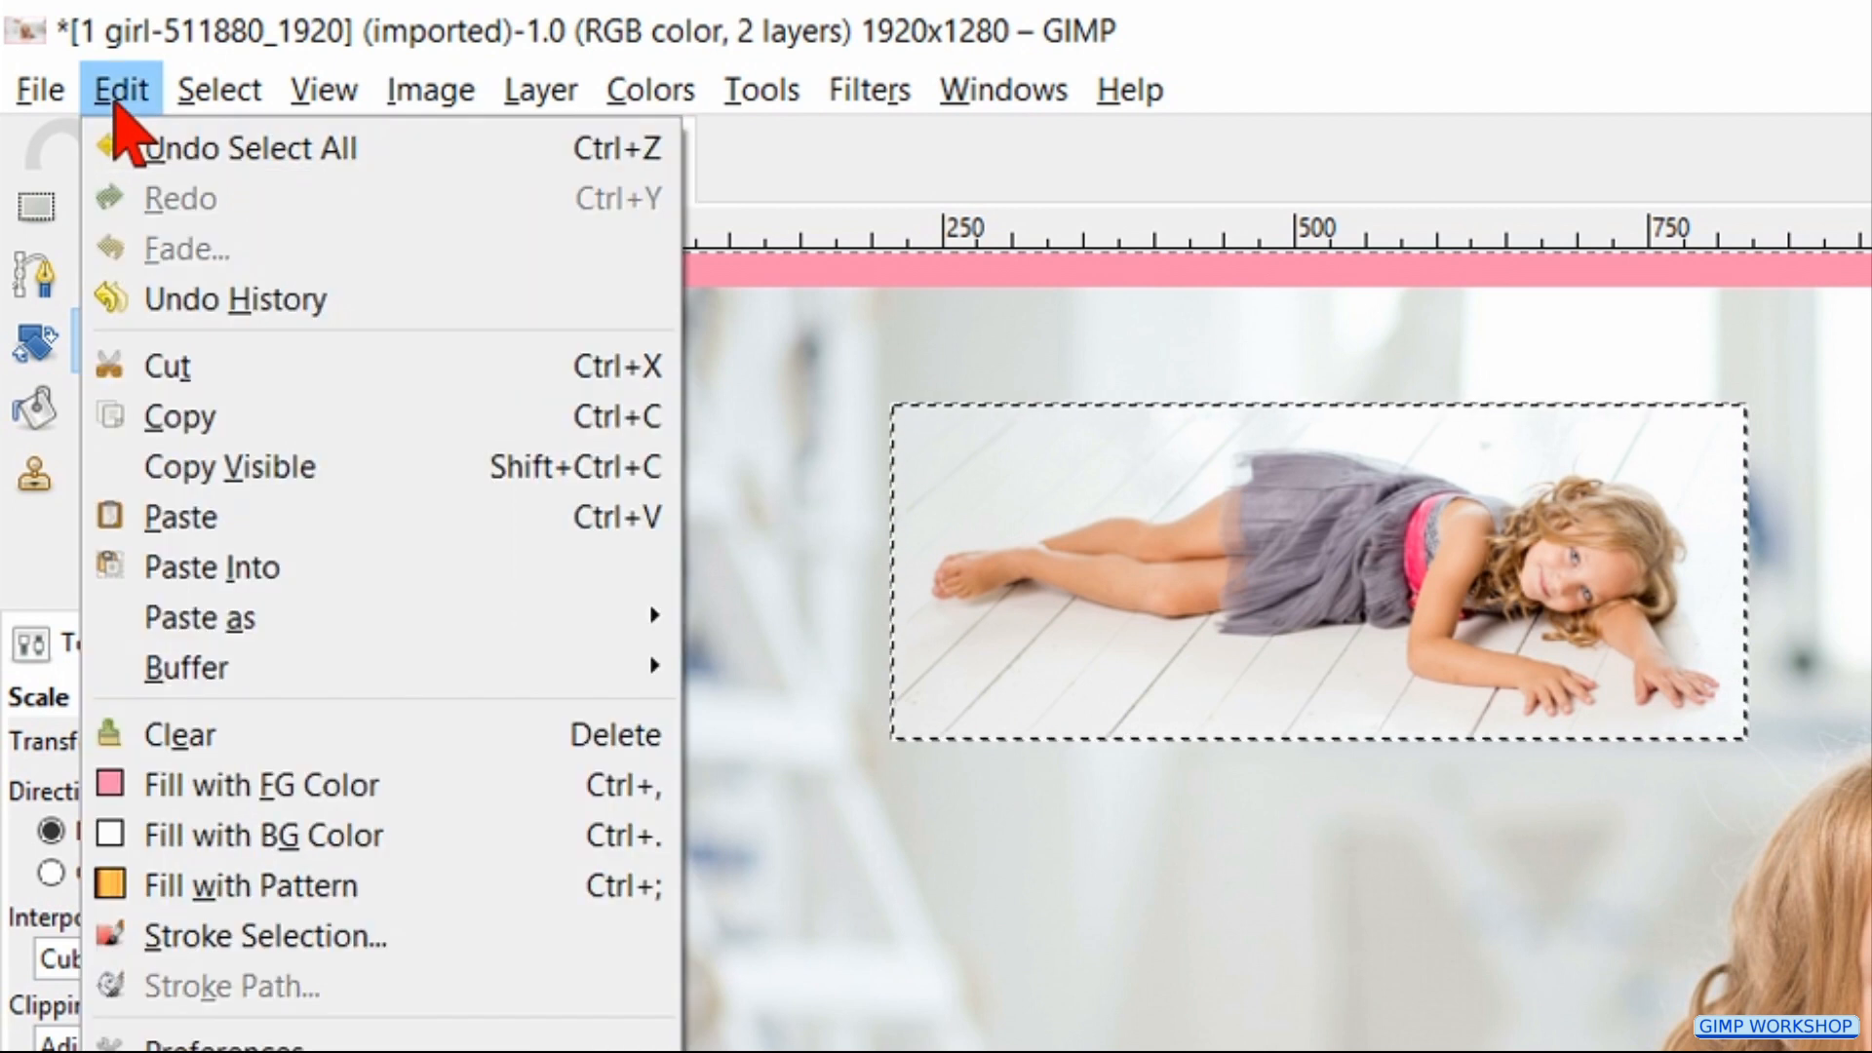
click(265, 936)
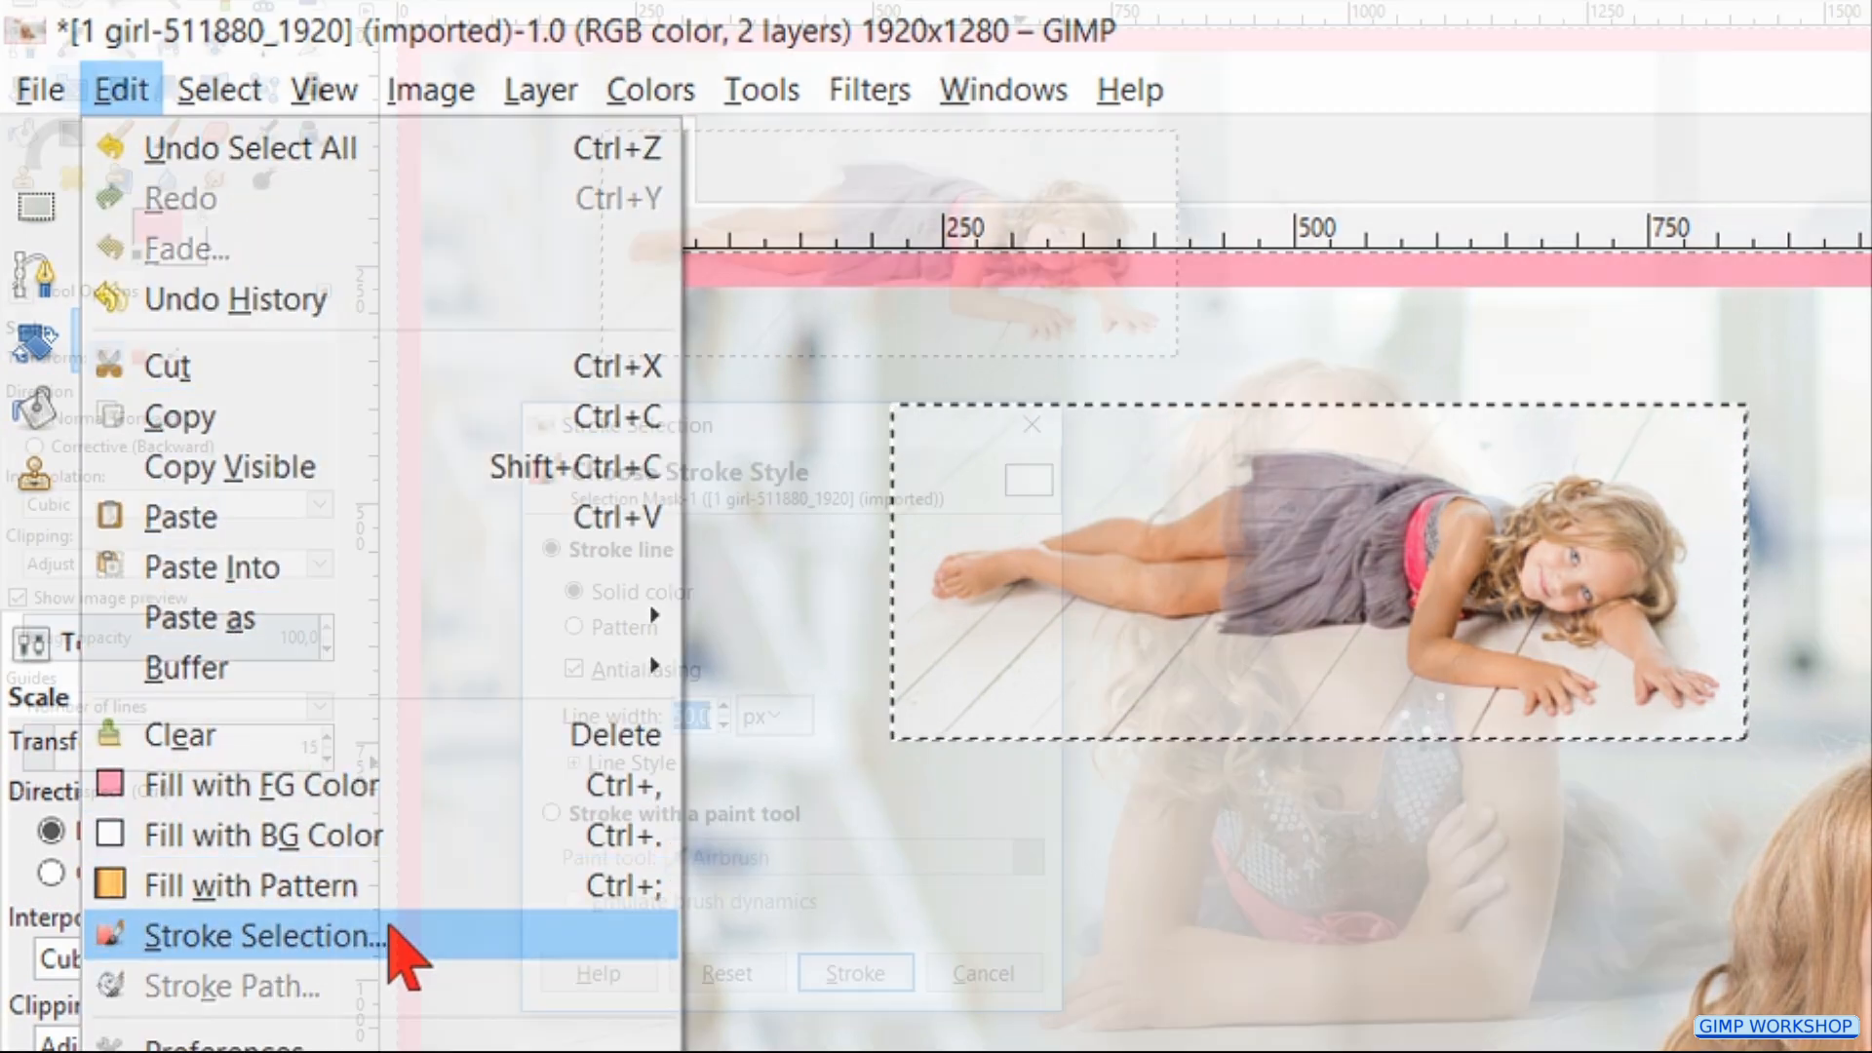
click(267, 936)
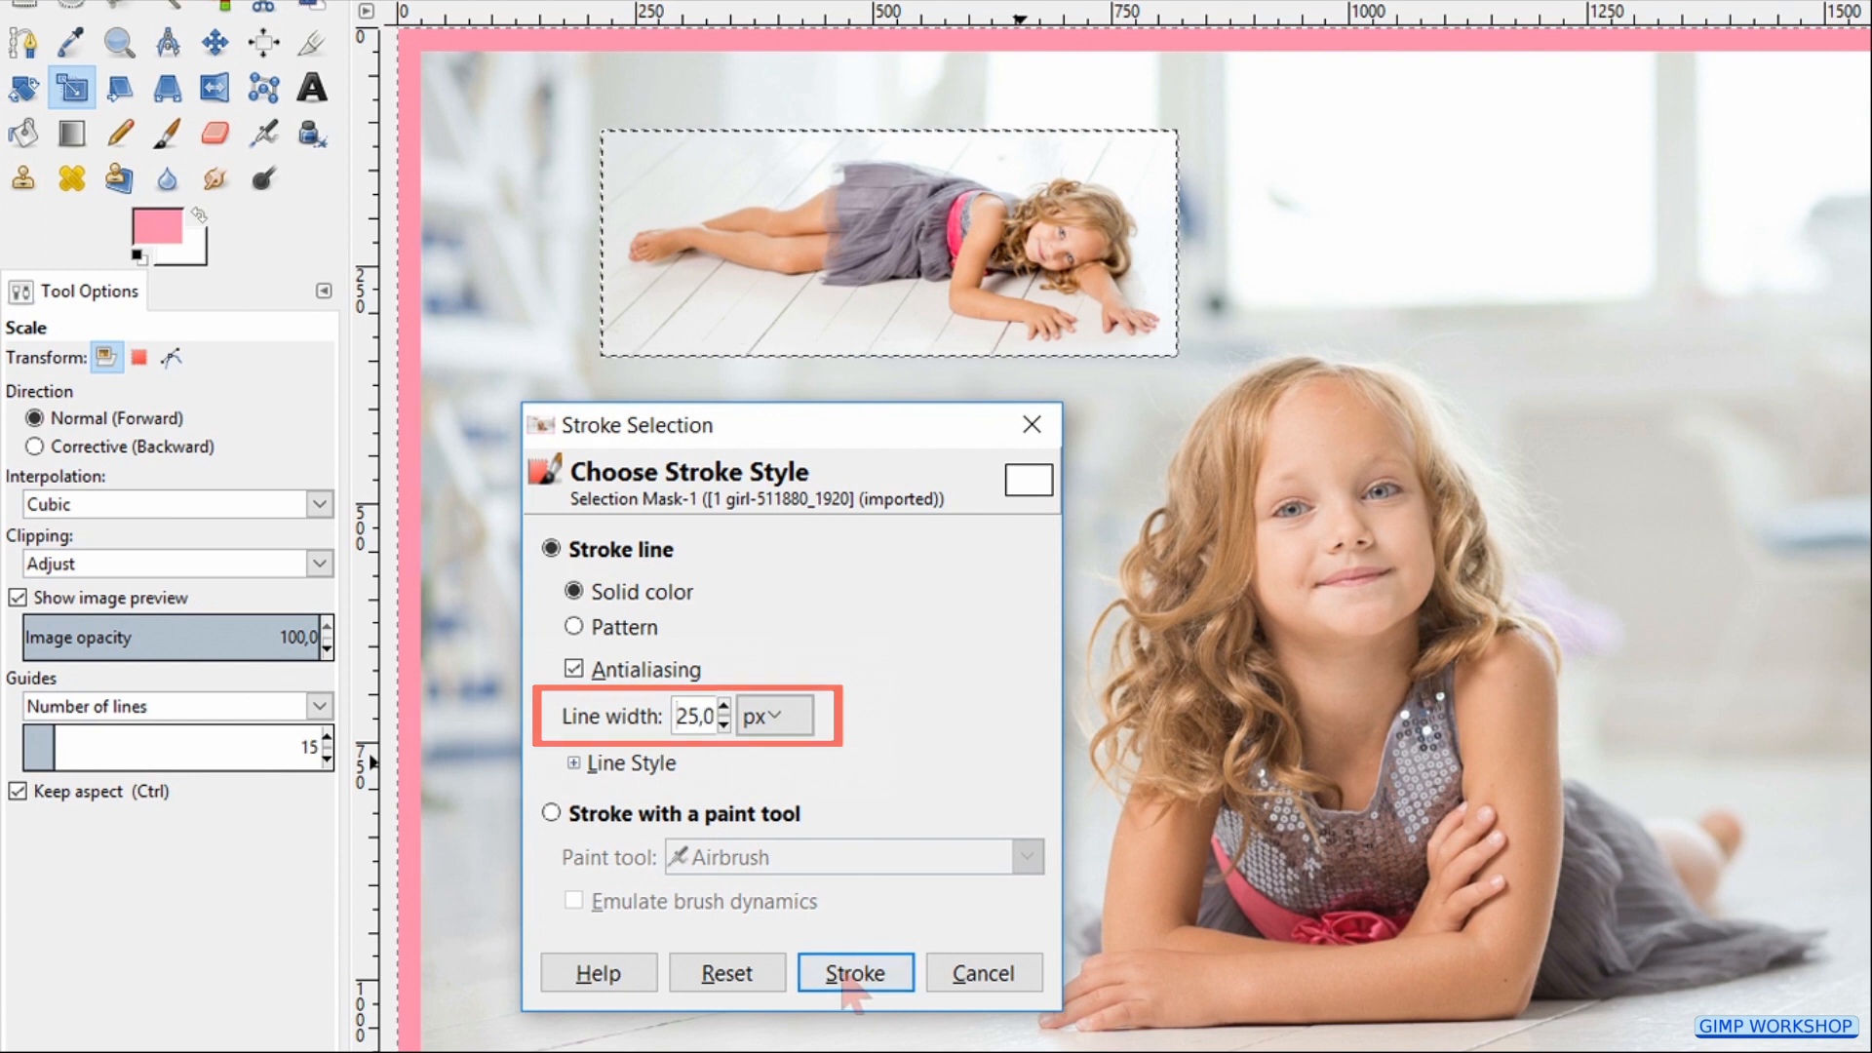
click(854, 971)
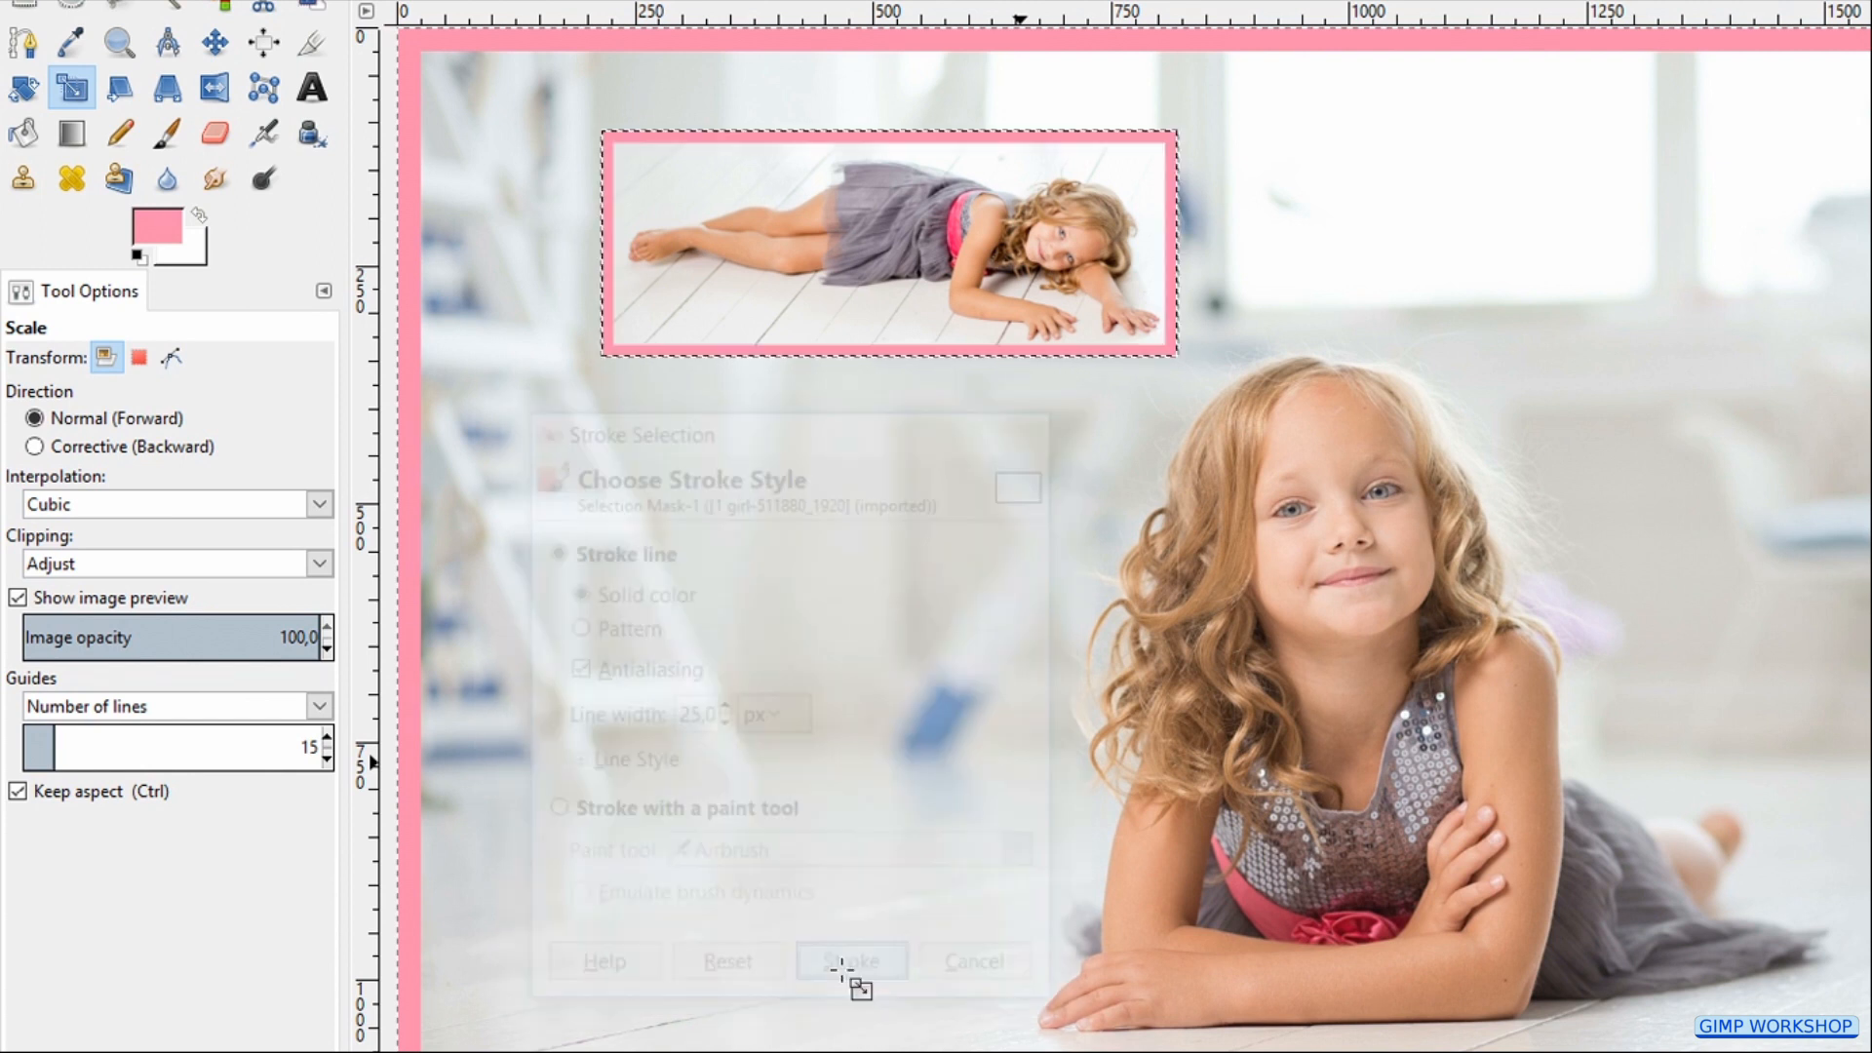
key(Shift+Ctrl+A)
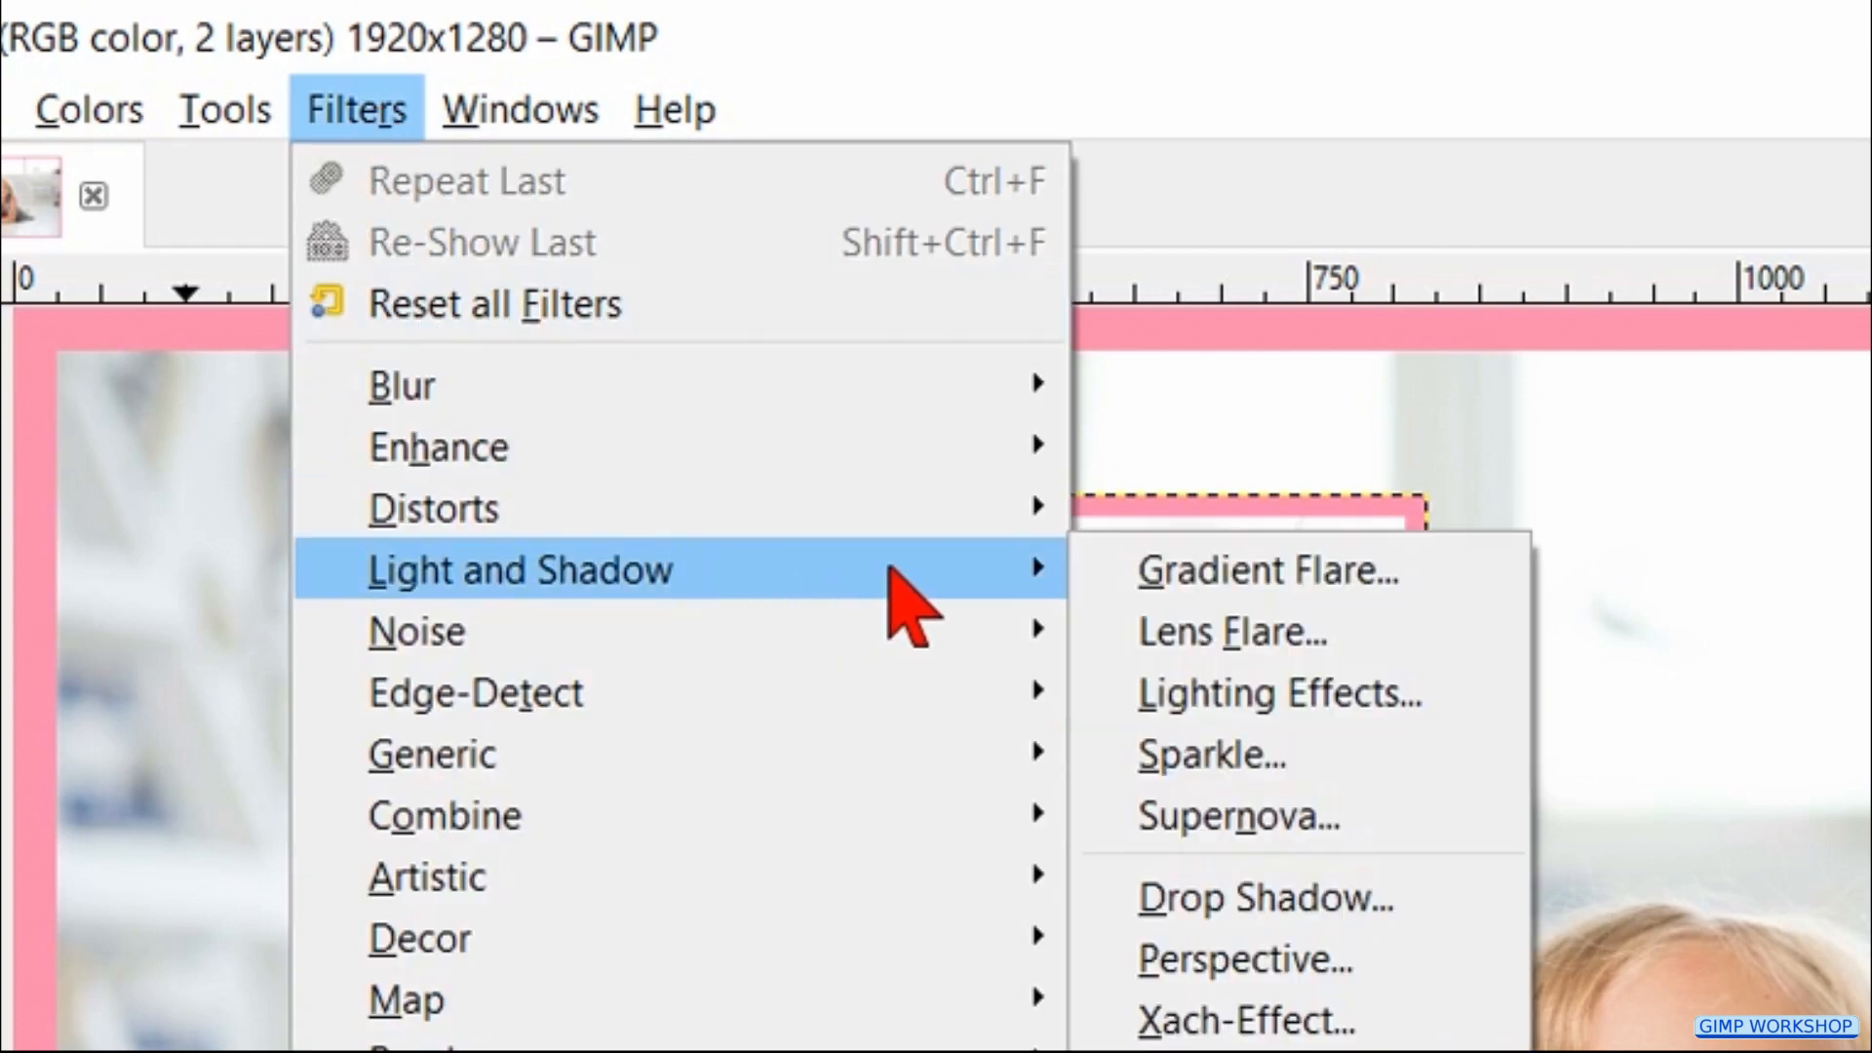
mouse_move(1265, 897)
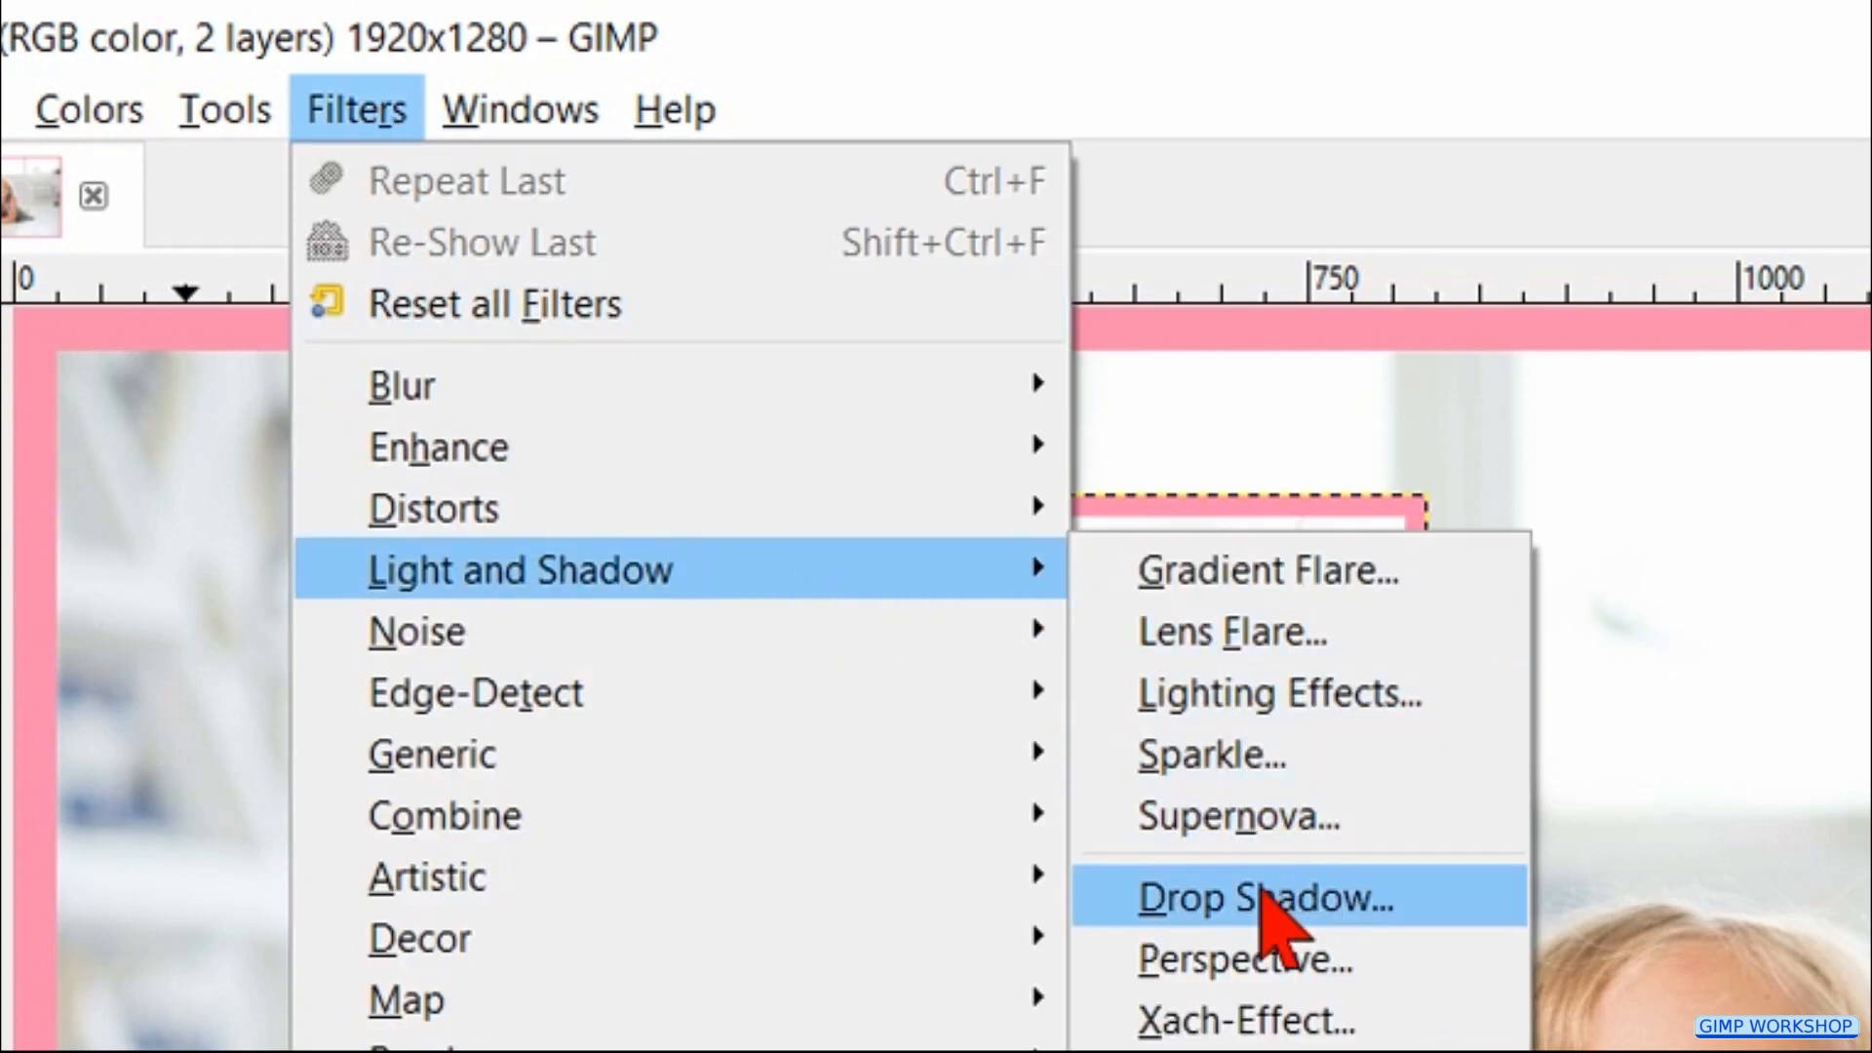
Step: Apply a Drop Shadow with offsets X 7, Y 7 and opacity 40 to the small photo
click(1264, 897)
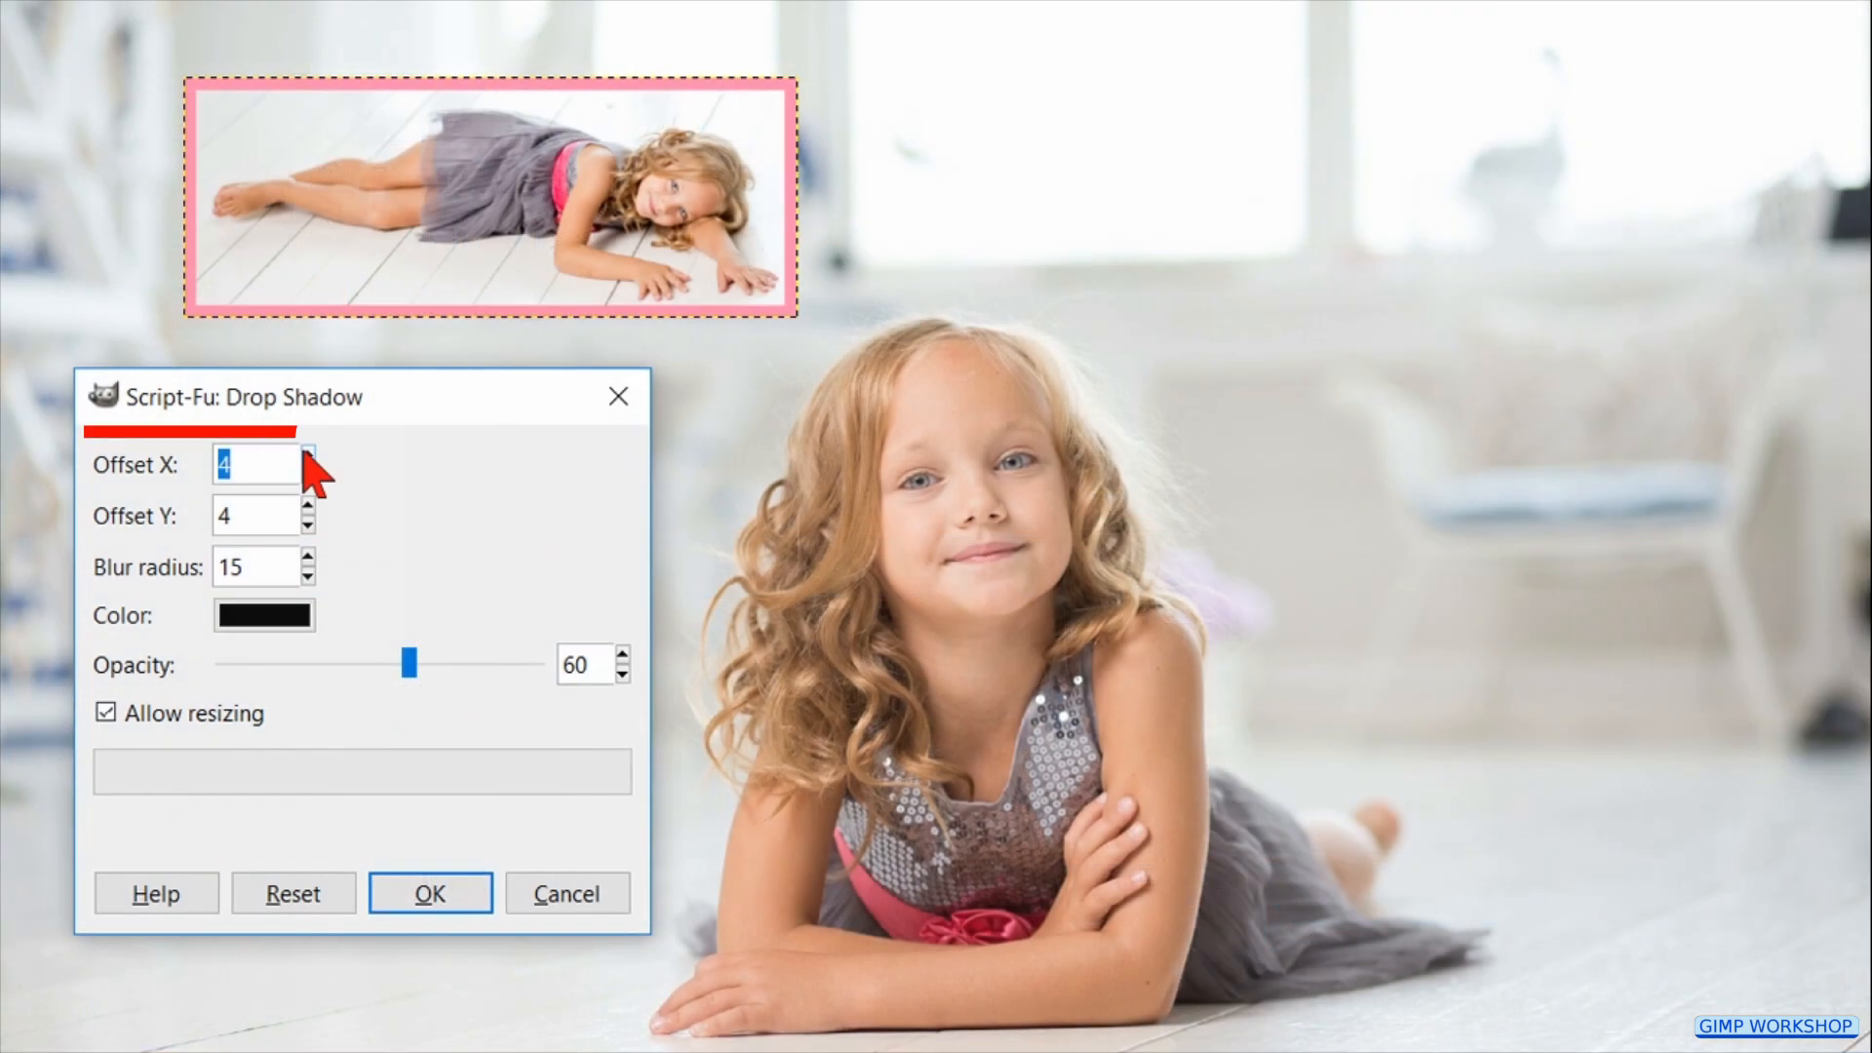
click(314, 456)
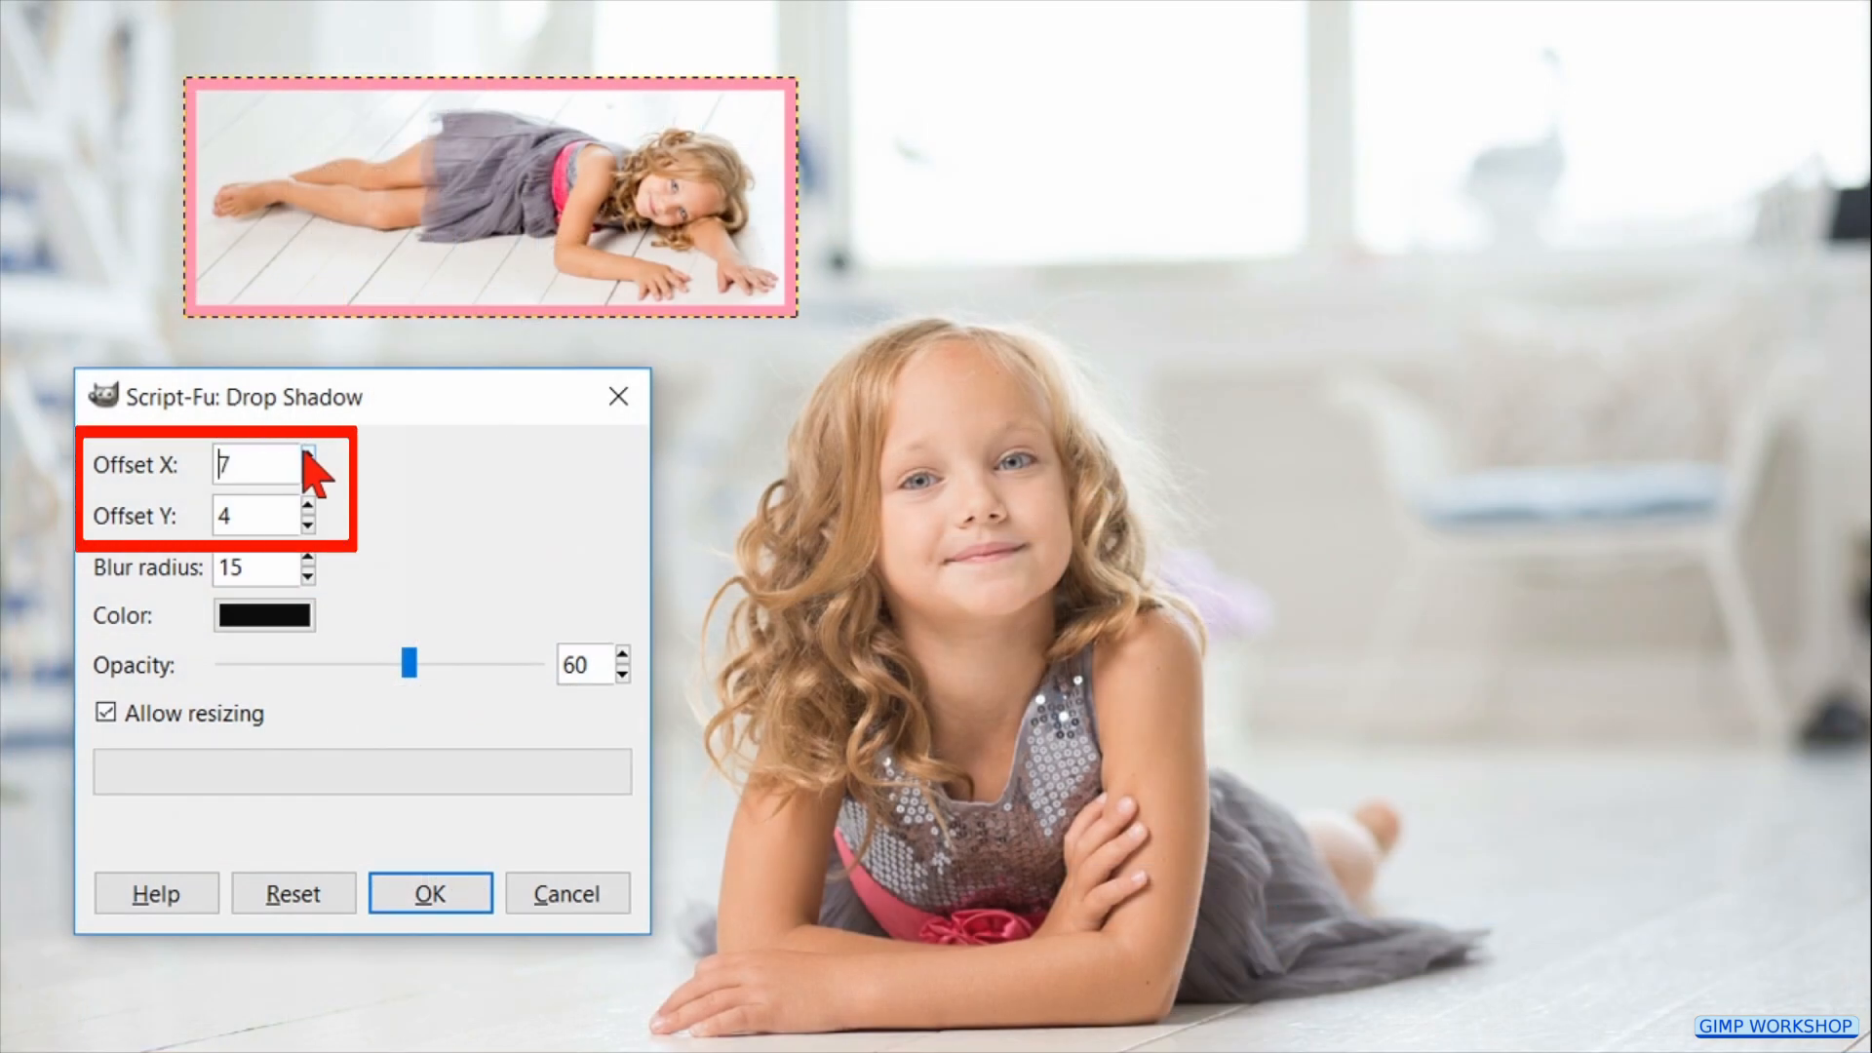
click(312, 507)
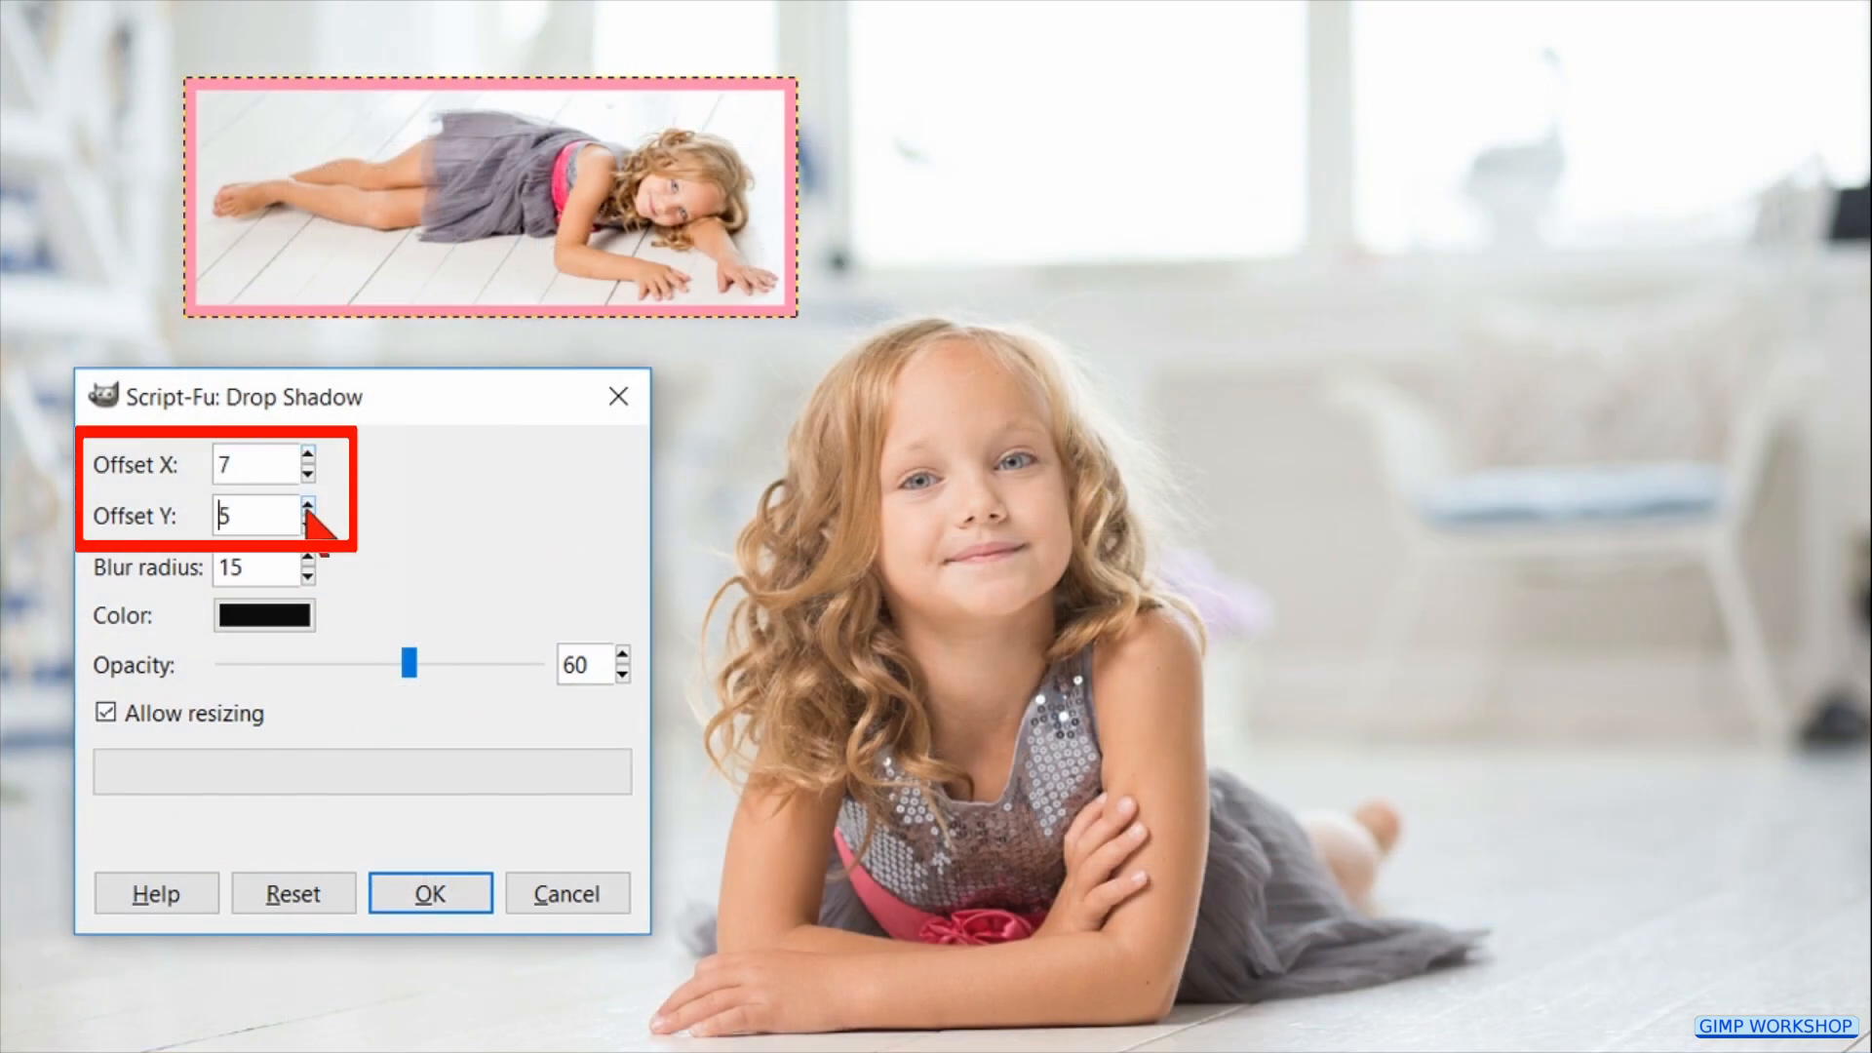
click(310, 507)
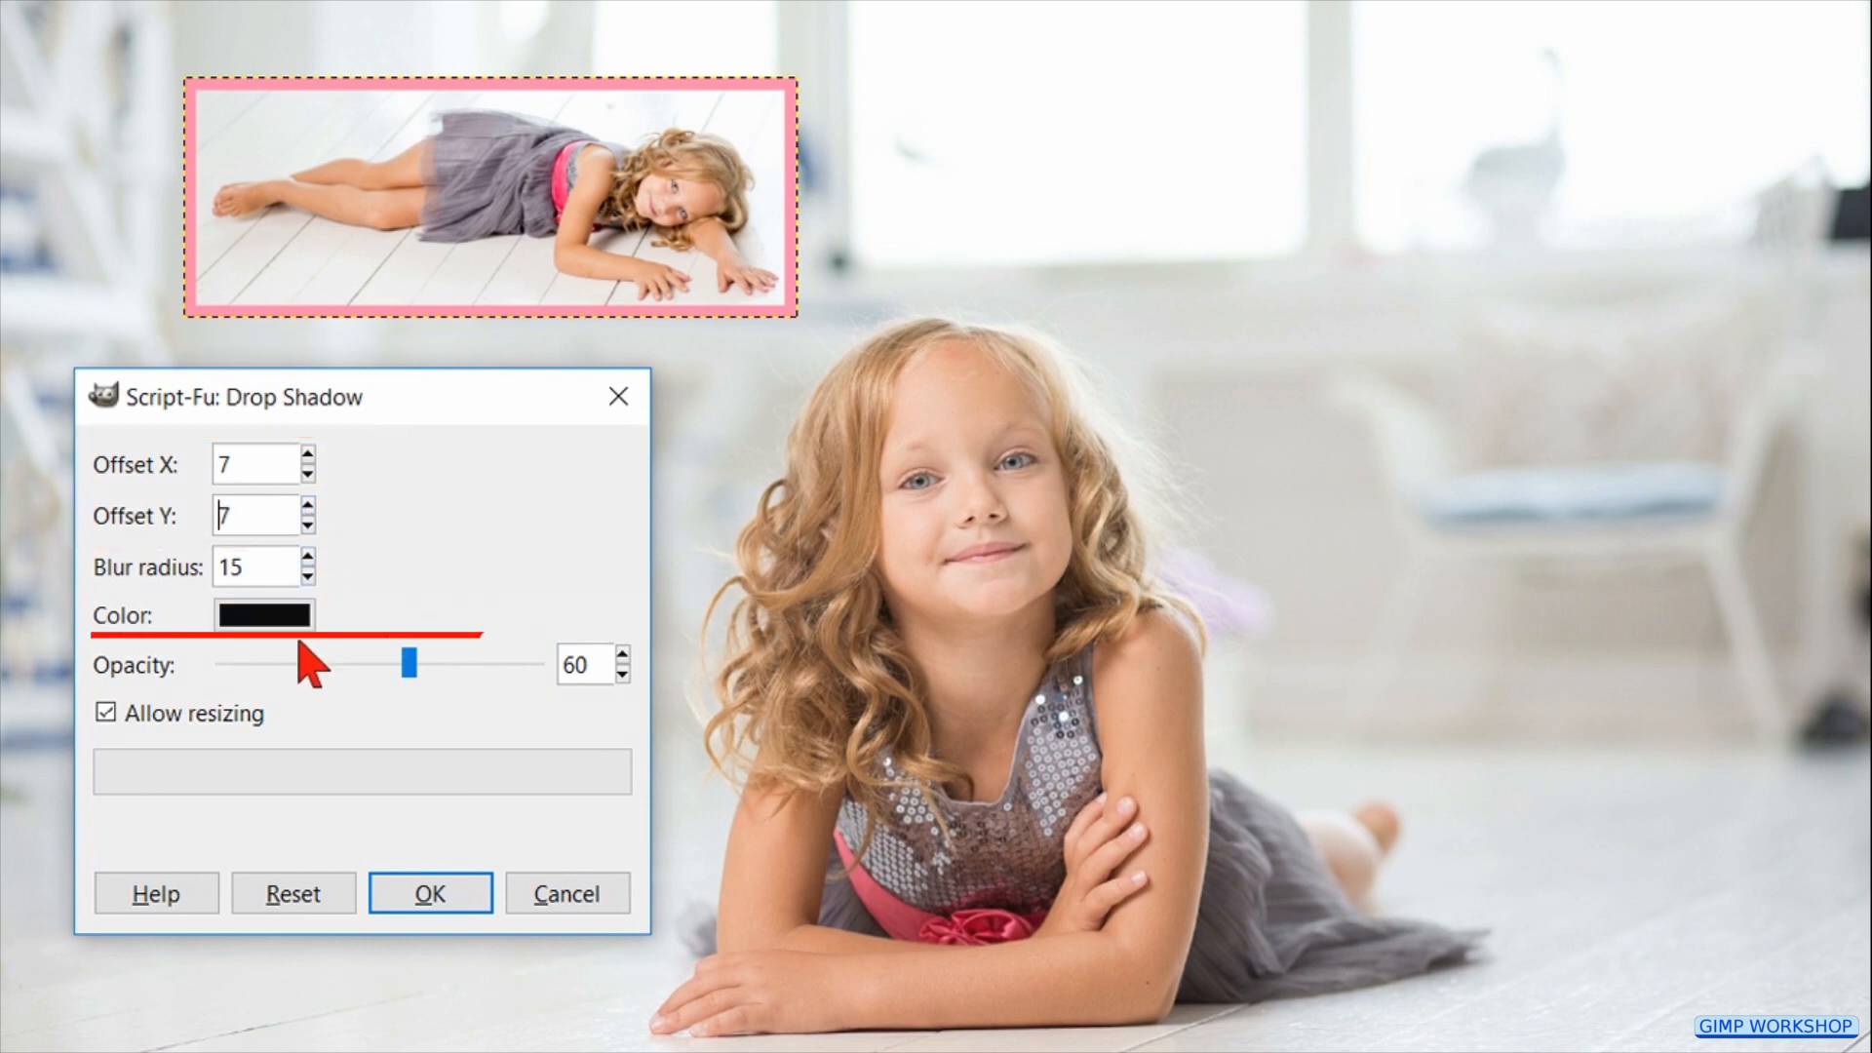
drag(412, 663, 347, 663)
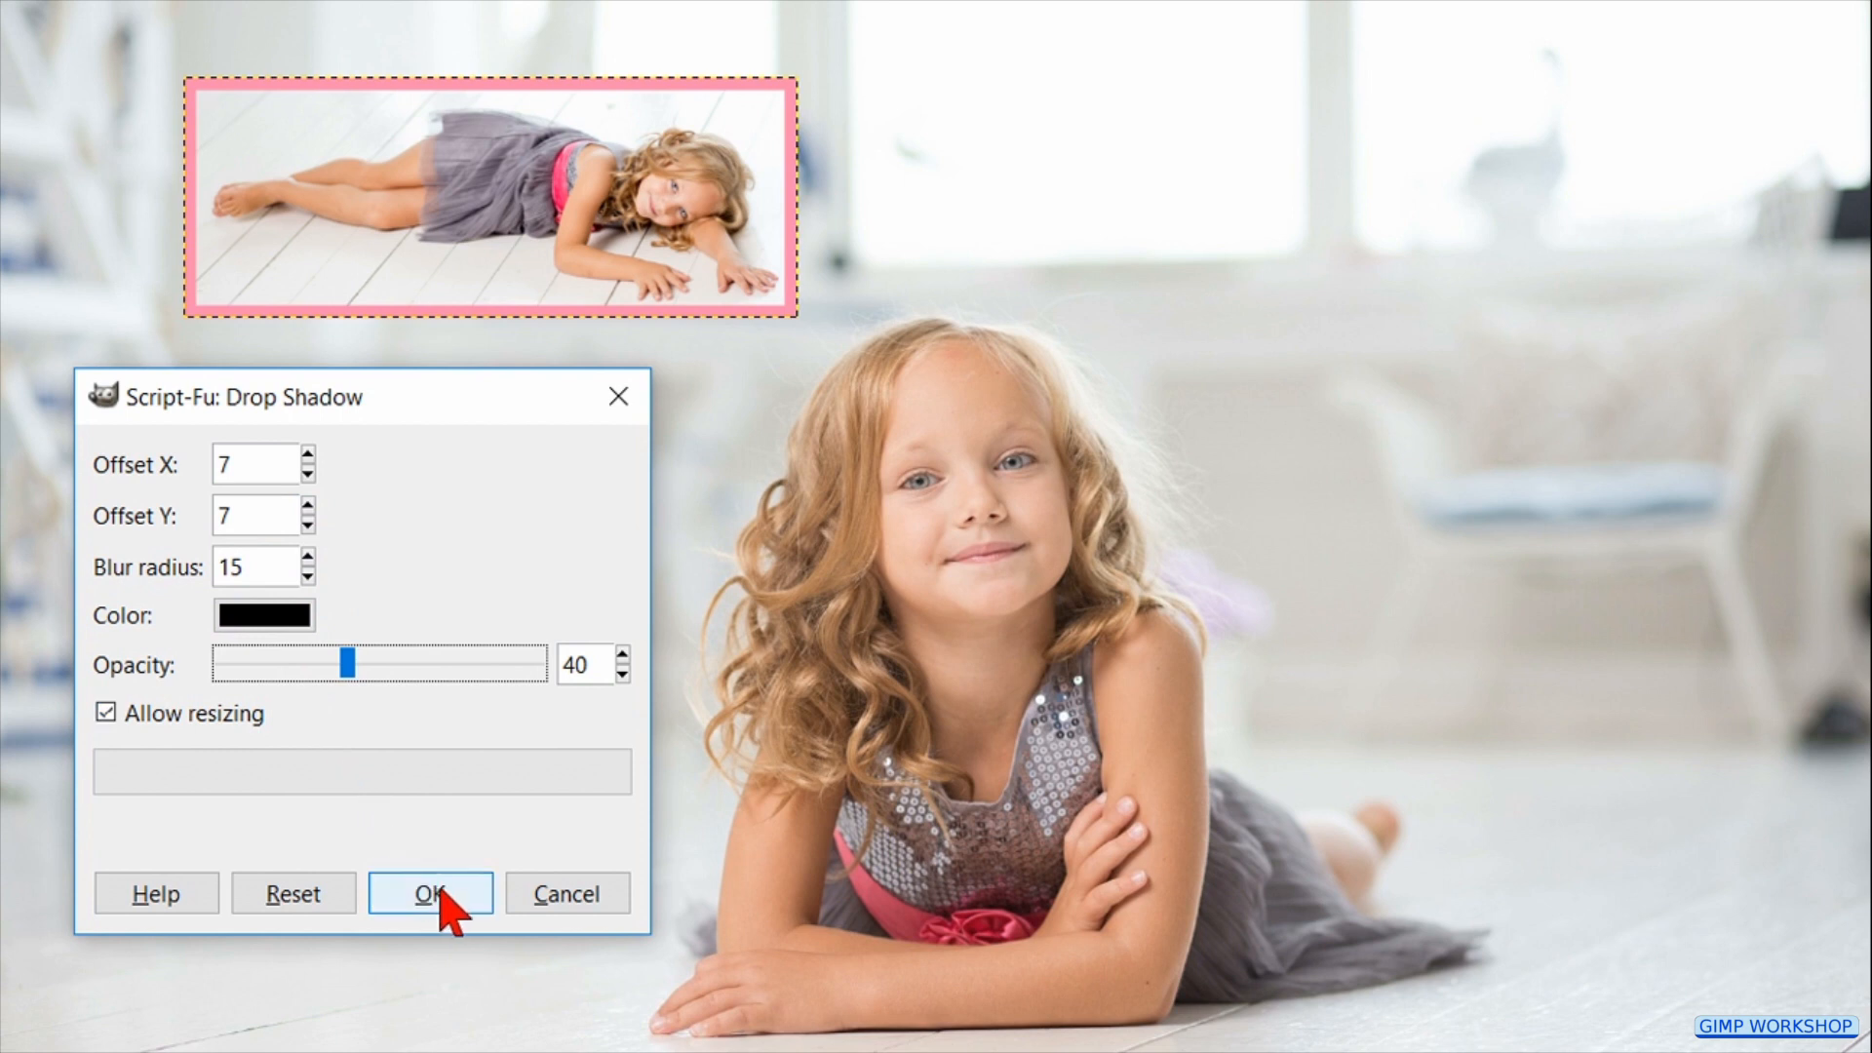
click(429, 893)
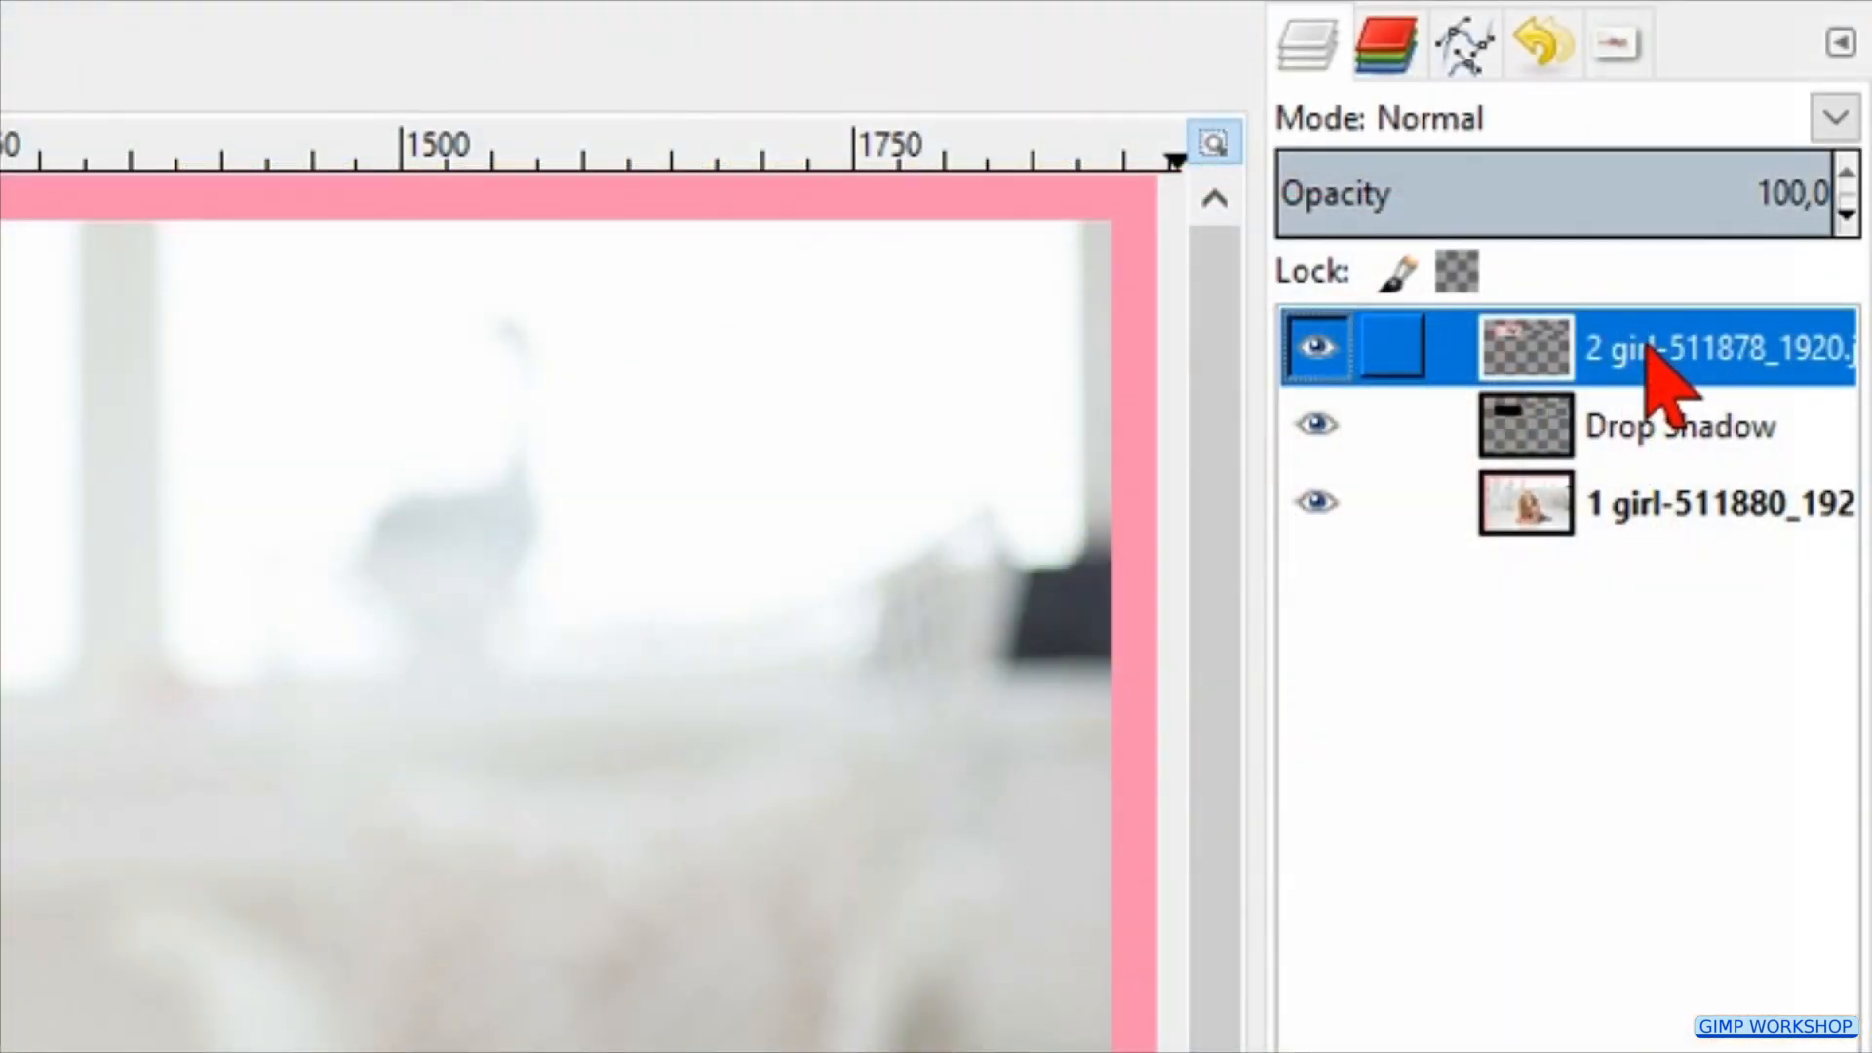
Step: Merge the small photo layer down into its drop shadow layer
right_click(1671, 347)
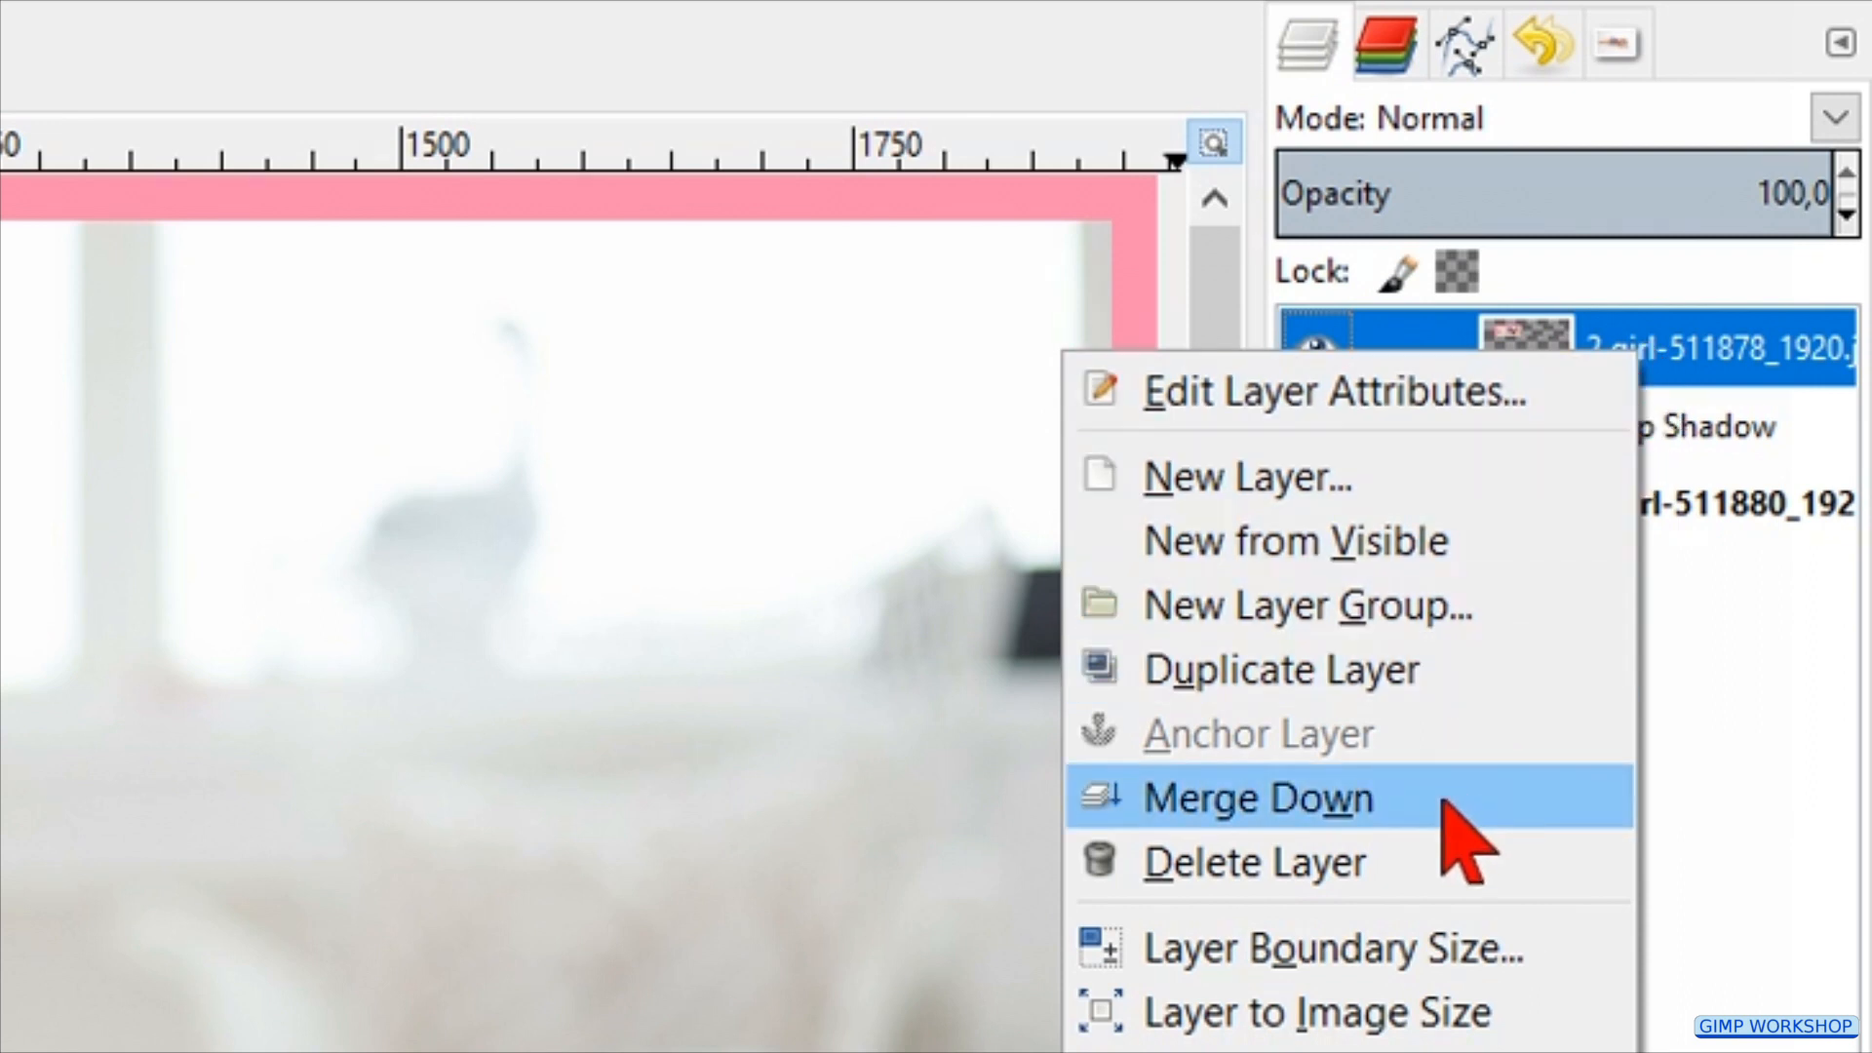
click(1256, 795)
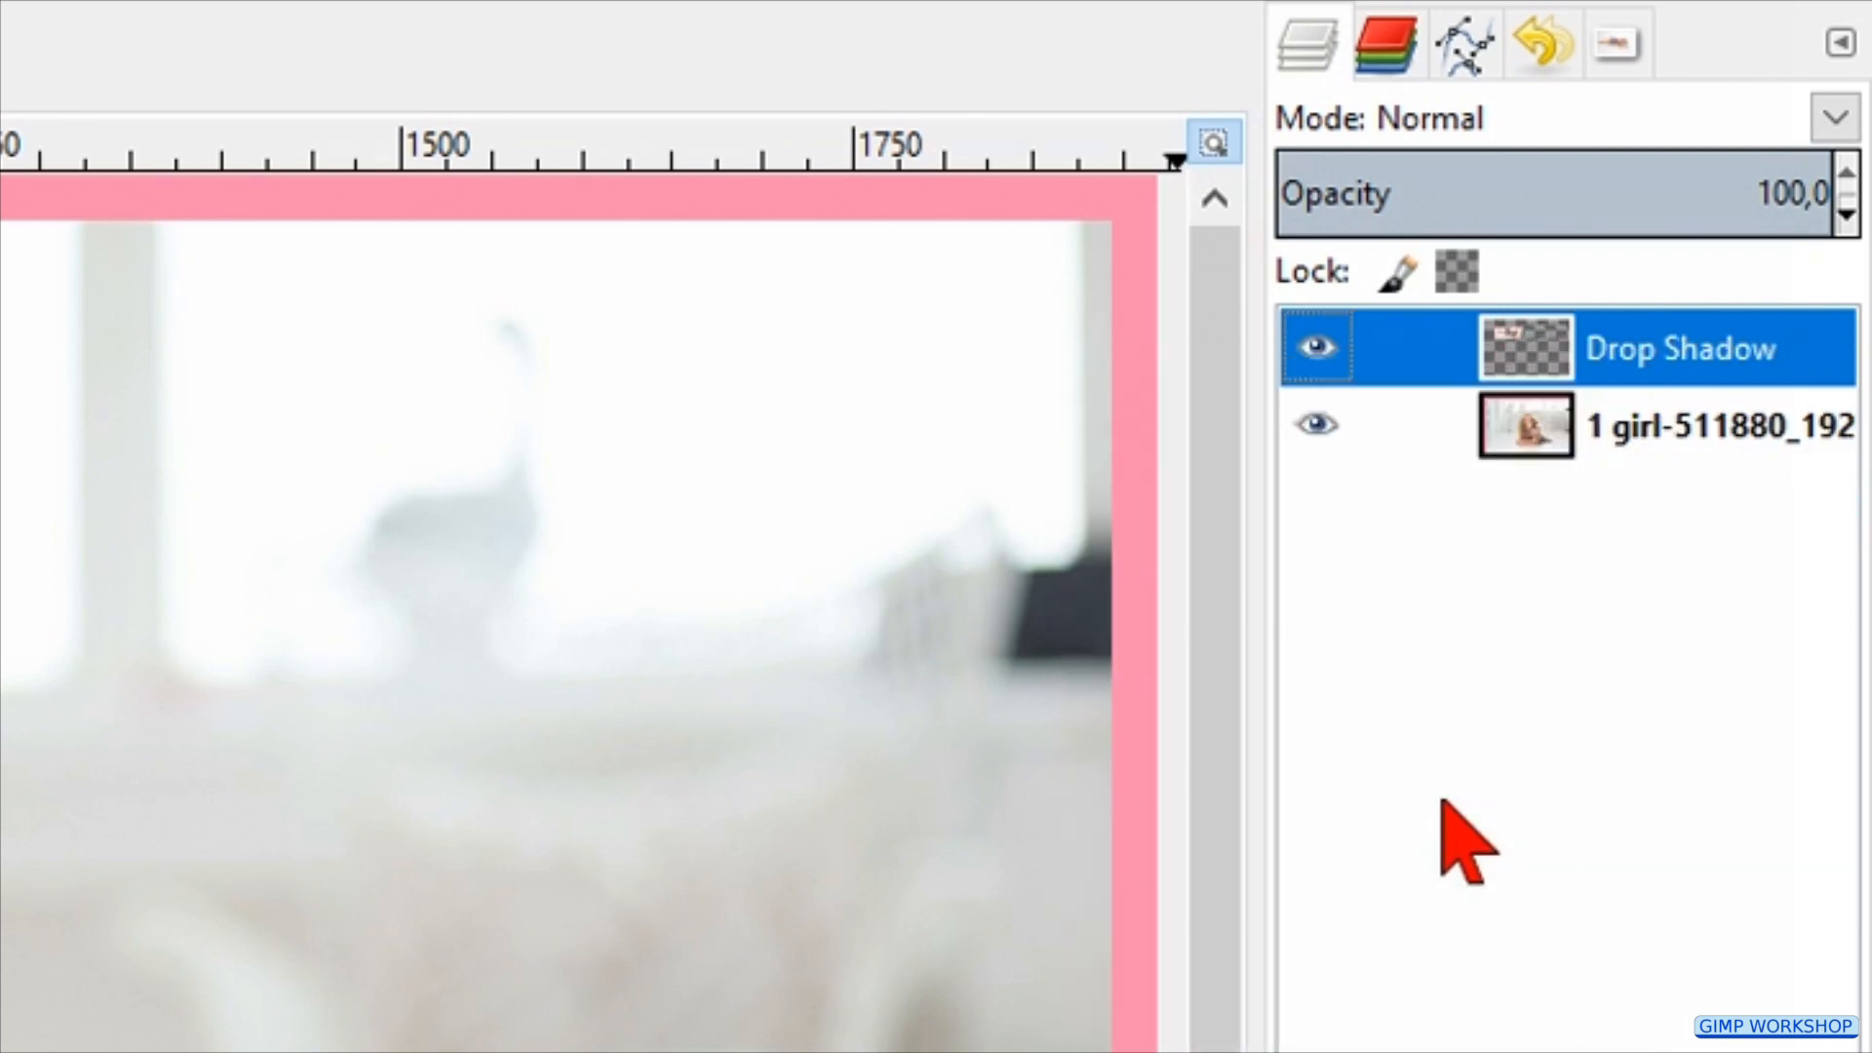
click(41, 87)
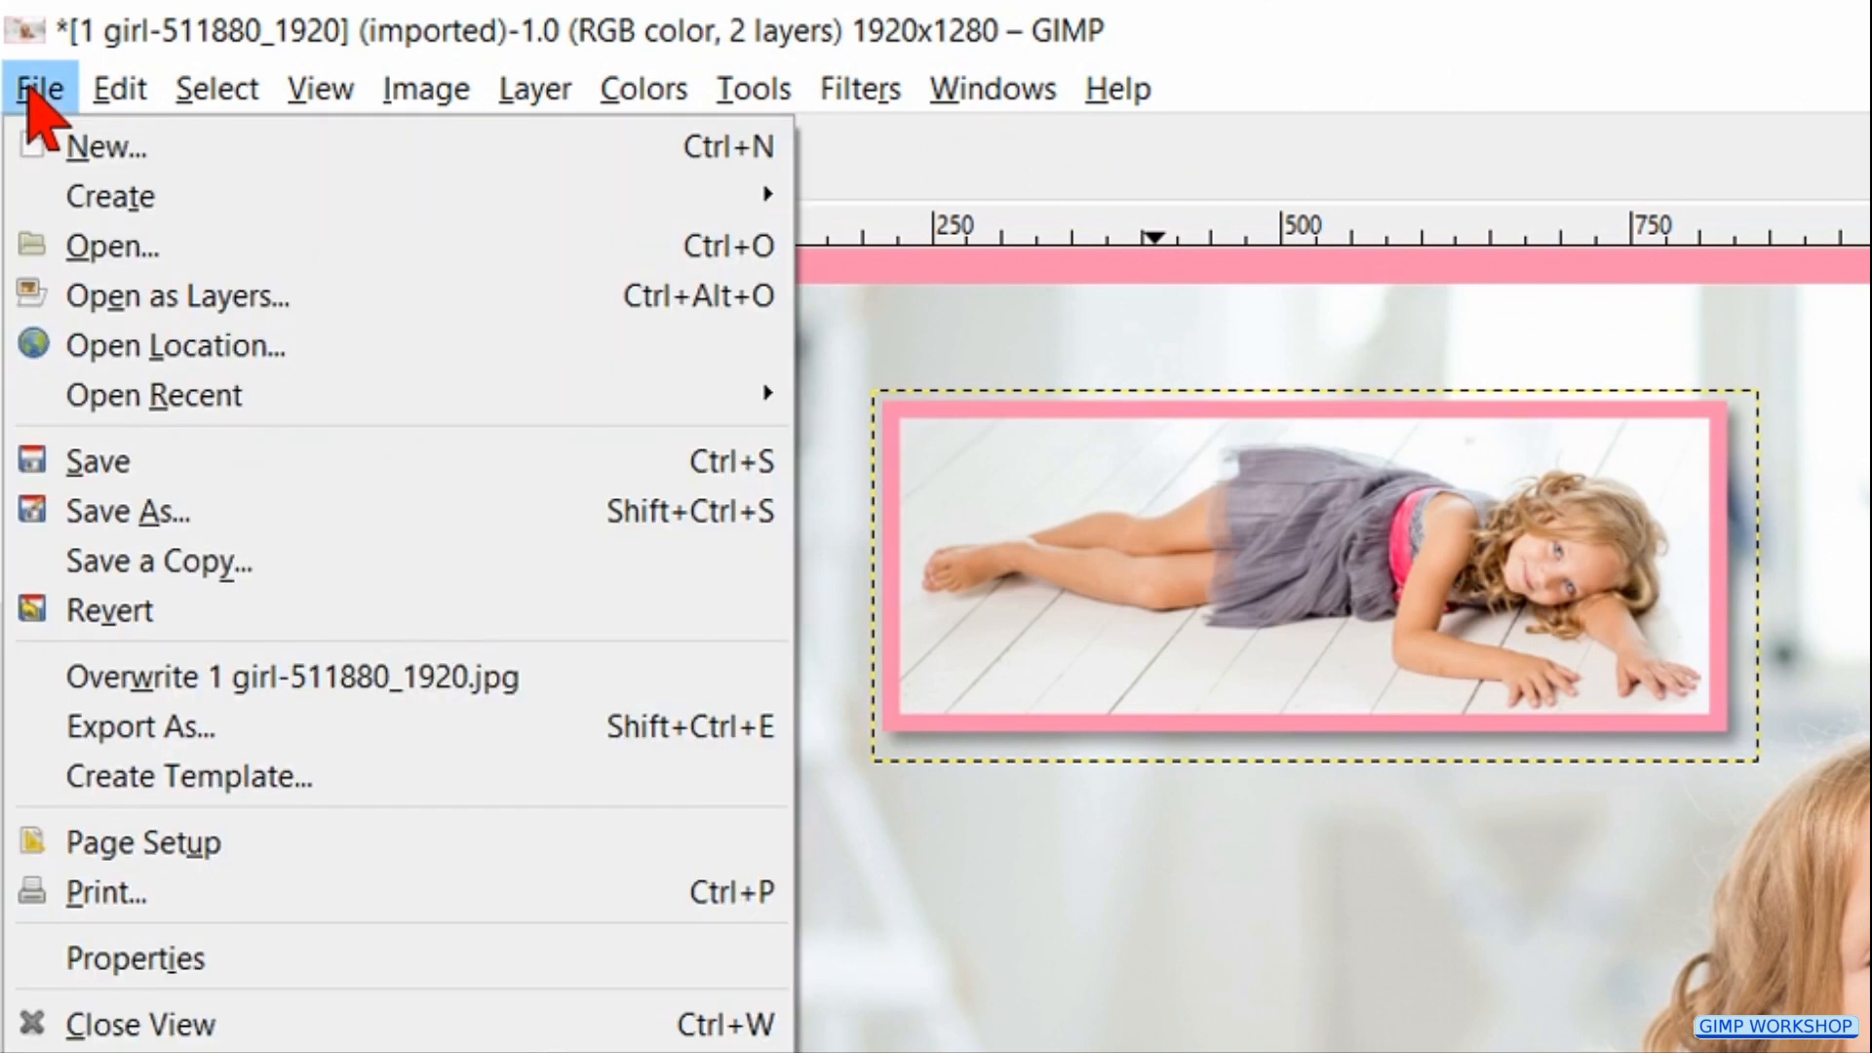
mouse_move(179, 294)
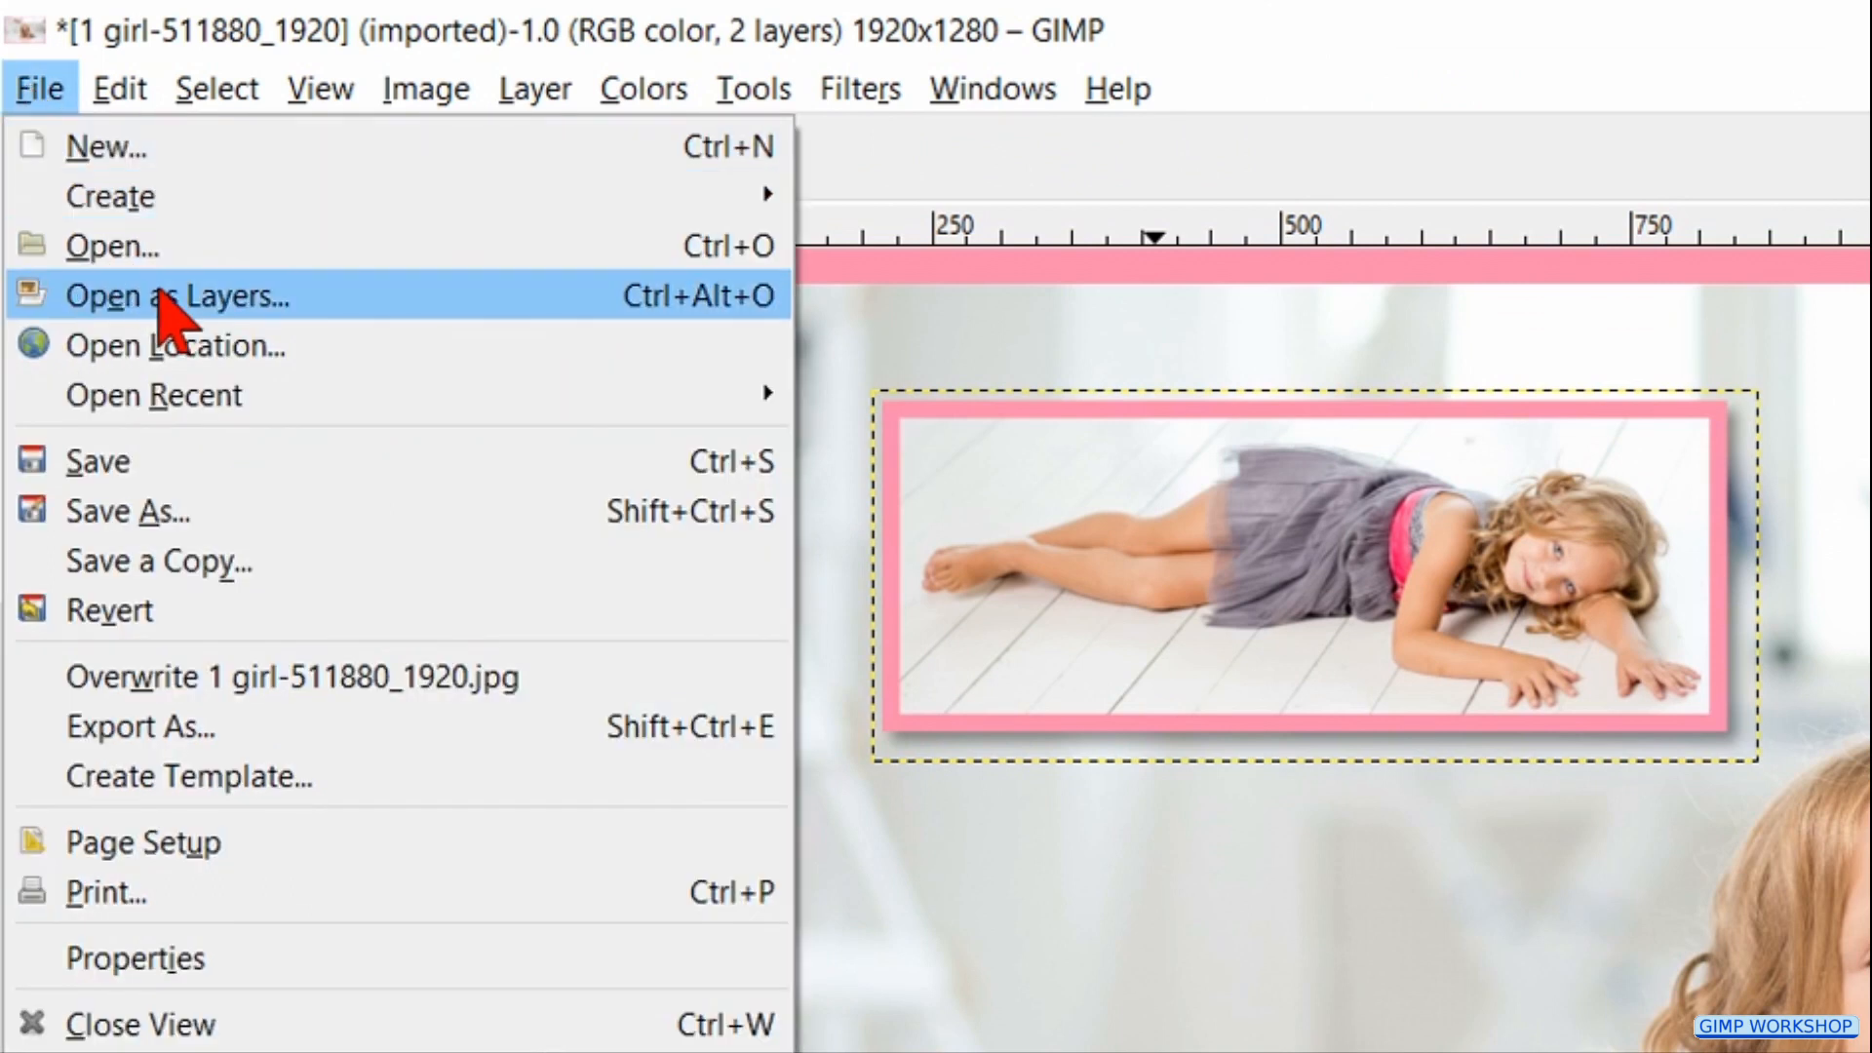
Step: Open the standing-girl photo as a new layer and fit the canvas to all layers
click(176, 294)
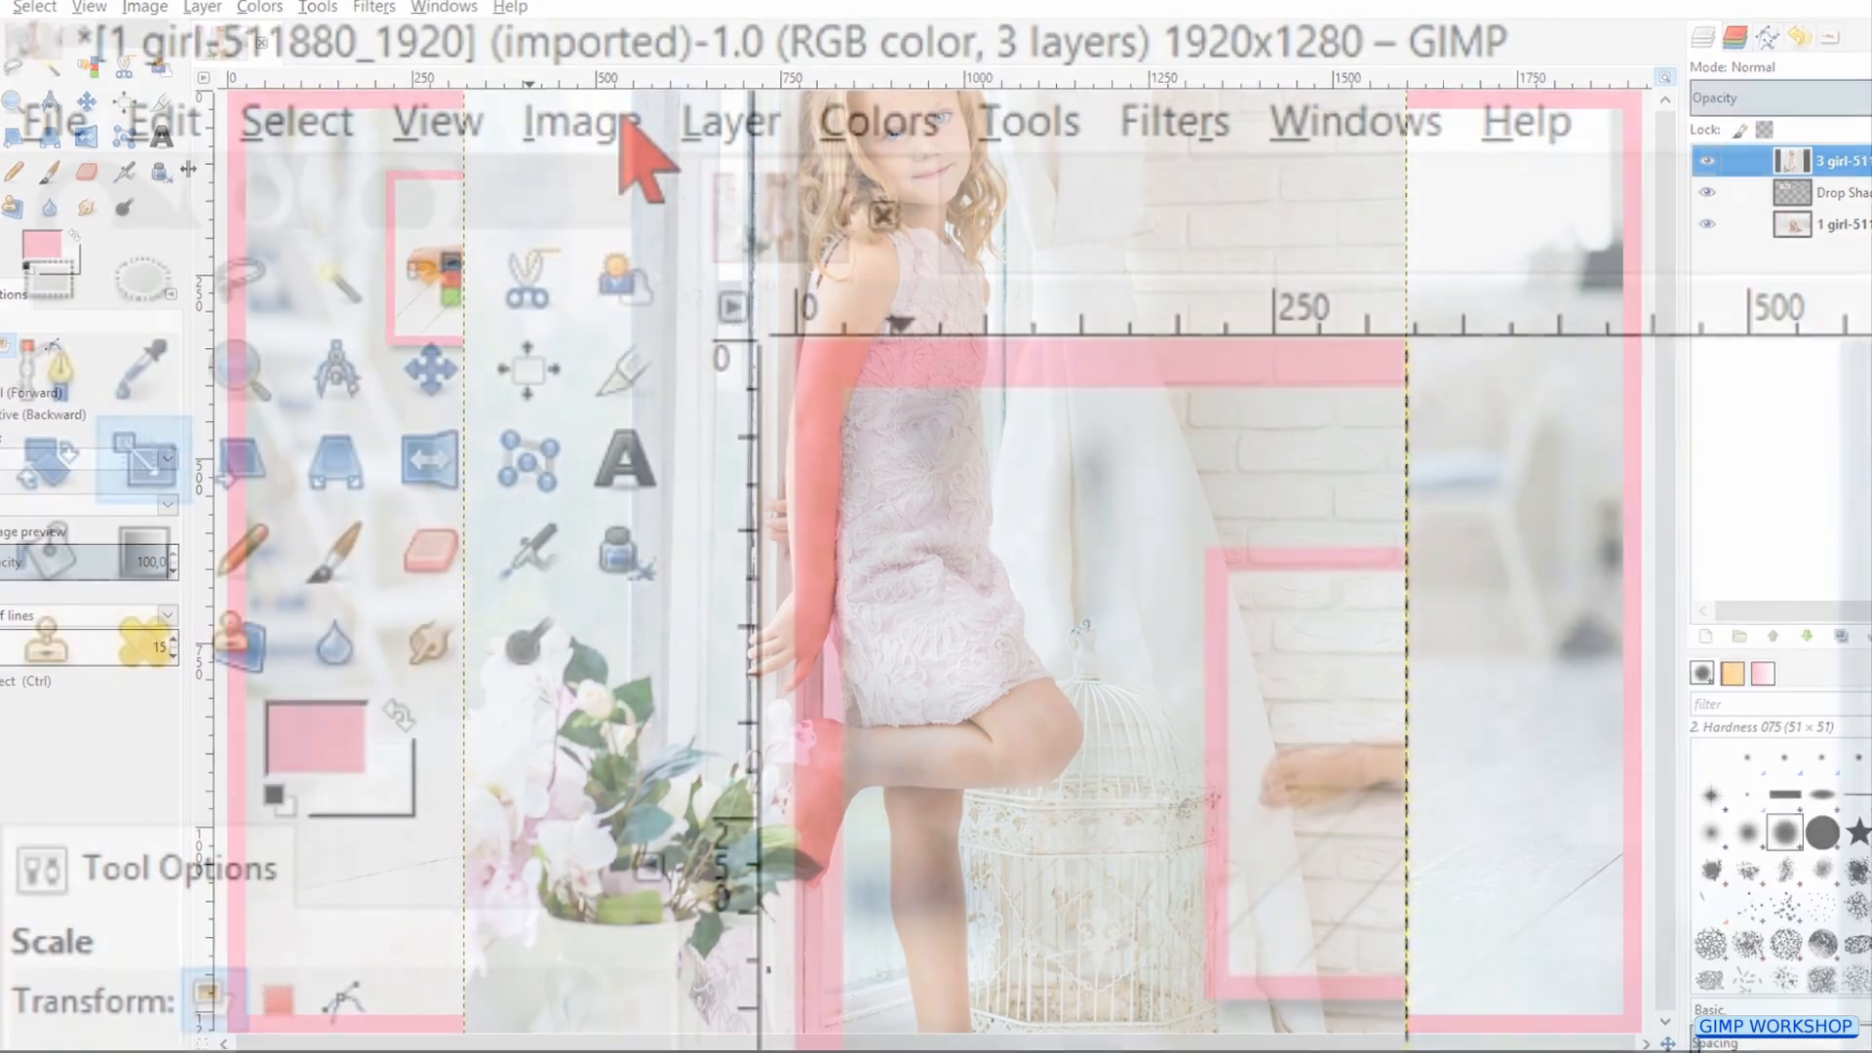
click(581, 119)
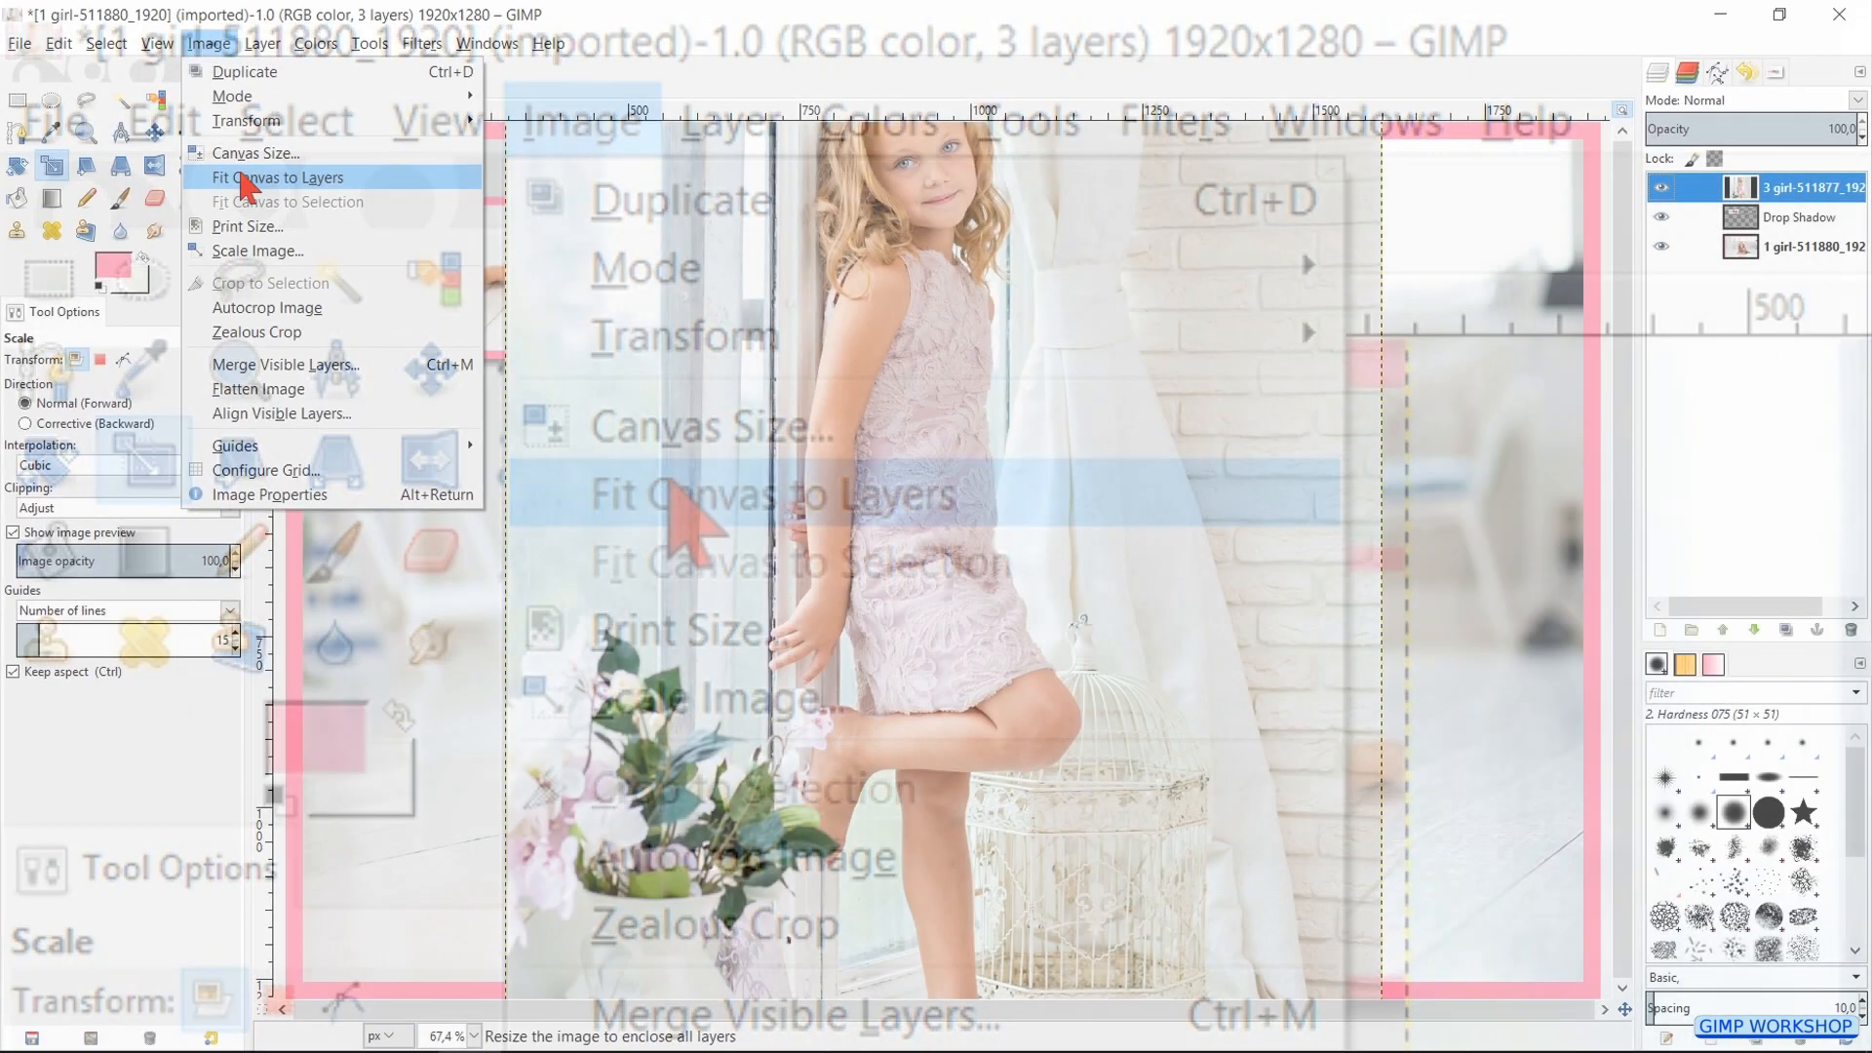
click(279, 177)
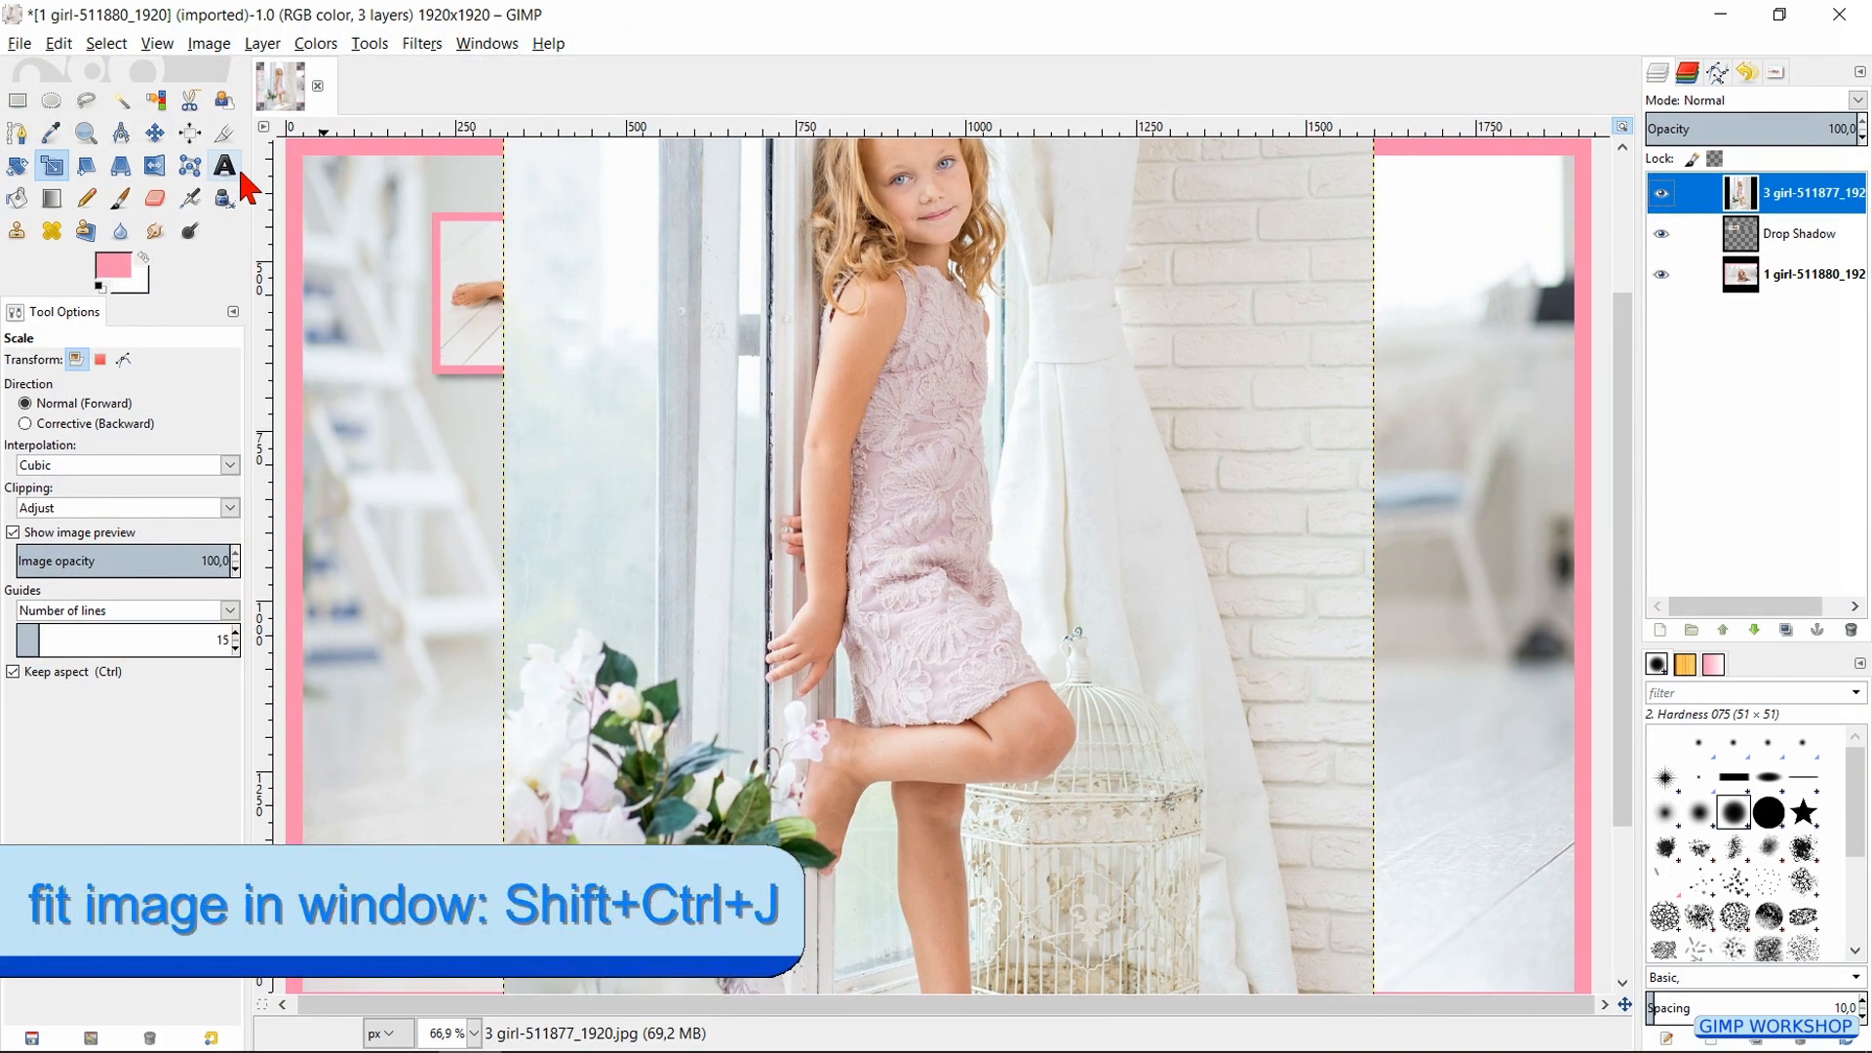
key(Shift+Ctrl+J)
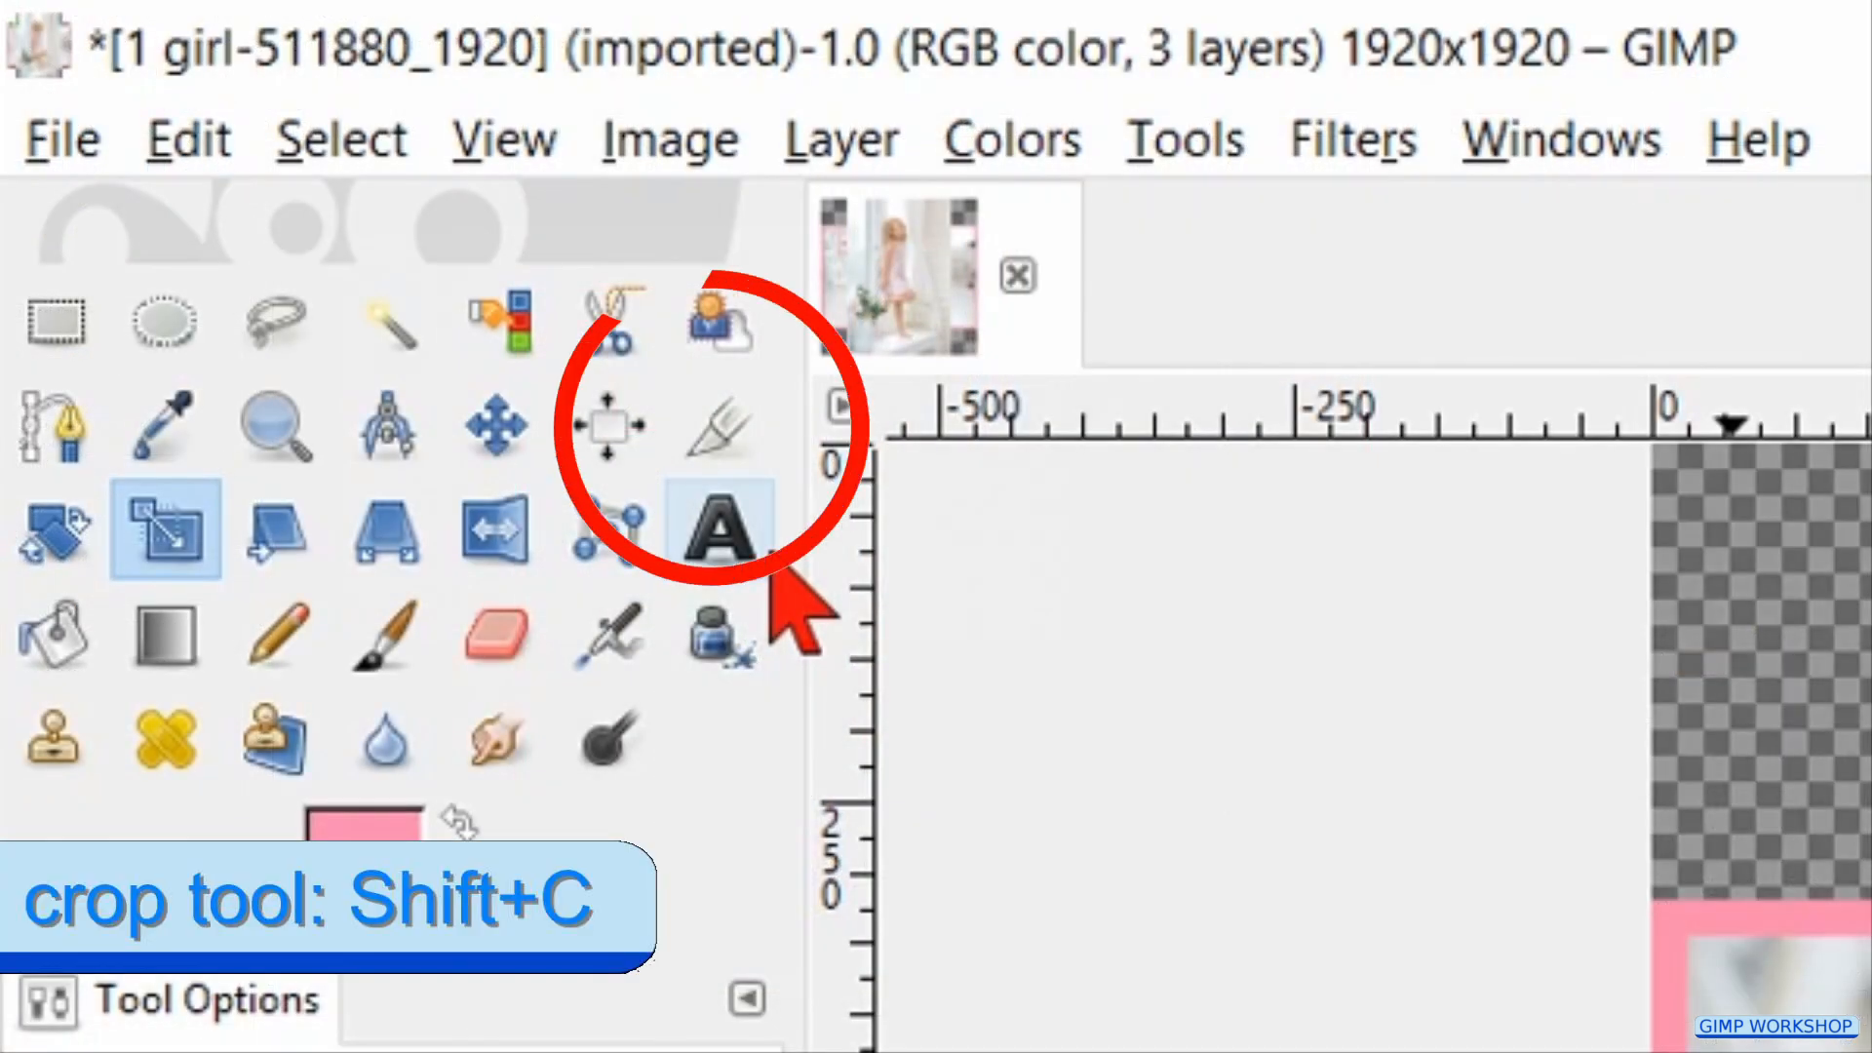
Step: Scale the standing-girl layer down to about 273×639 and make its layer active
click(720, 425)
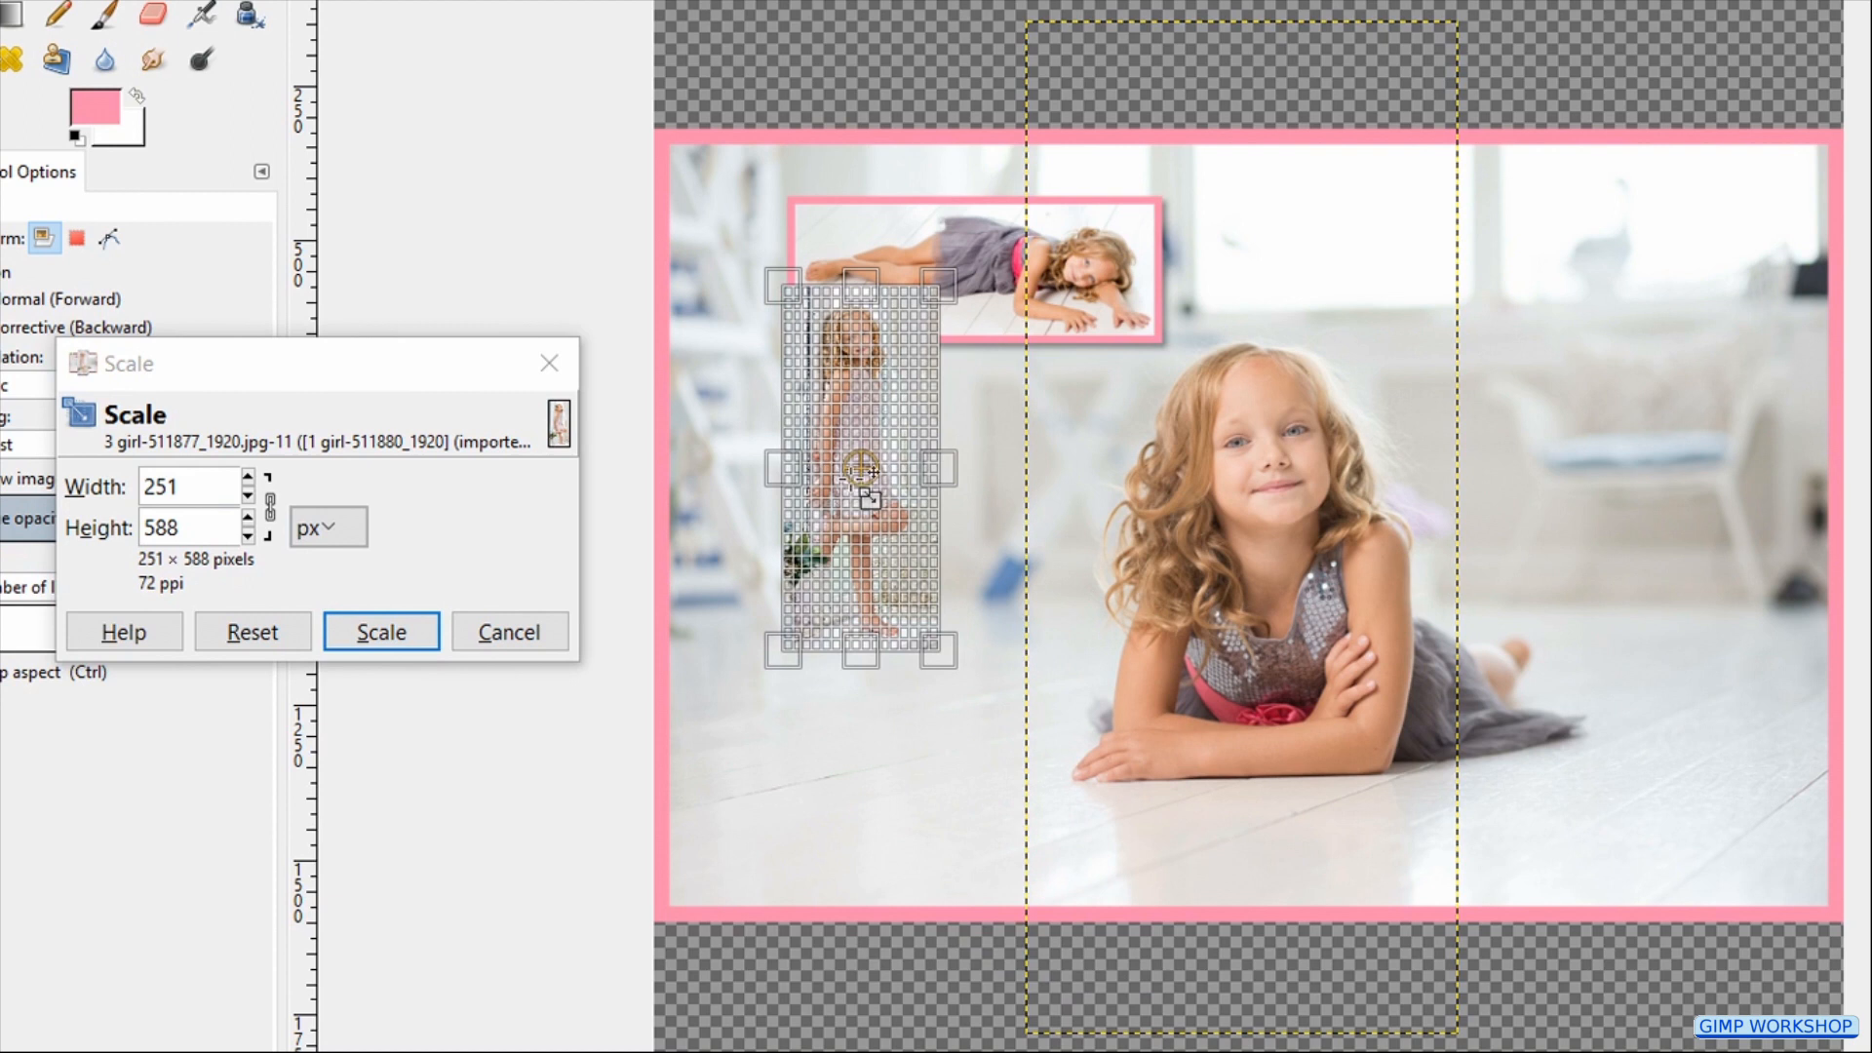
drag(950, 651, 938, 645)
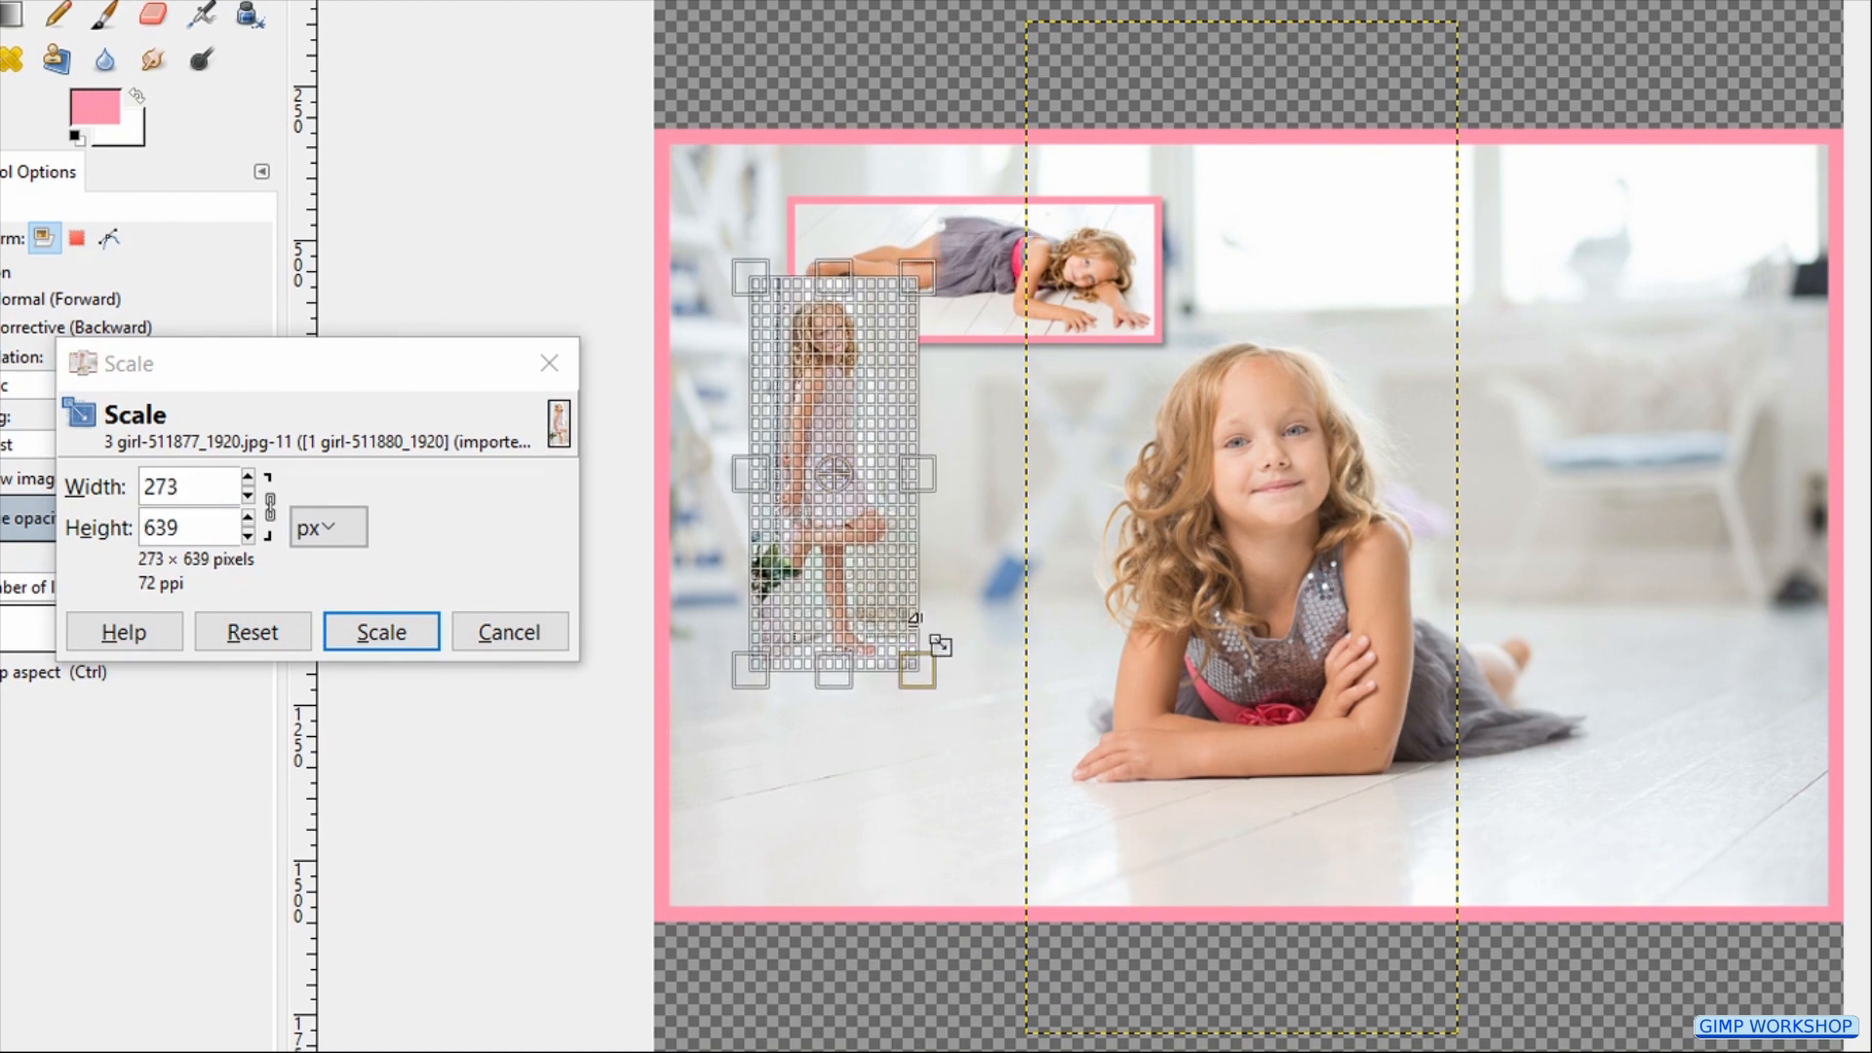
click(380, 629)
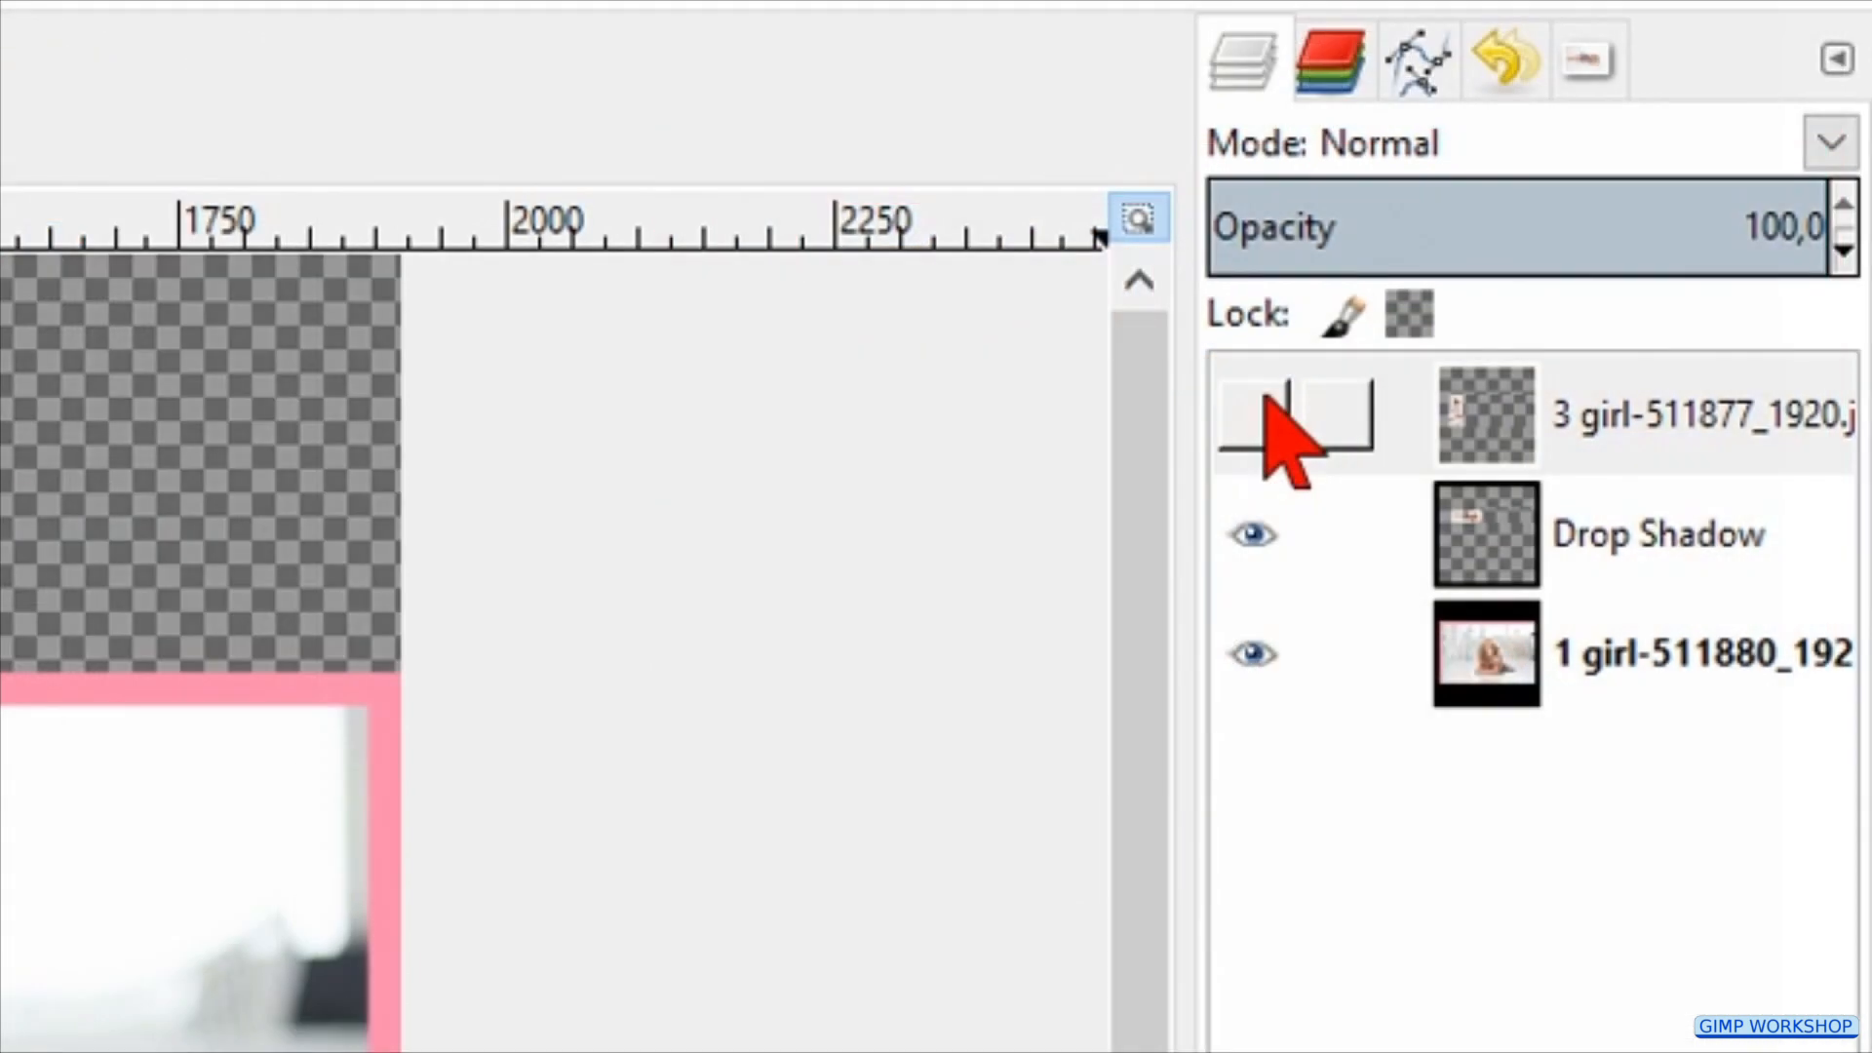
click(1251, 427)
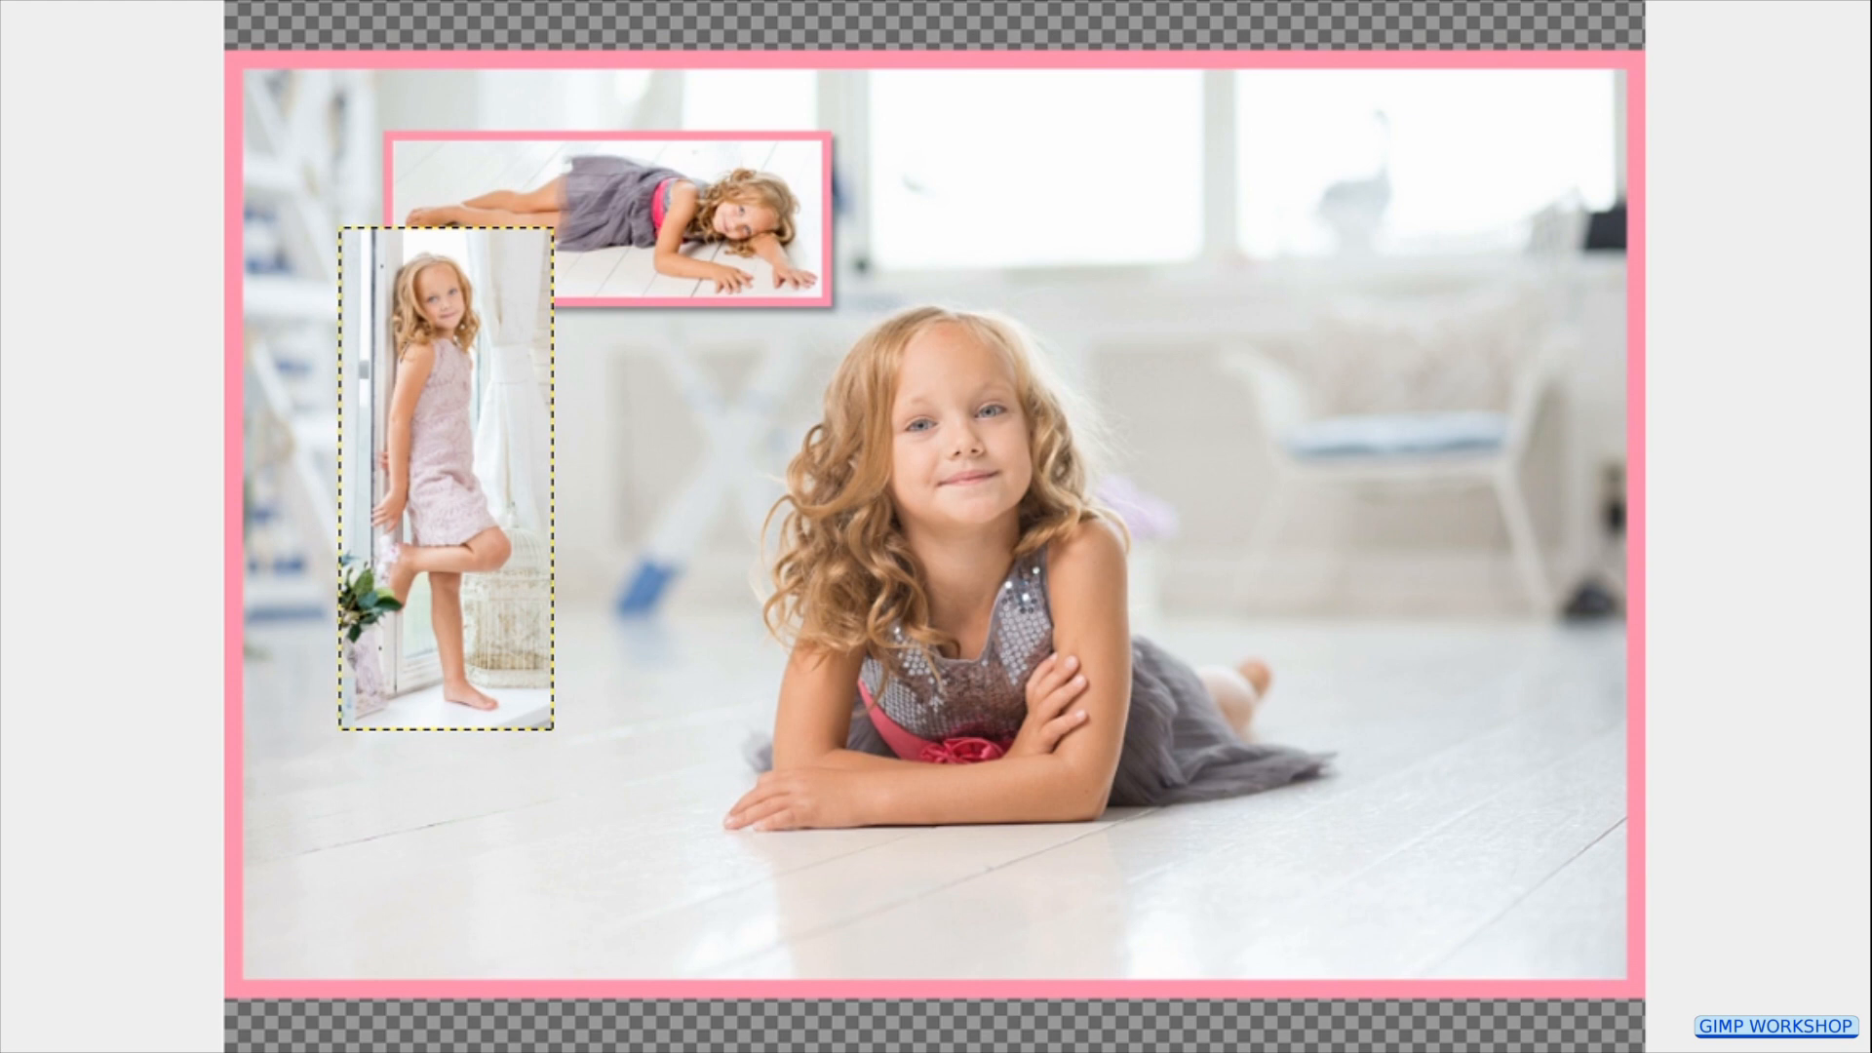
Step: Stroke a pink frame around the standing-girl photo's selection, then deselect
key(ctrl+a)
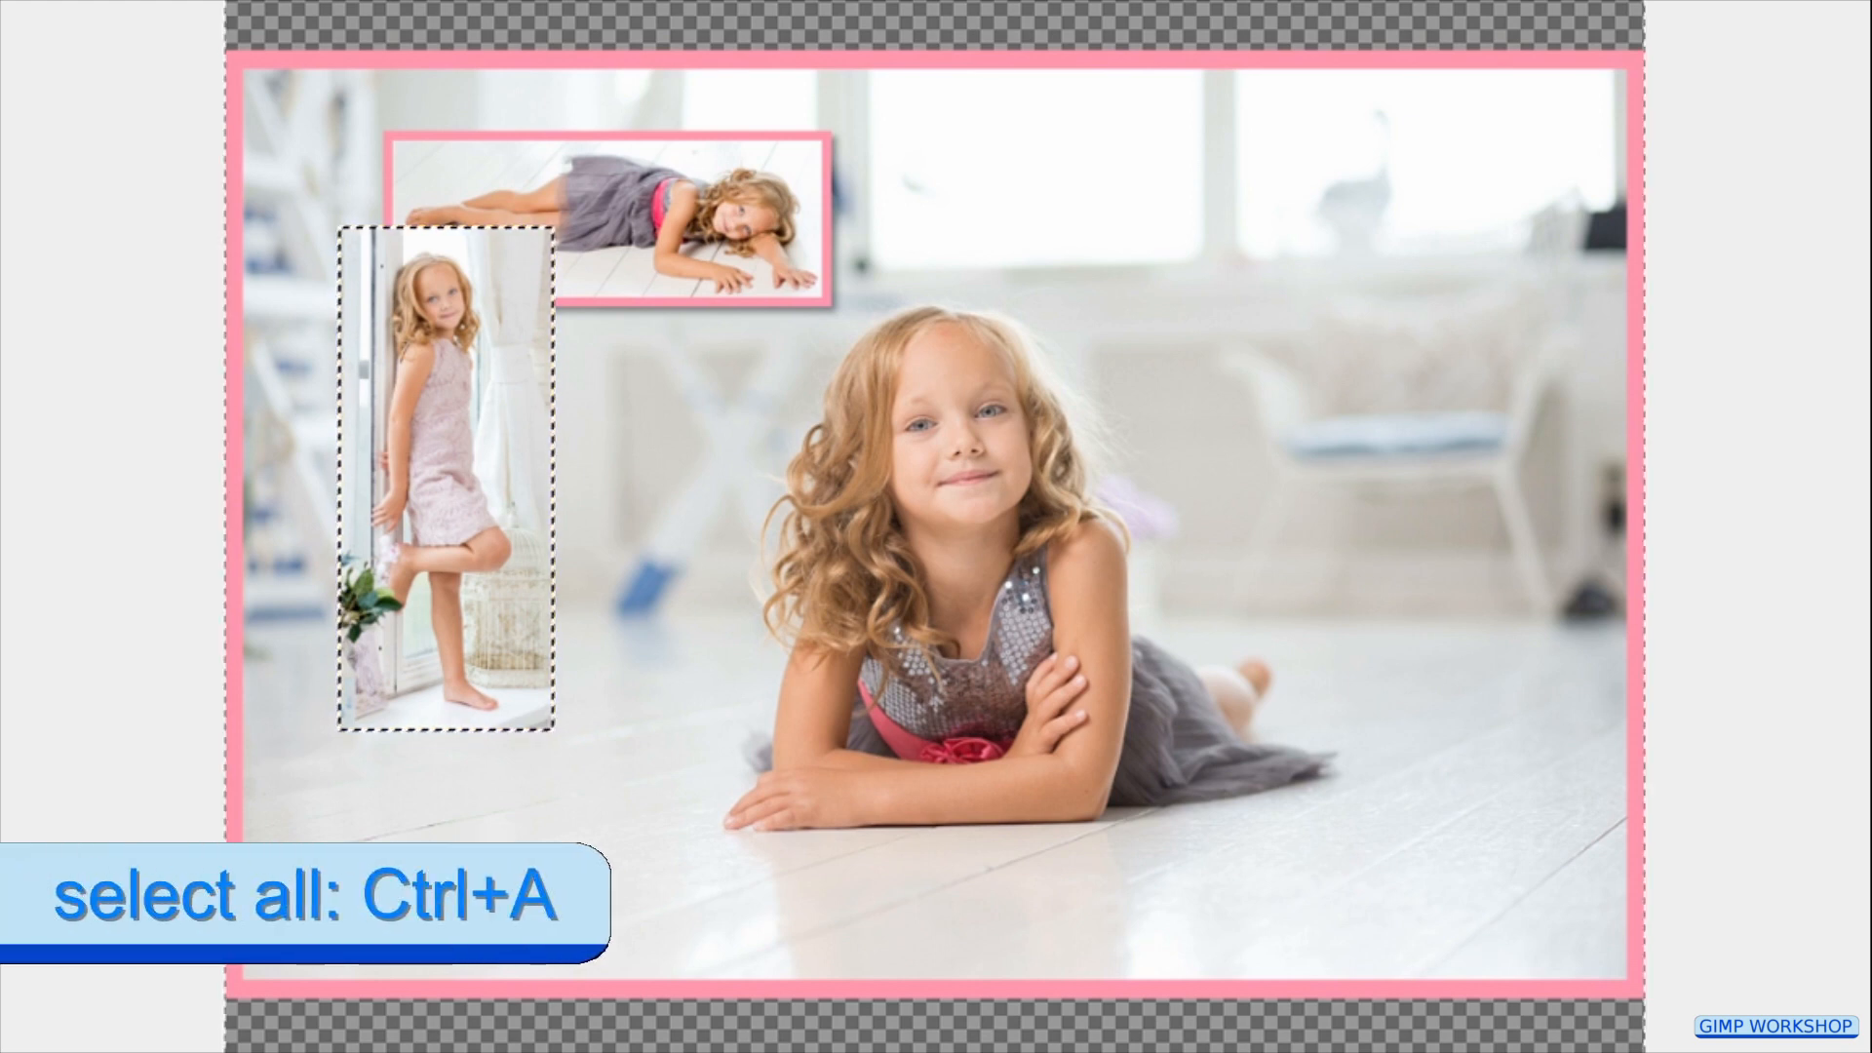
click(125, 92)
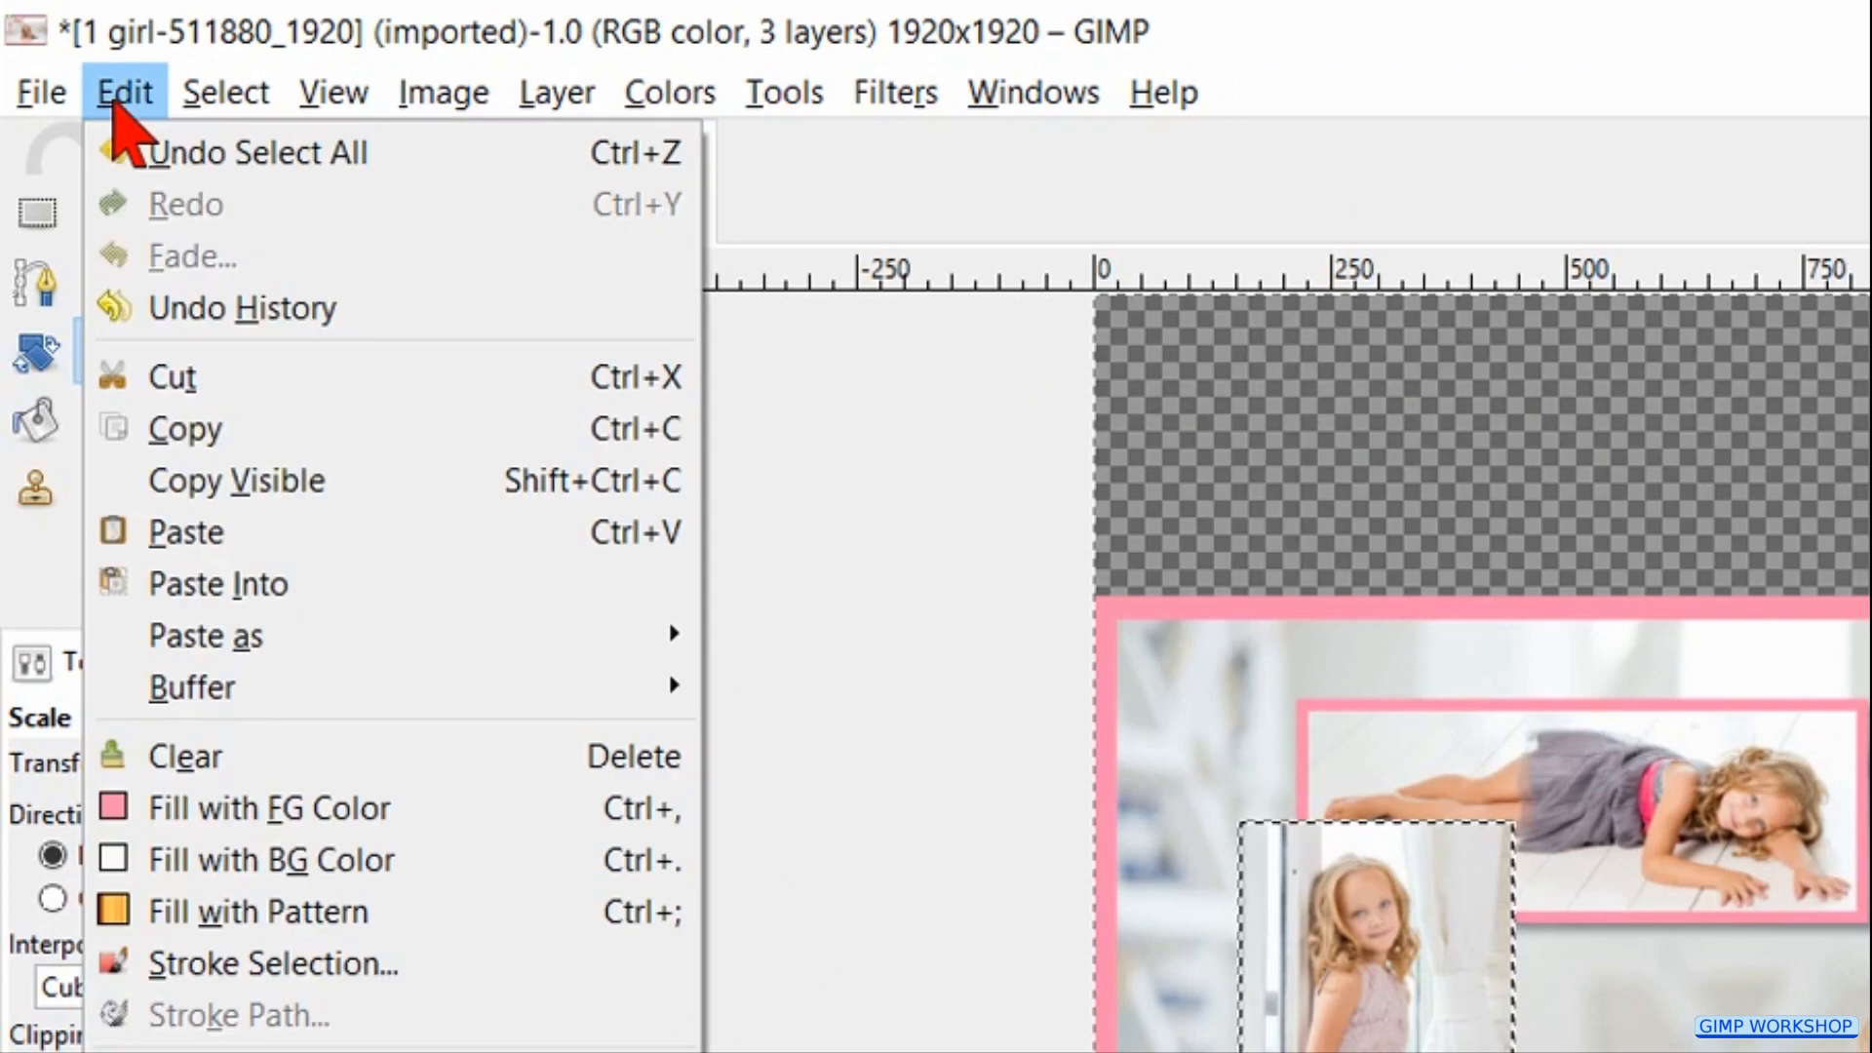
mouse_move(273, 963)
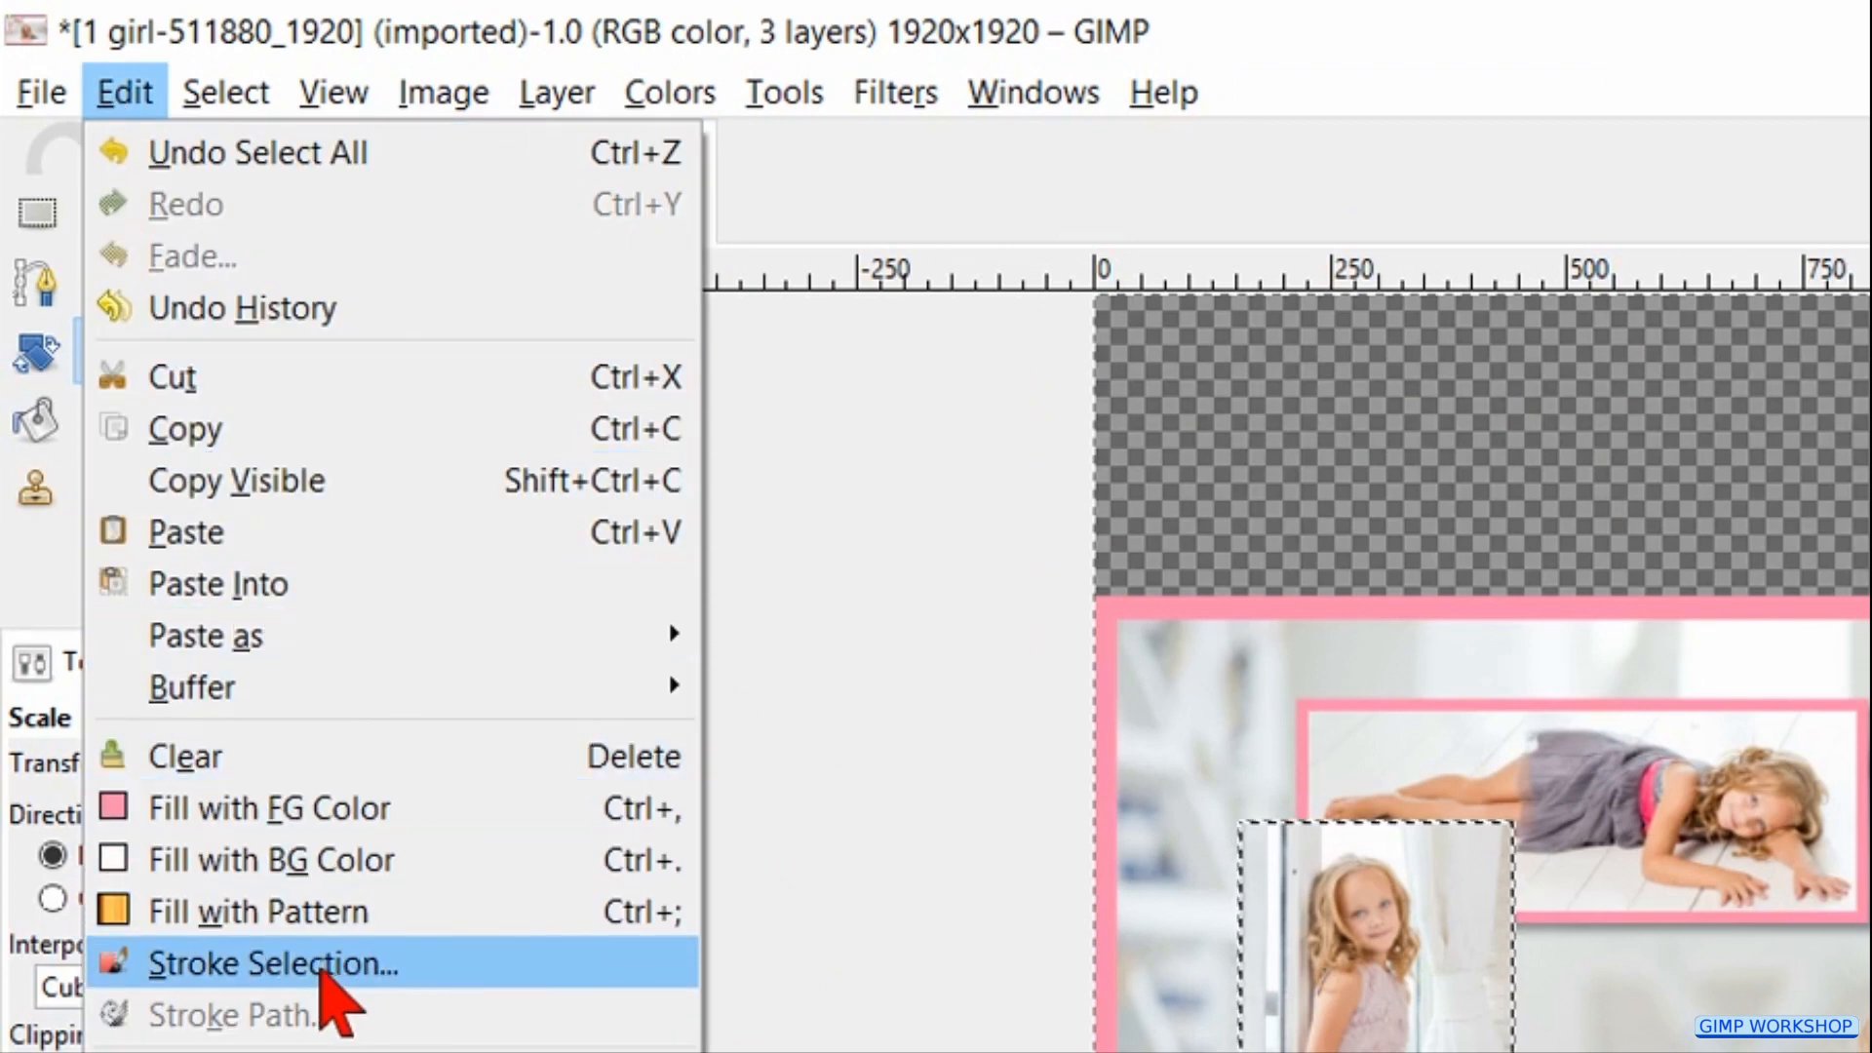
click(275, 963)
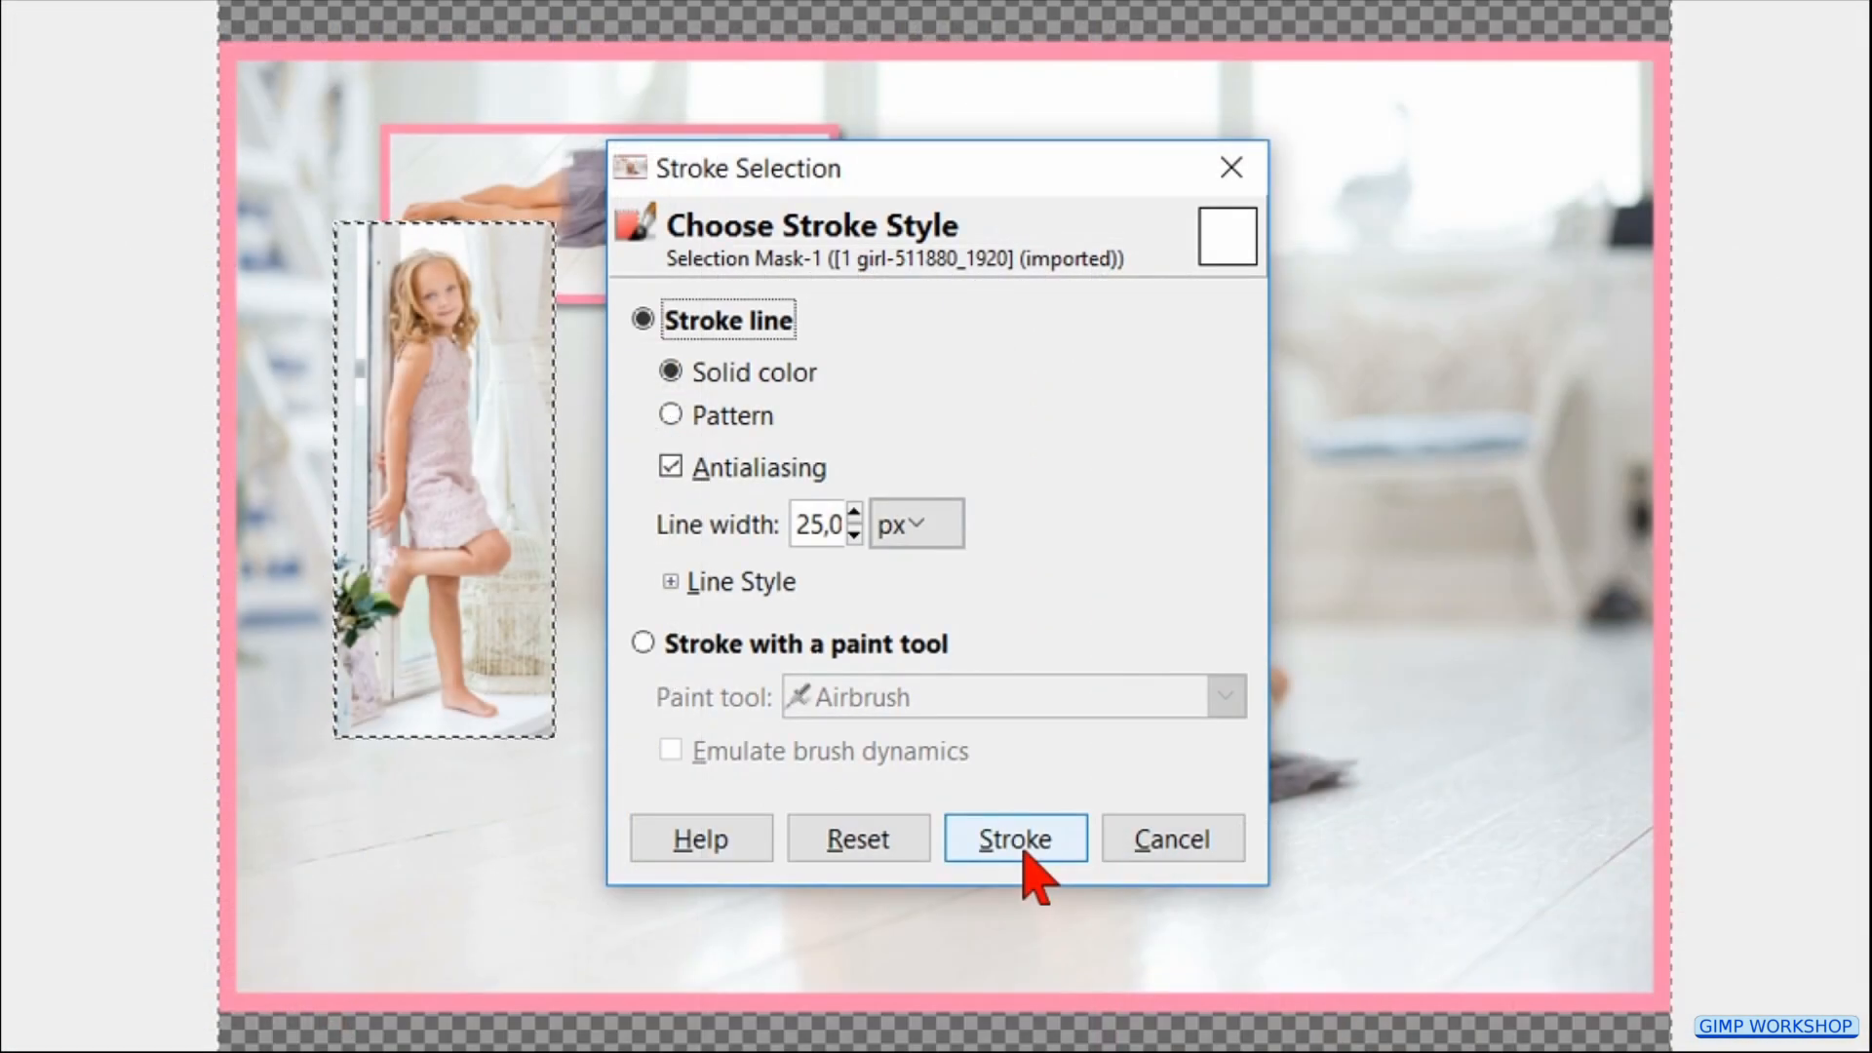
click(1014, 838)
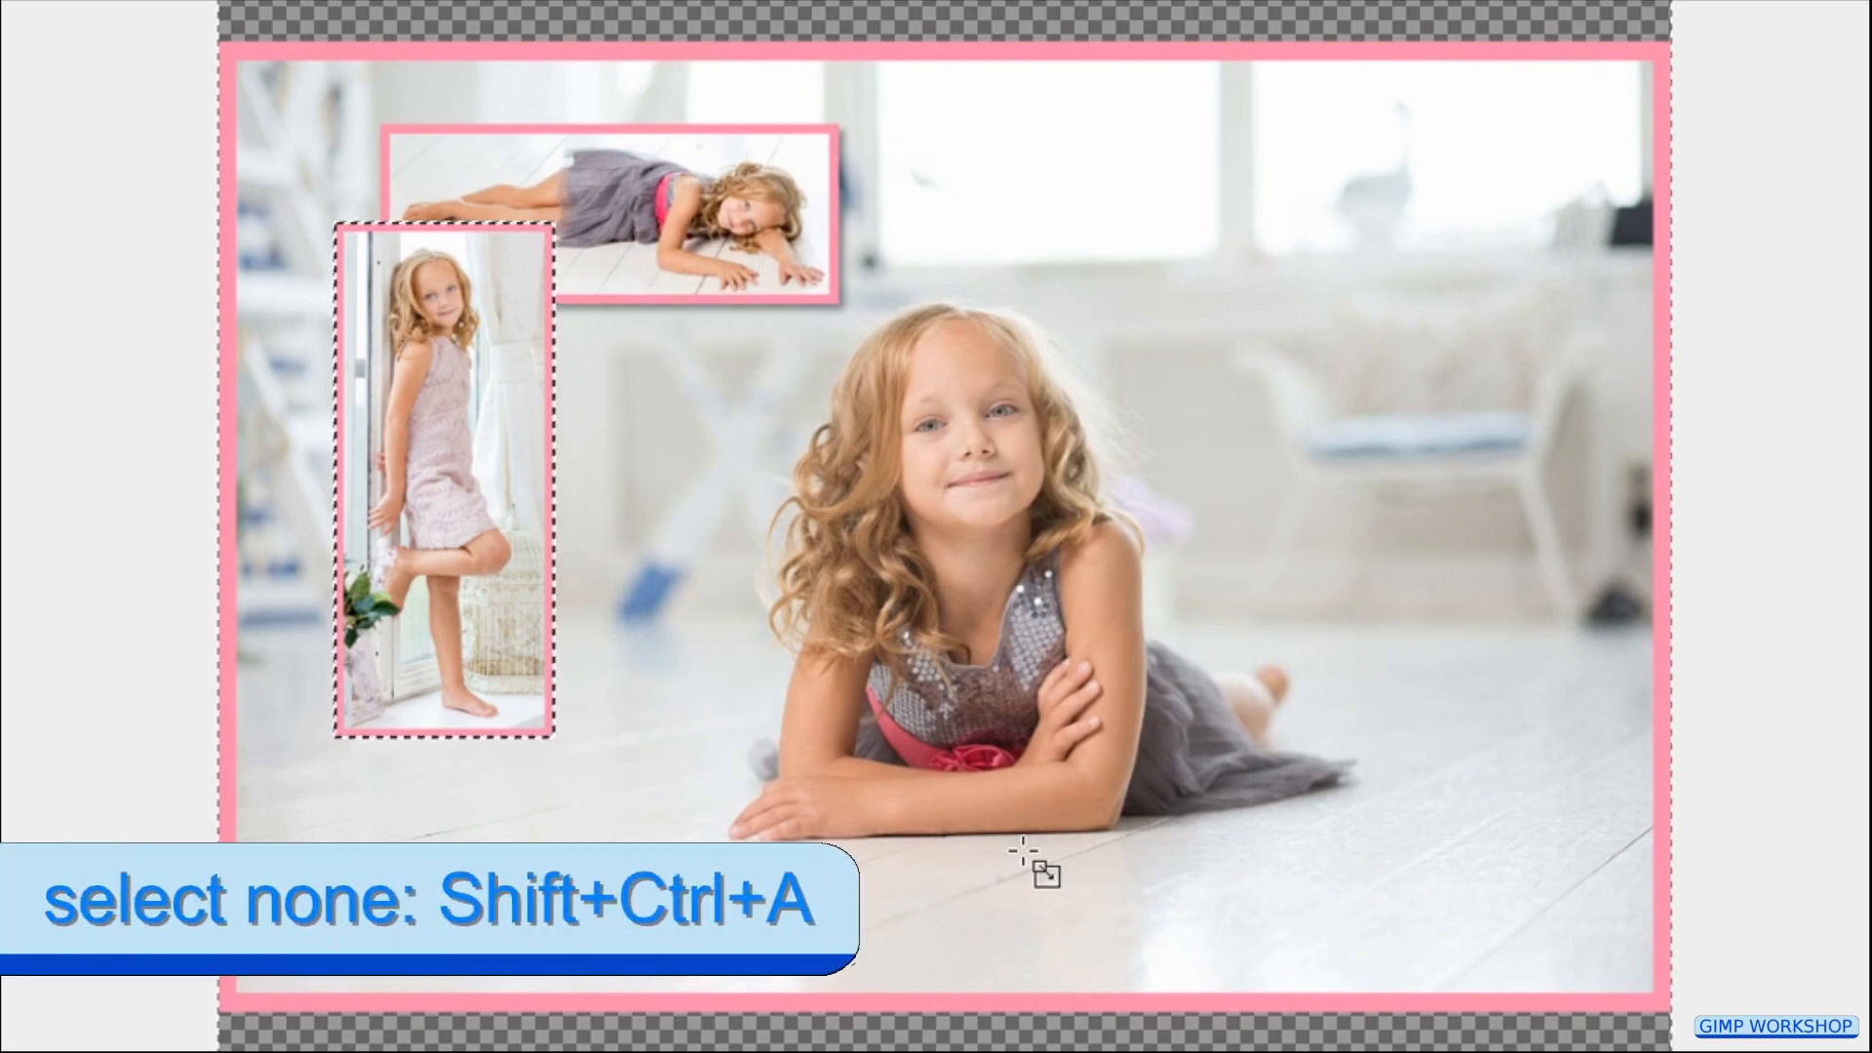
key(shift+ctrl+a)
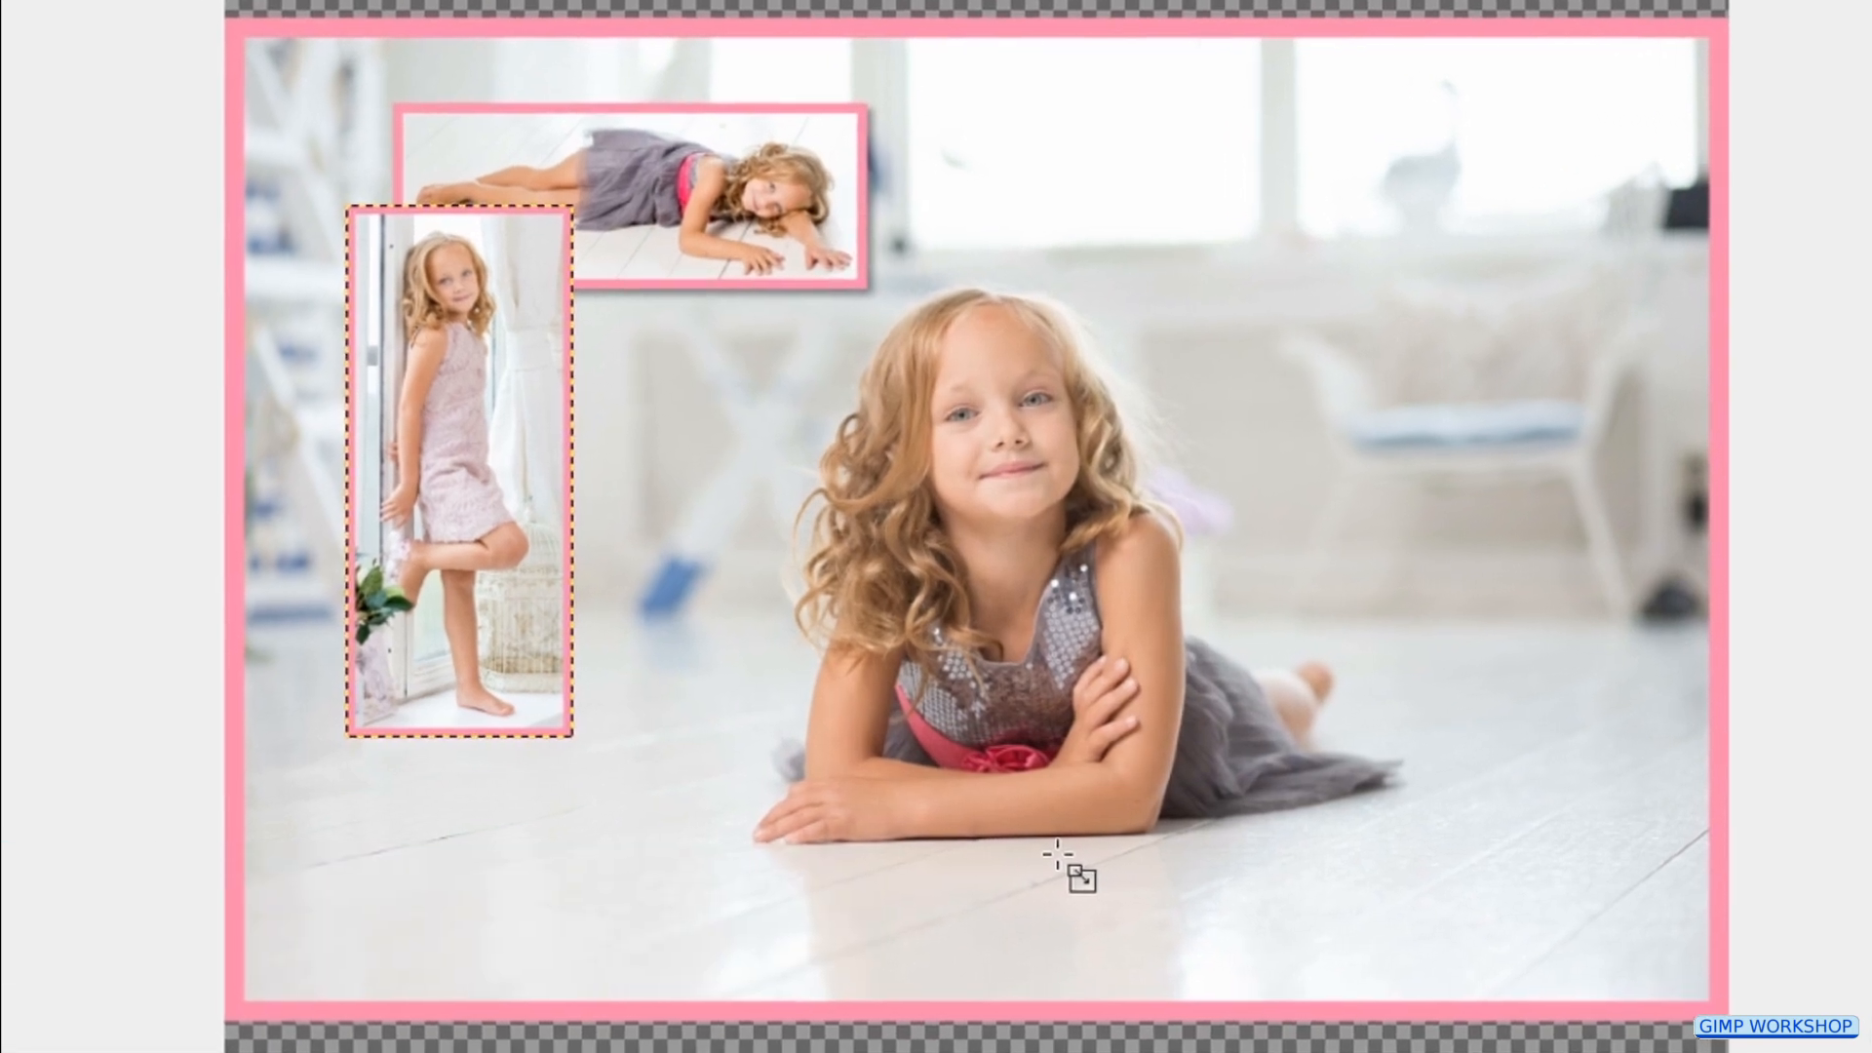
Step: Repeat the drop shadow on the standing photo and merge it down into the shadow layer
key(ctrl+f)
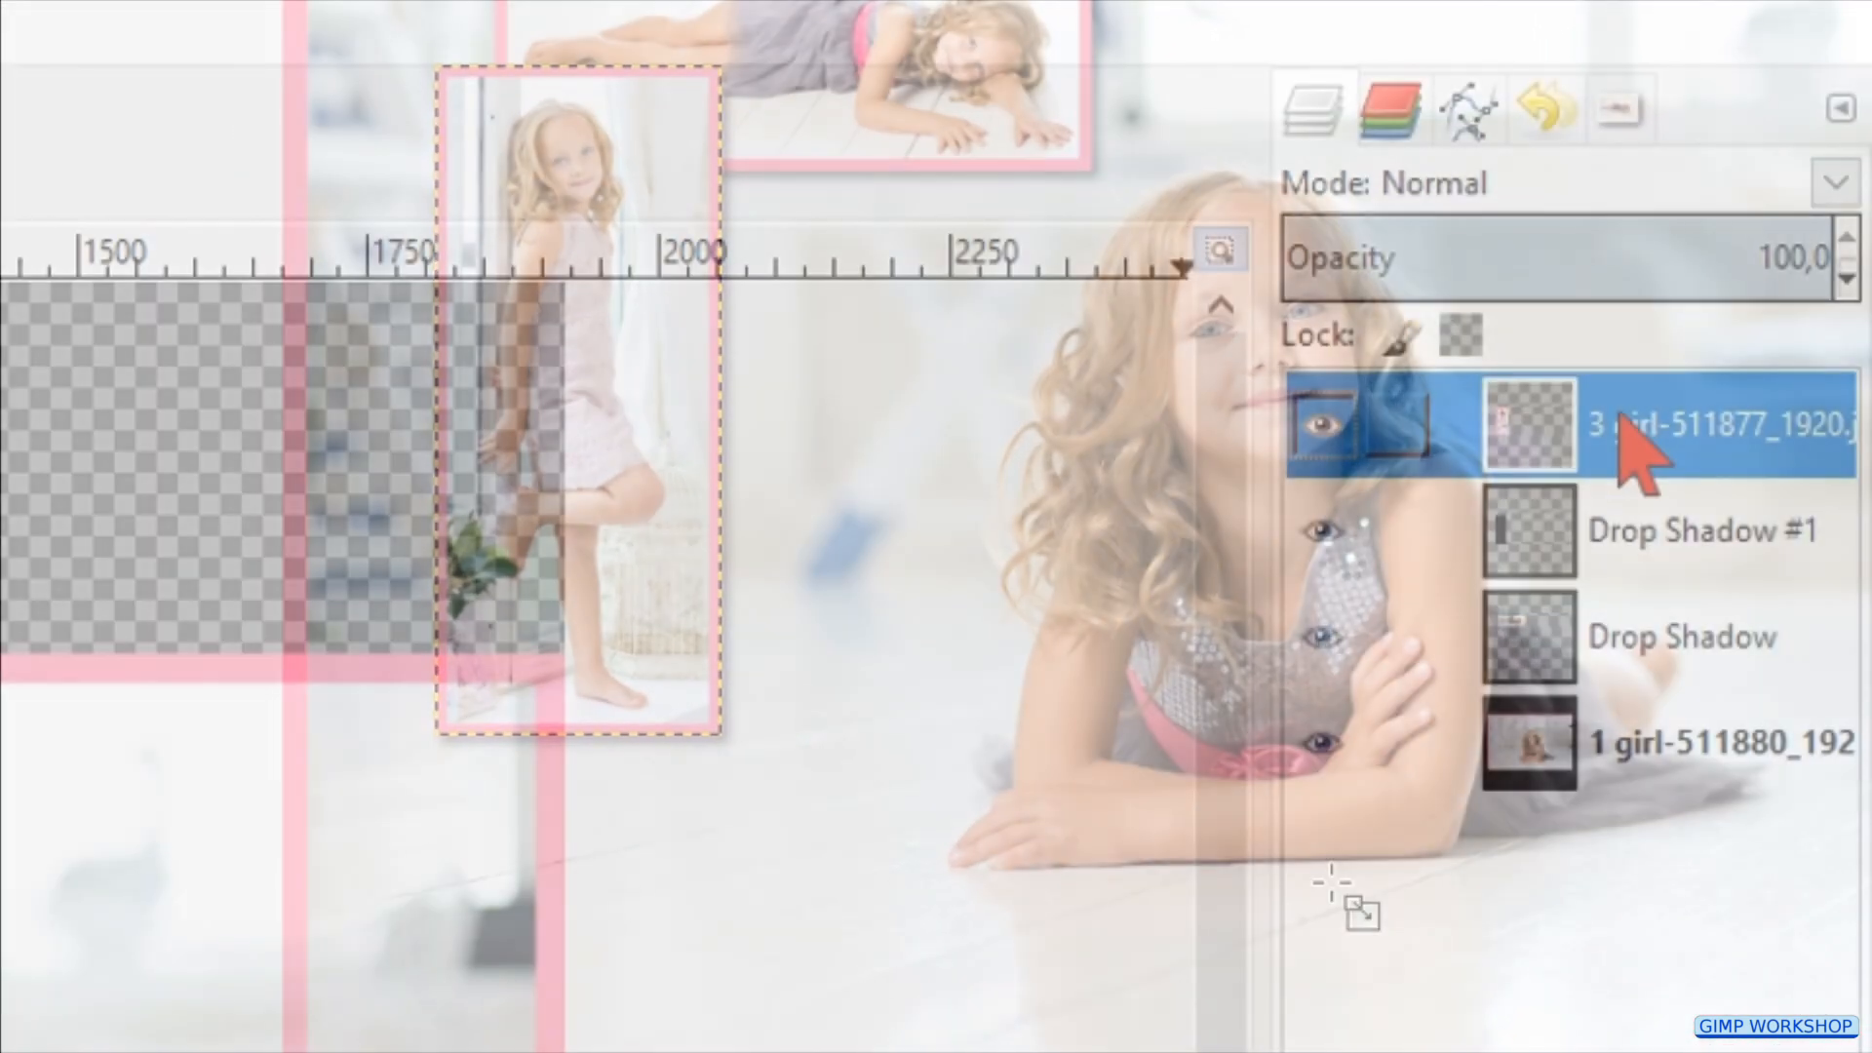
right_click(1671, 424)
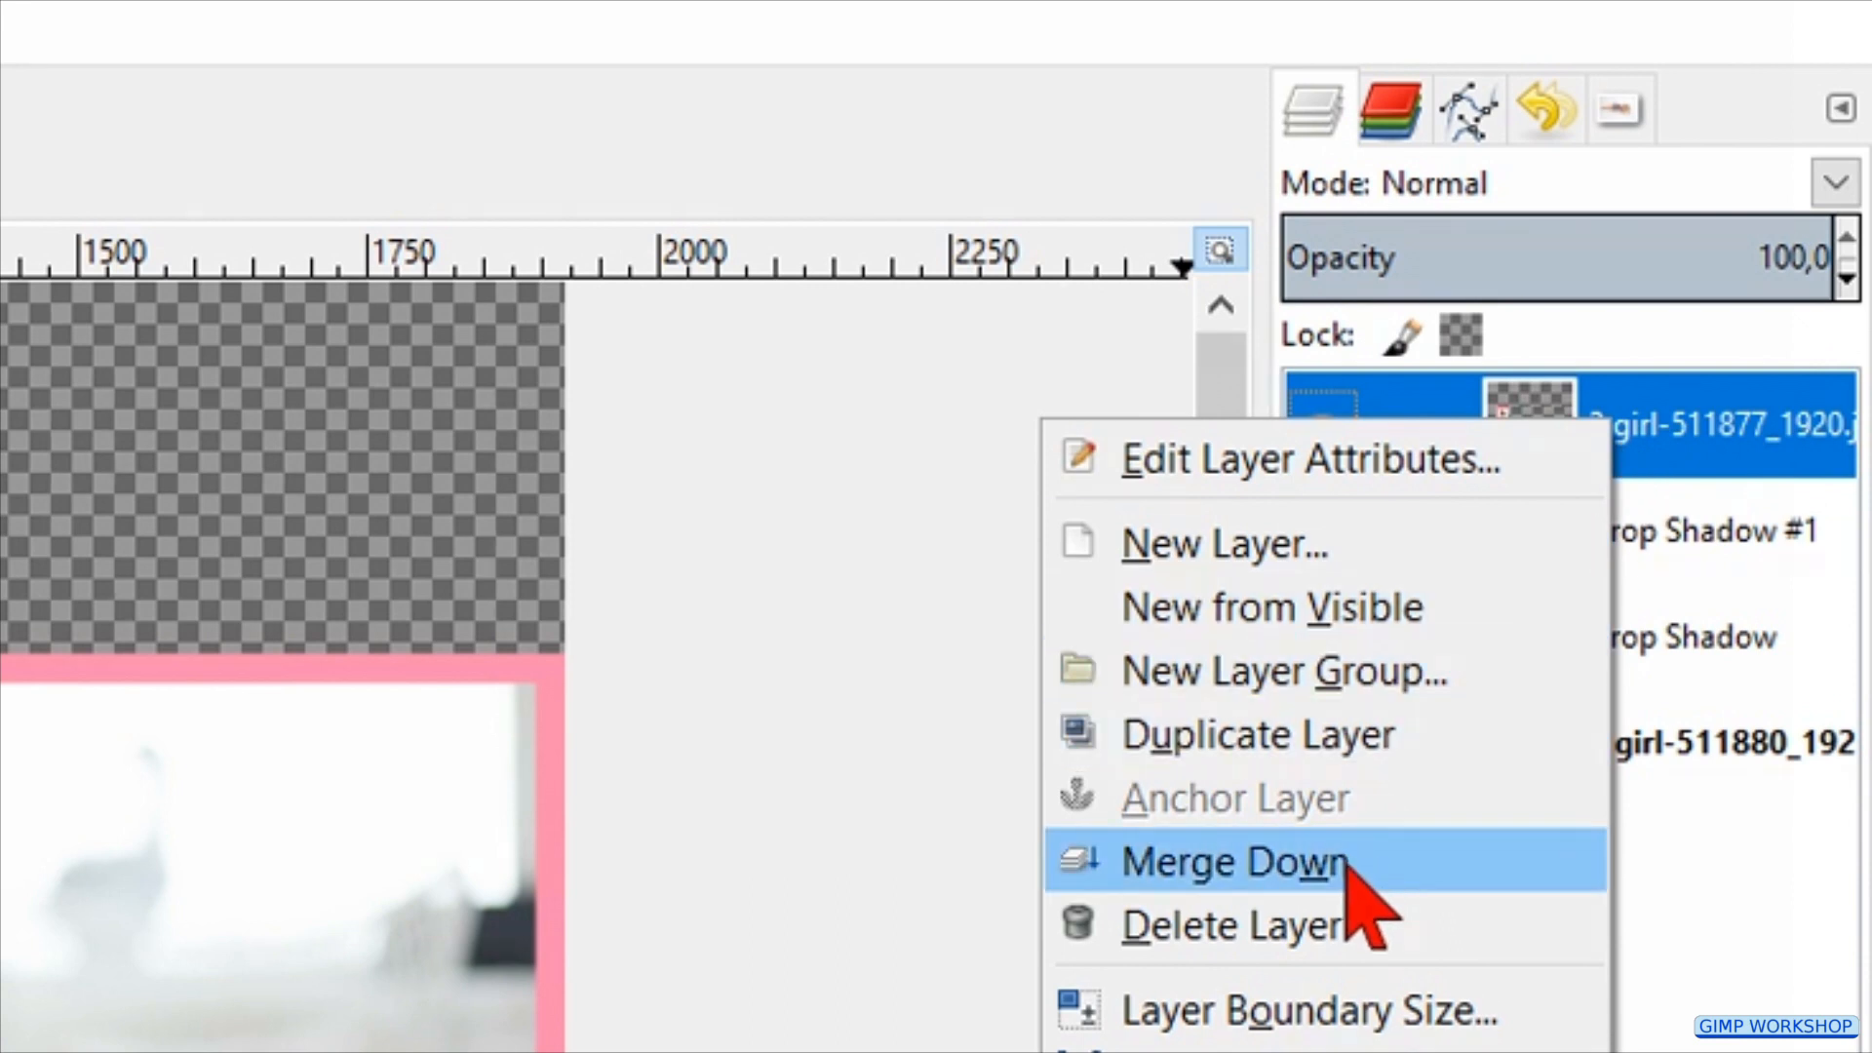
click(1232, 862)
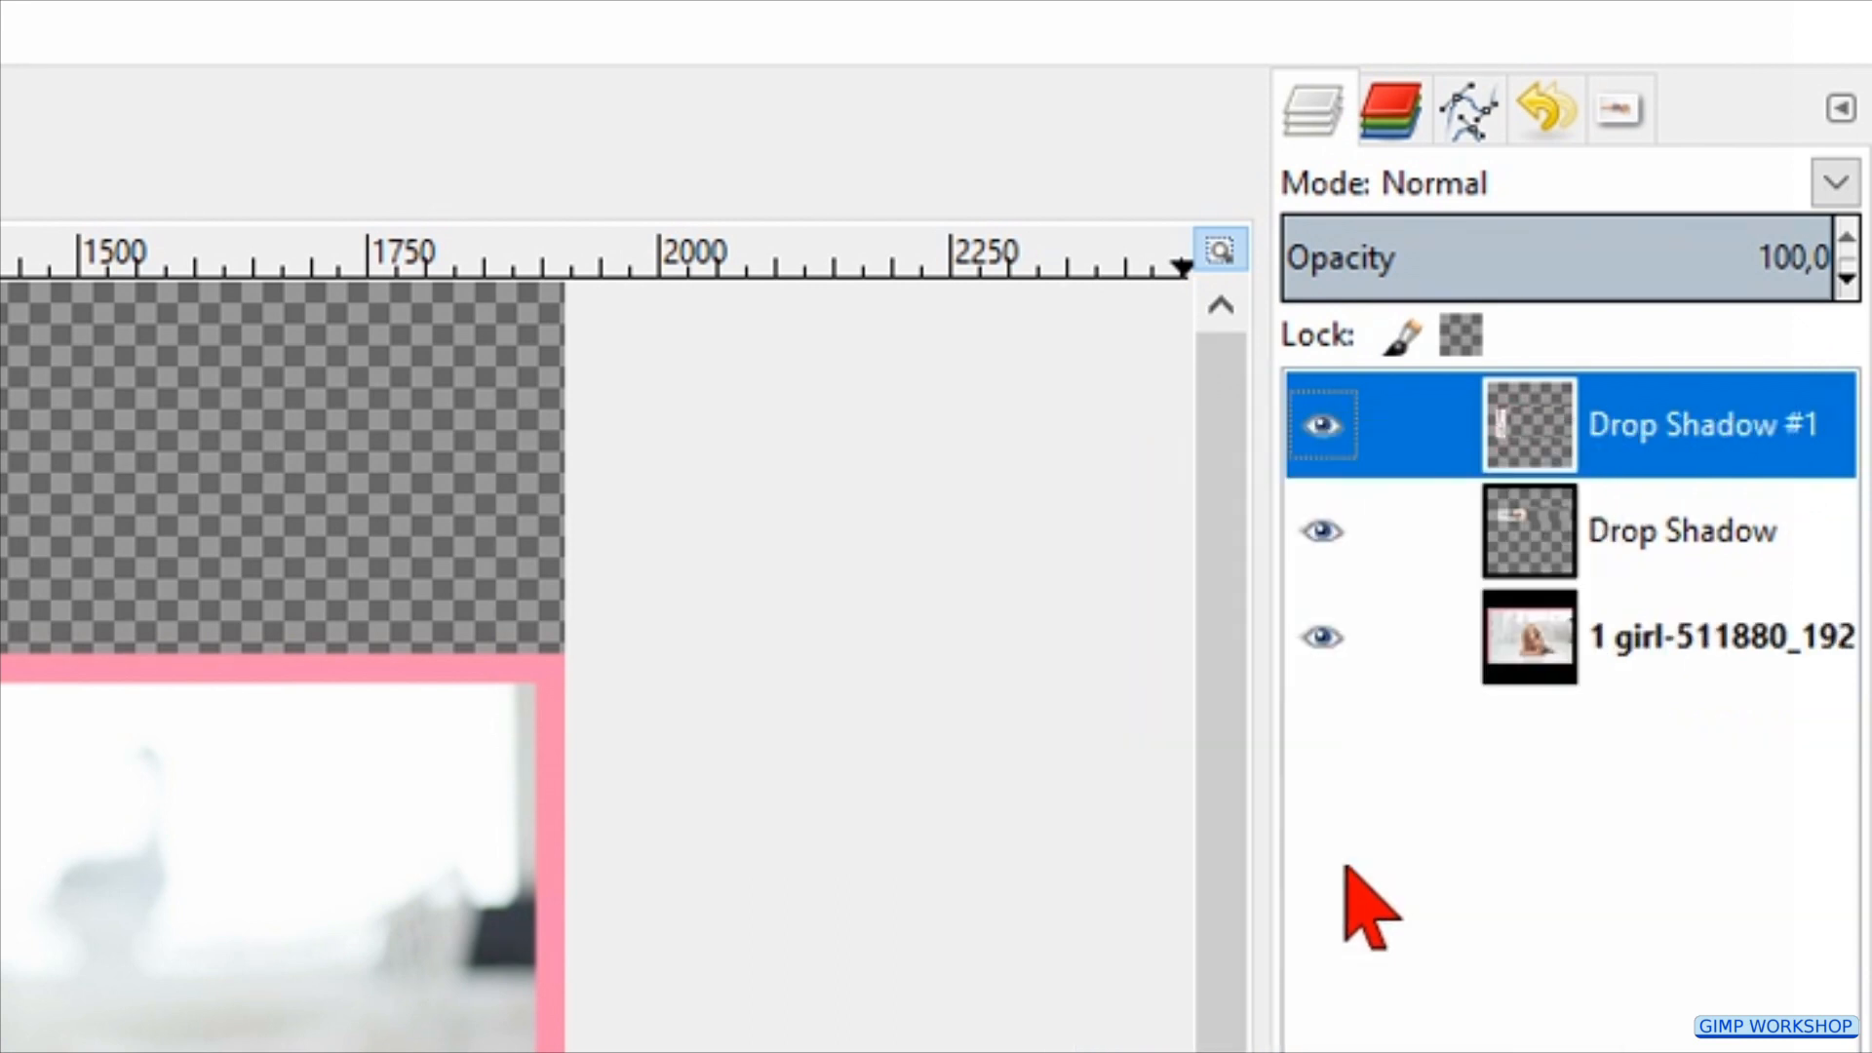
Step: Import the sitting-girl photo as a layer, scale it to about 318×401 and place it below the standing-girl photo
click(39, 88)
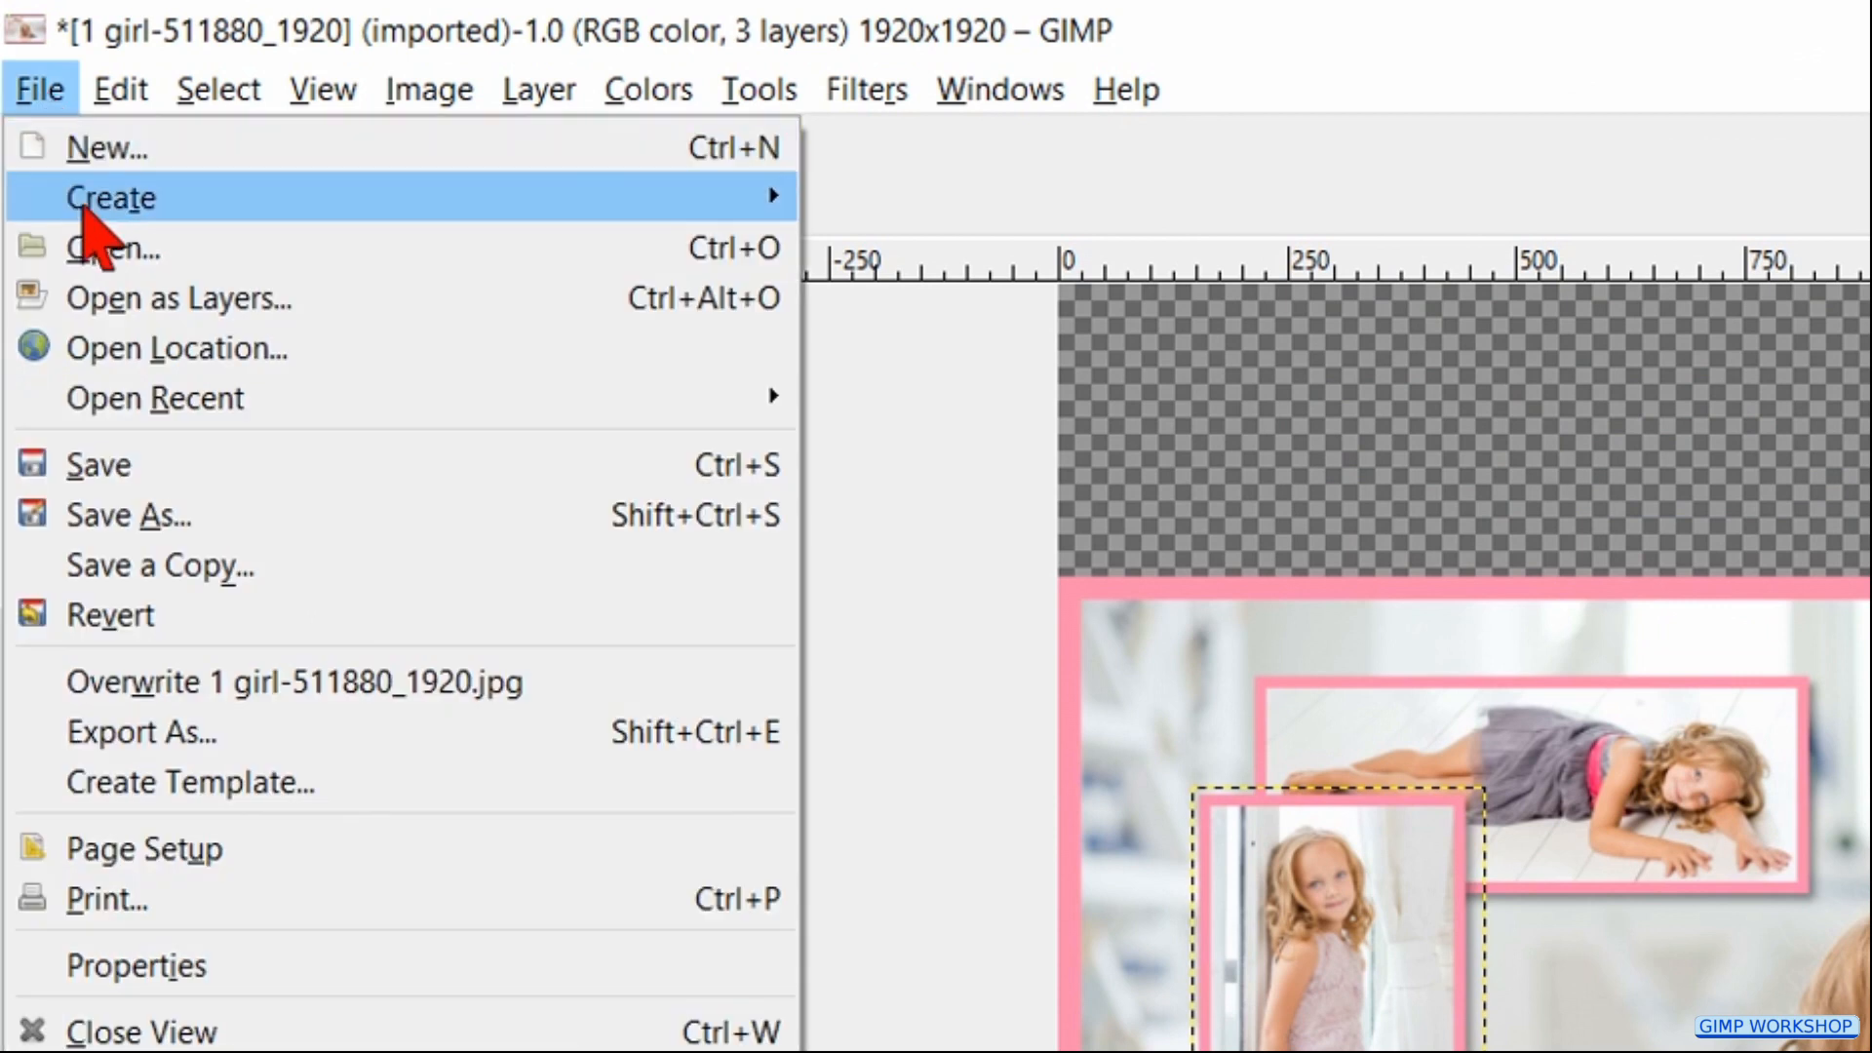
click(179, 296)
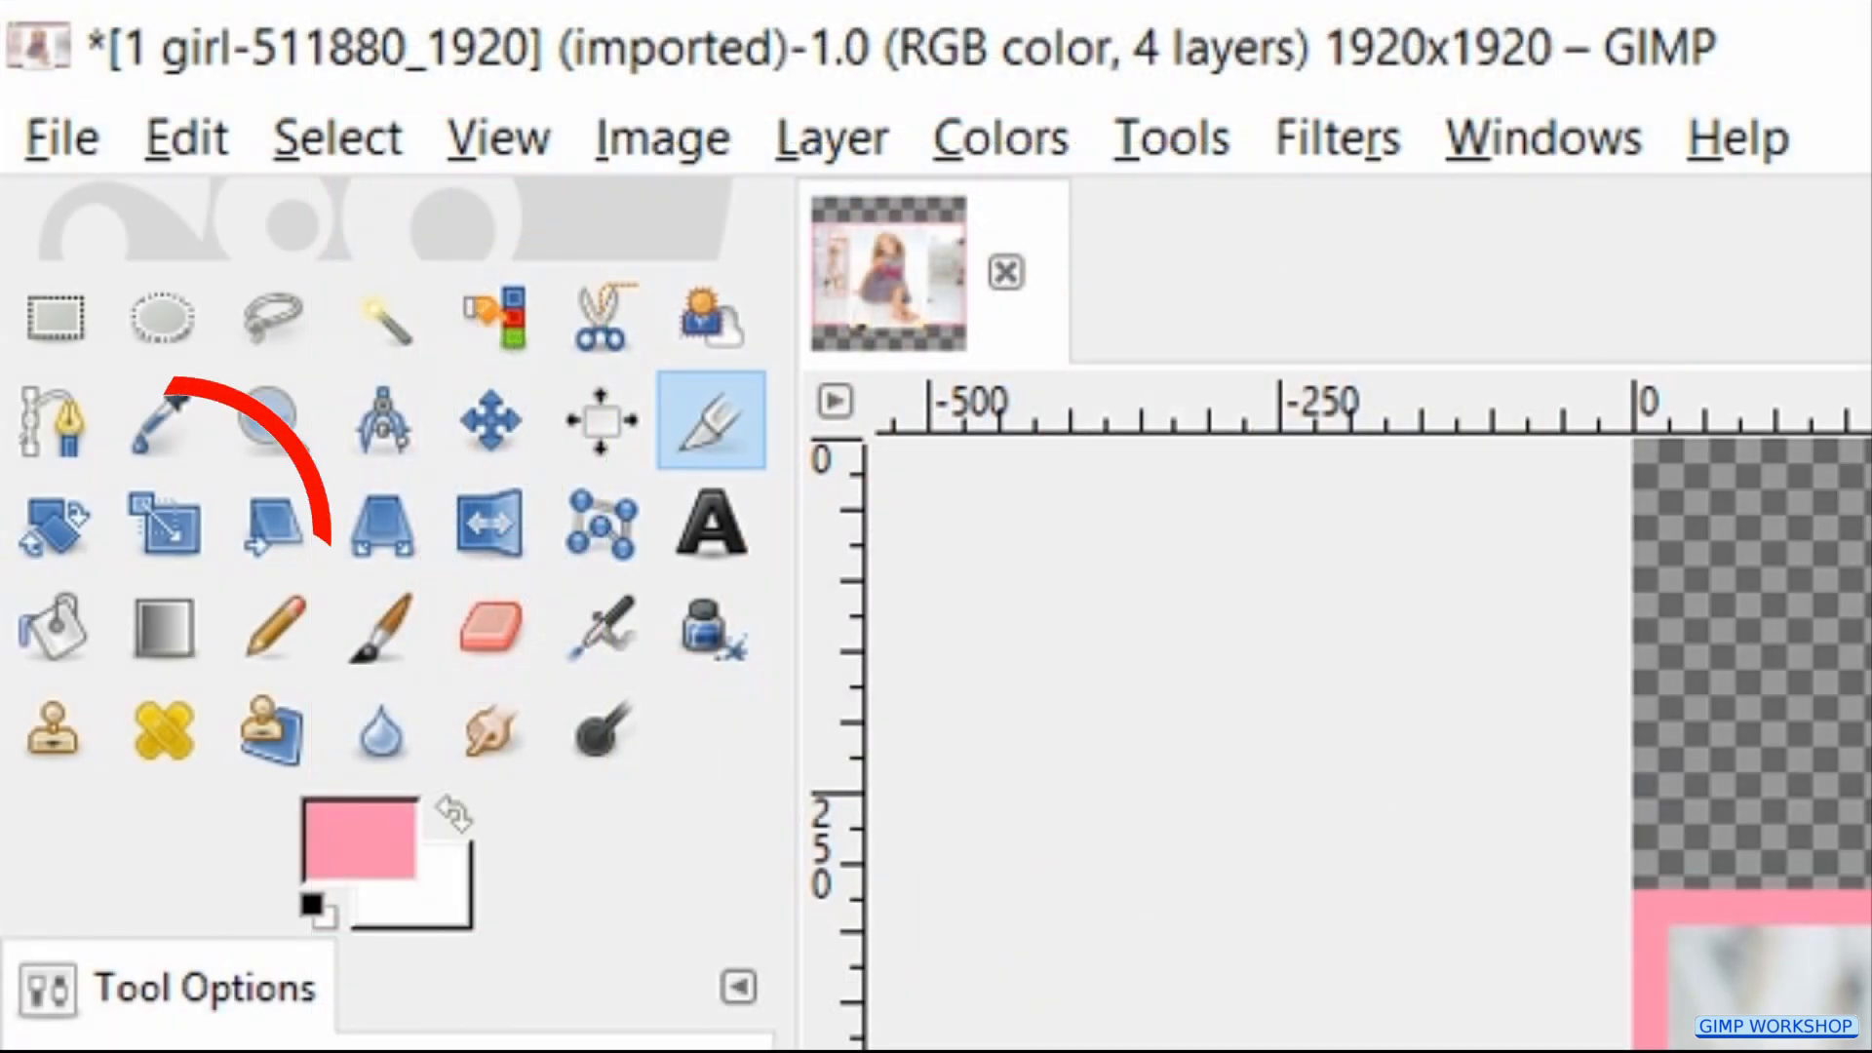
click(164, 523)
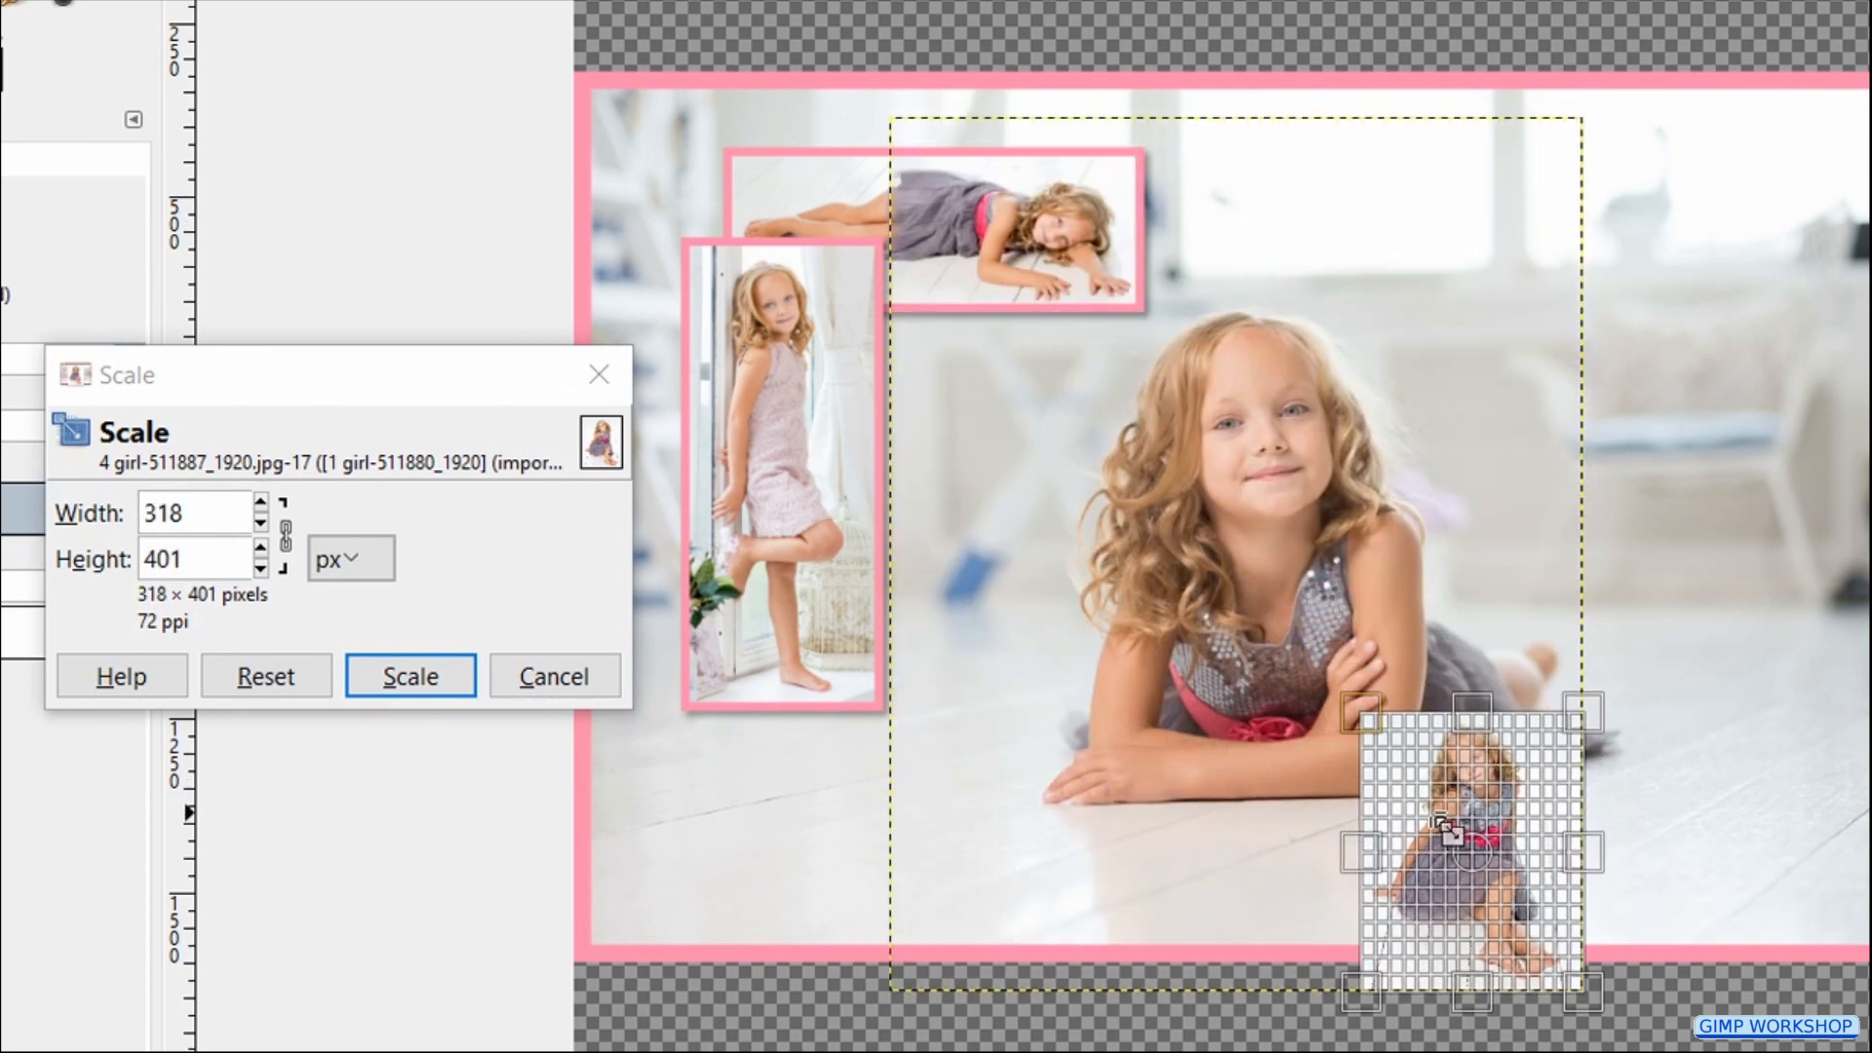
drag(1468, 848, 912, 727)
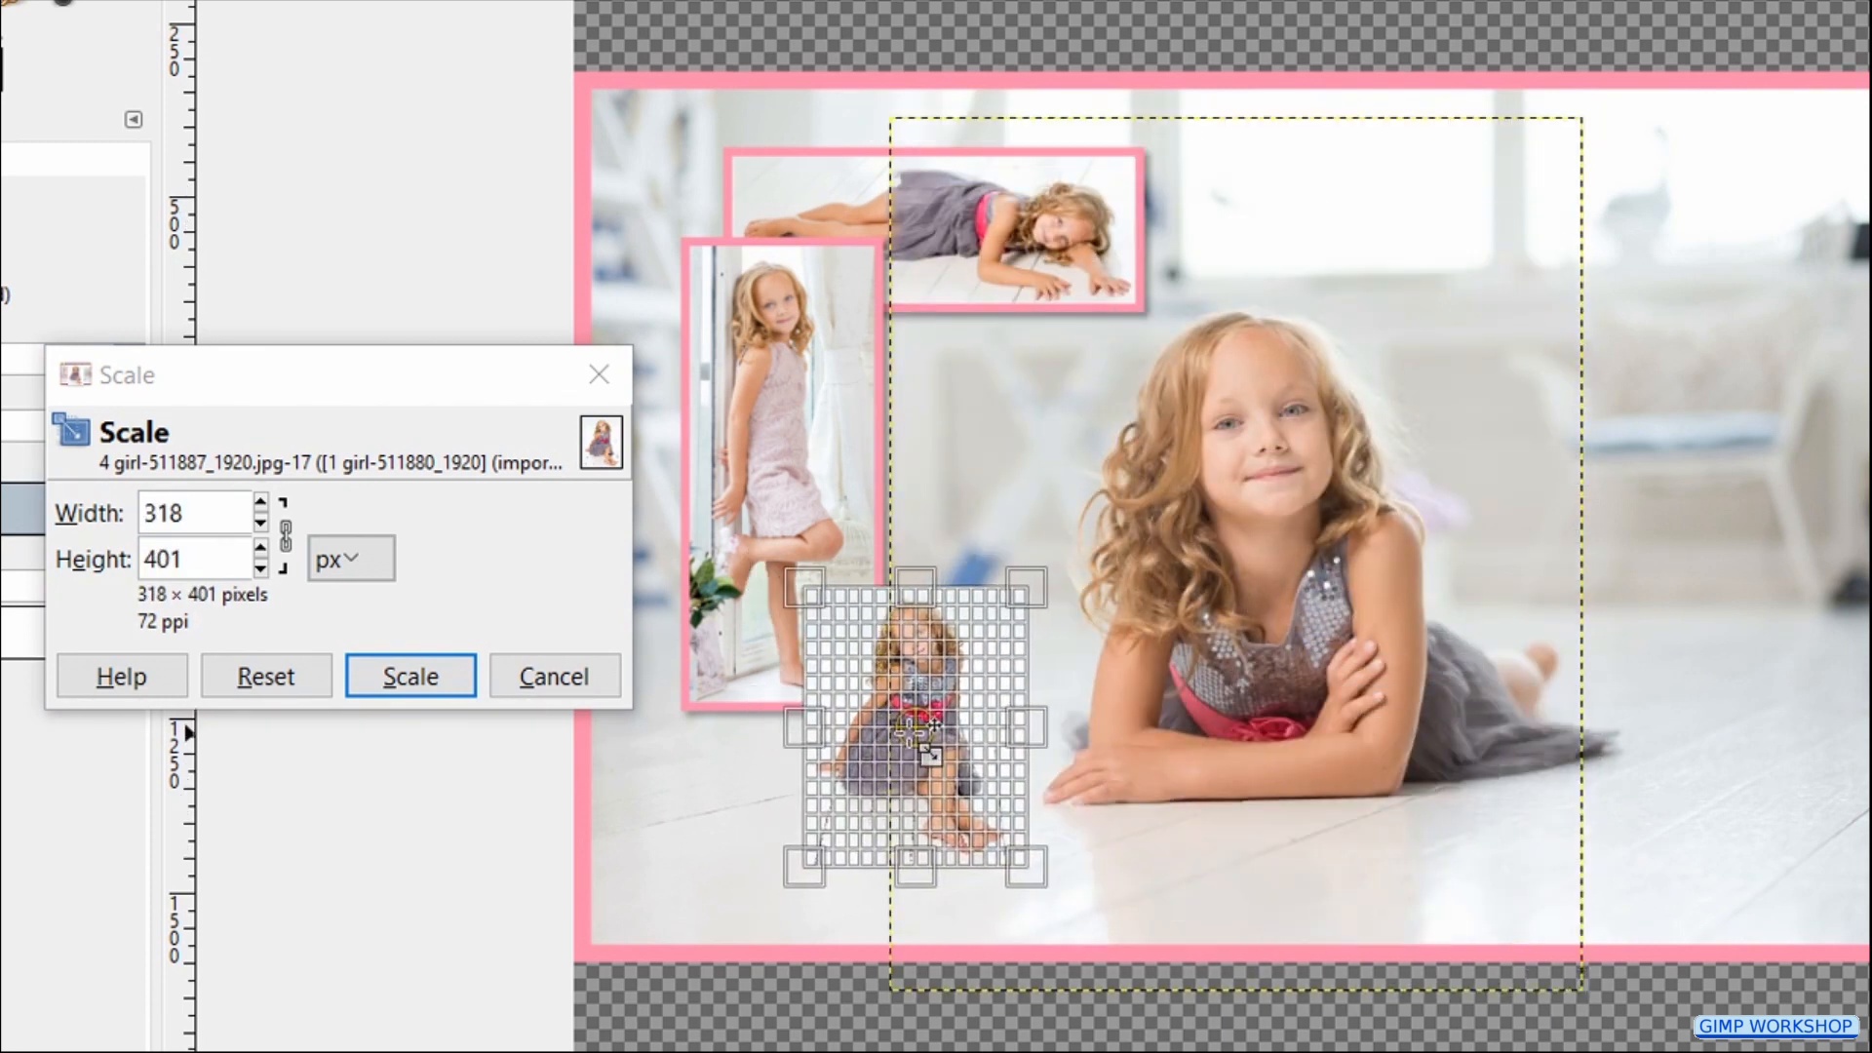
click(410, 676)
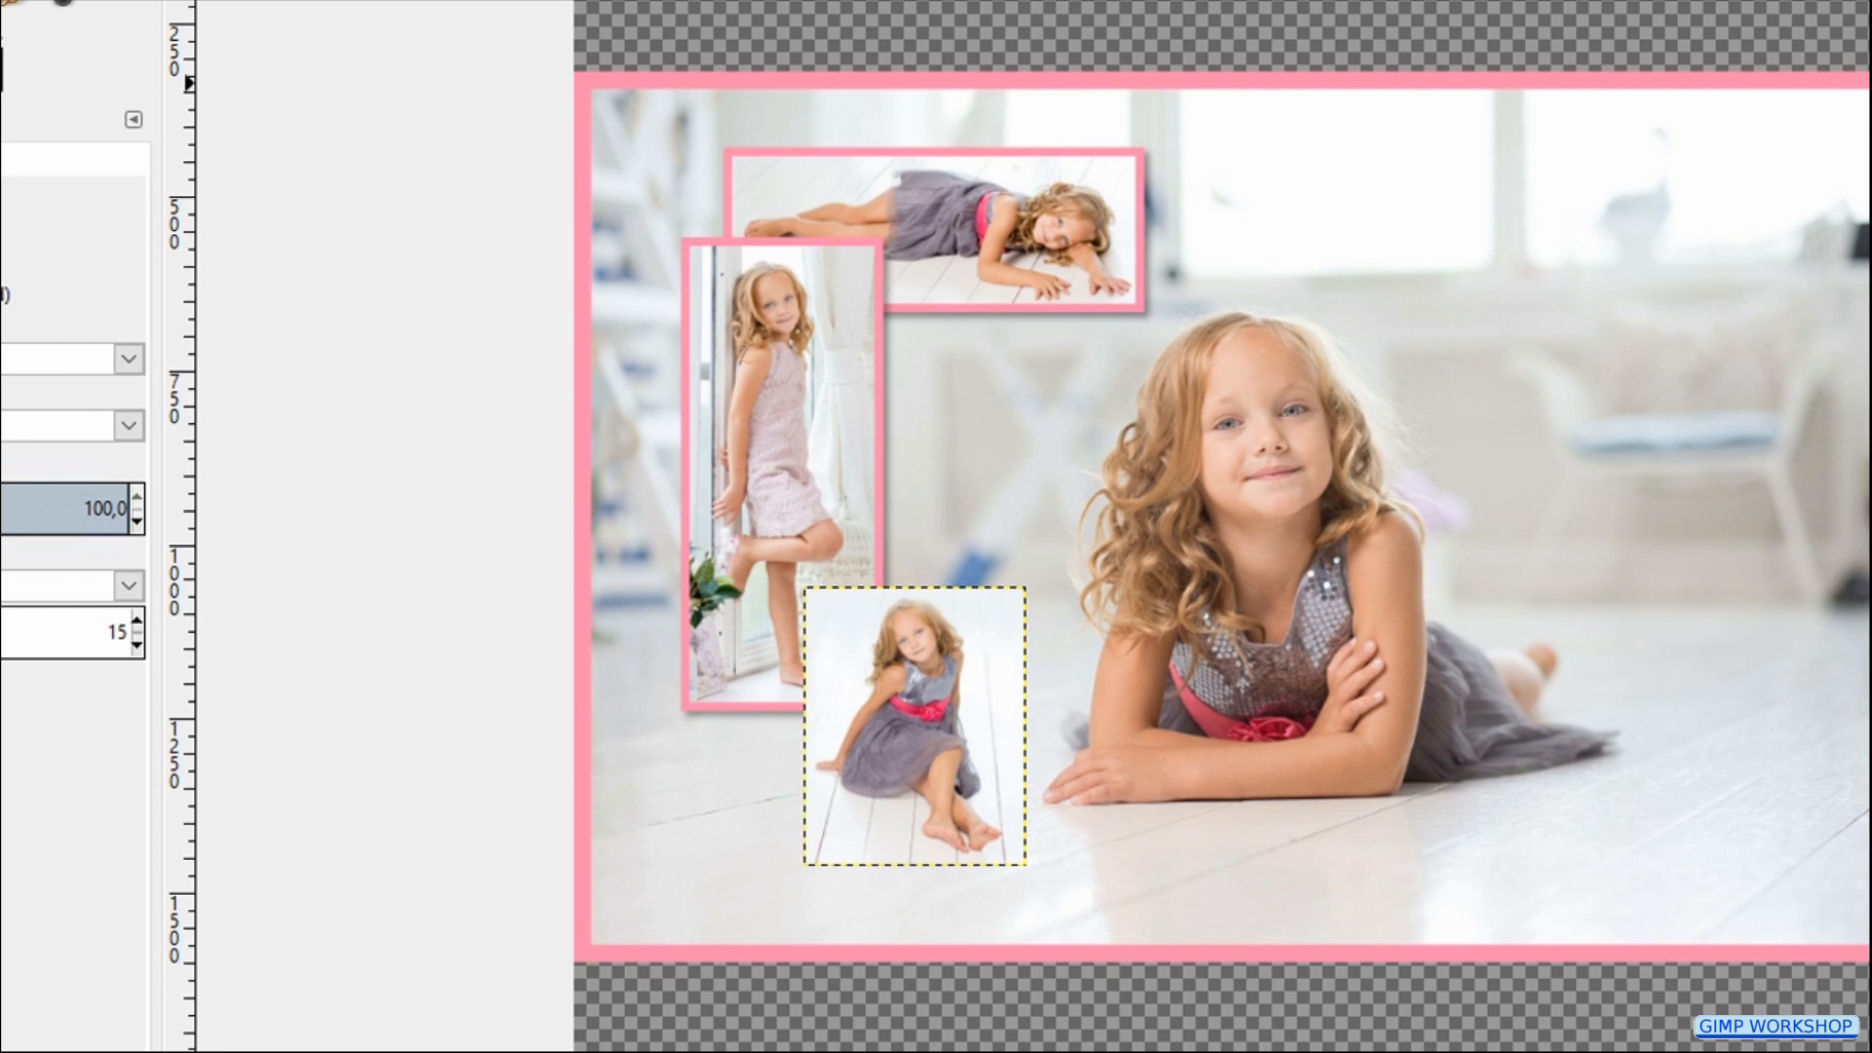
Step: Stroke the sitting-girl photo with a 25 px pink border, add a drop shadow and merge them into one layer
key(ctrl+a)
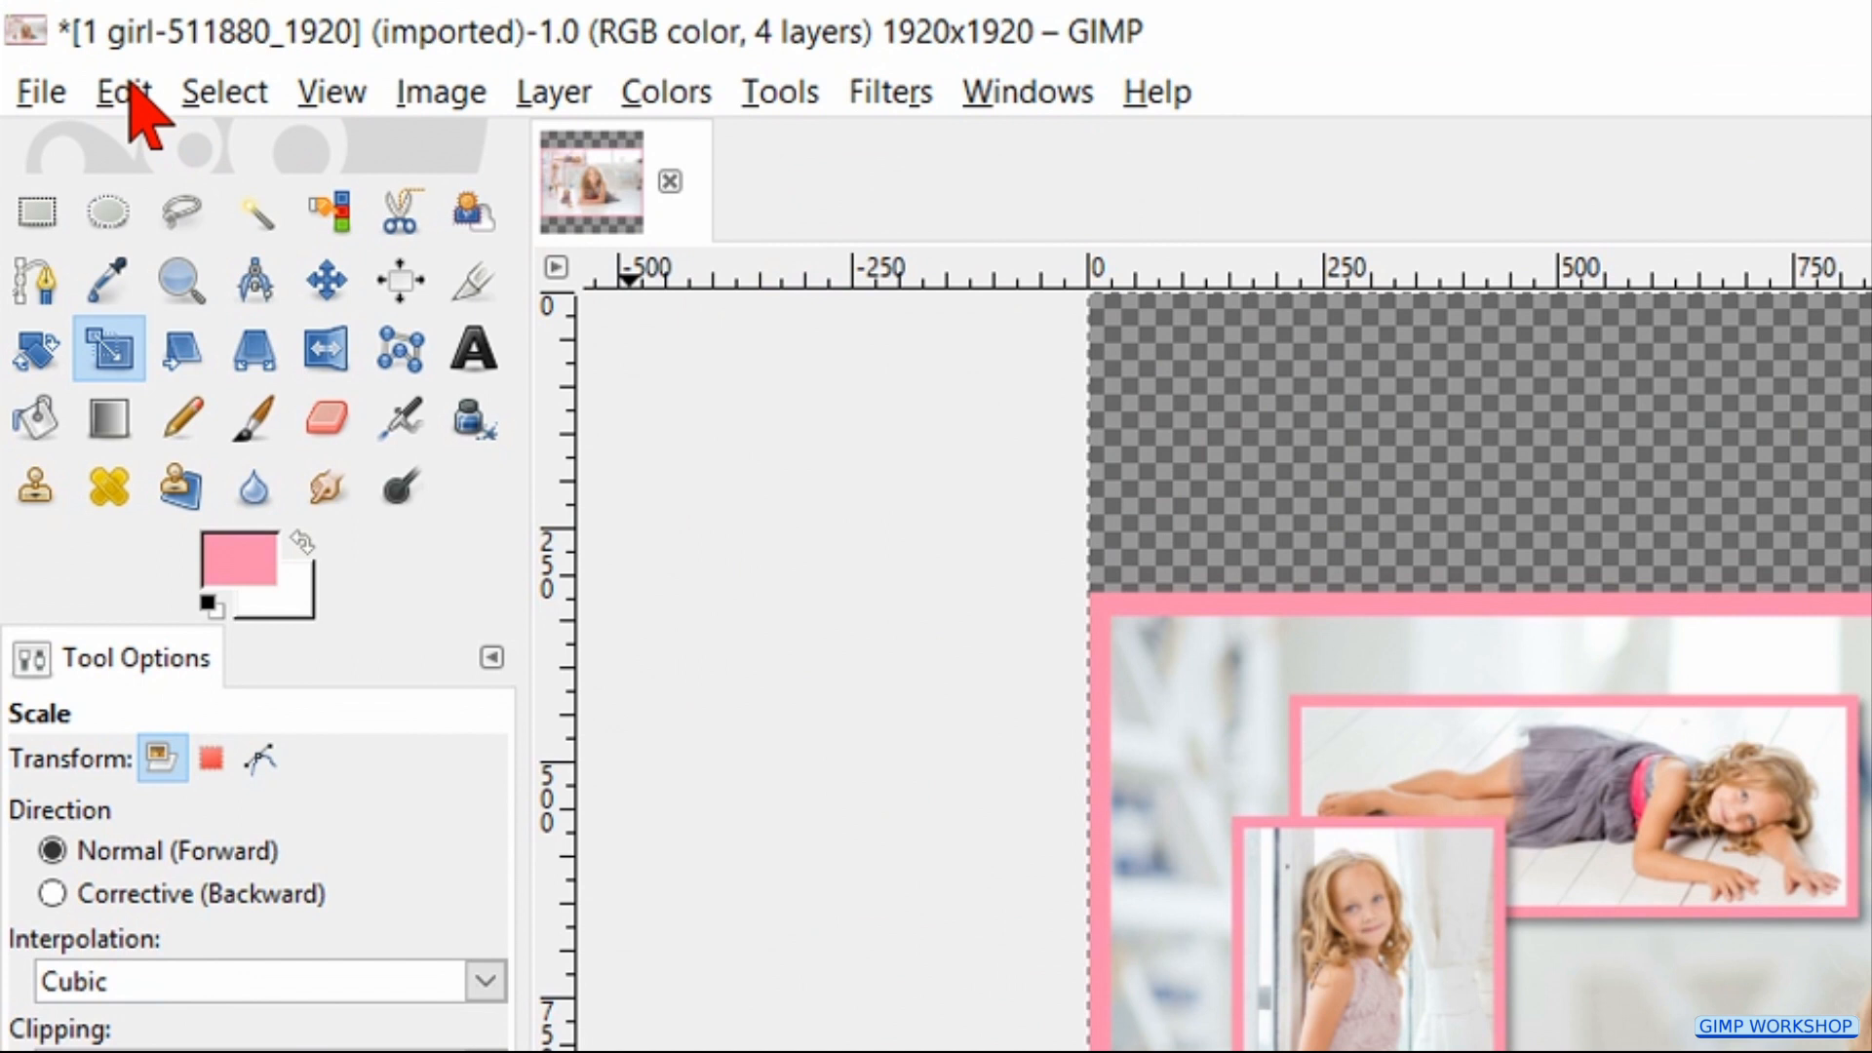
click(121, 92)
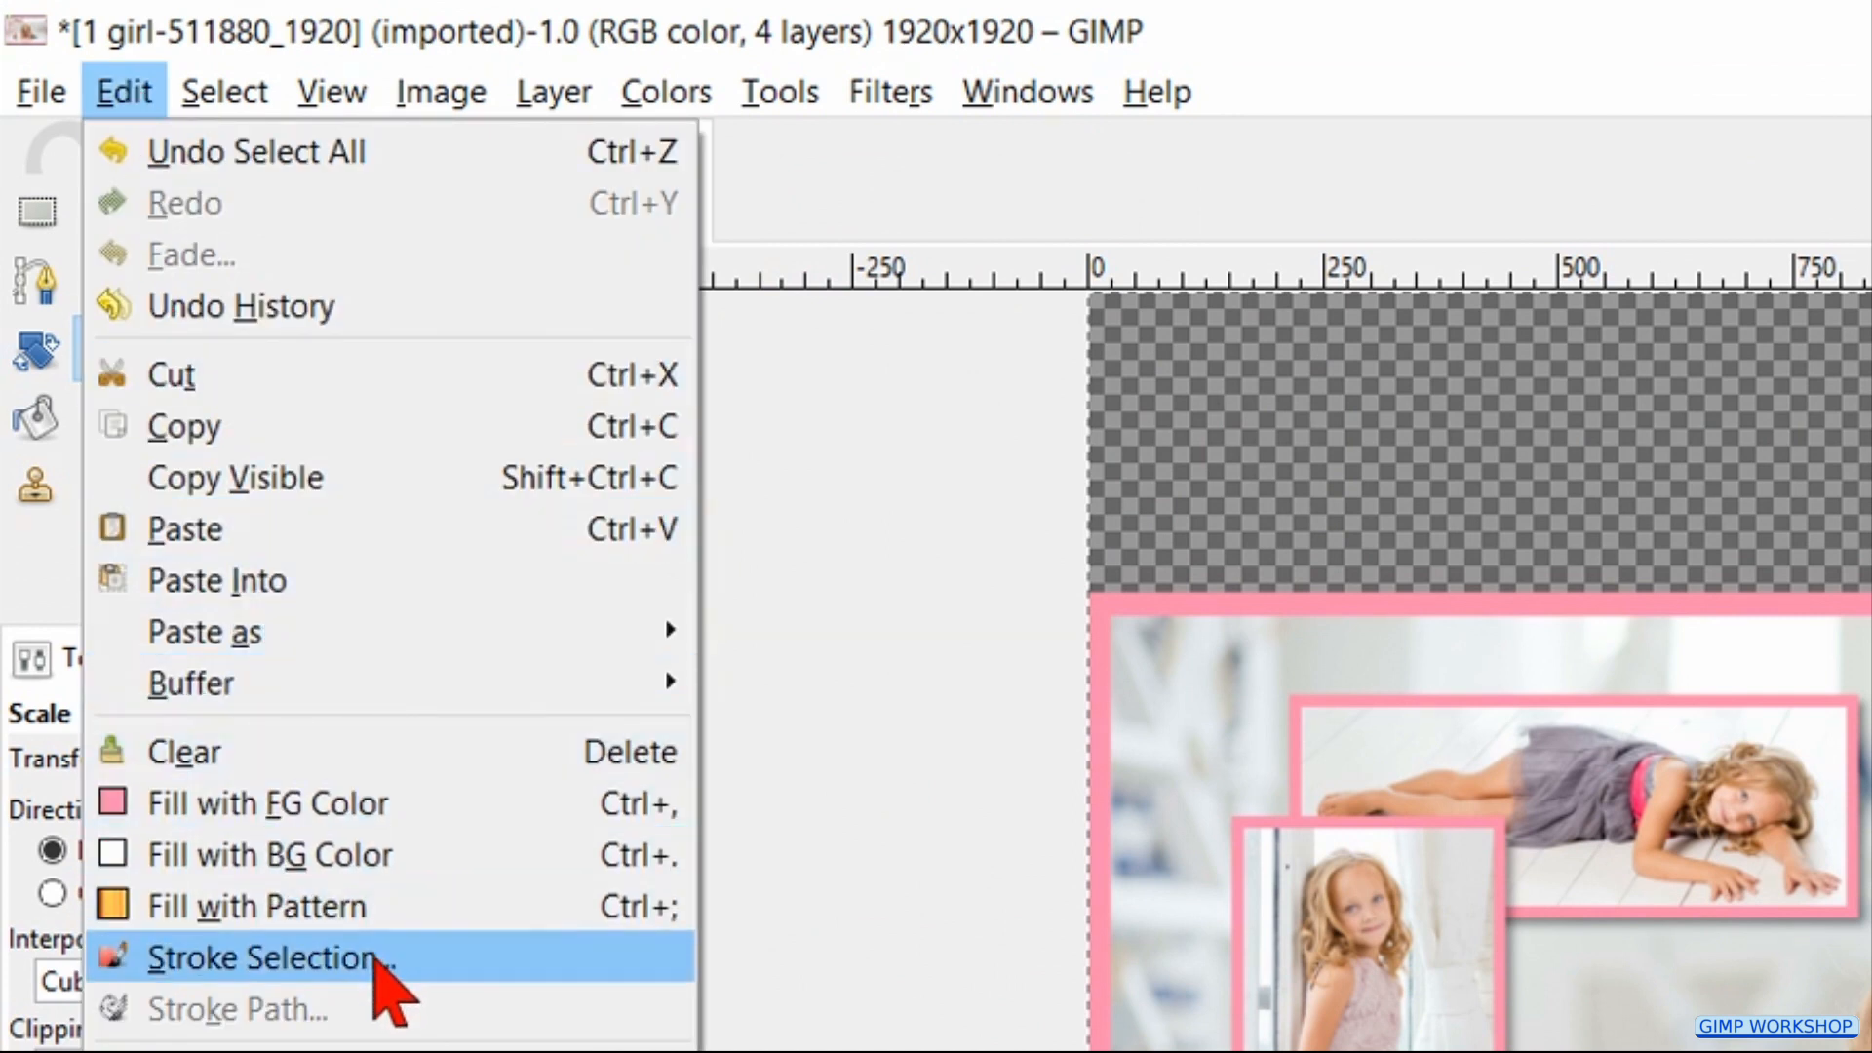
click(263, 958)
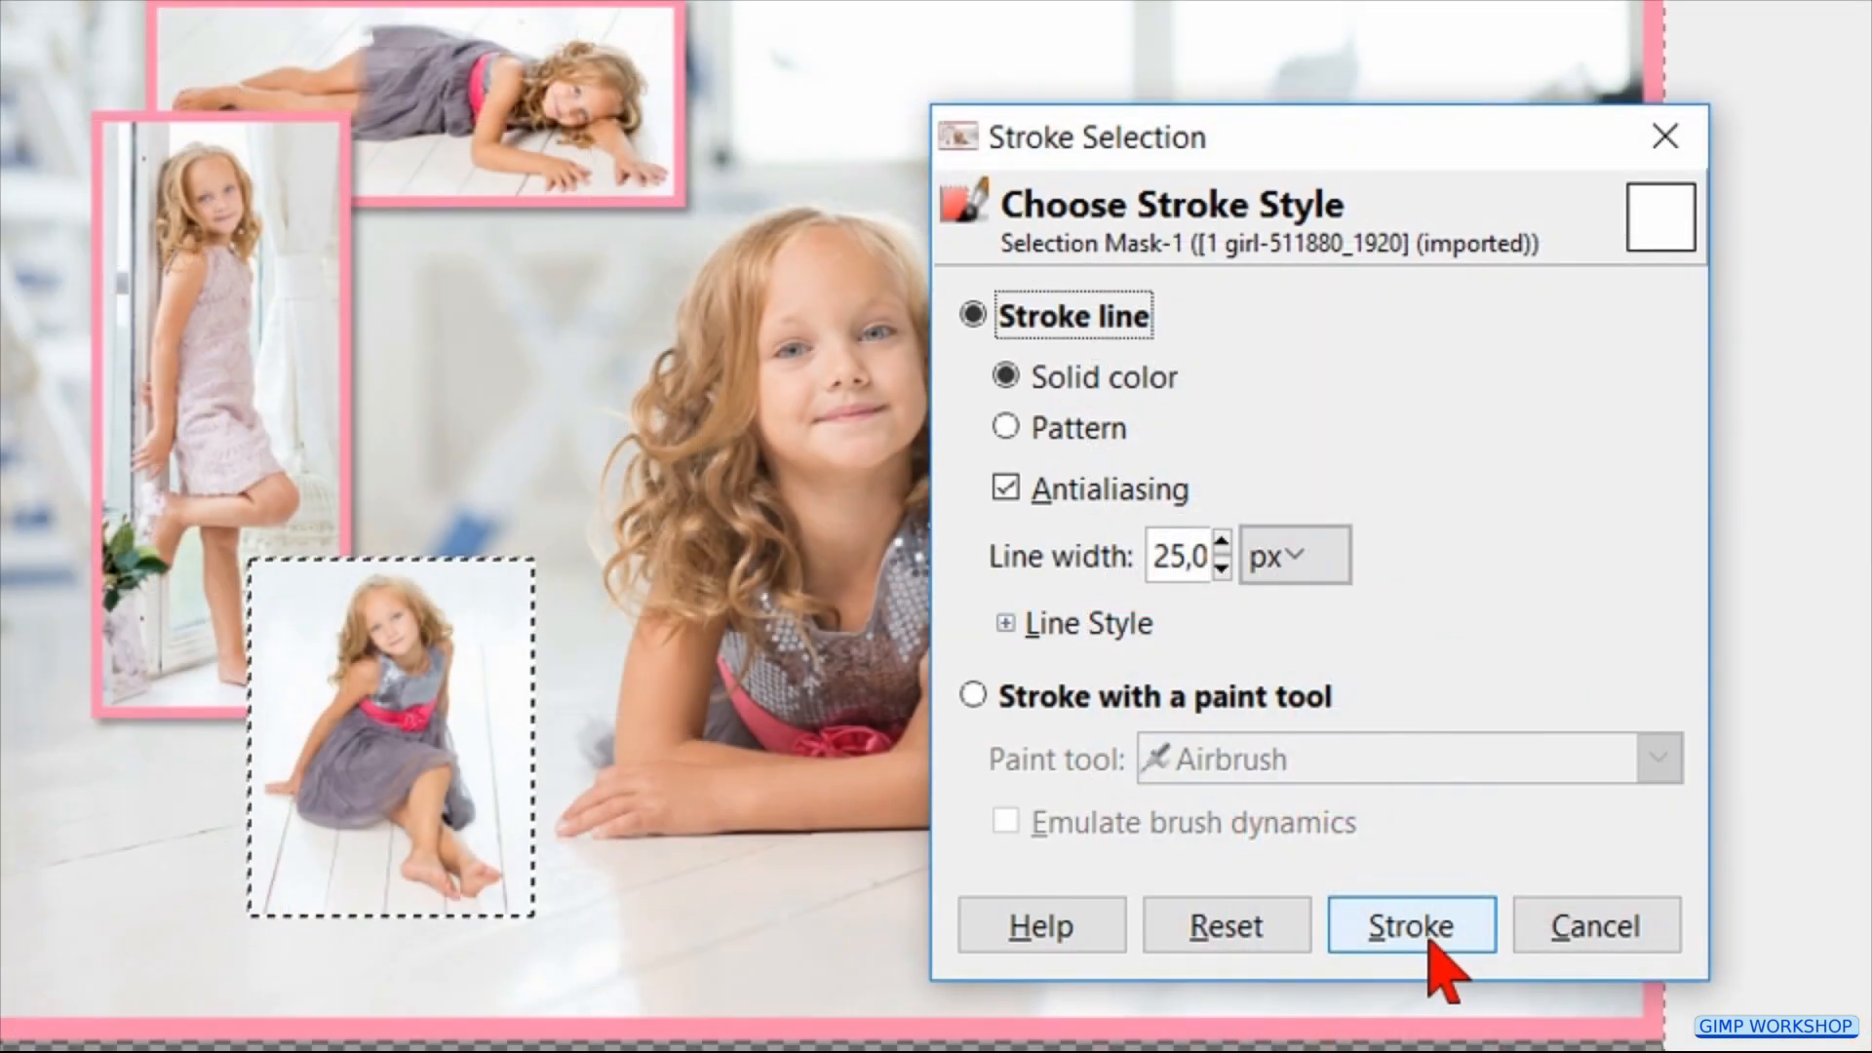
click(1410, 924)
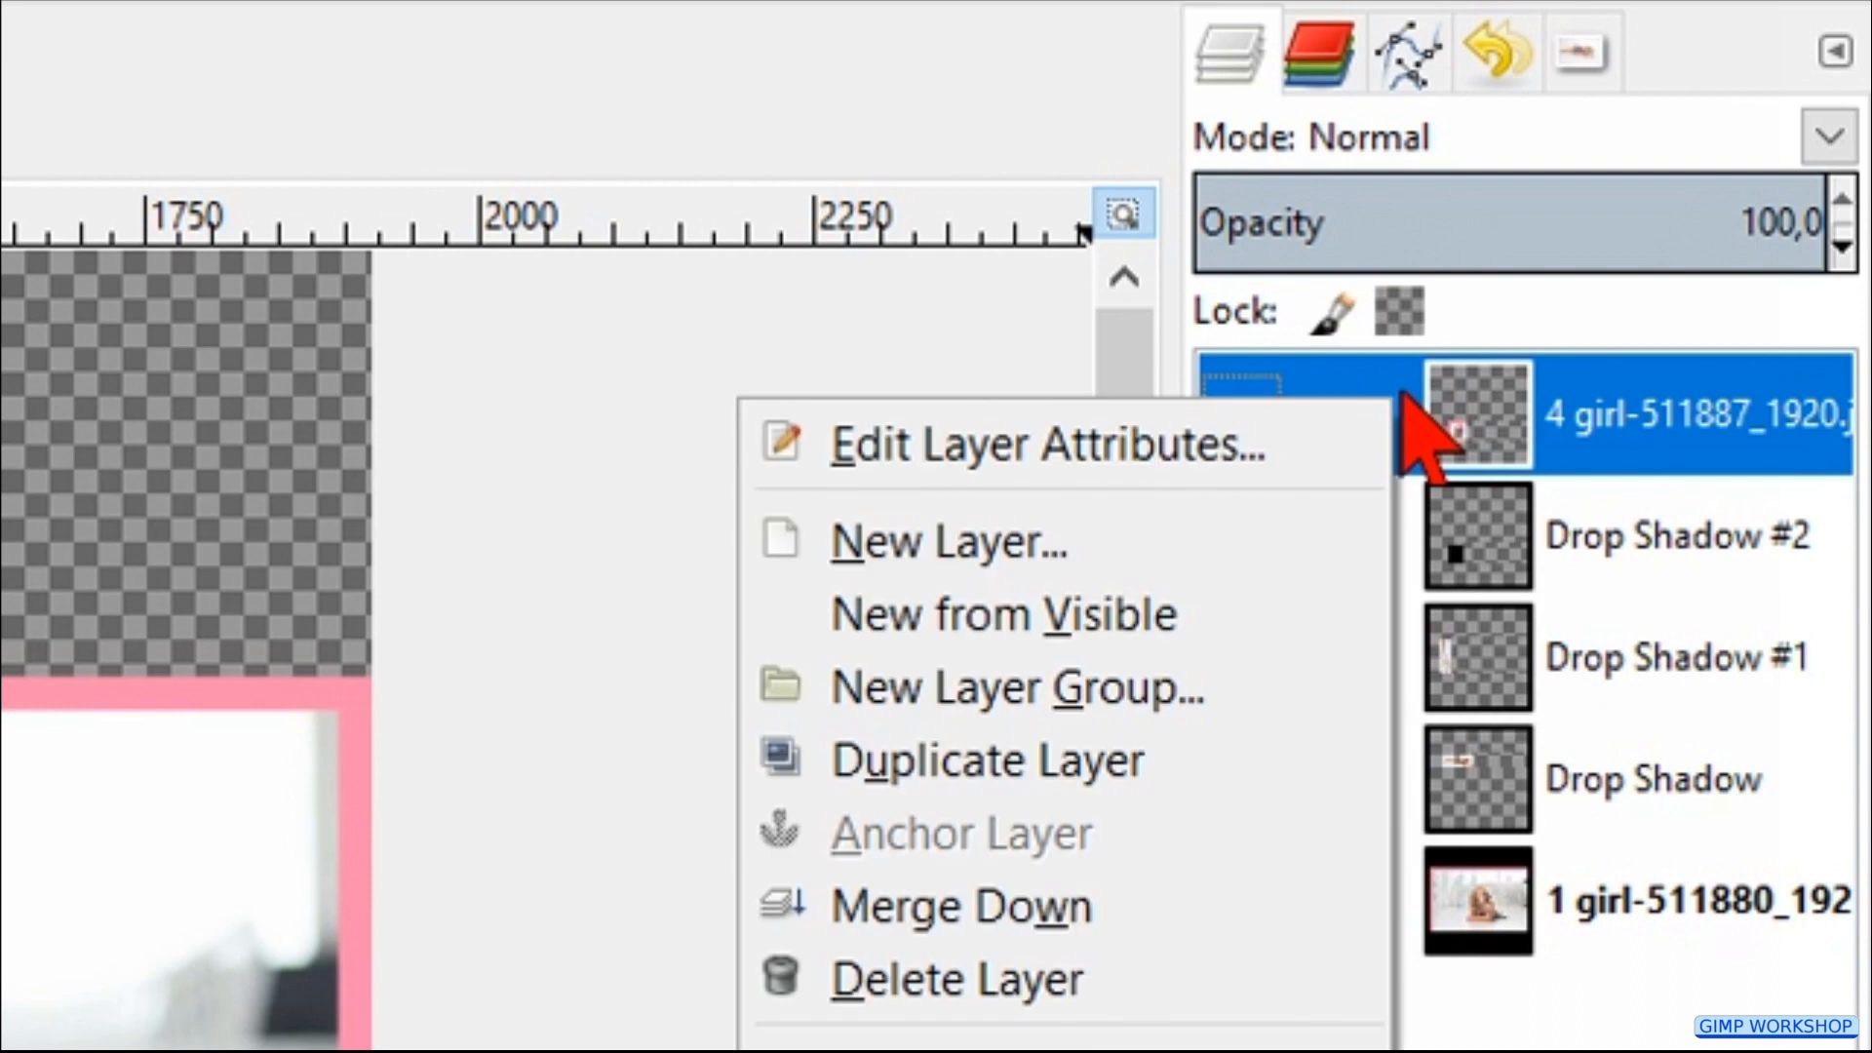
mouse_move(961, 904)
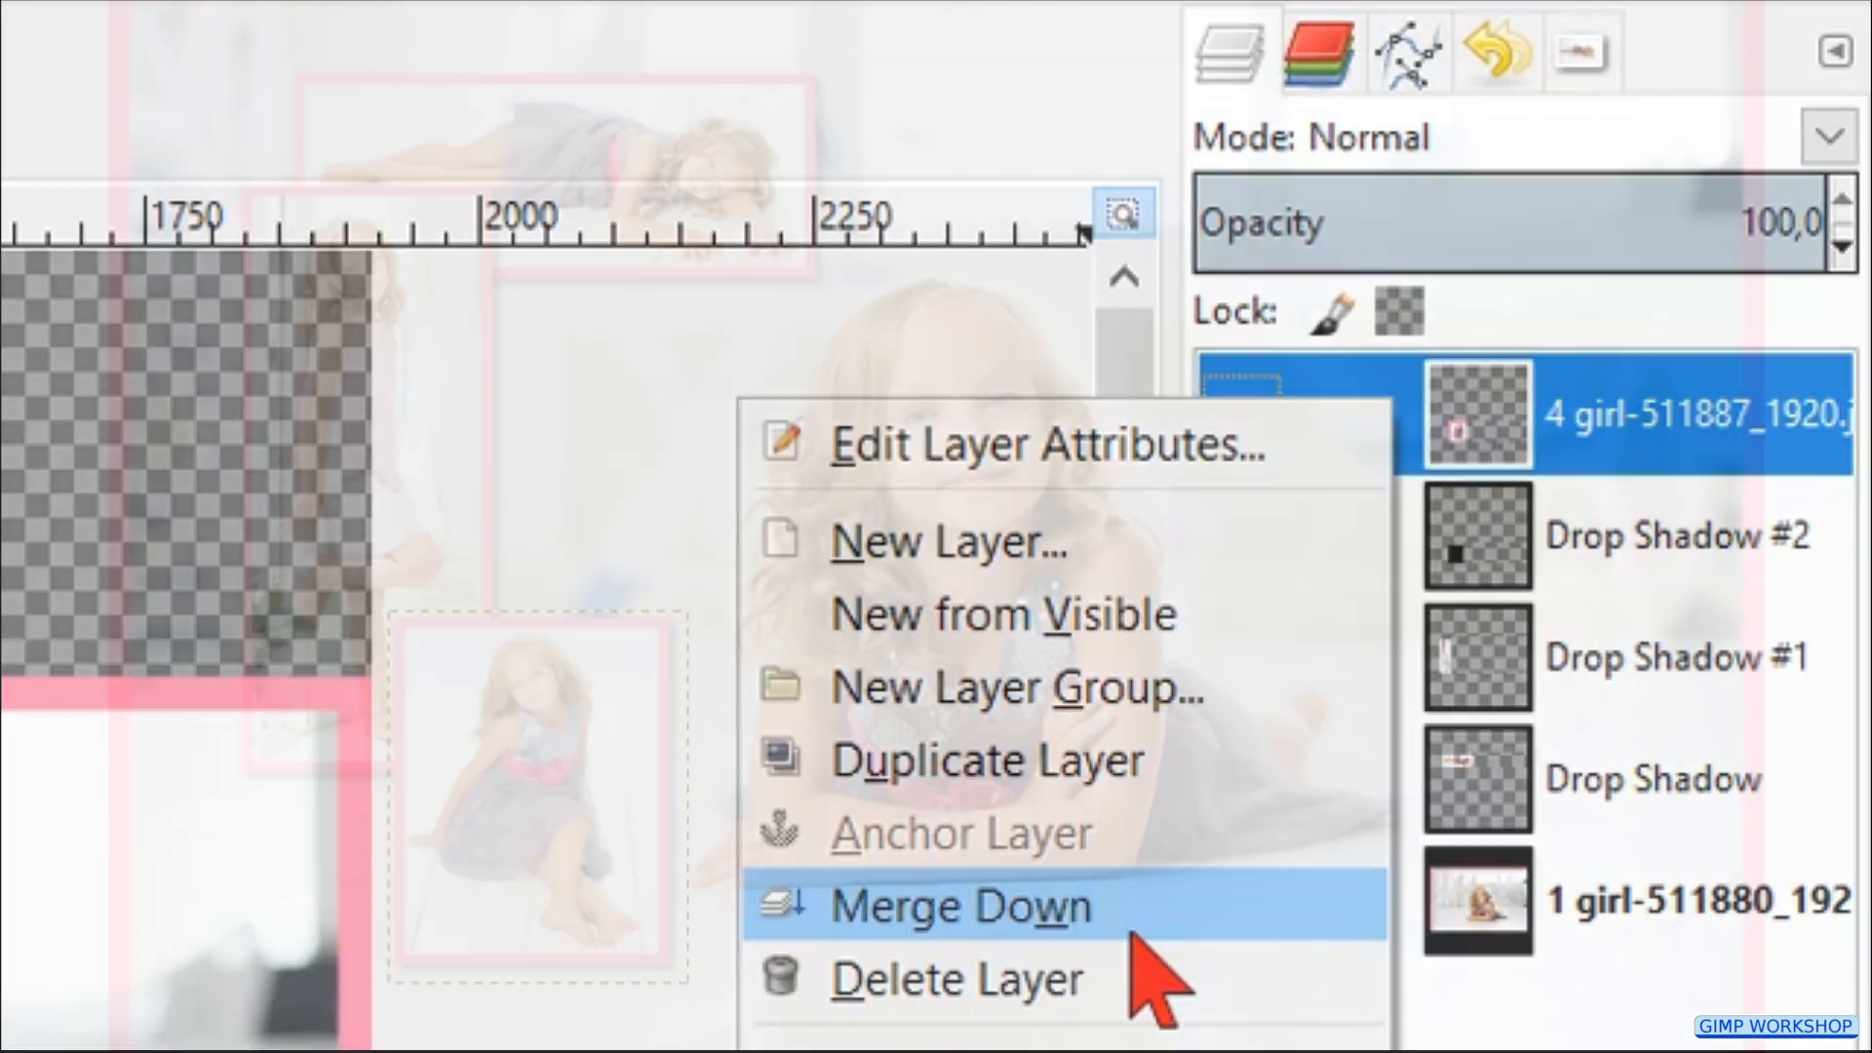
click(959, 907)
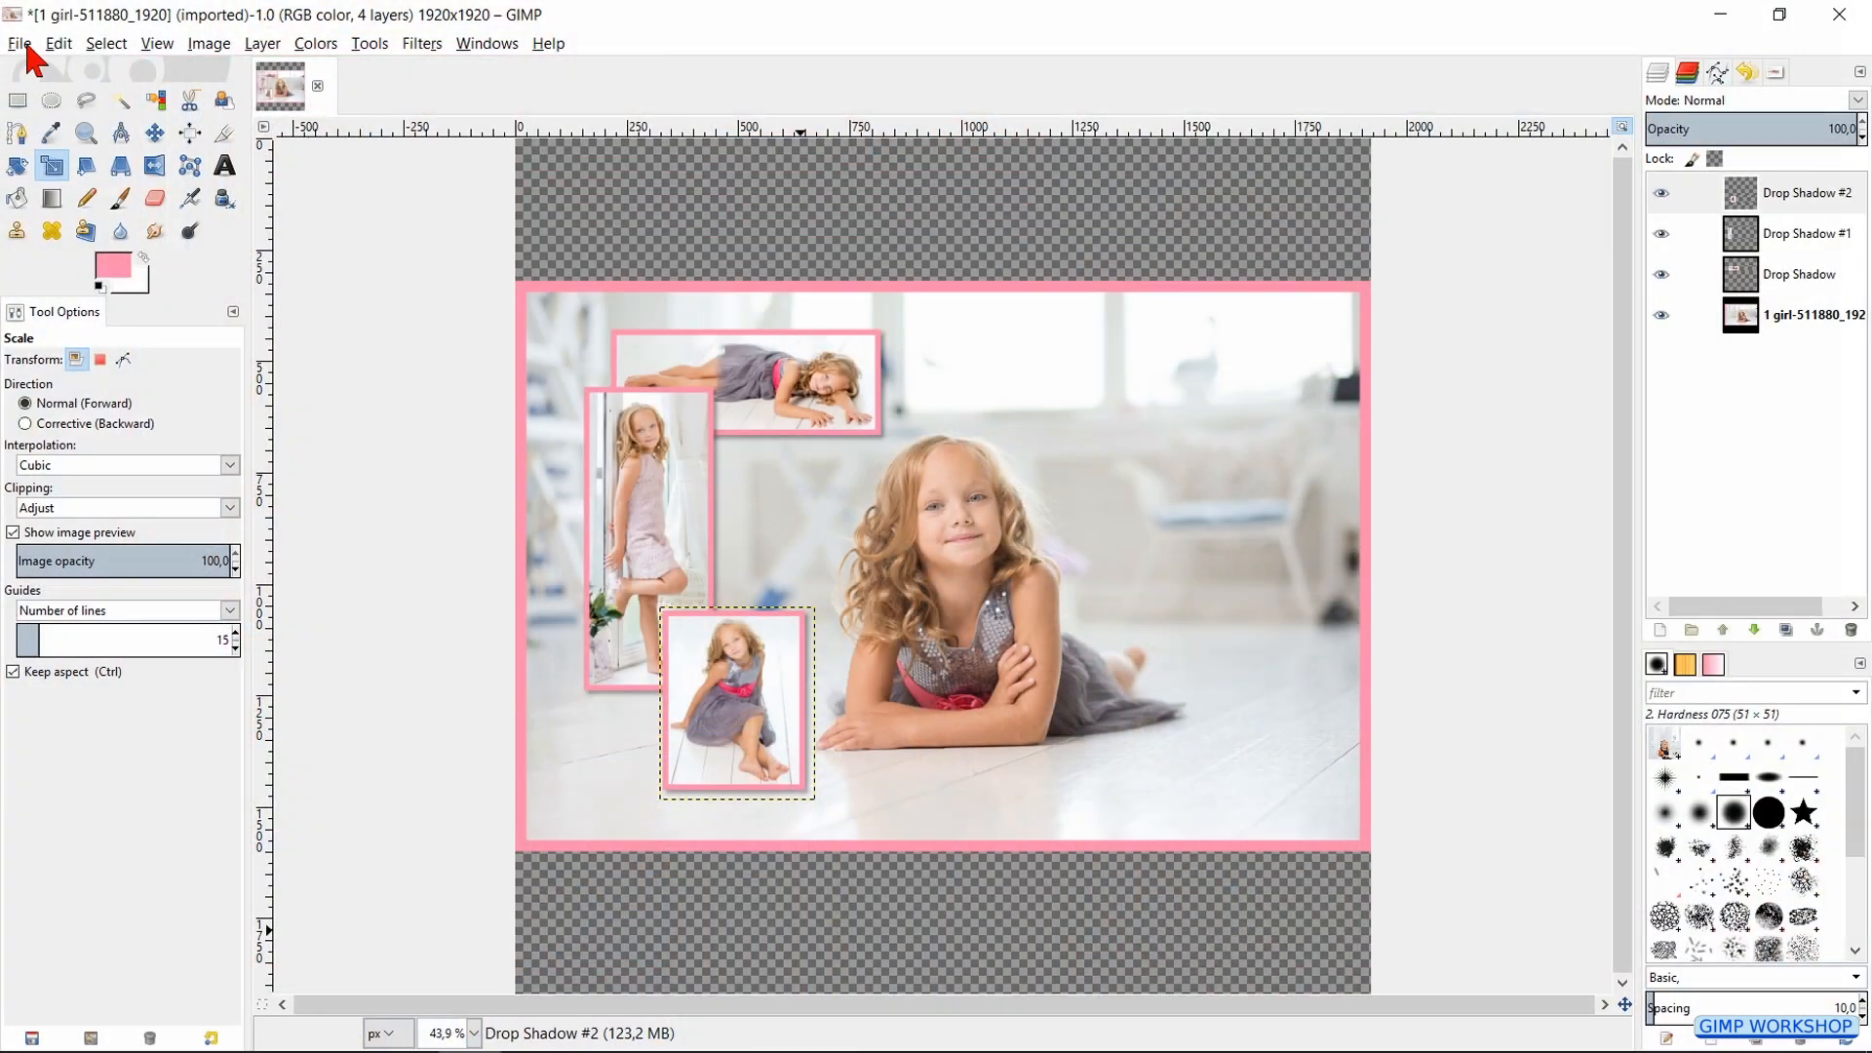
Step: Import and scale down the flowers, umbrella and pink-dress photos, framing them pink with shadows
click(20, 43)
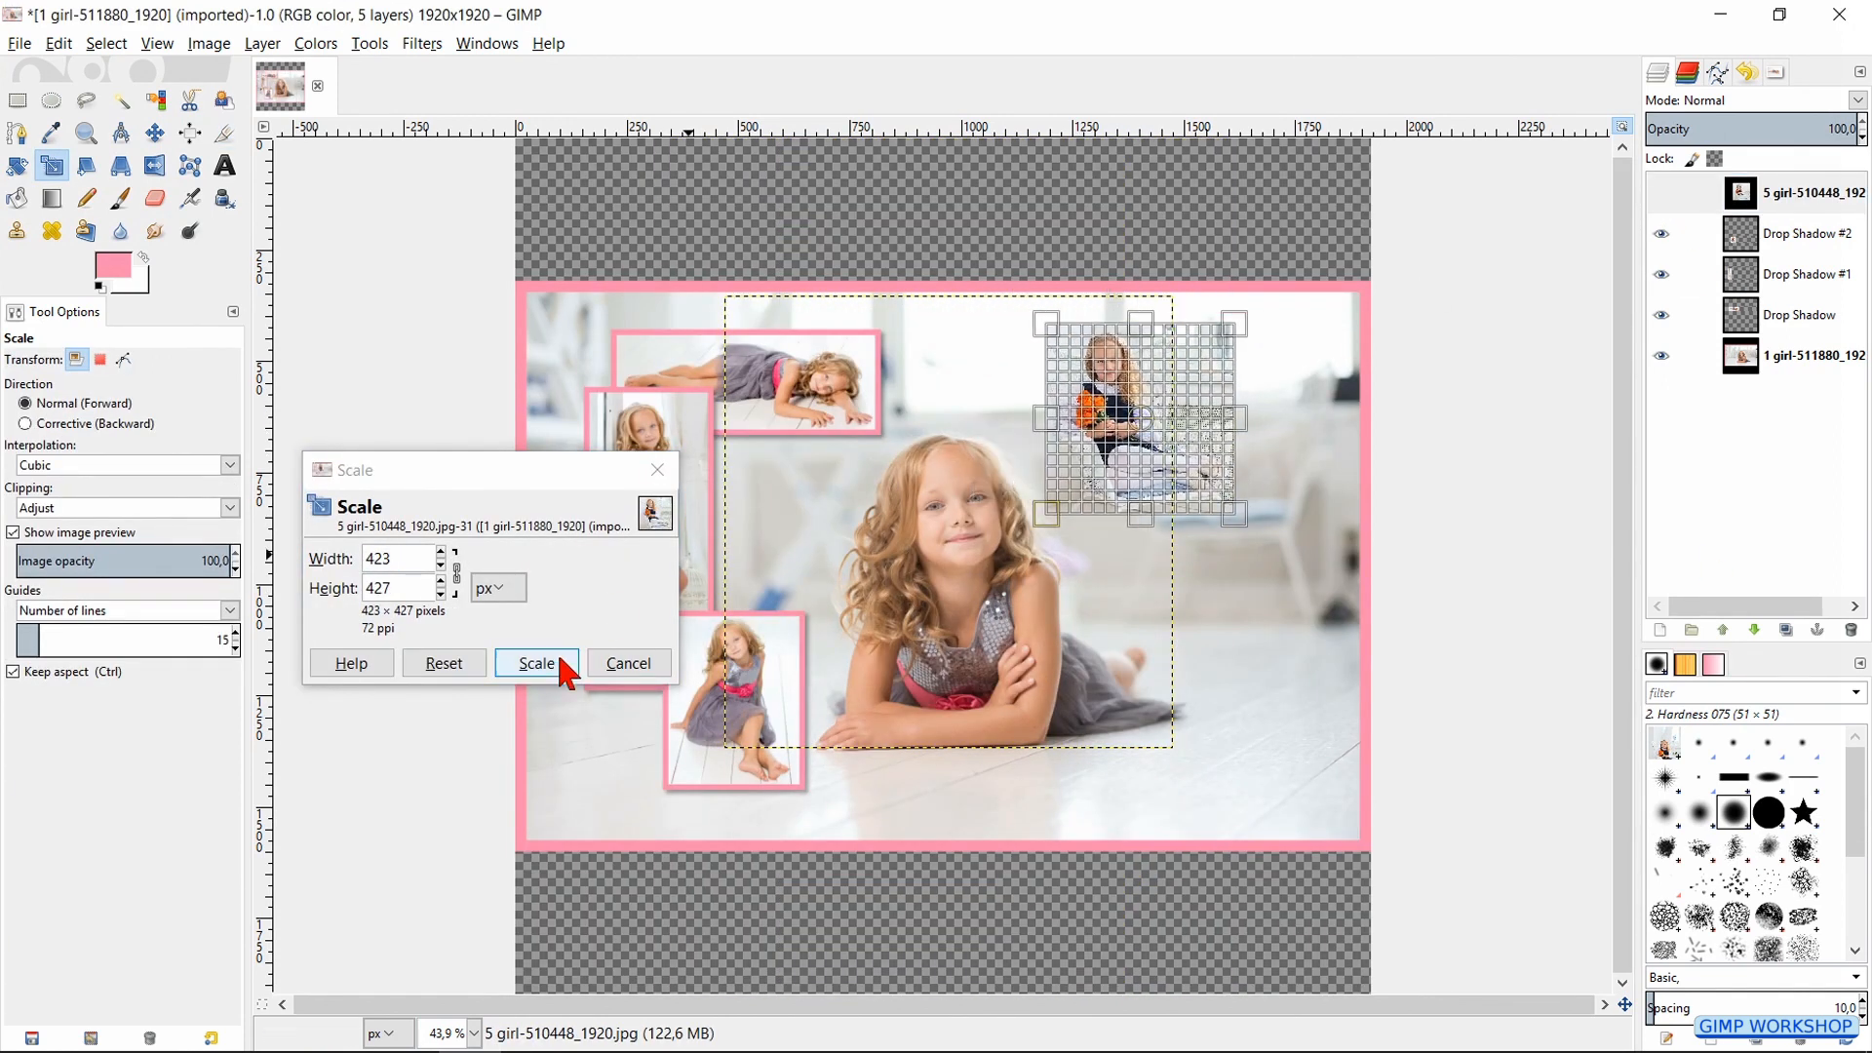
click(57, 43)
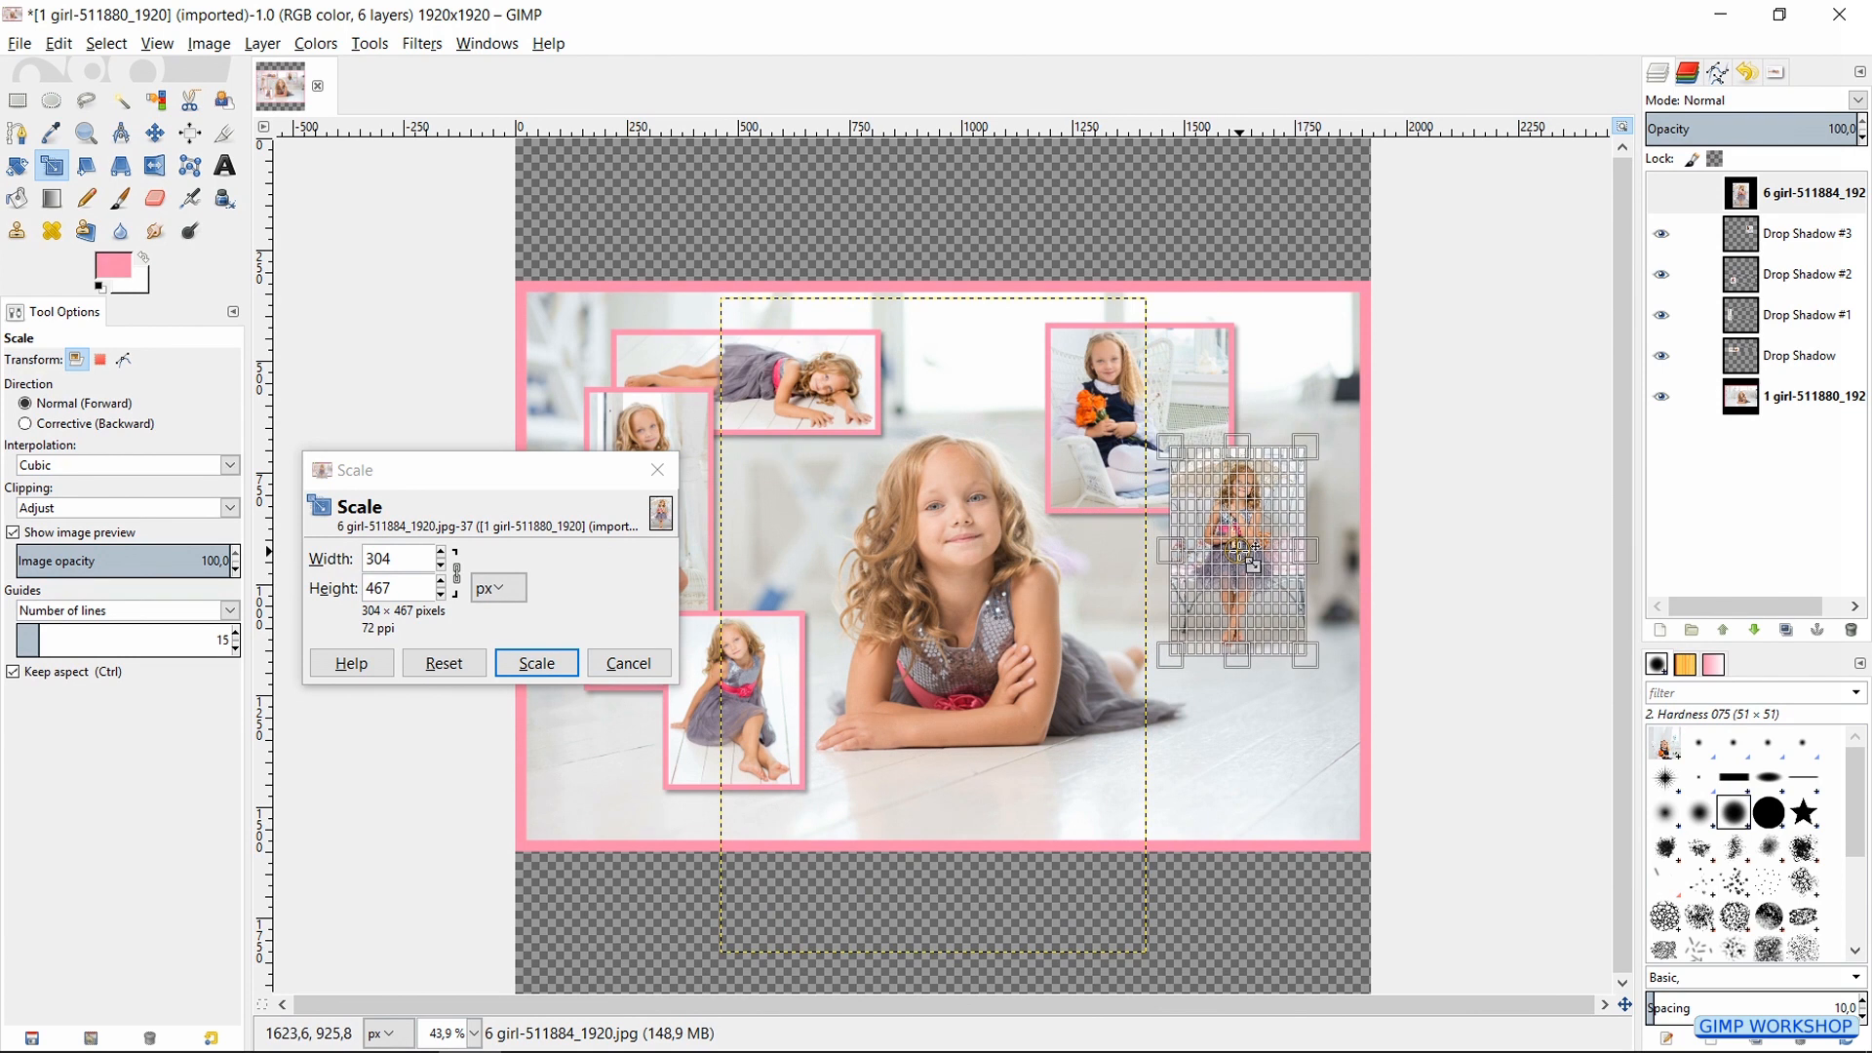
click(534, 663)
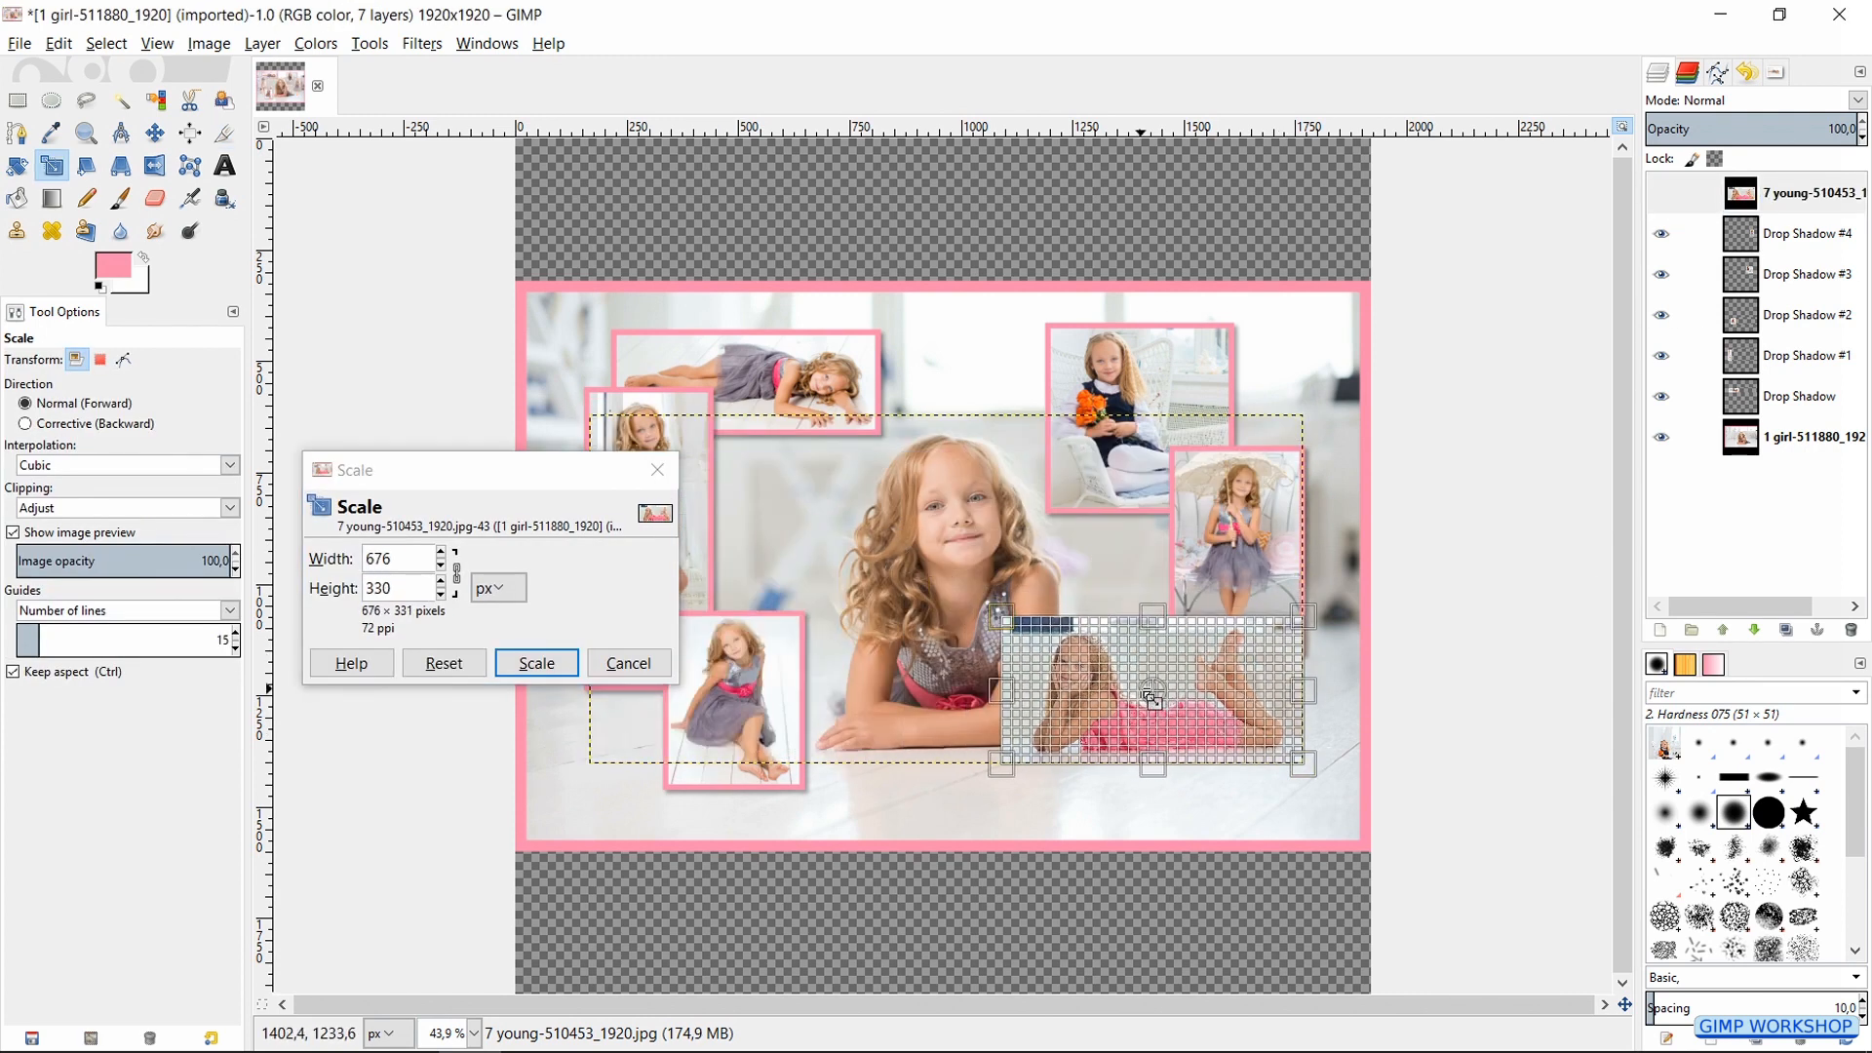
click(534, 663)
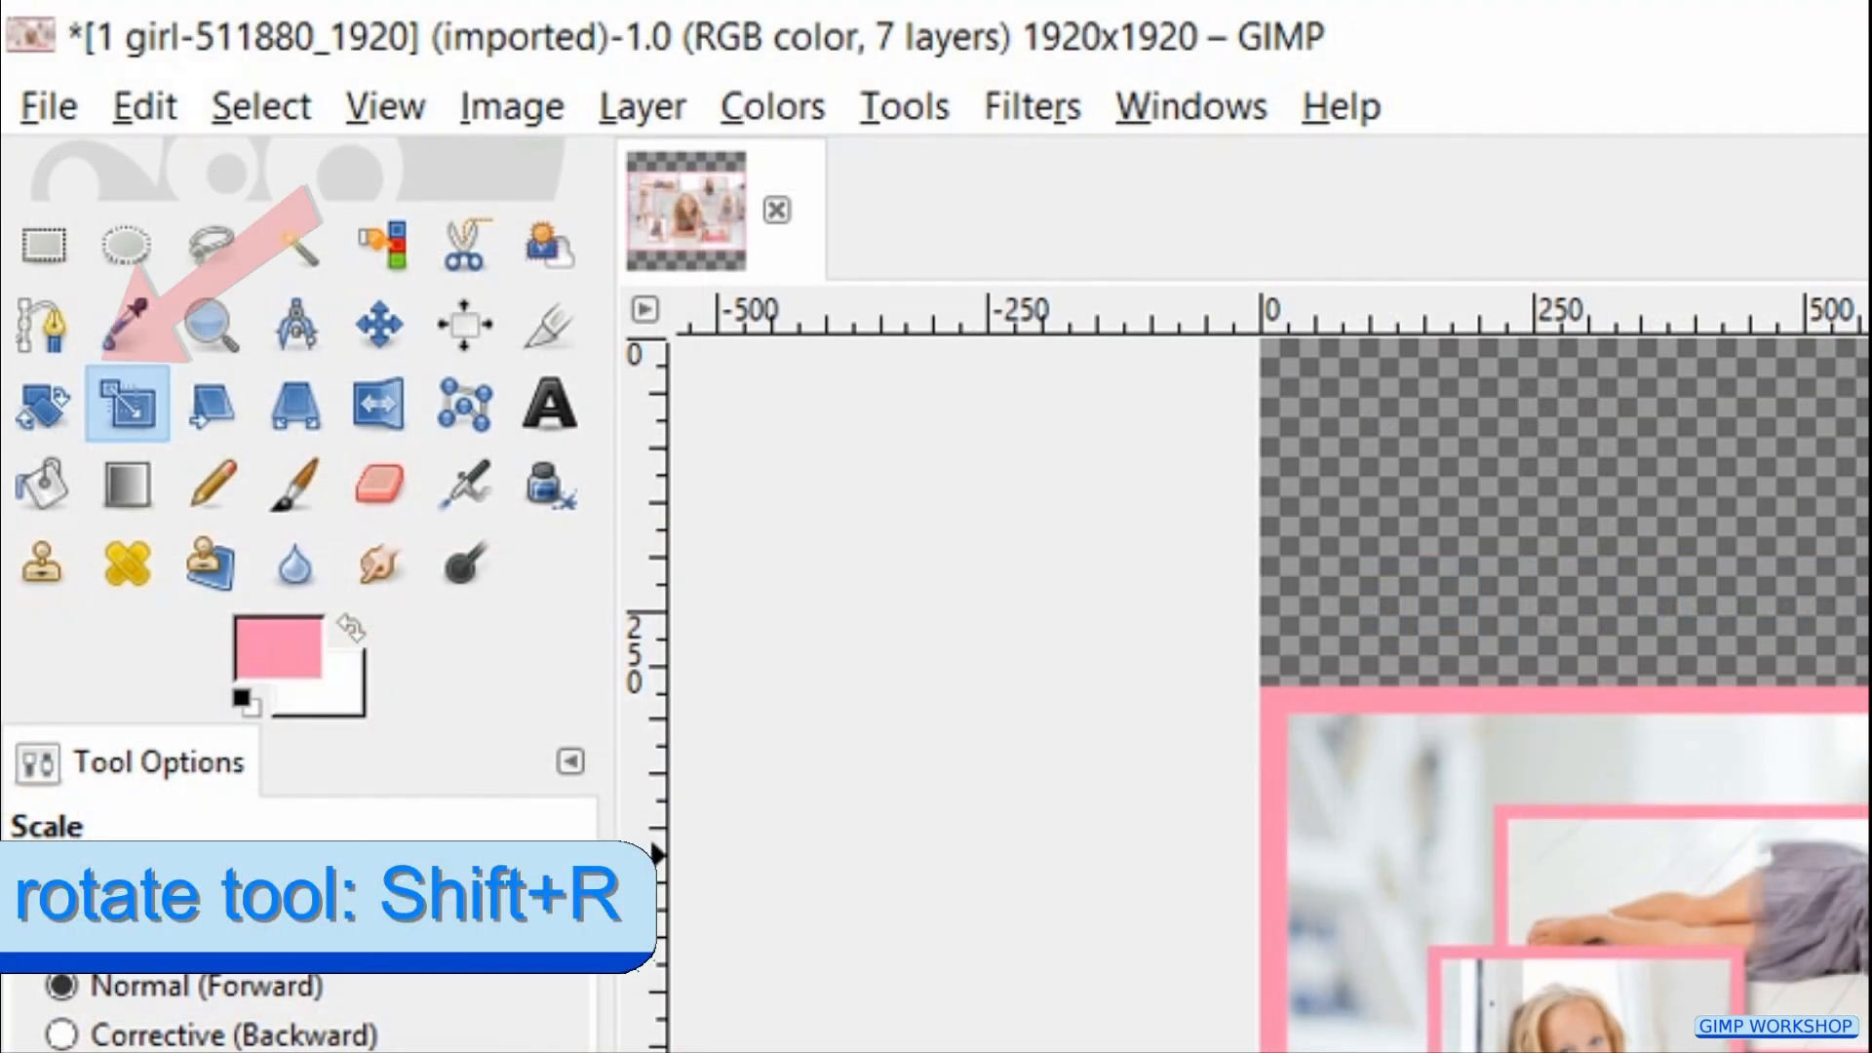
Step: Rotate the sitting-girl photo (Drop Shadow #2) by about -10 degrees
click(41, 402)
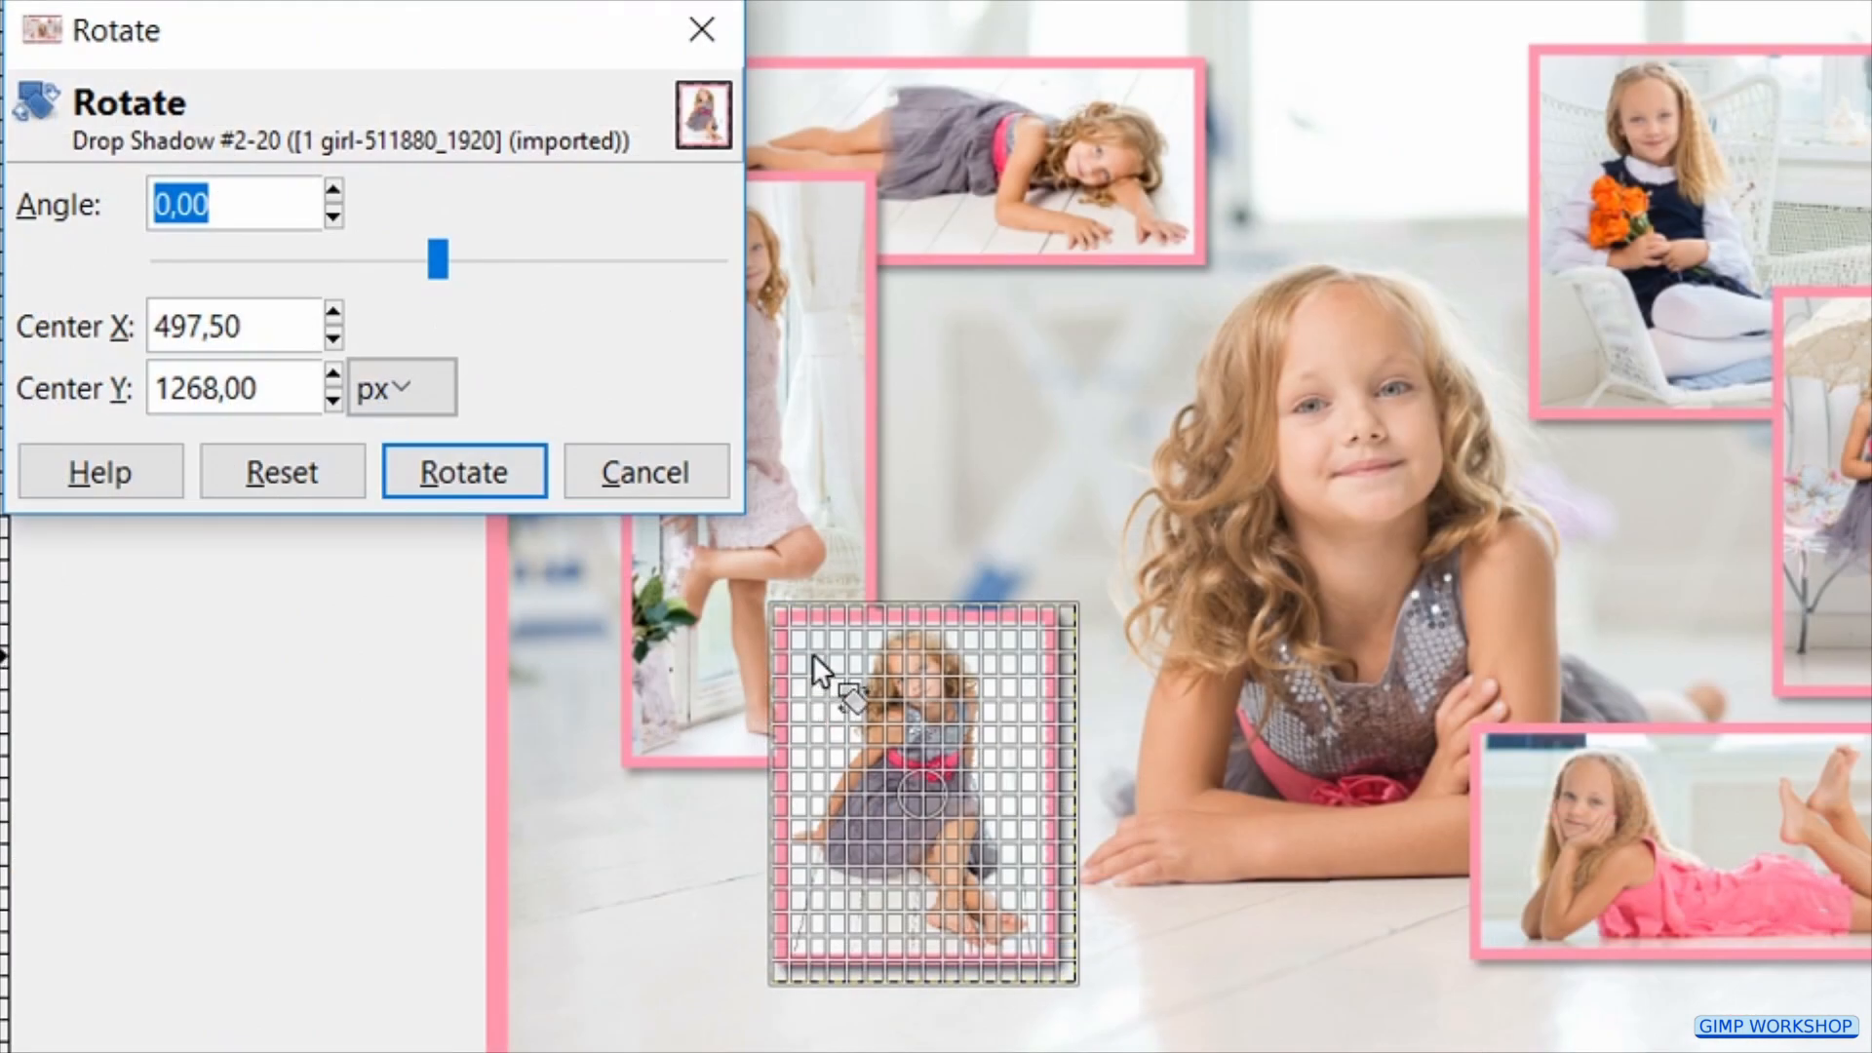
drag(437, 260, 421, 260)
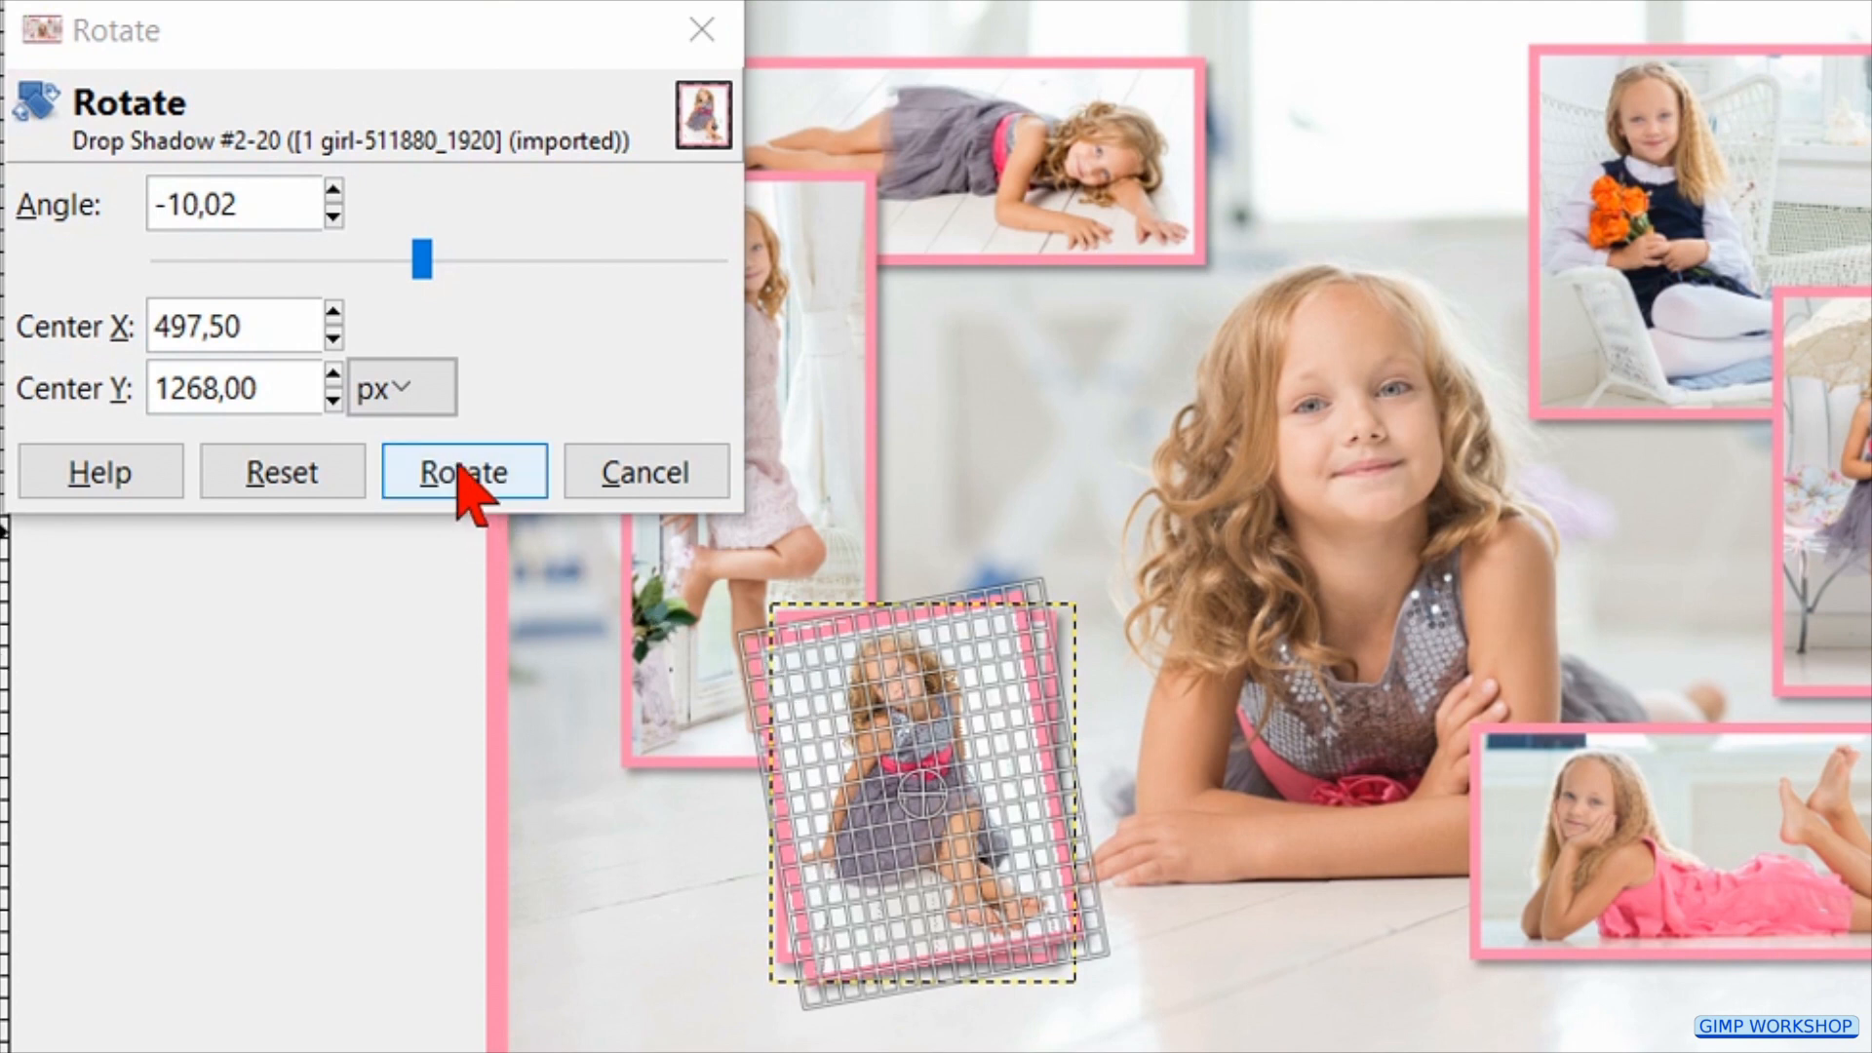
click(464, 471)
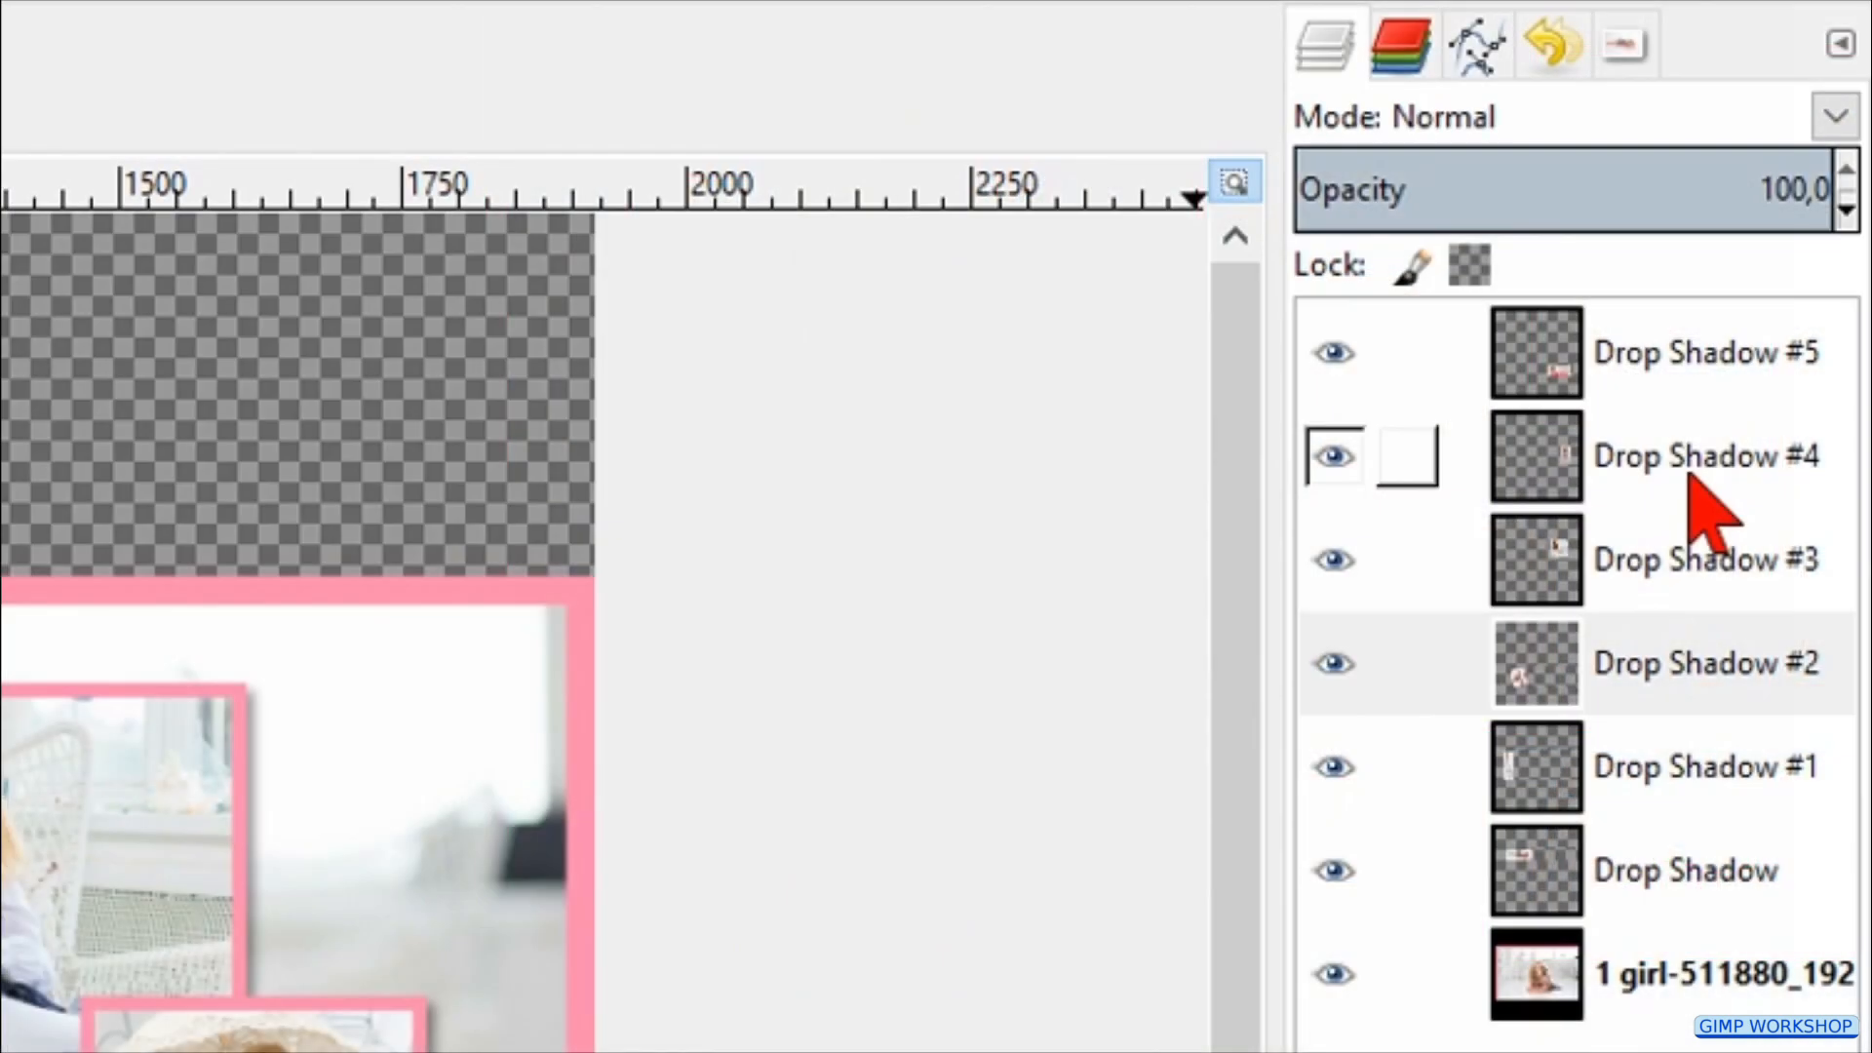
Step: Rotate the umbrella photo (Drop Shadow #4) by about 16 degrees
click(1704, 457)
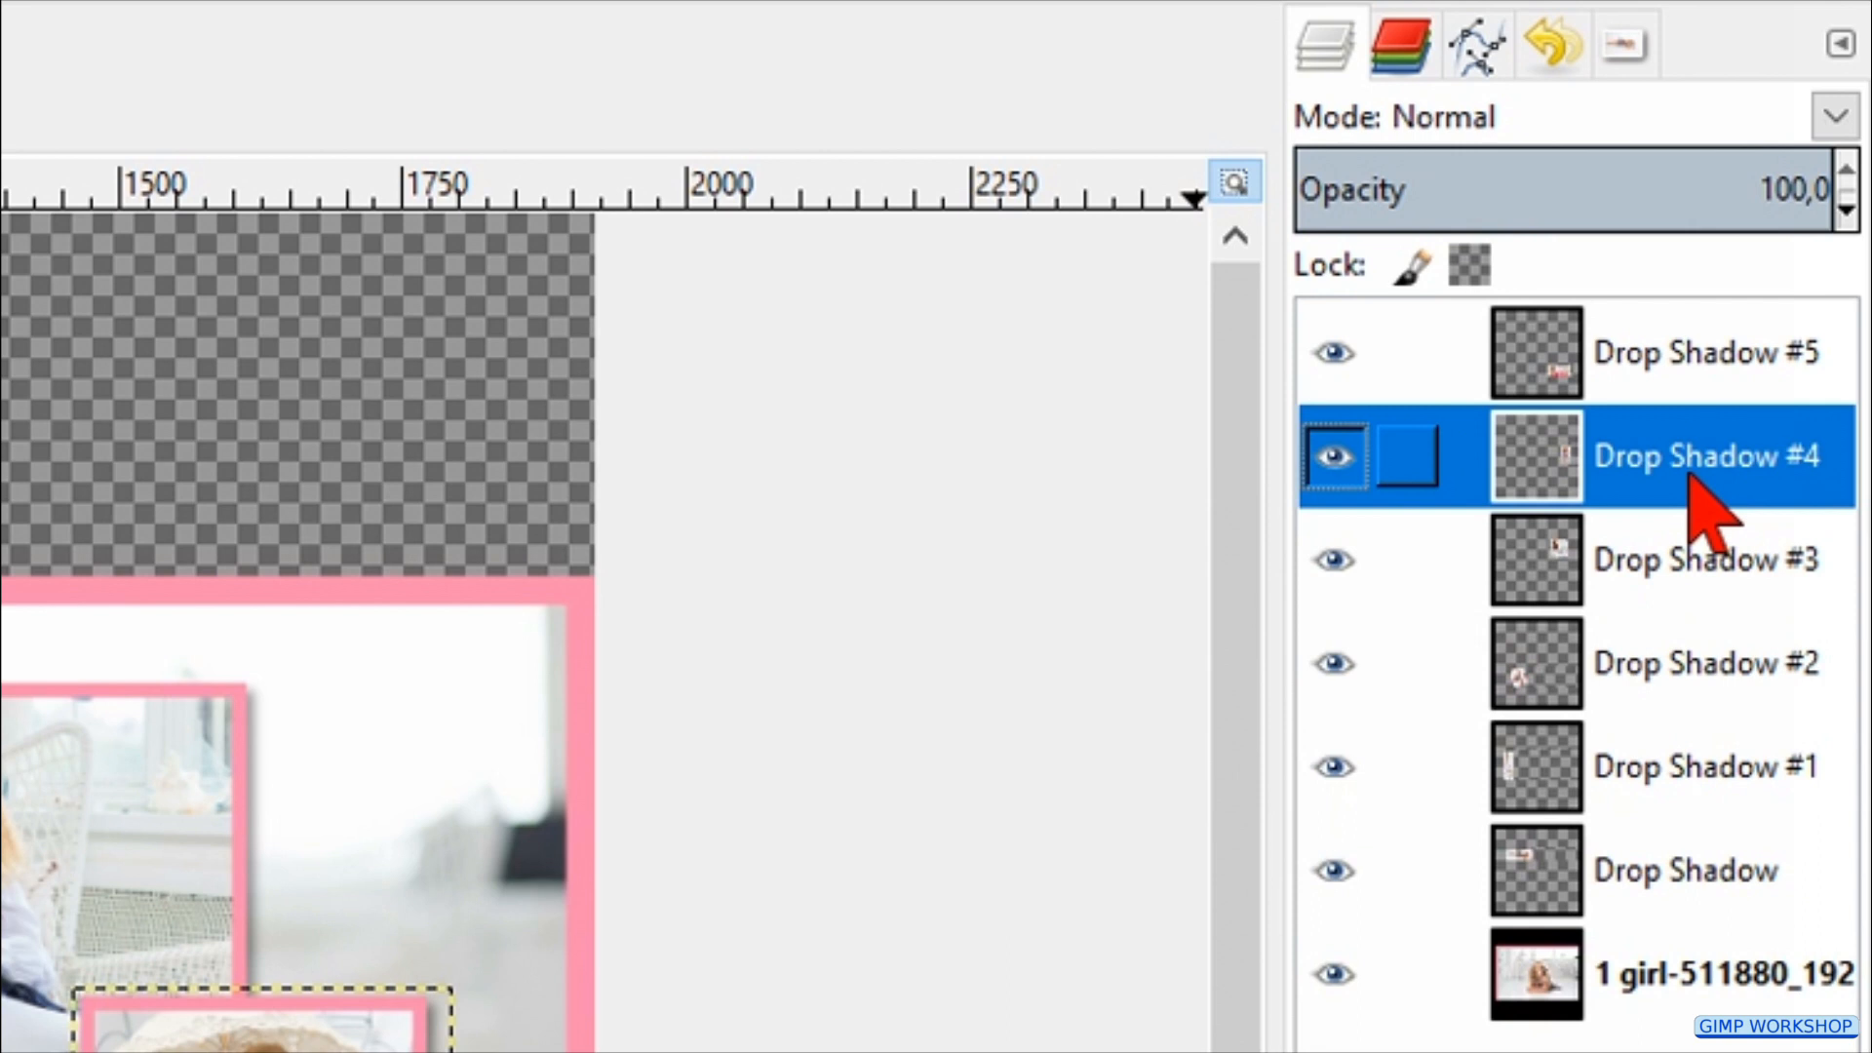
key(shift+r)
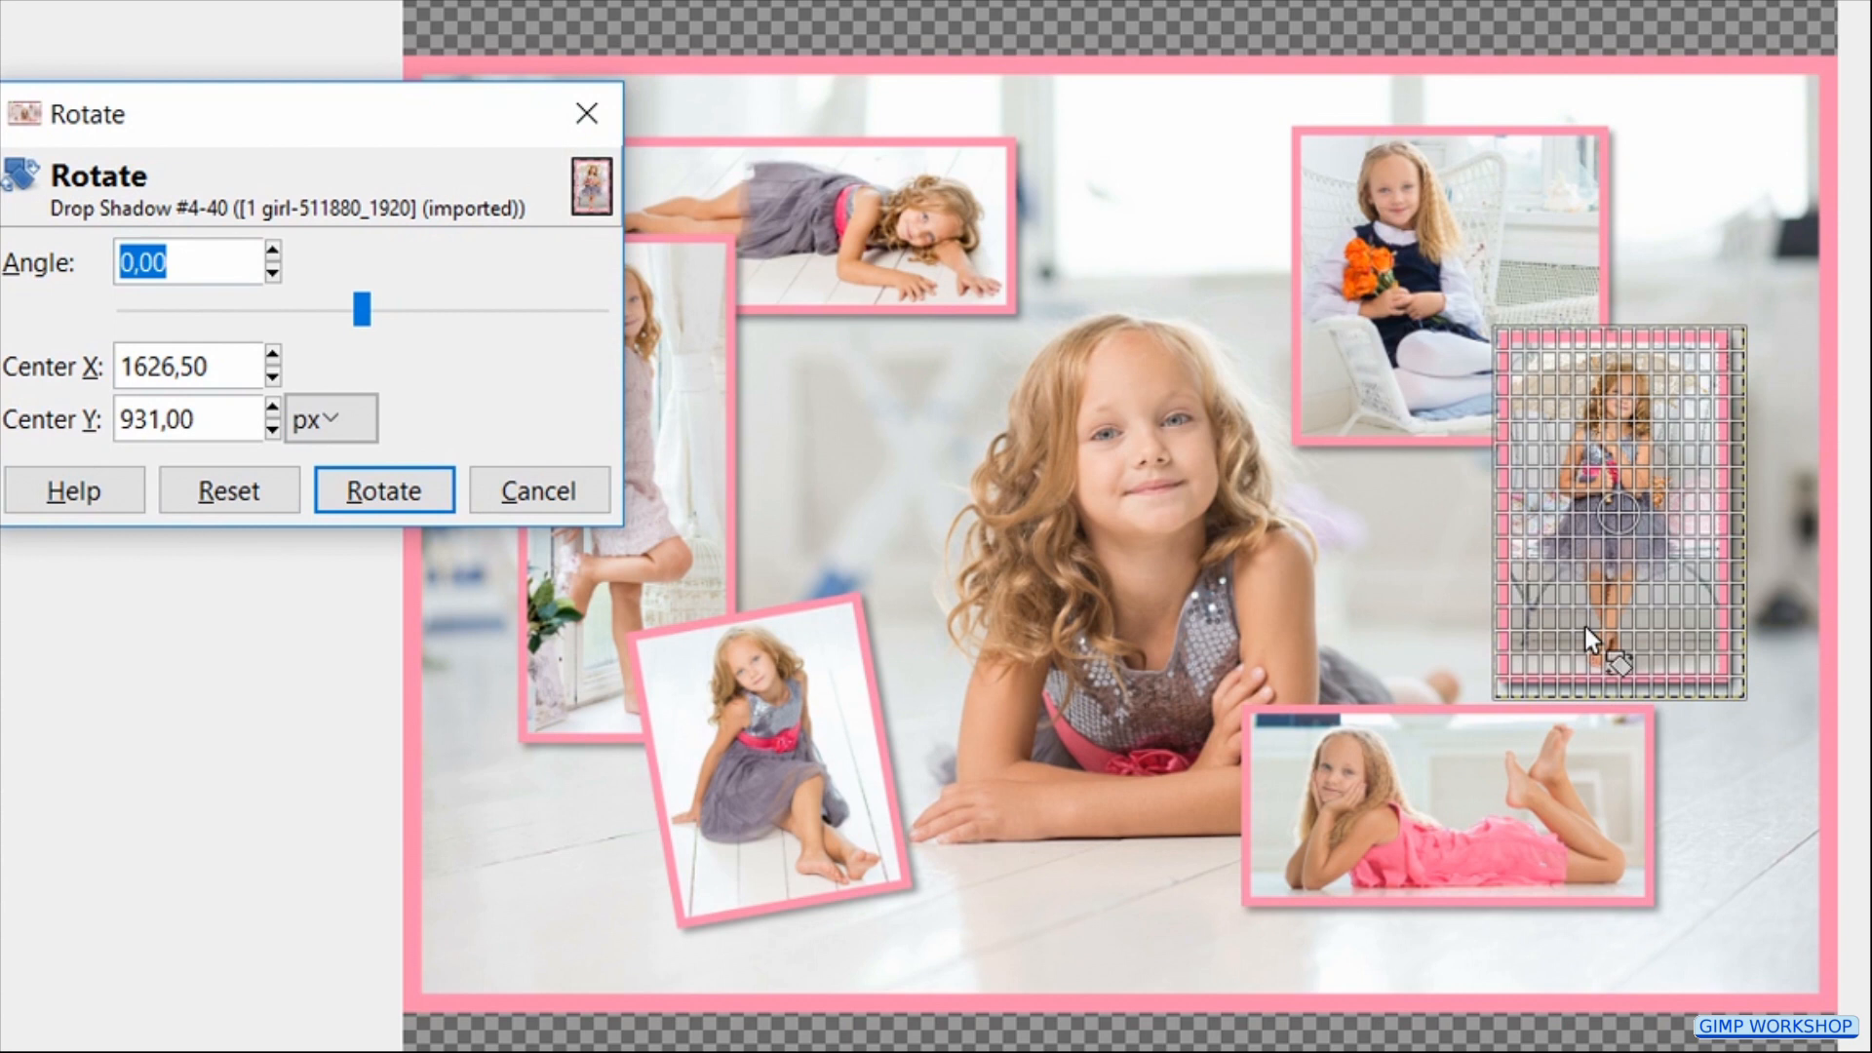
drag(363, 310, 382, 310)
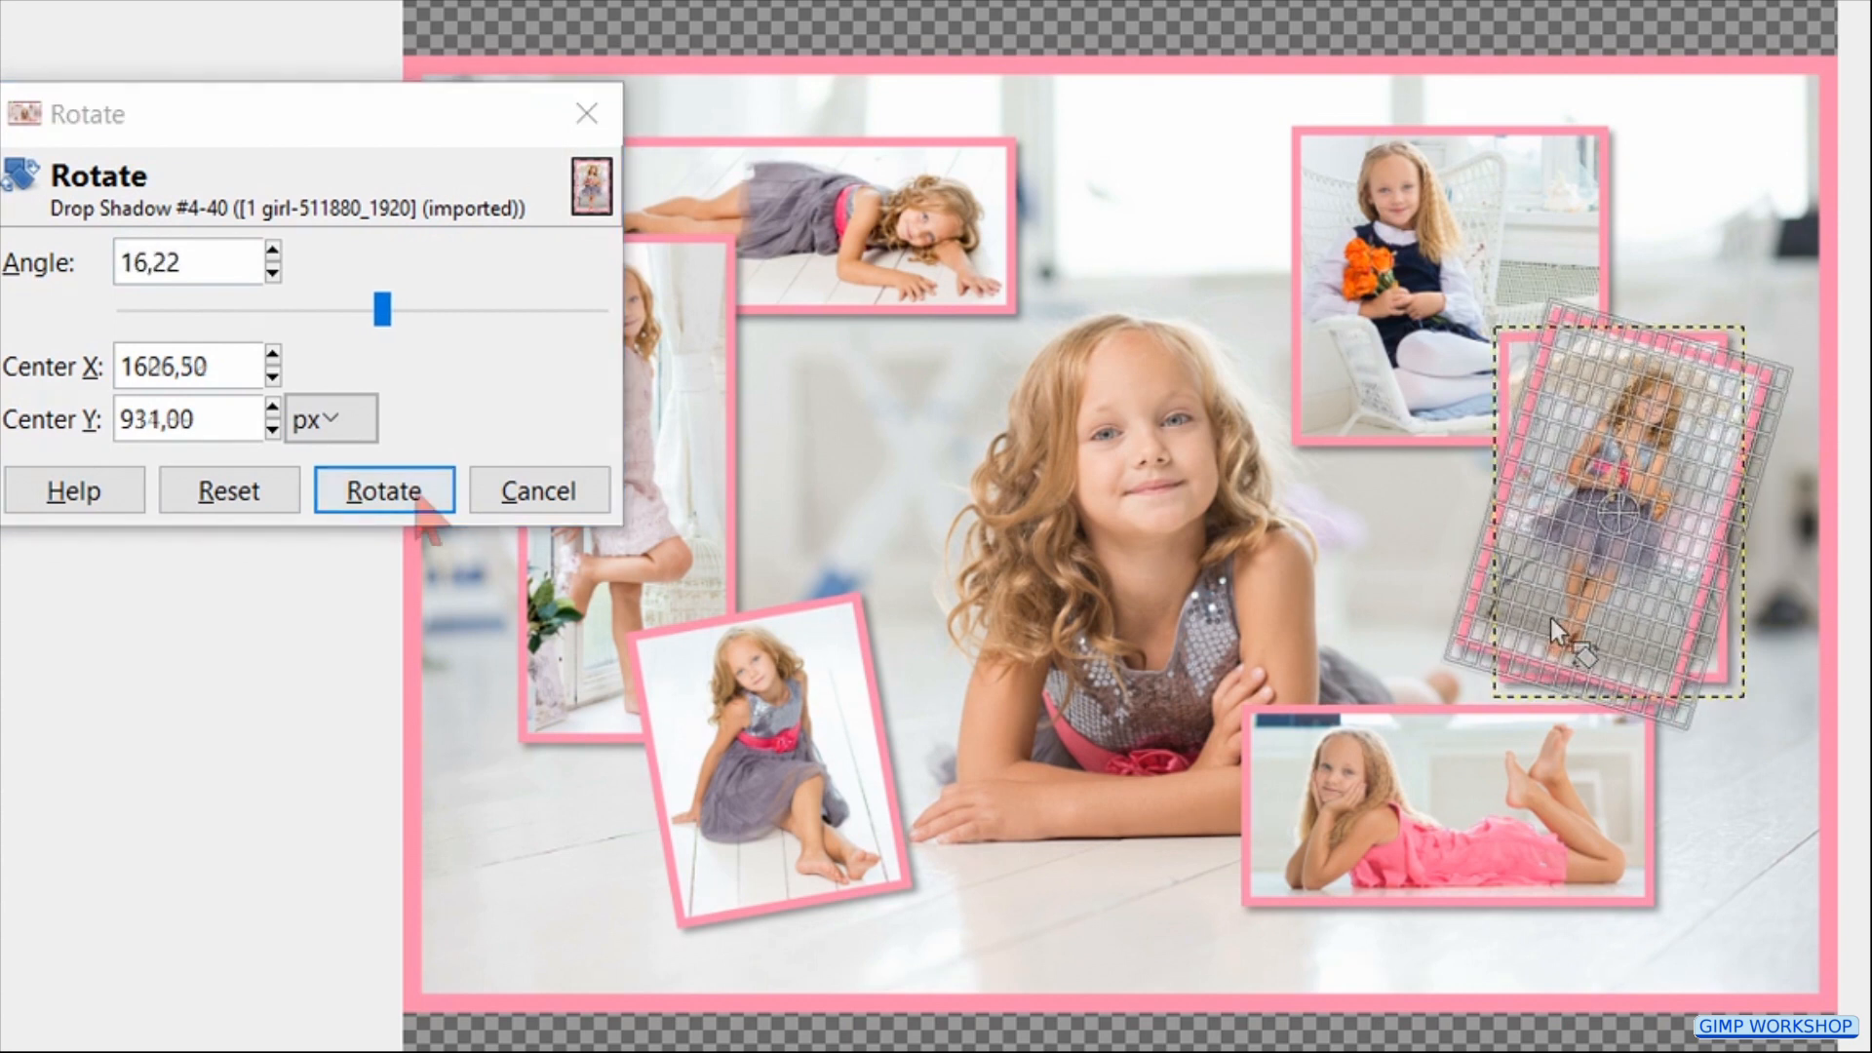
click(385, 489)
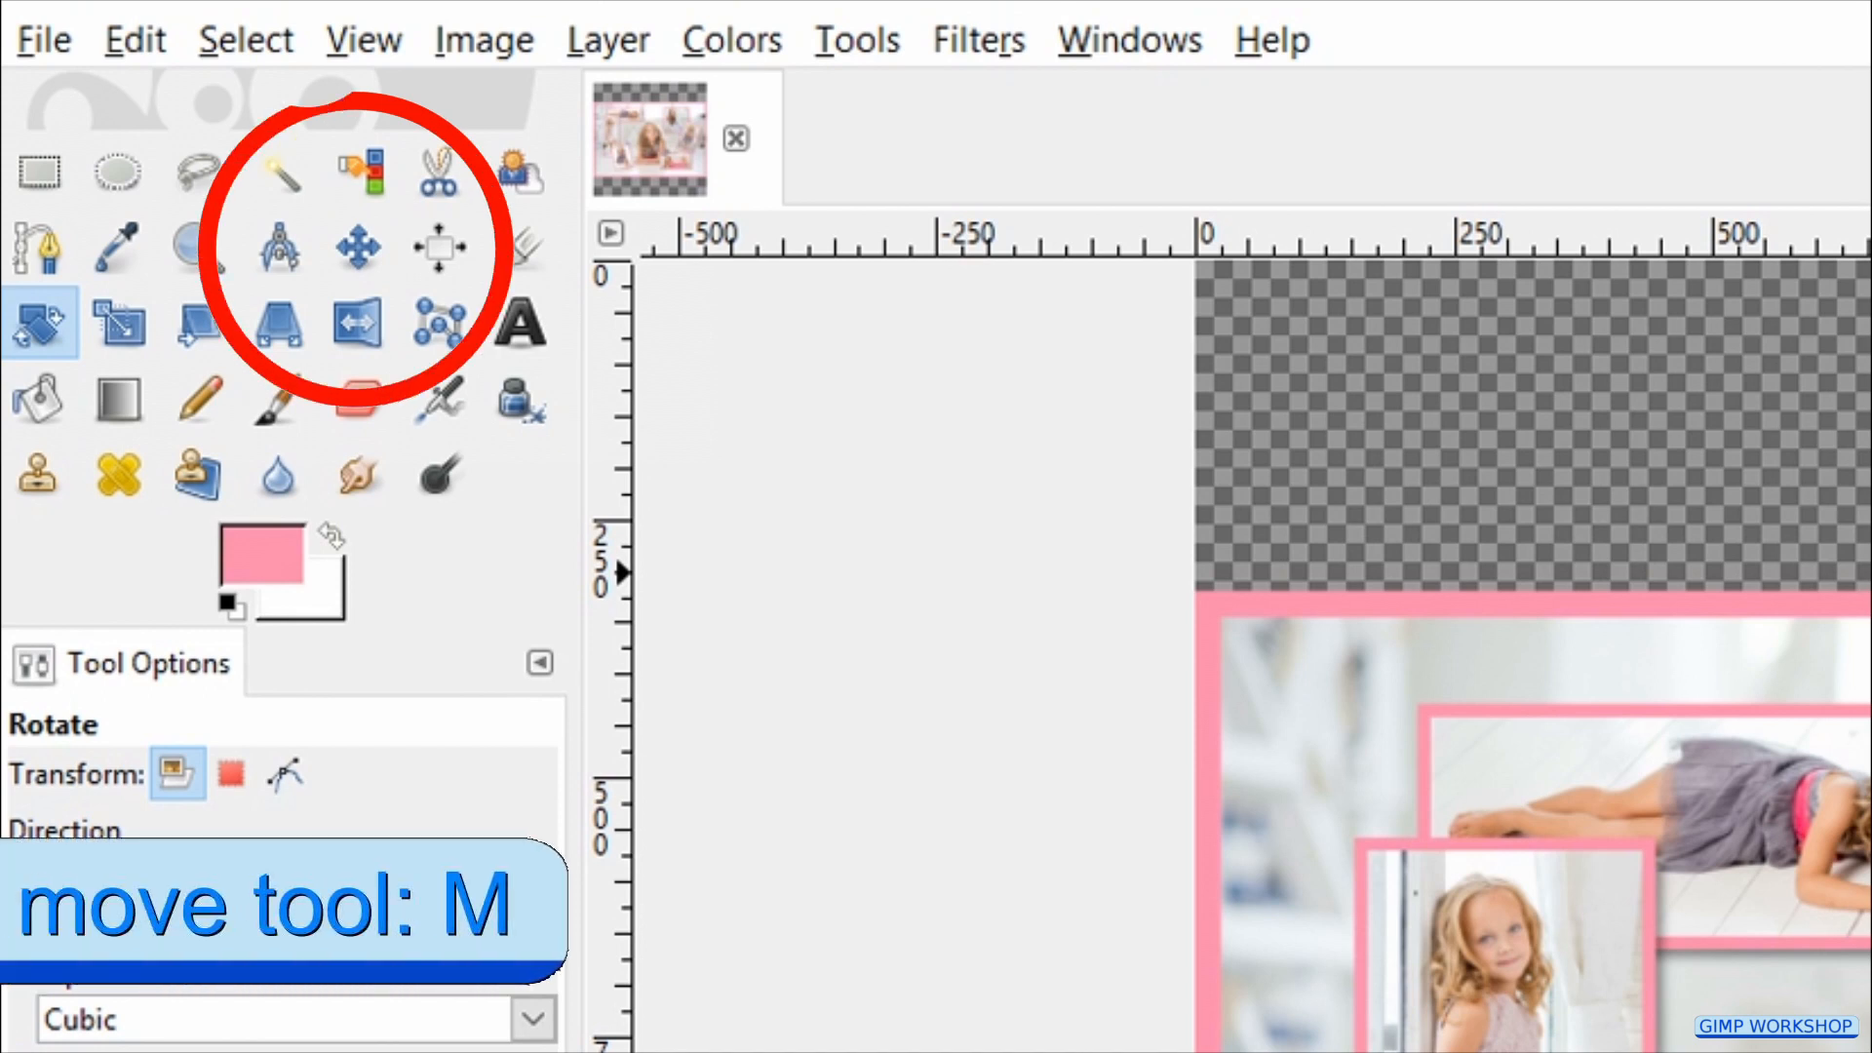
Step: Set the Move tool to move only the active layer for repositioning the standing-girl photo
click(358, 248)
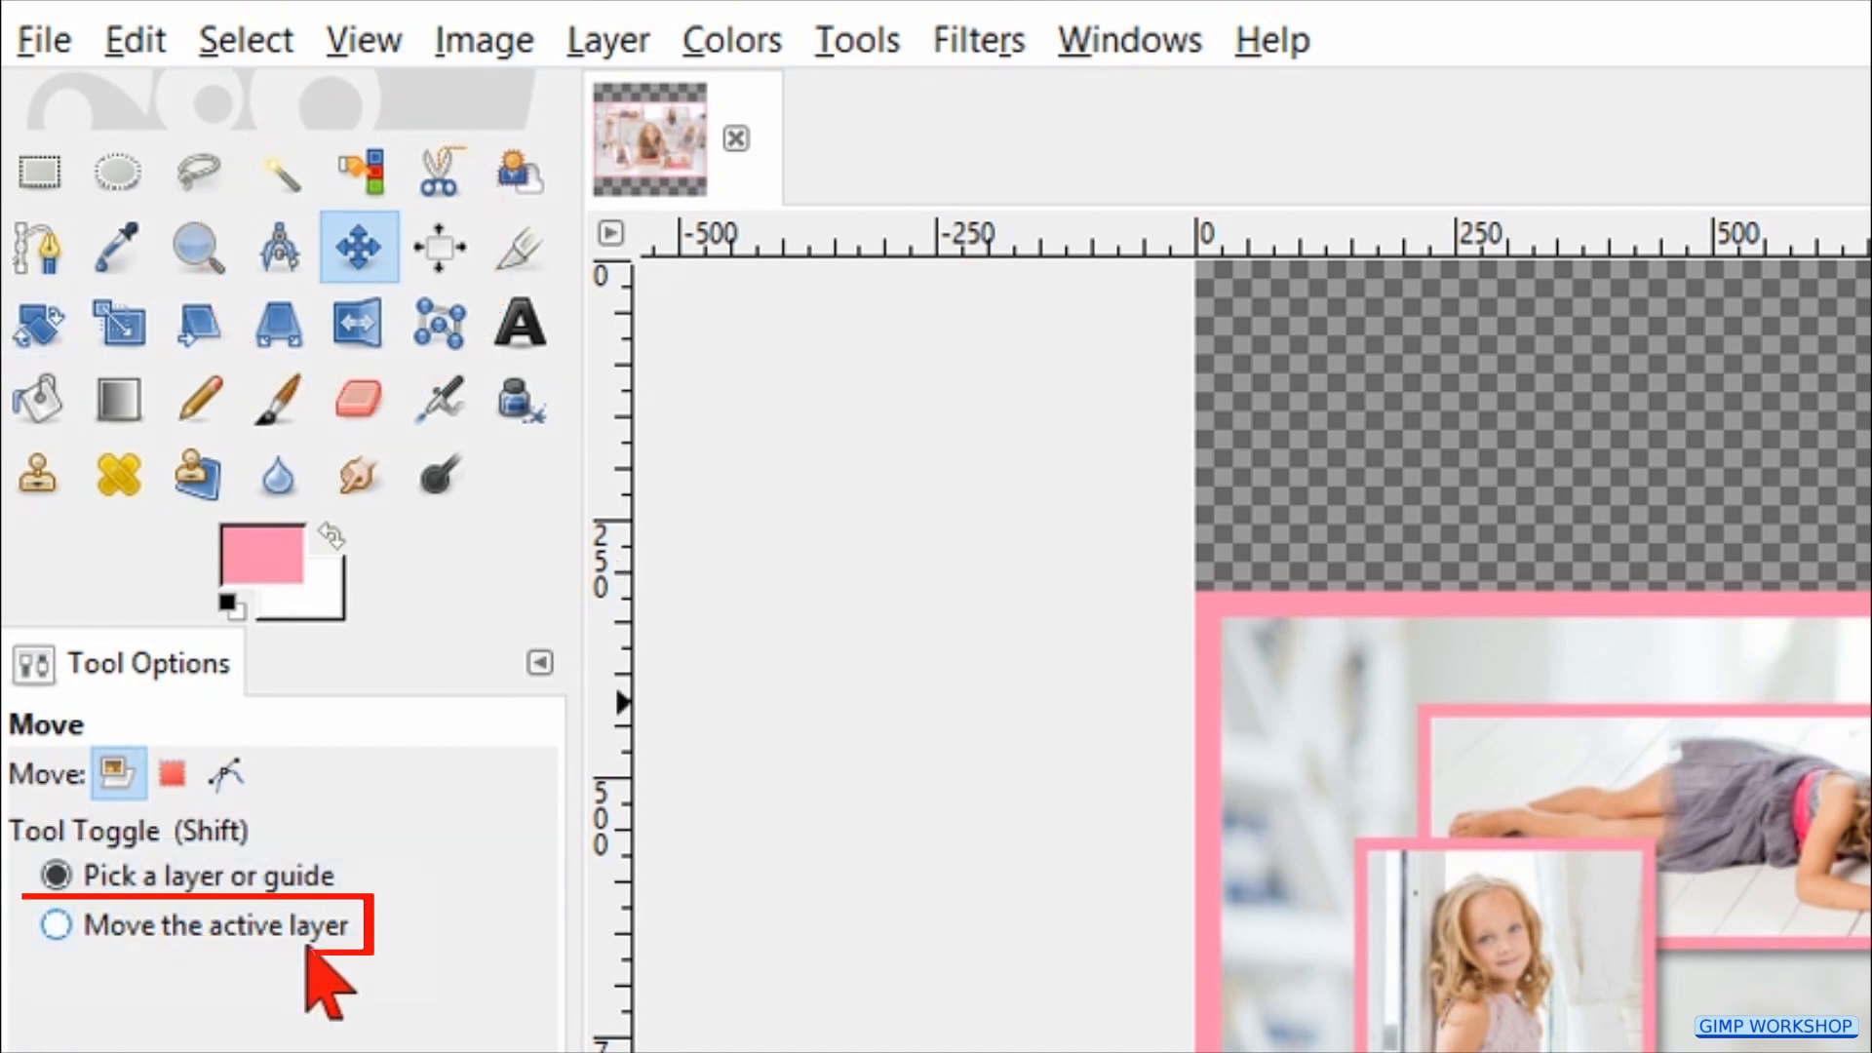
click(57, 924)
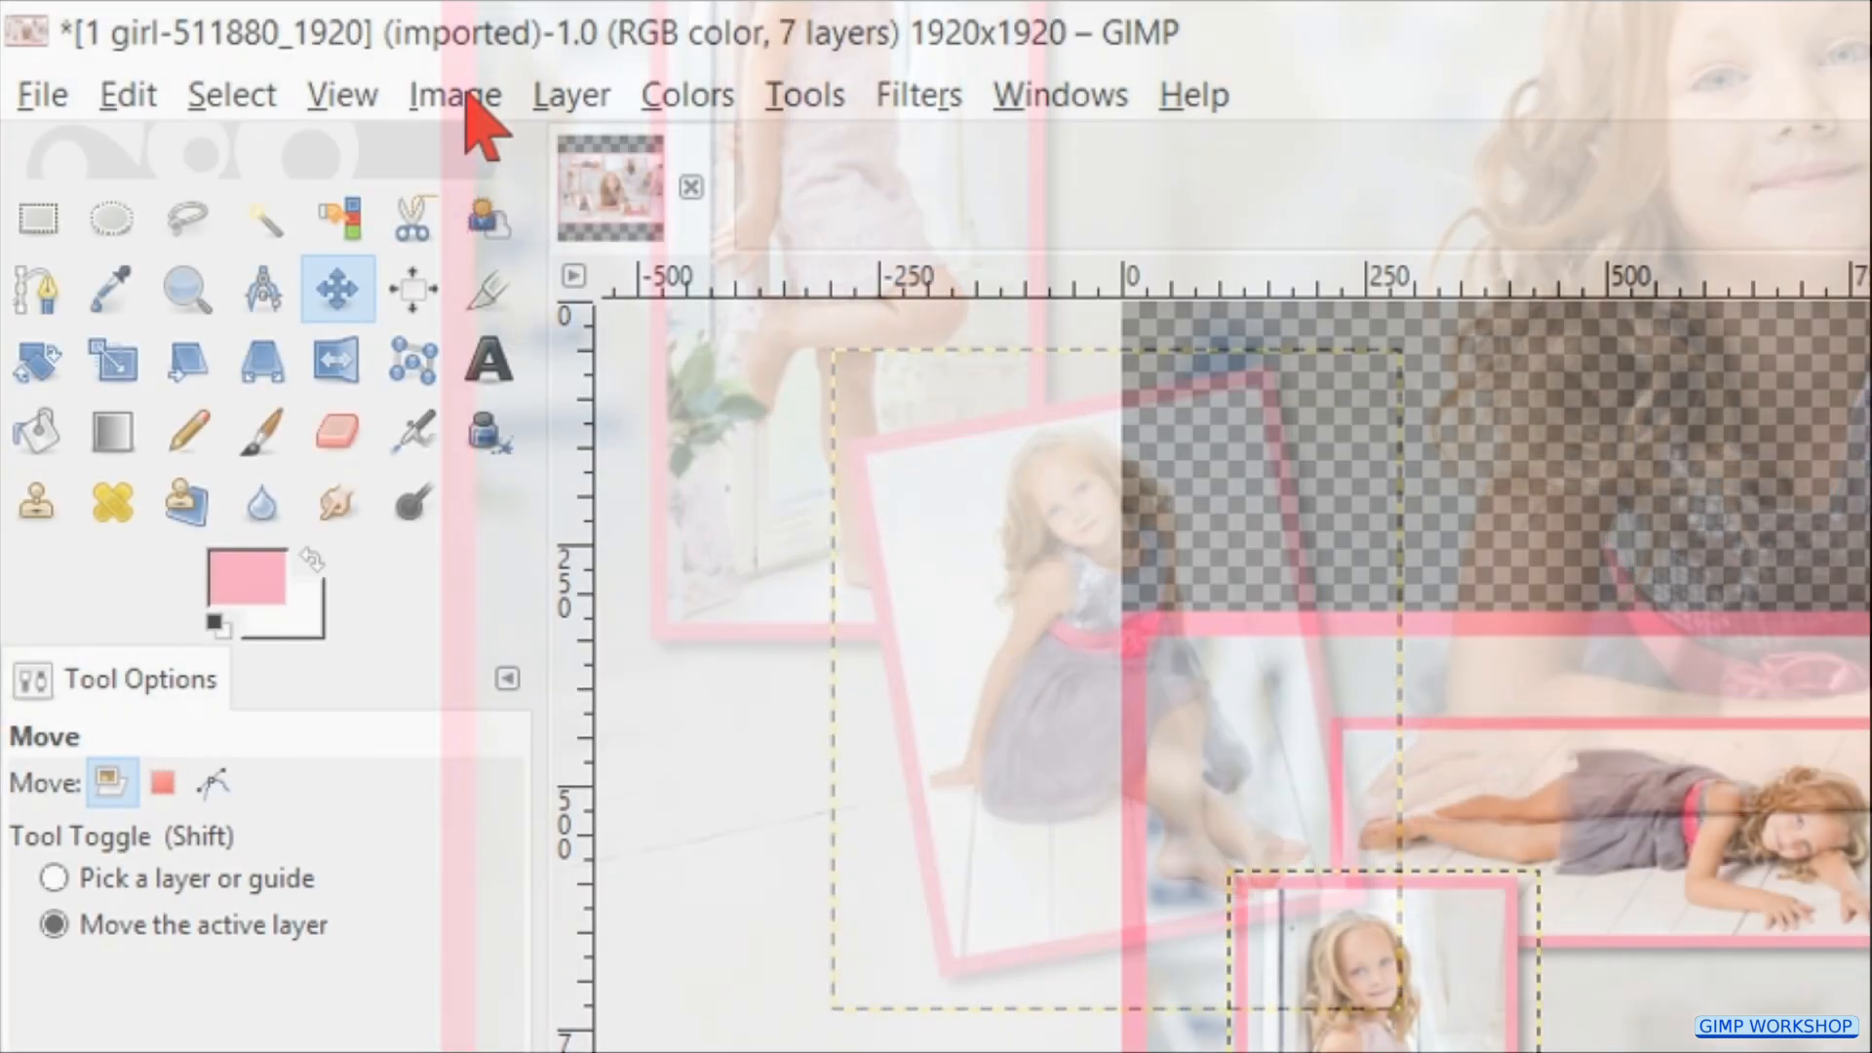
Step: Flatten the collage to one layer, autocrop the transparent borders and fit it in the window
click(454, 94)
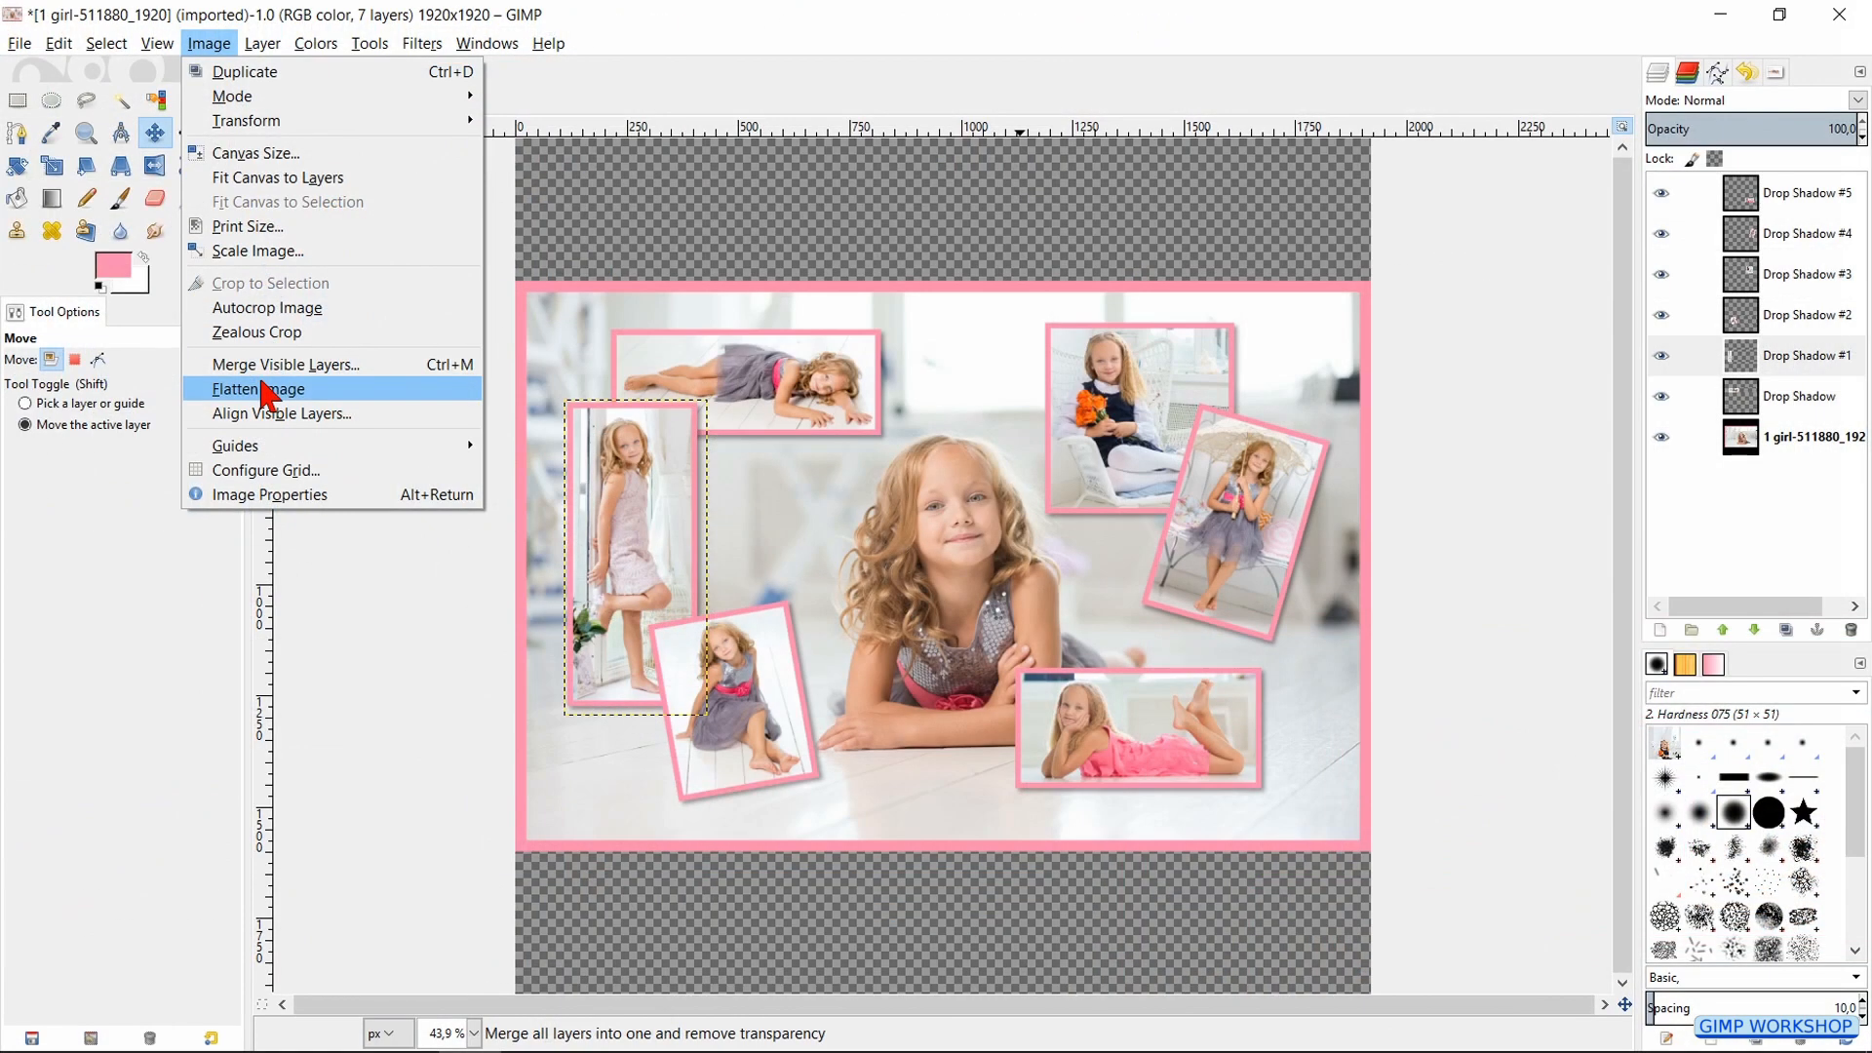
click(256, 388)
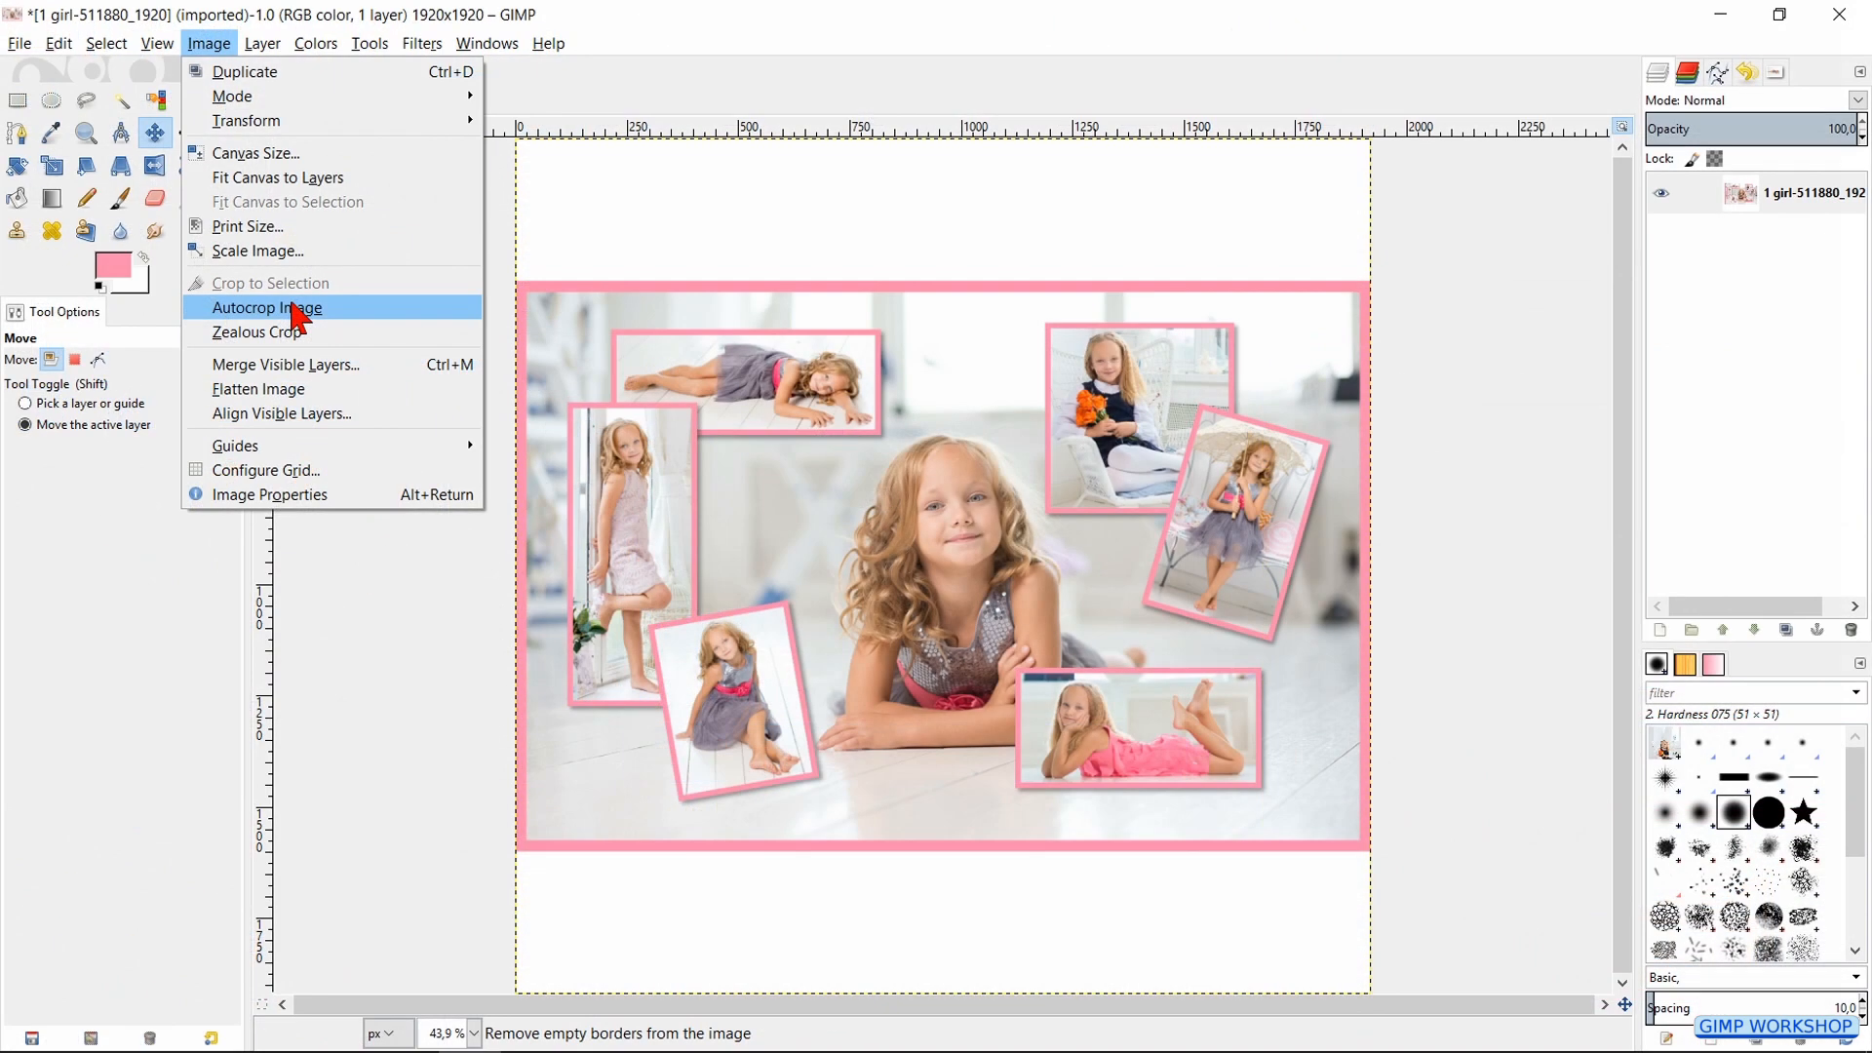
click(267, 306)
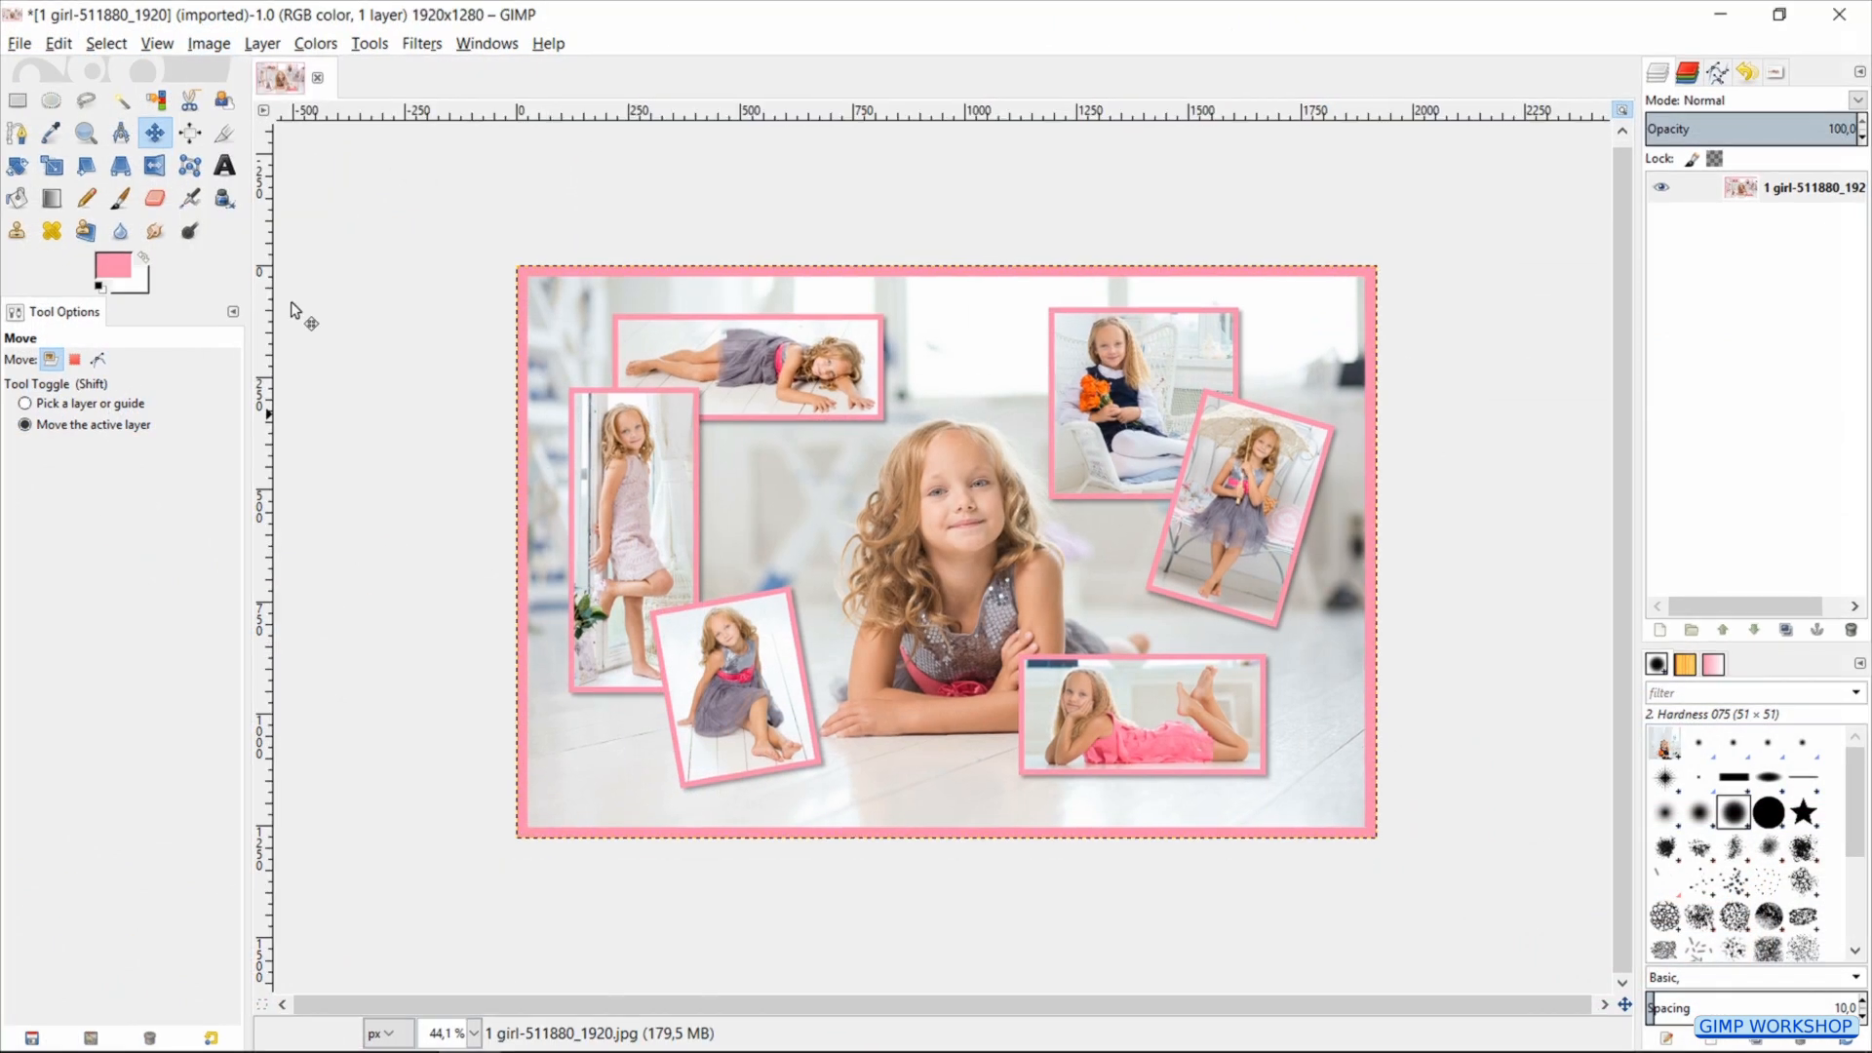
key(shift+ctrl+j)
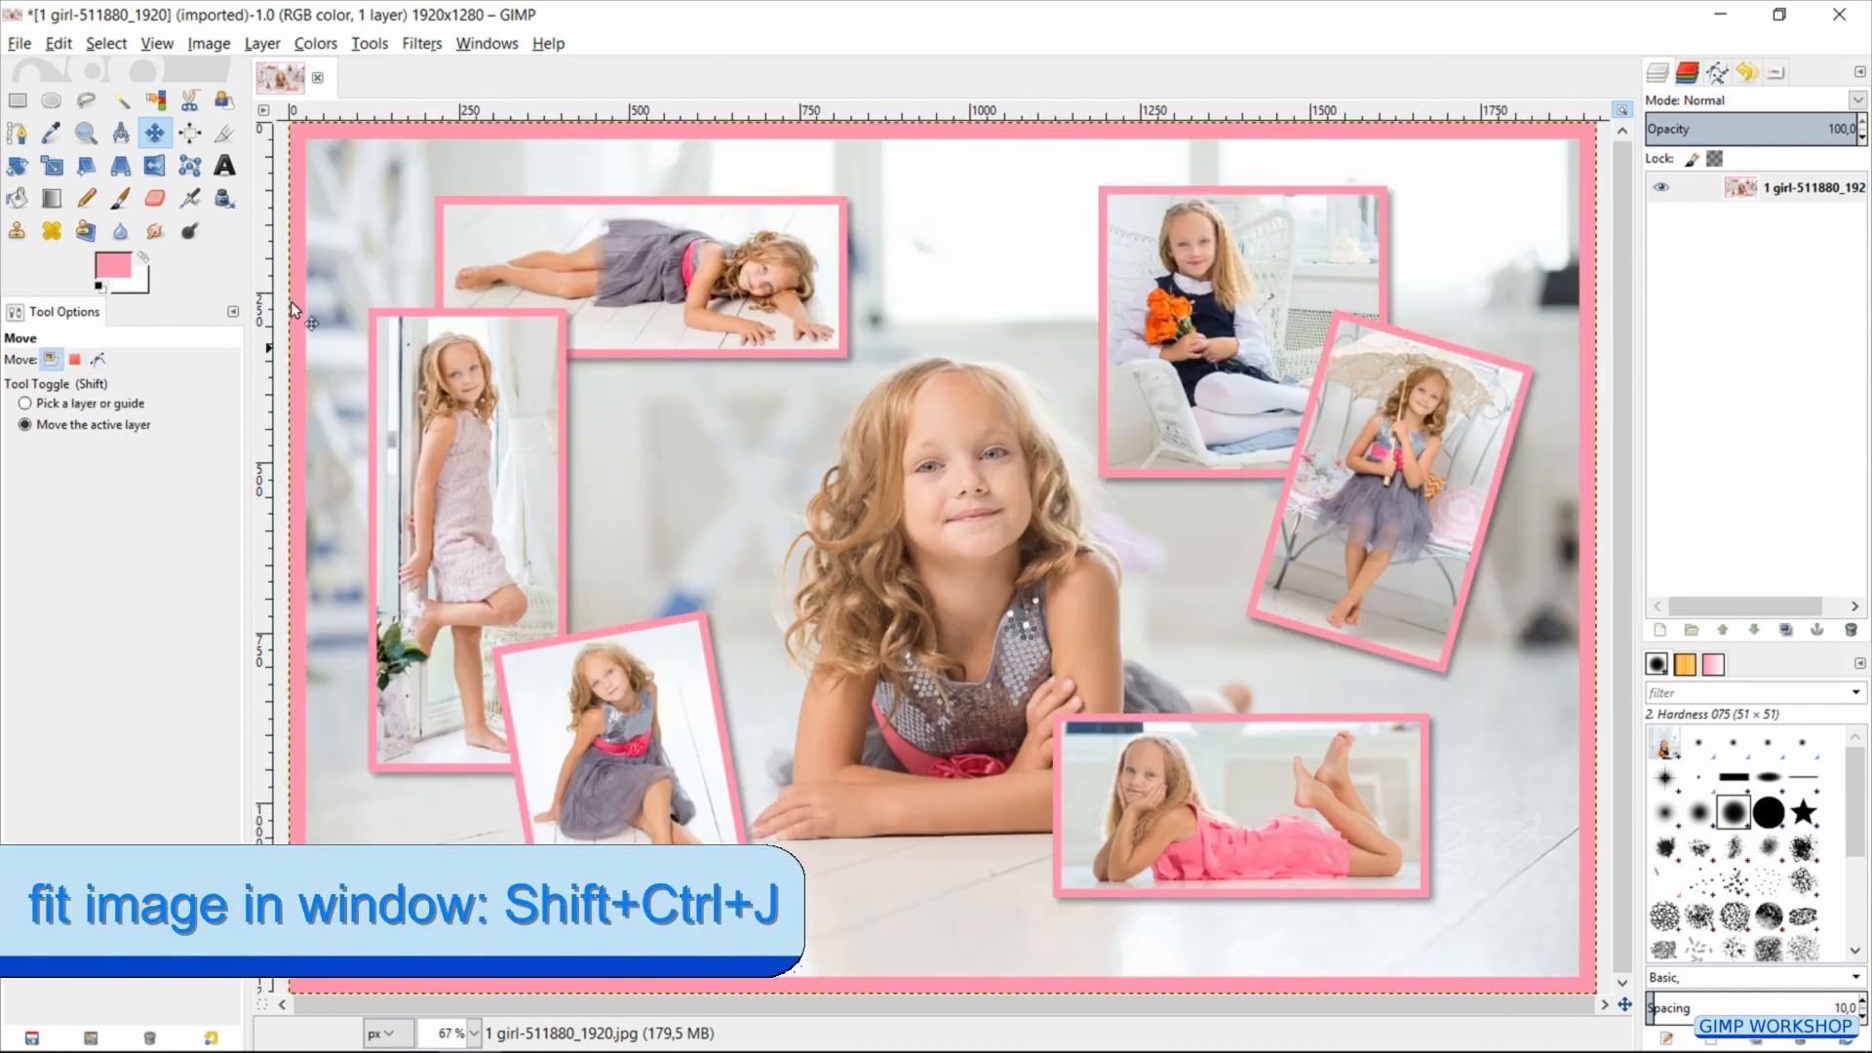